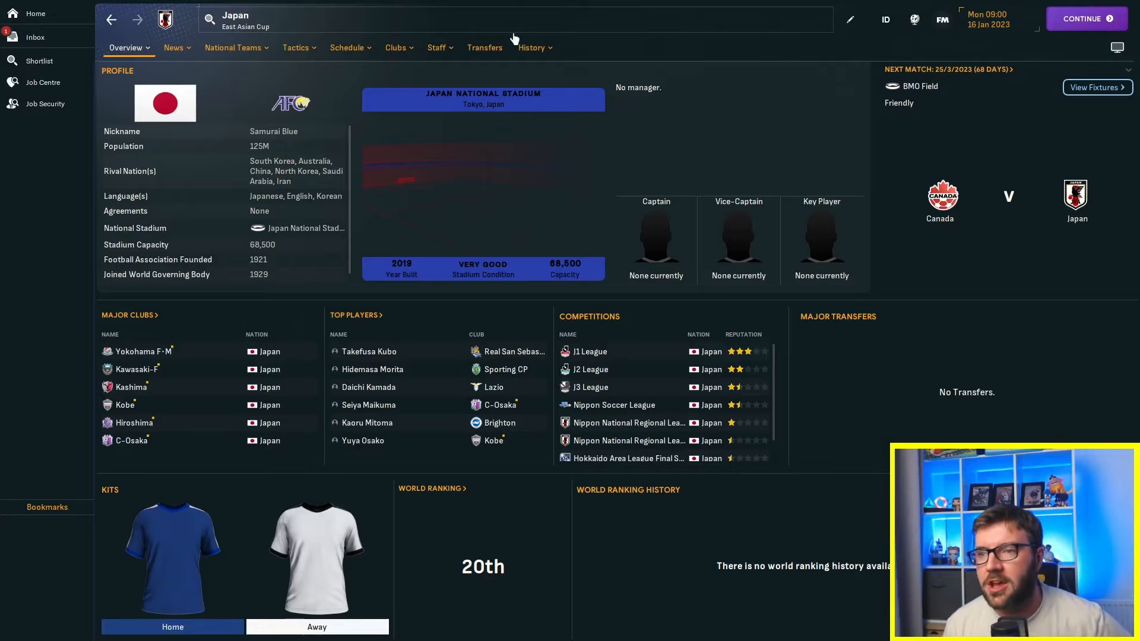
Set Japan's youth rating to 200 in Edit Nation Details and go to the J1 League page
{"action": "left_click", "coordinate": [849, 19]}
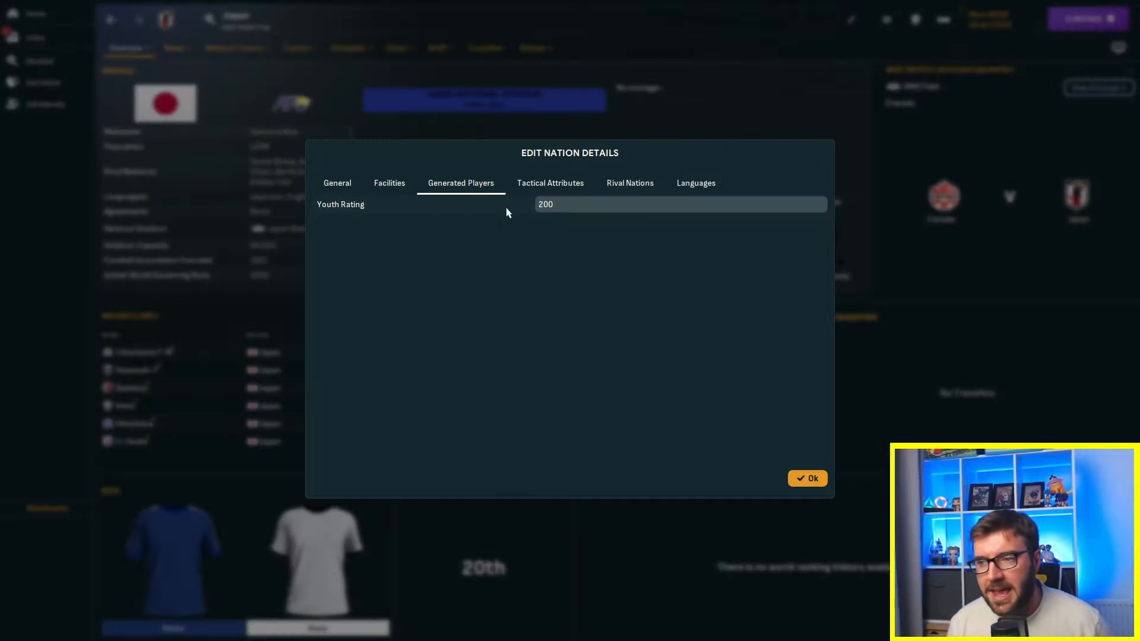
{"action": "left_click", "coordinate": [806, 477]}
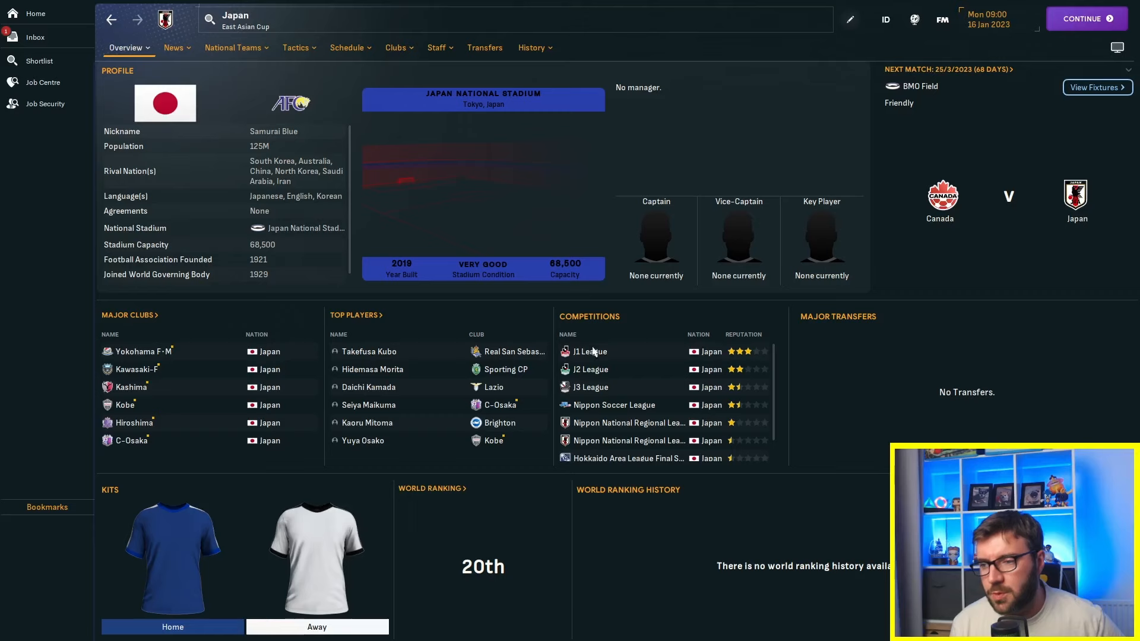
{"action": "left_click", "coordinate": [589, 352]}
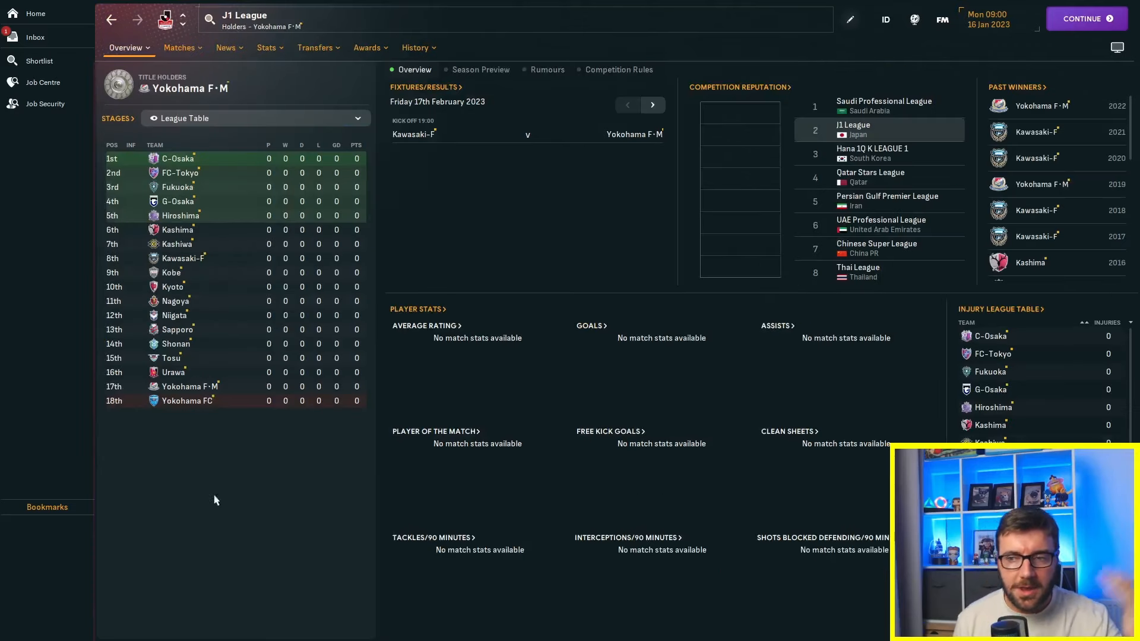
Browse Cerezo Osaka, Kashiwa Reysol, the J2 League and Blaublitz Akita club profiles
{"action": "left_click", "coordinate": [177, 158]}
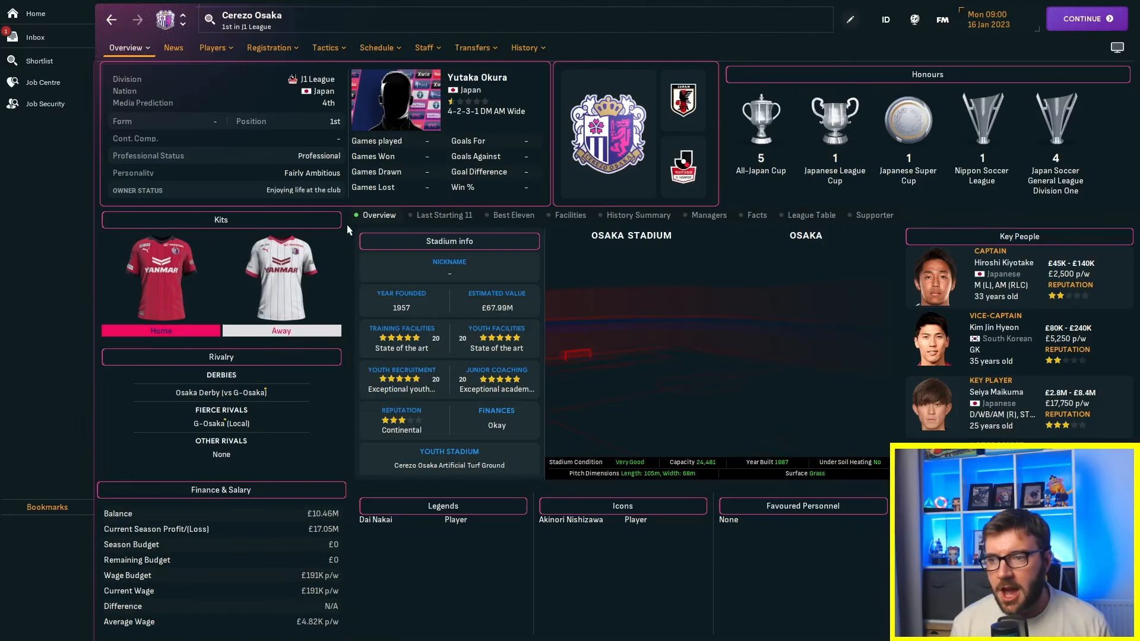
{"action": "mouse_move", "coordinate": [123, 67]}
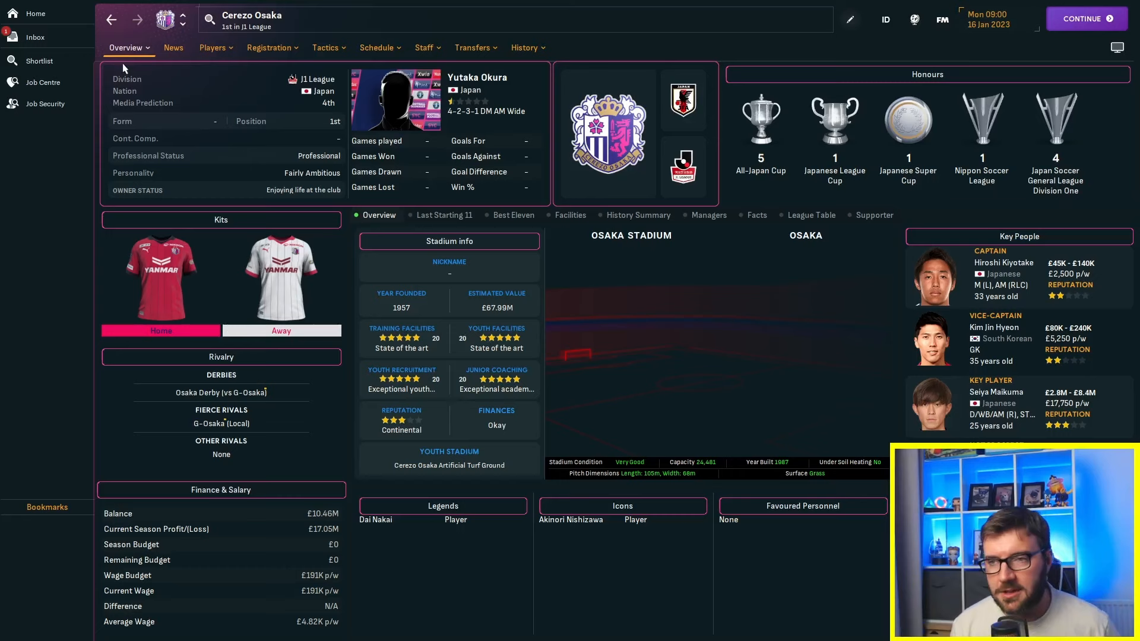
{"action": "left_click", "coordinate": [183, 21]}
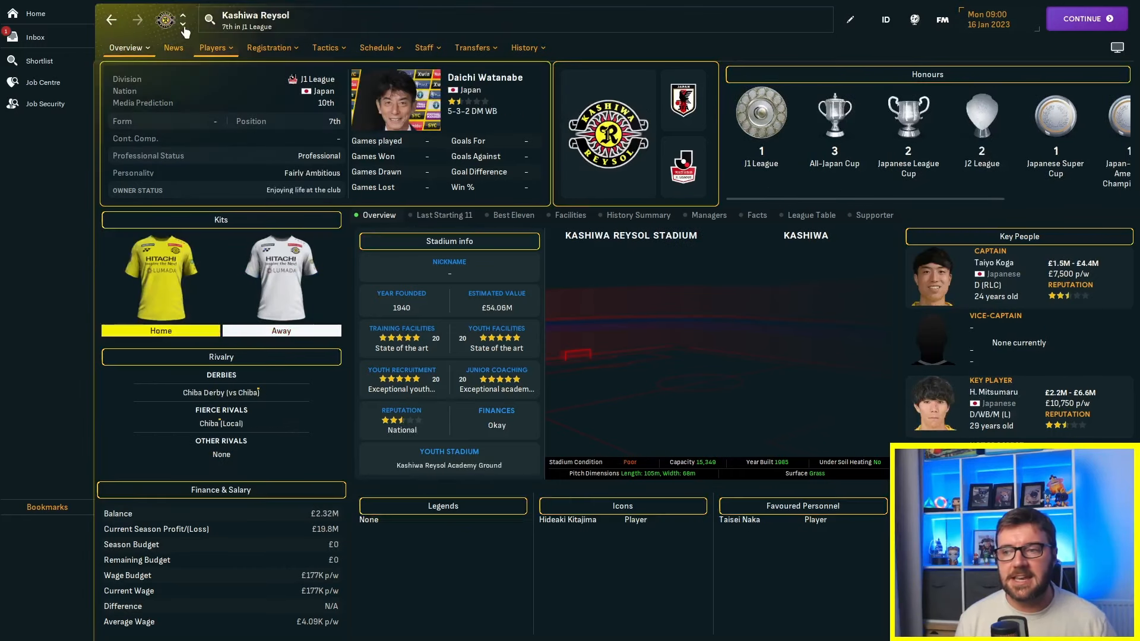
{"action": "left_click", "coordinate": [183, 14]}
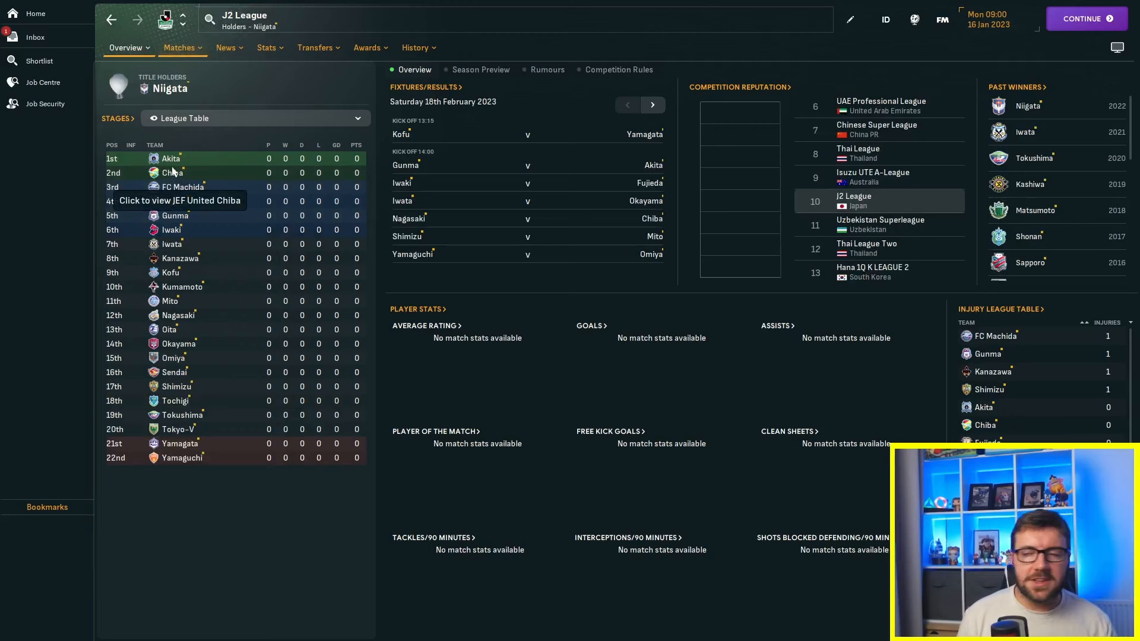
{"action": "left_click", "coordinate": [172, 158]}
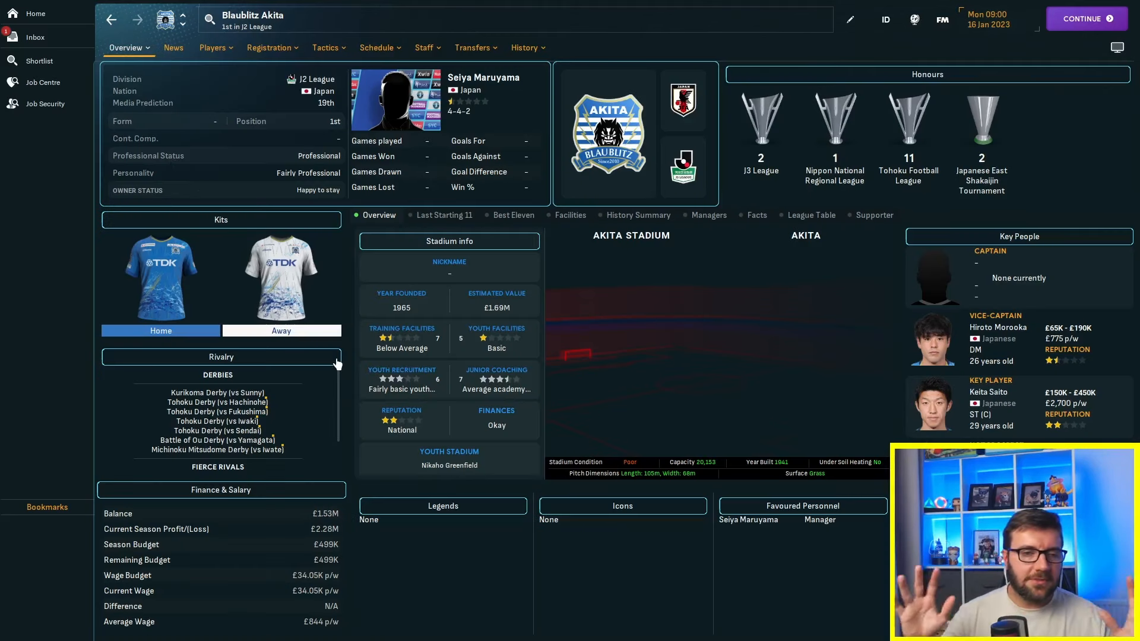
{"action": "mouse_move", "coordinate": [485, 412]}
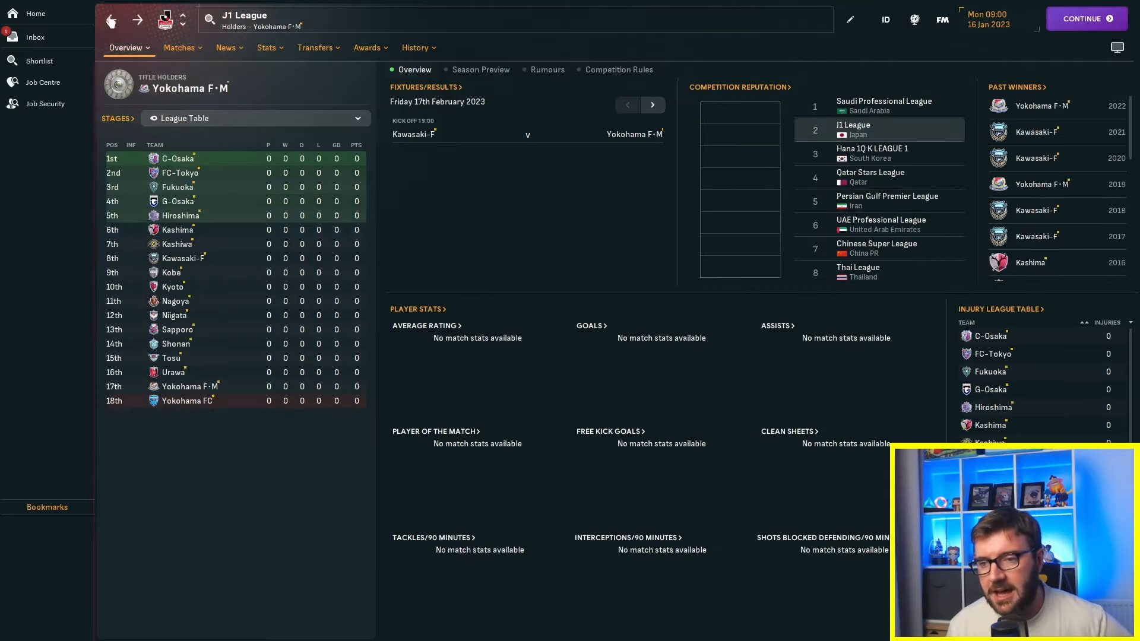
{"action": "left_click", "coordinate": [39, 61]}
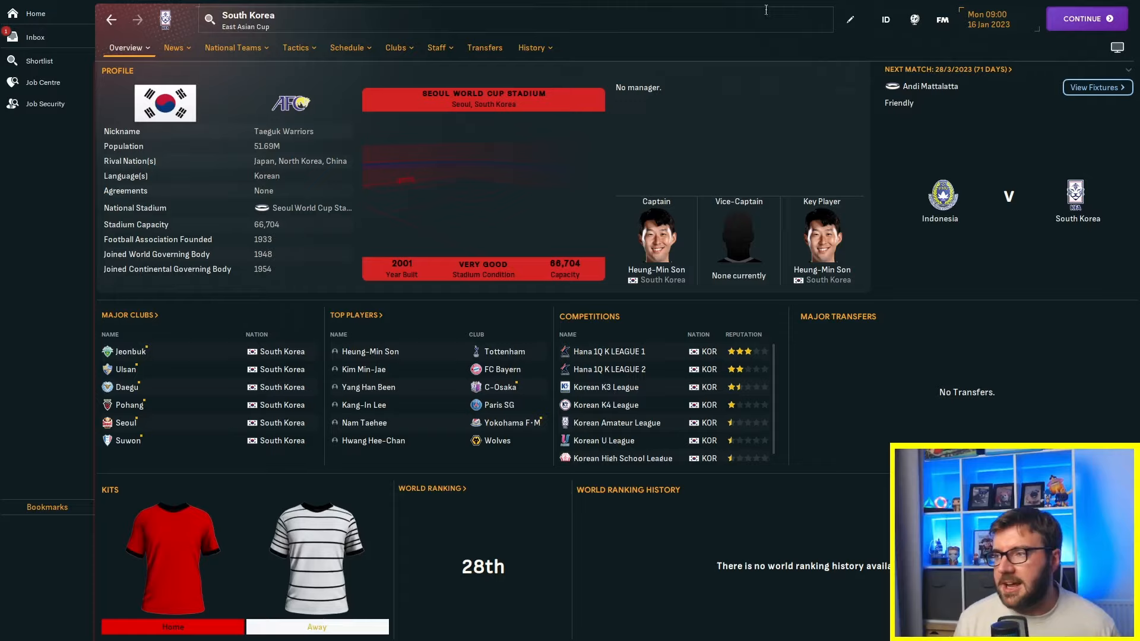
{"action": "left_click", "coordinate": [848, 19]}
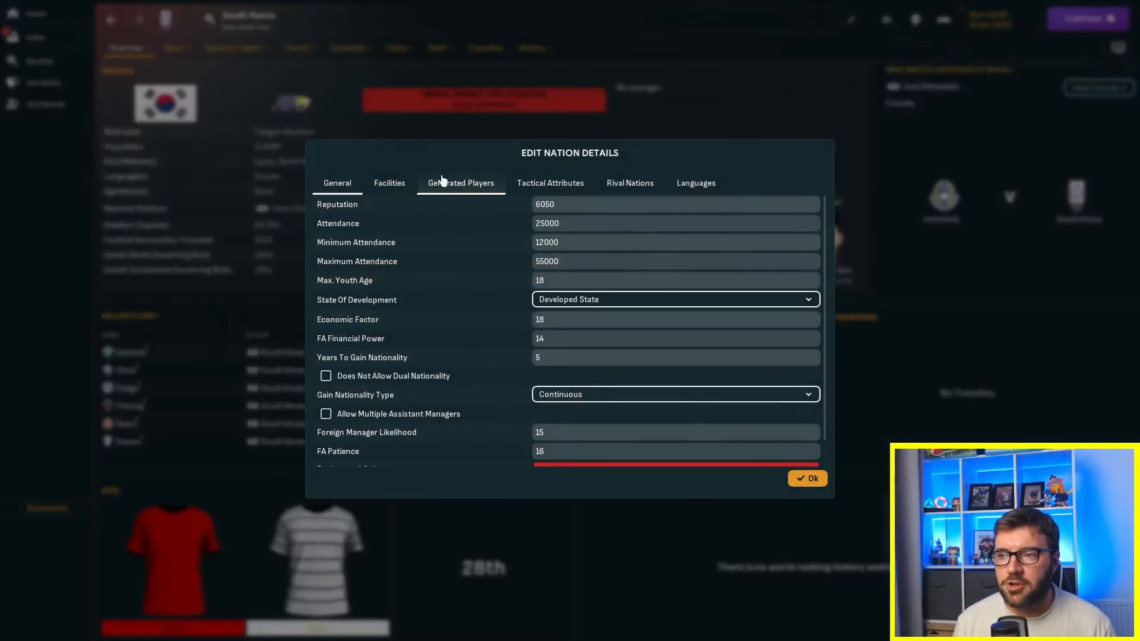
{"action": "left_click", "coordinate": [460, 183]}
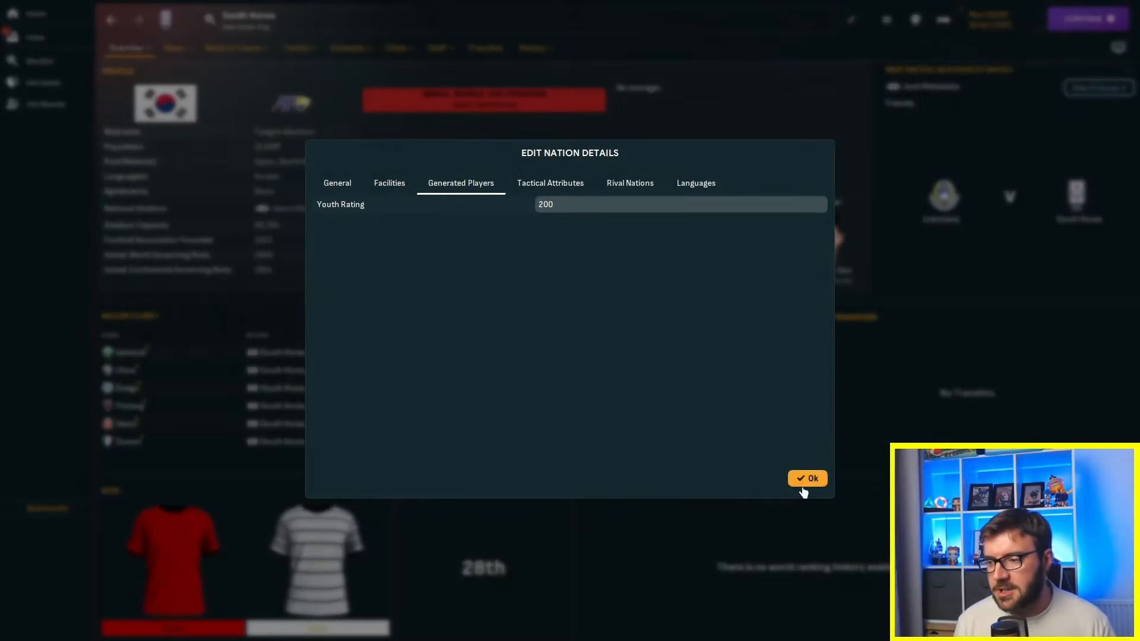
{"action": "left_click", "coordinate": [807, 477]}
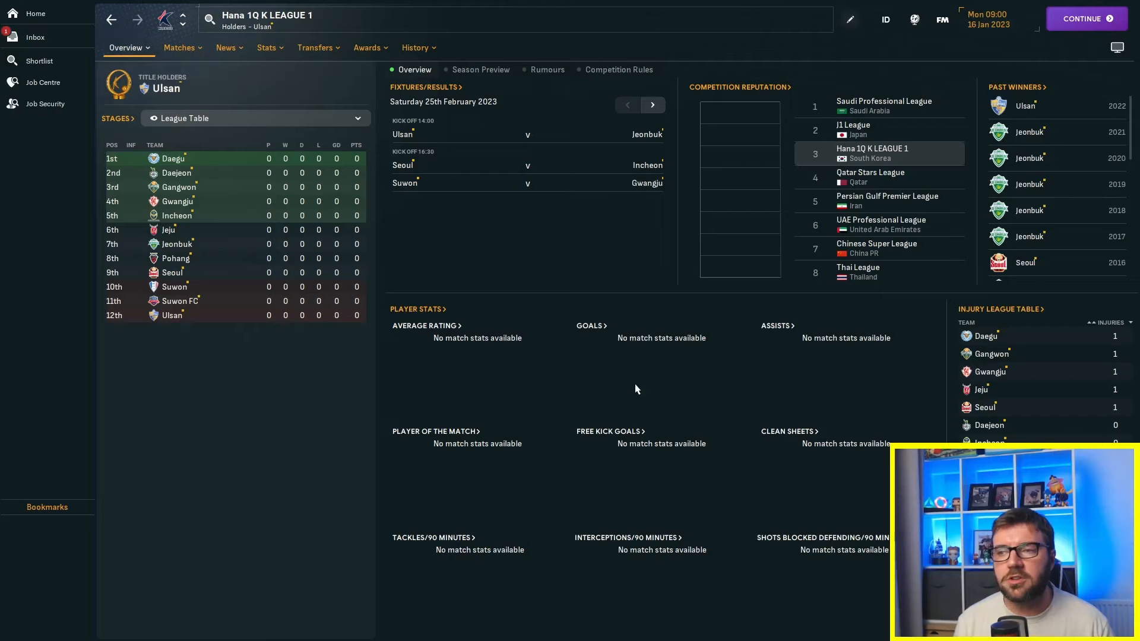
{"action": "mouse_move", "coordinate": [363, 265]}
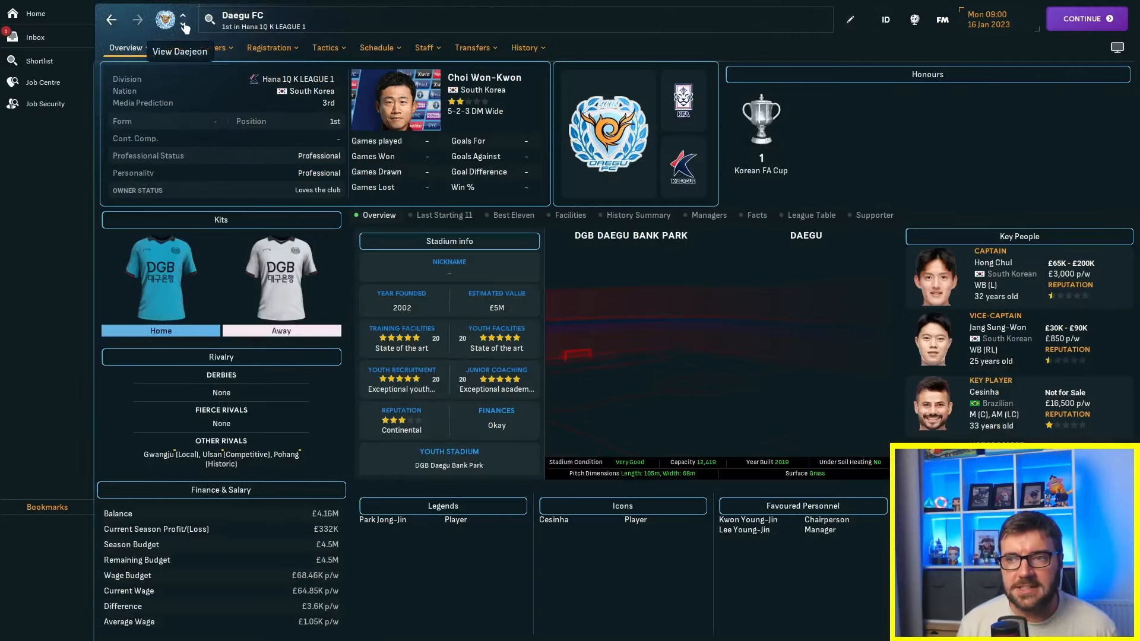
{"action": "left_click", "coordinate": [183, 20]}
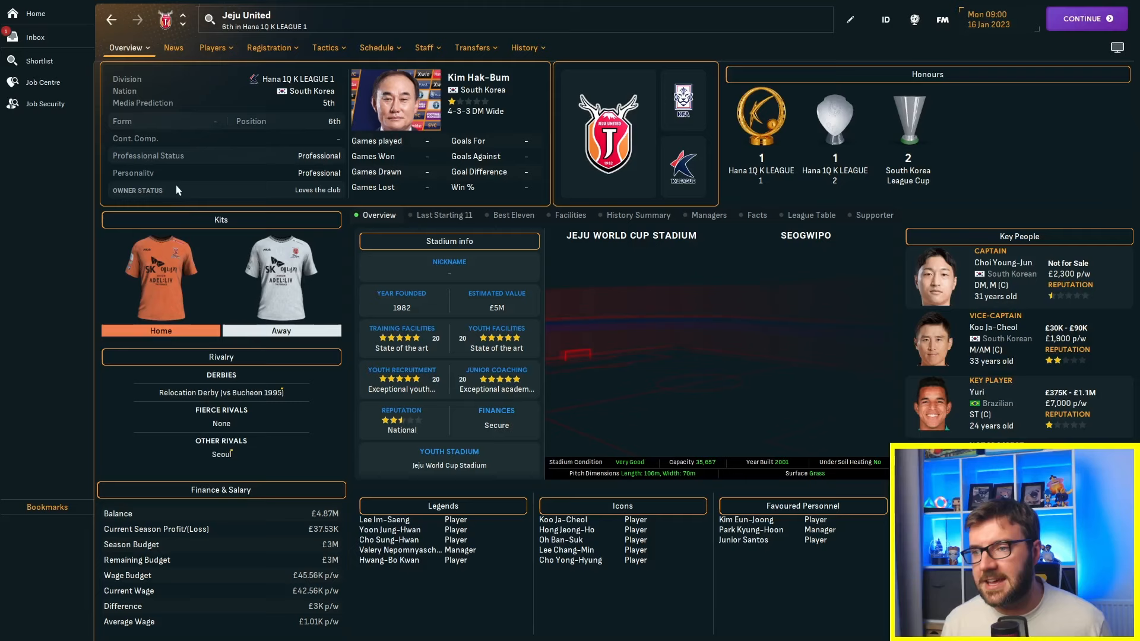
{"action": "mouse_move", "coordinate": [184, 211]}
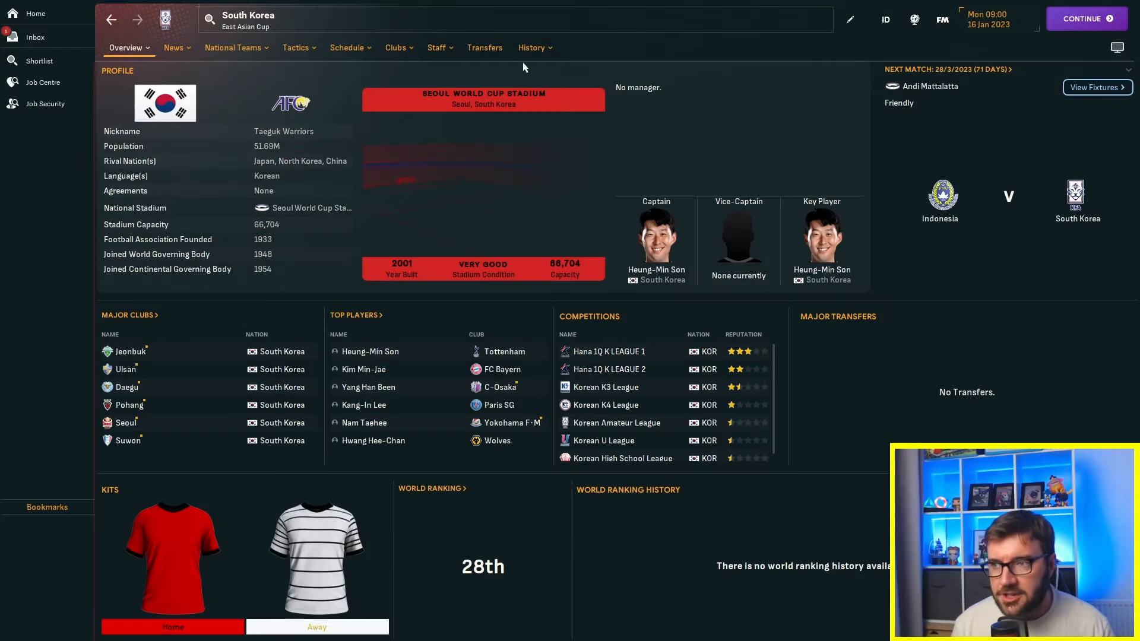
From South Korea's honours, reach the Asian Nations Cup and the Asian Champions League past winners
{"action": "left_click", "coordinate": [532, 48]}
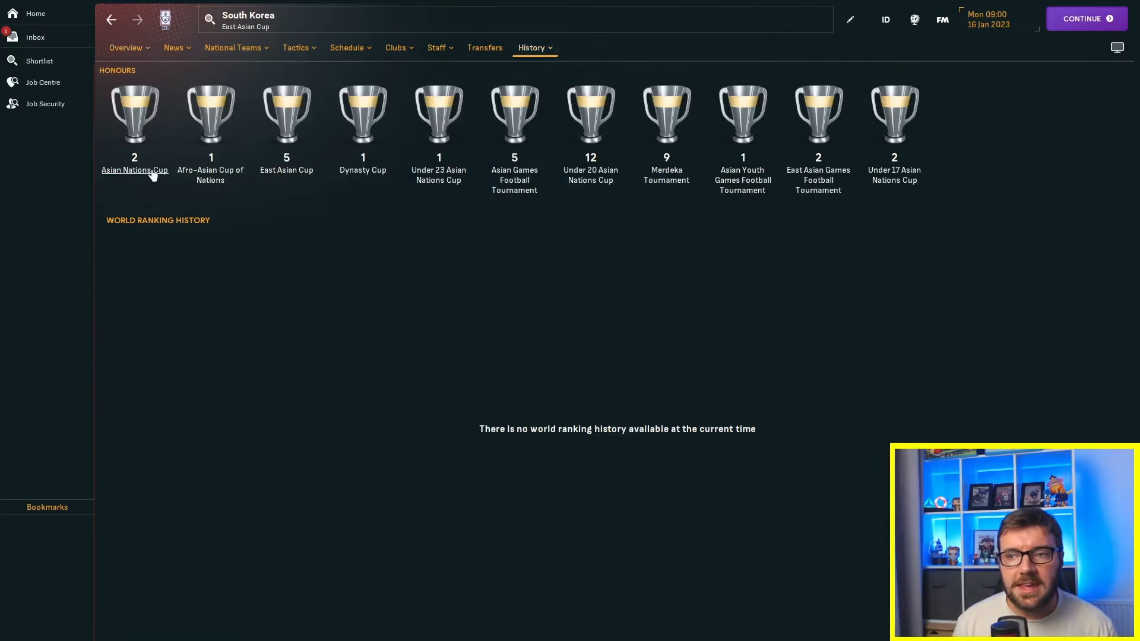
{"action": "left_click", "coordinate": [134, 170]}
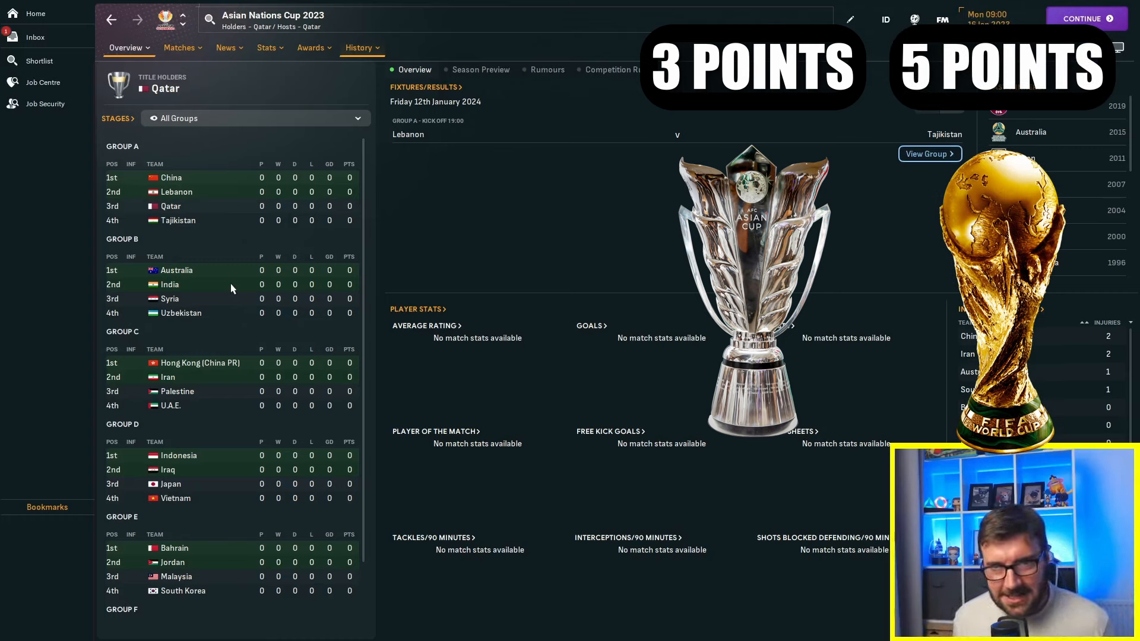
{"action": "mouse_move", "coordinate": [733, 156]}
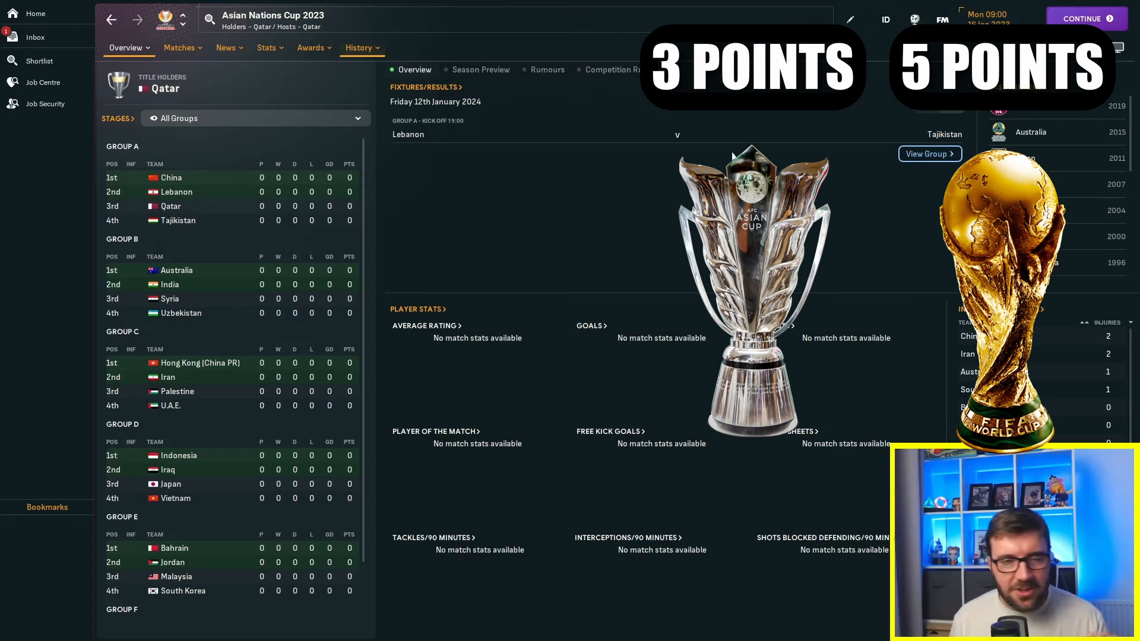
{"action": "mouse_move", "coordinate": [733, 155]}
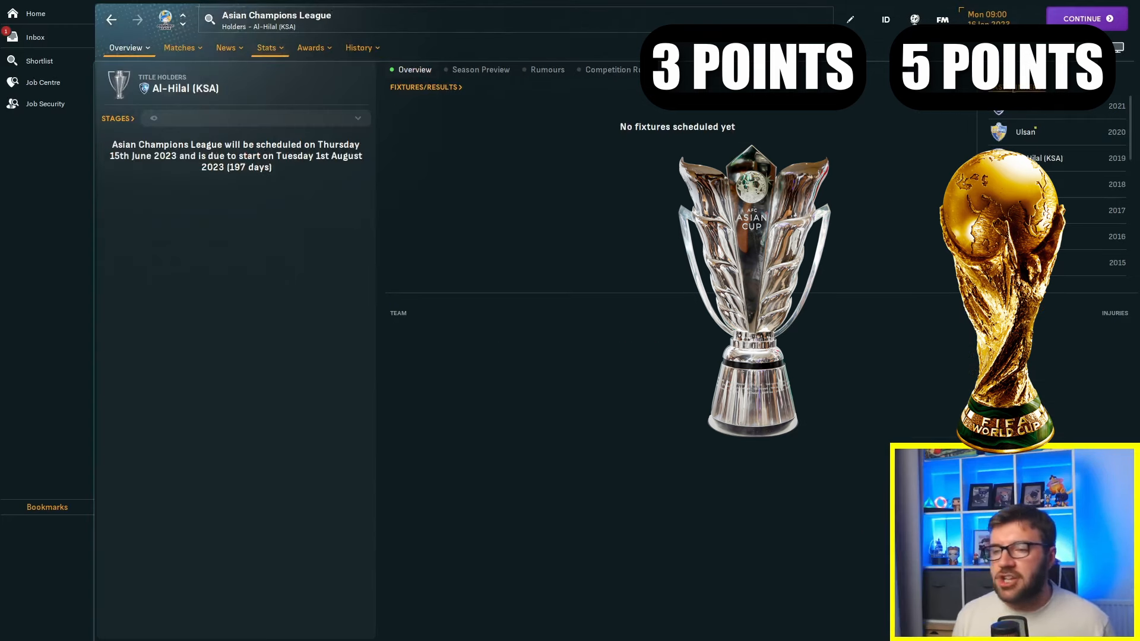
{"action": "left_click", "coordinate": [357, 48]}
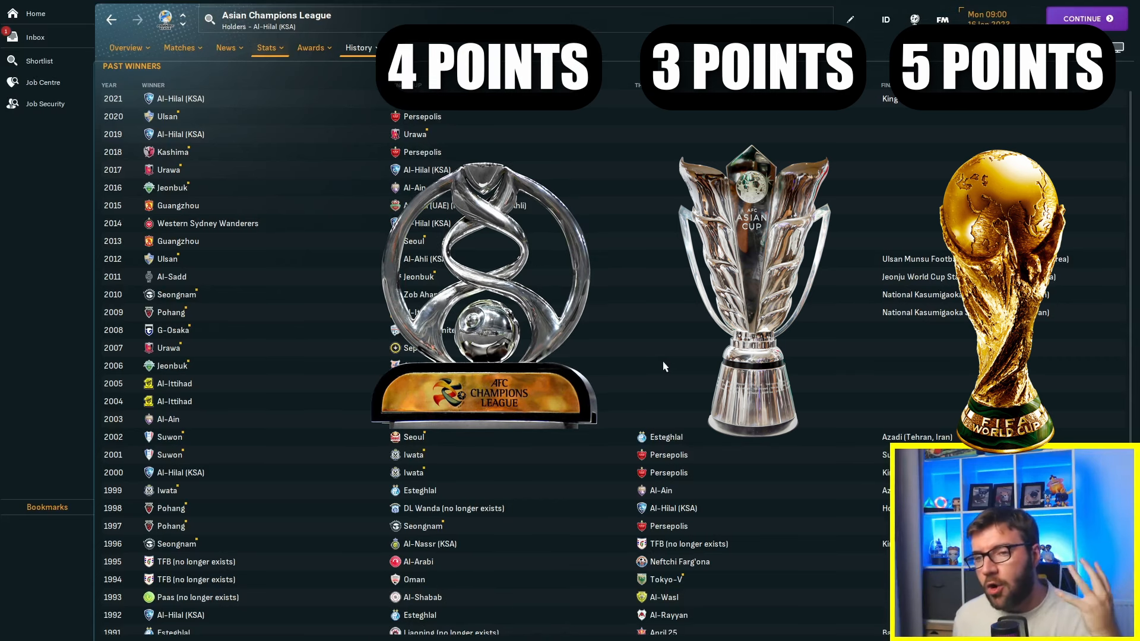
{"action": "mouse_move", "coordinate": [222, 48]}
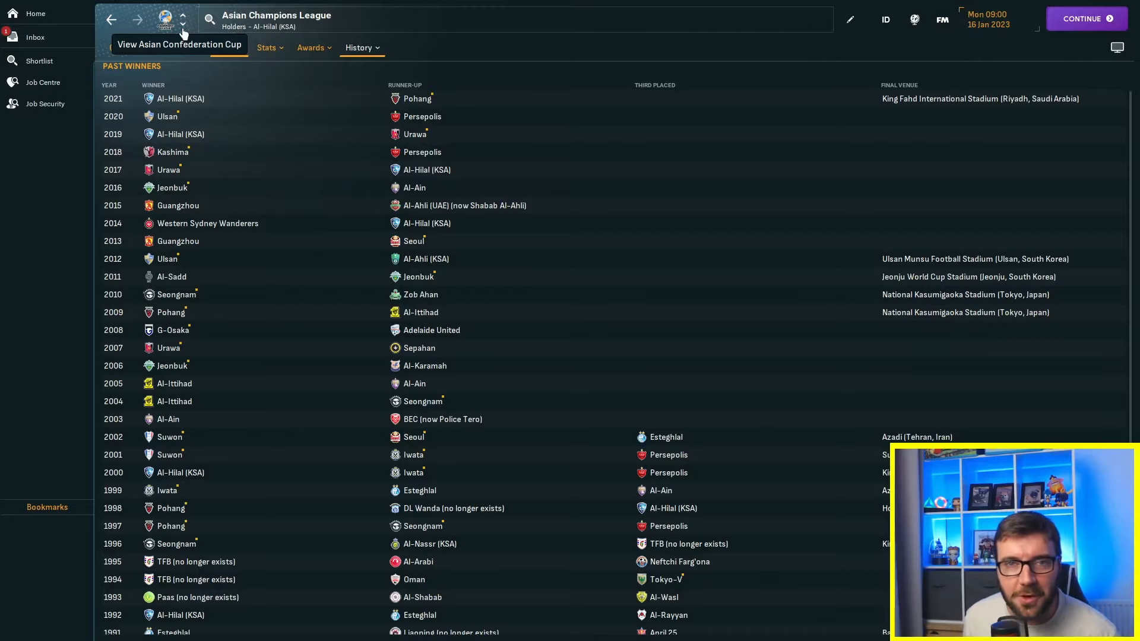
{"action": "left_click", "coordinate": [40, 61]}
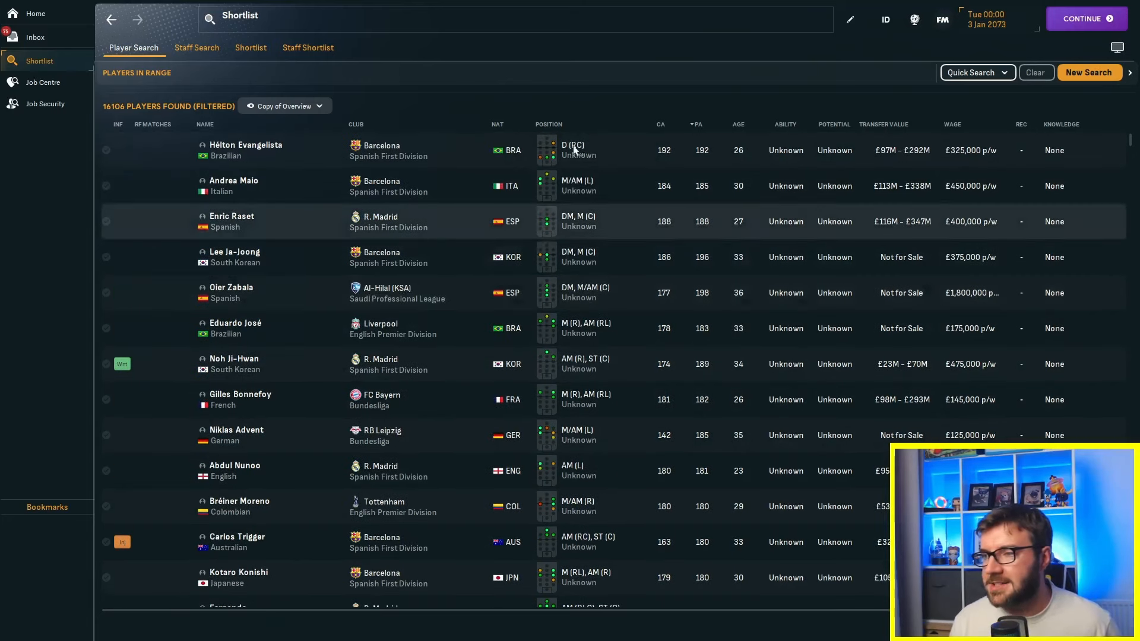
{"action": "mouse_move", "coordinate": [660, 130]}
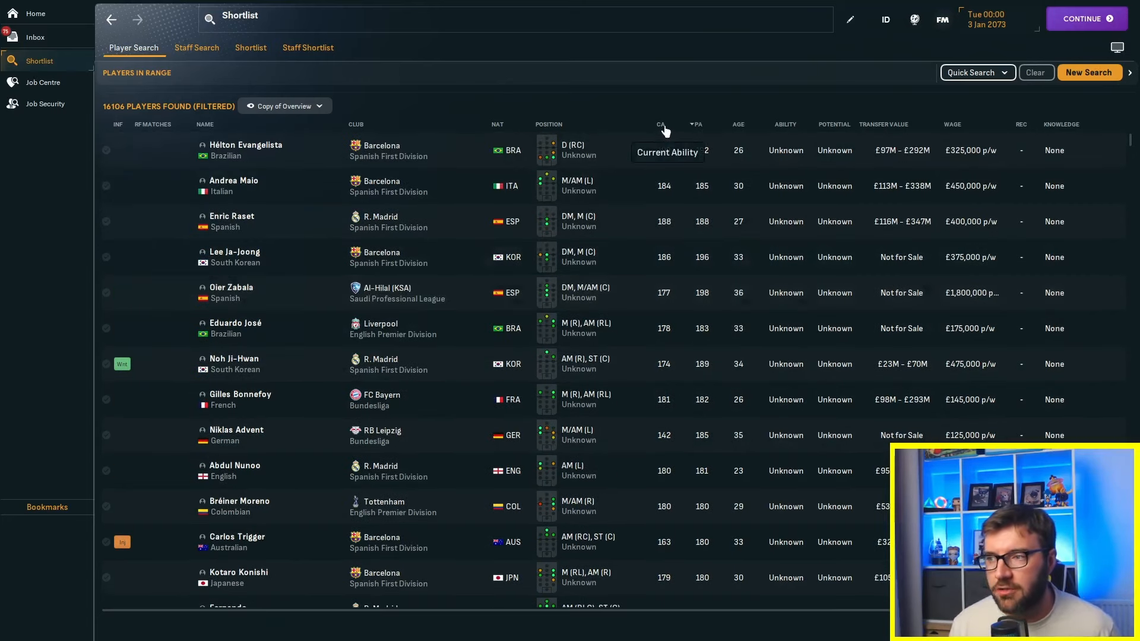
{"action": "left_click", "coordinate": [661, 125]}
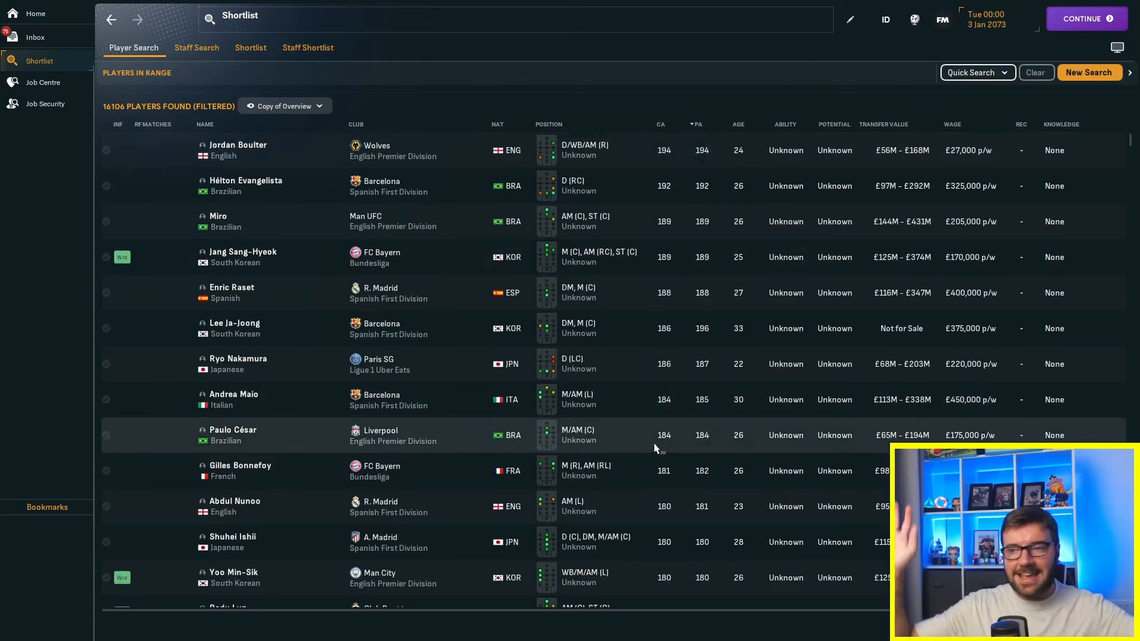
{"action": "mouse_move", "coordinate": [331, 370]}
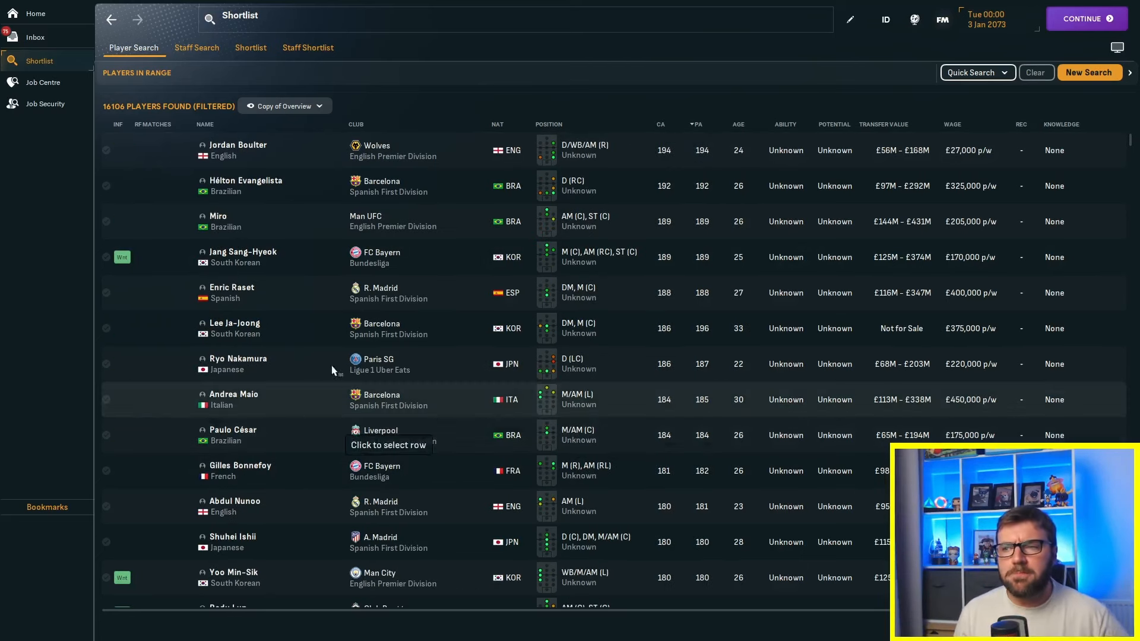
{"action": "mouse_move", "coordinate": [237, 145]}
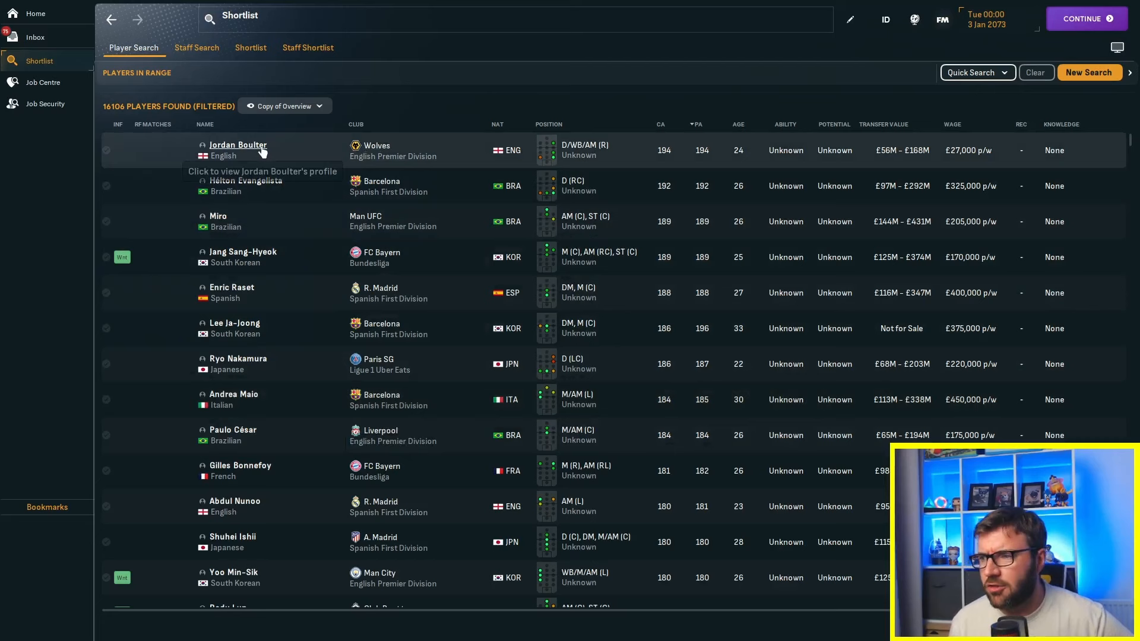
{"action": "left_click", "coordinate": [237, 145]}
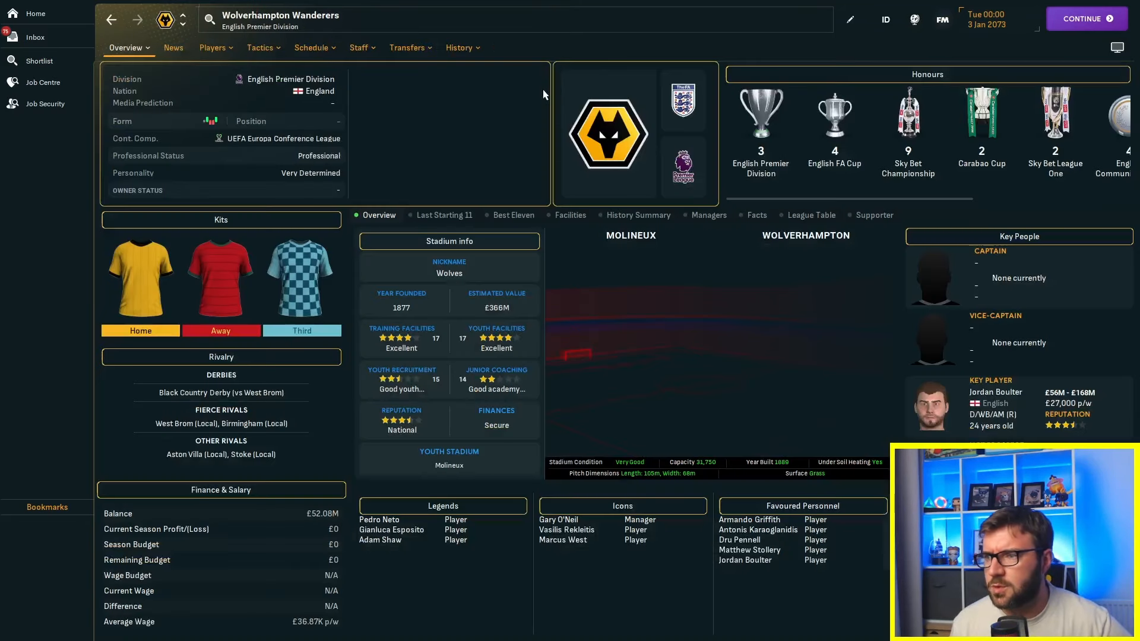
{"action": "left_click", "coordinate": [995, 392]}
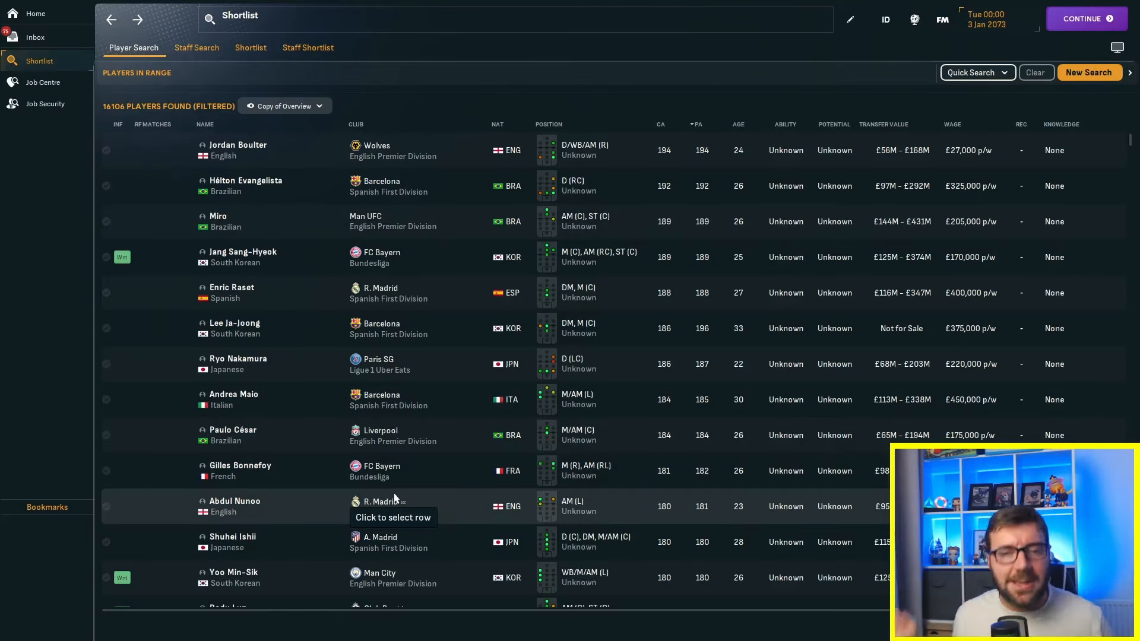
{"action": "mouse_move", "coordinate": [258, 263]}
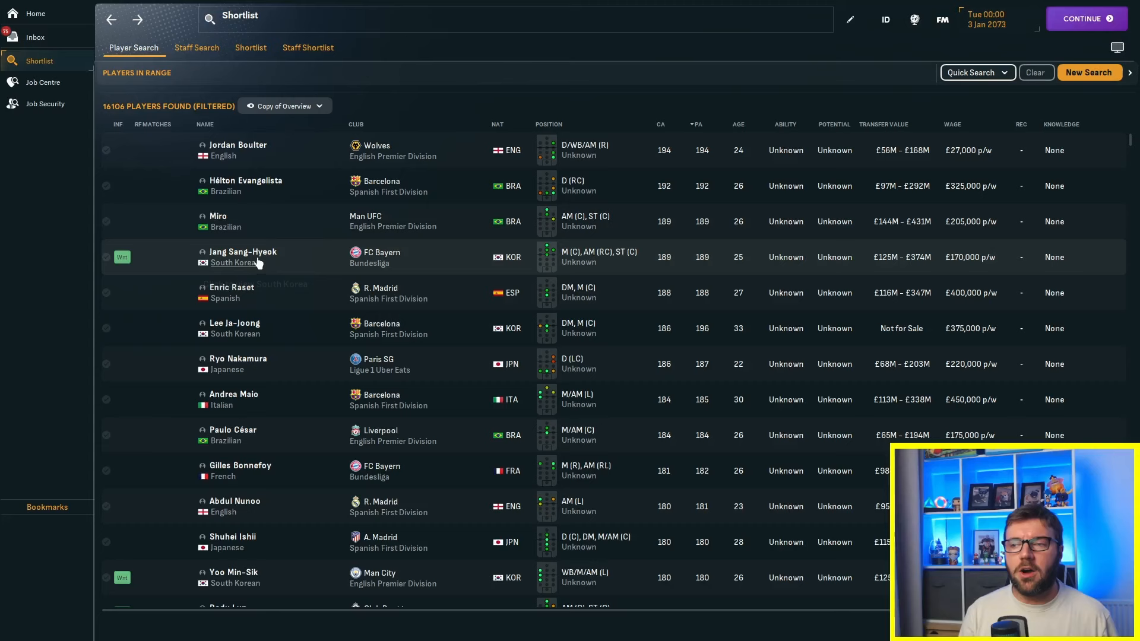
{"action": "left_click", "coordinate": [242, 252]}
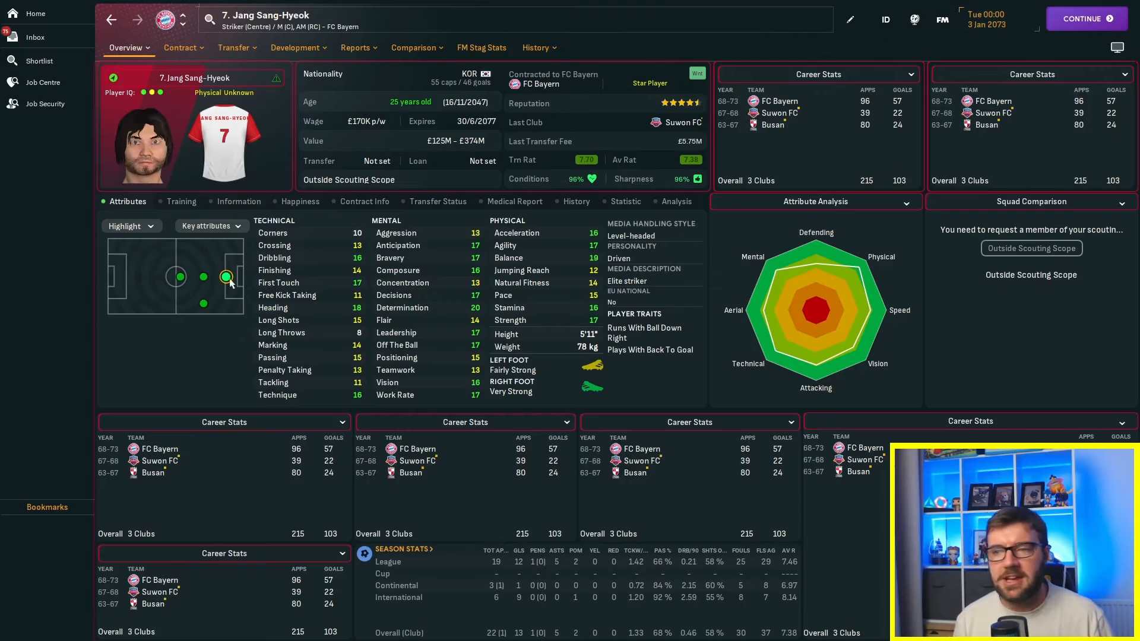
{"action": "left_click", "coordinate": [39, 60]}
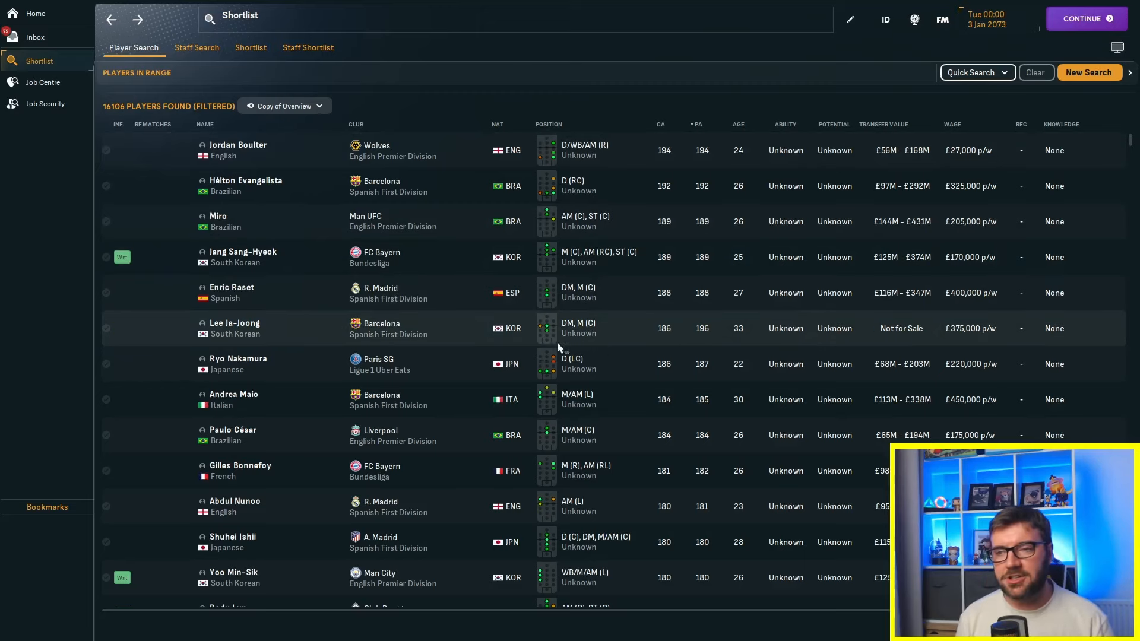
{"action": "mouse_move", "coordinate": [233, 328]}
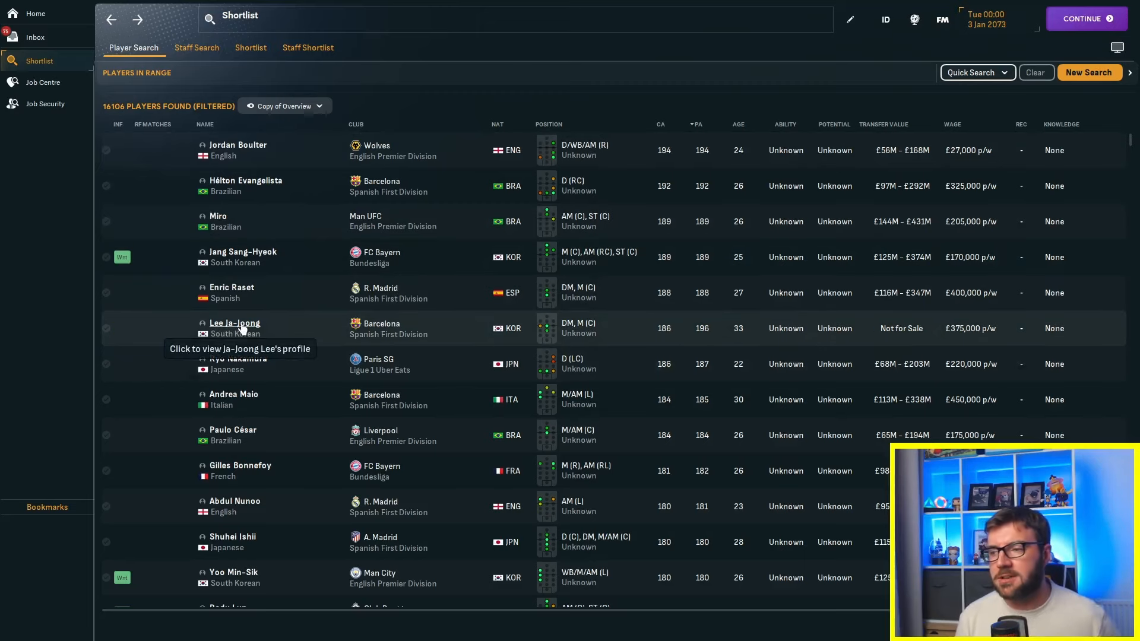
{"action": "left_click", "coordinate": [234, 323]}
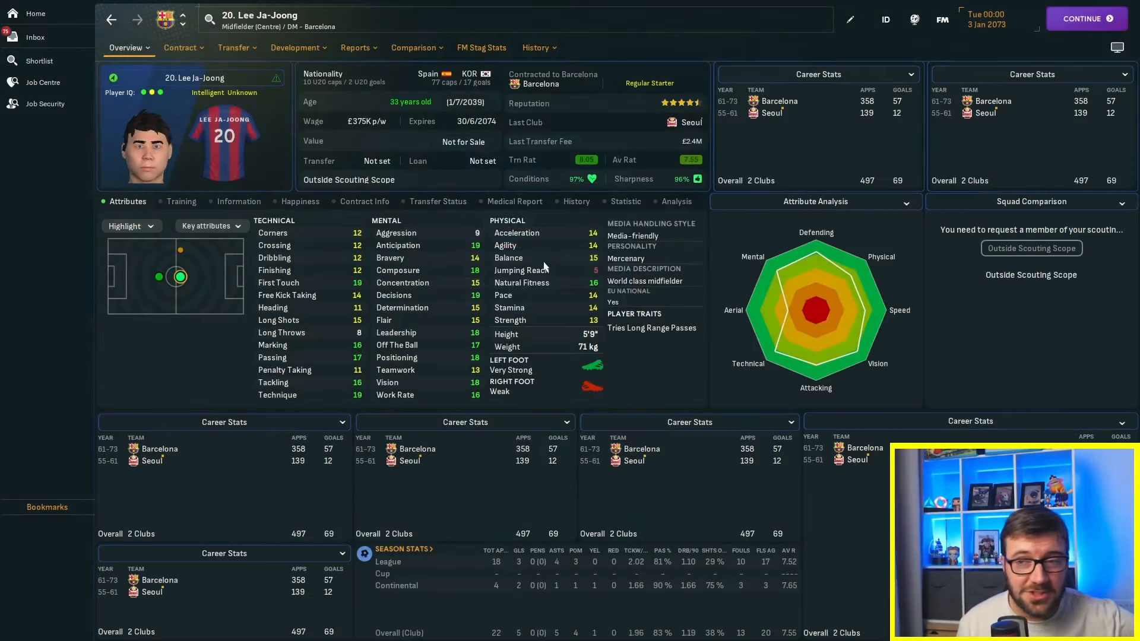
{"action": "left_click", "coordinate": [39, 61]}
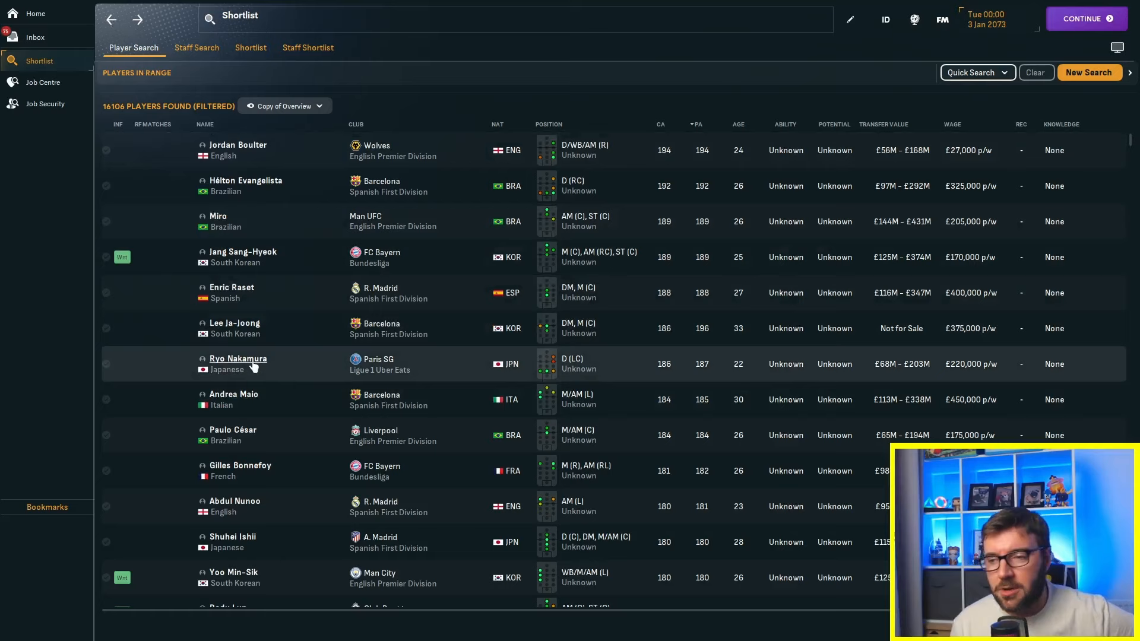
{"action": "left_click", "coordinate": [237, 359]}
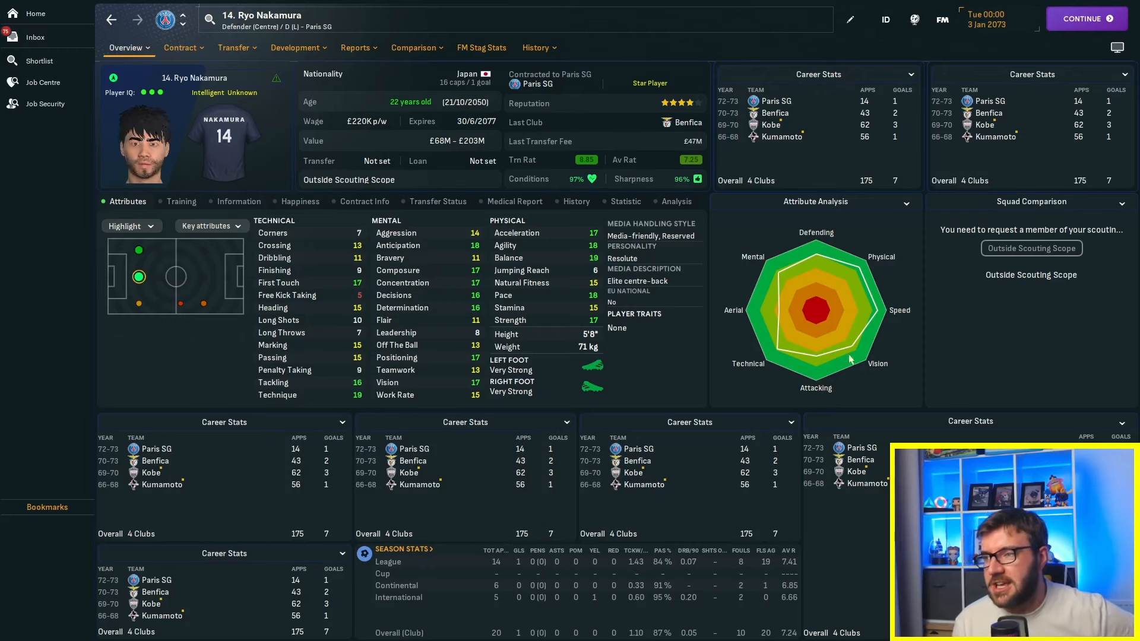
{"action": "left_click", "coordinate": [535, 47]}
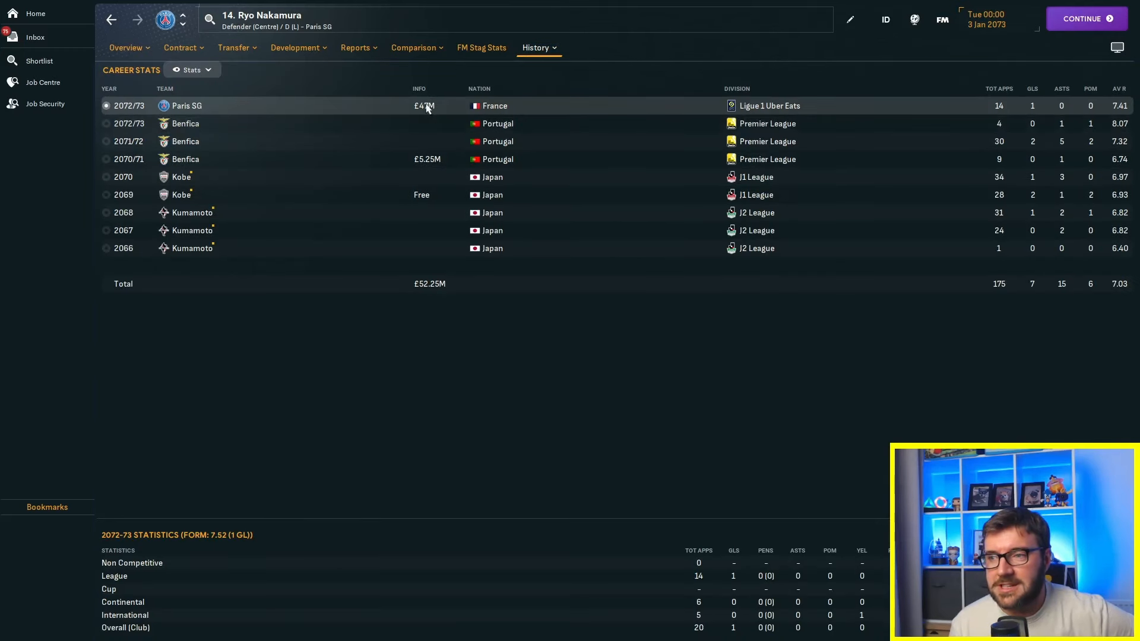
{"action": "mouse_move", "coordinate": [267, 269]}
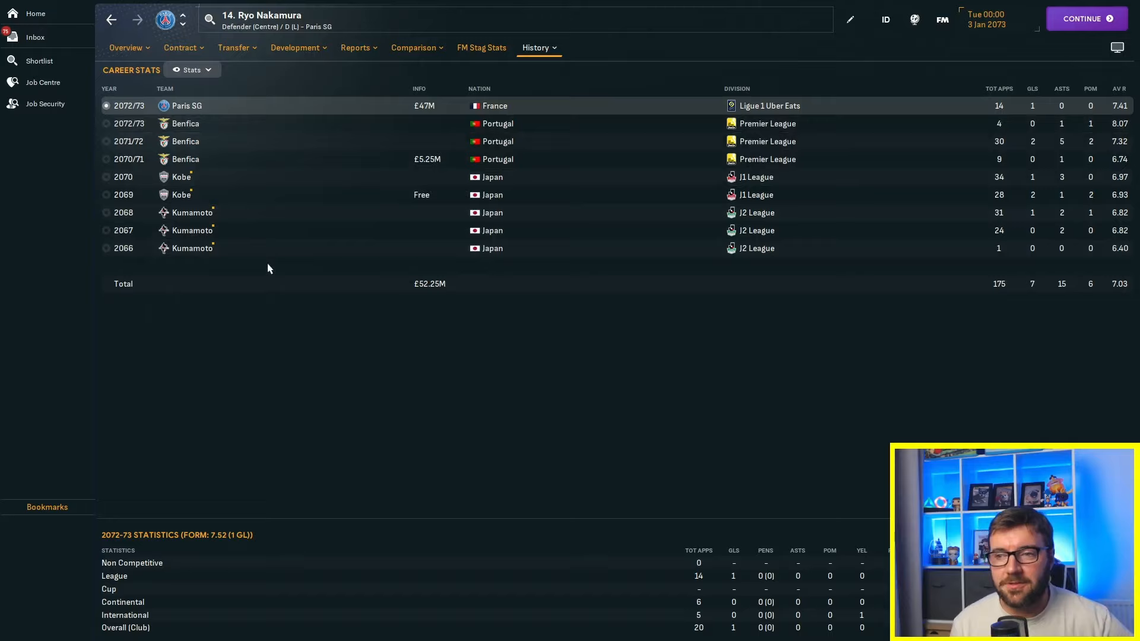
{"action": "mouse_move", "coordinate": [193, 195]}
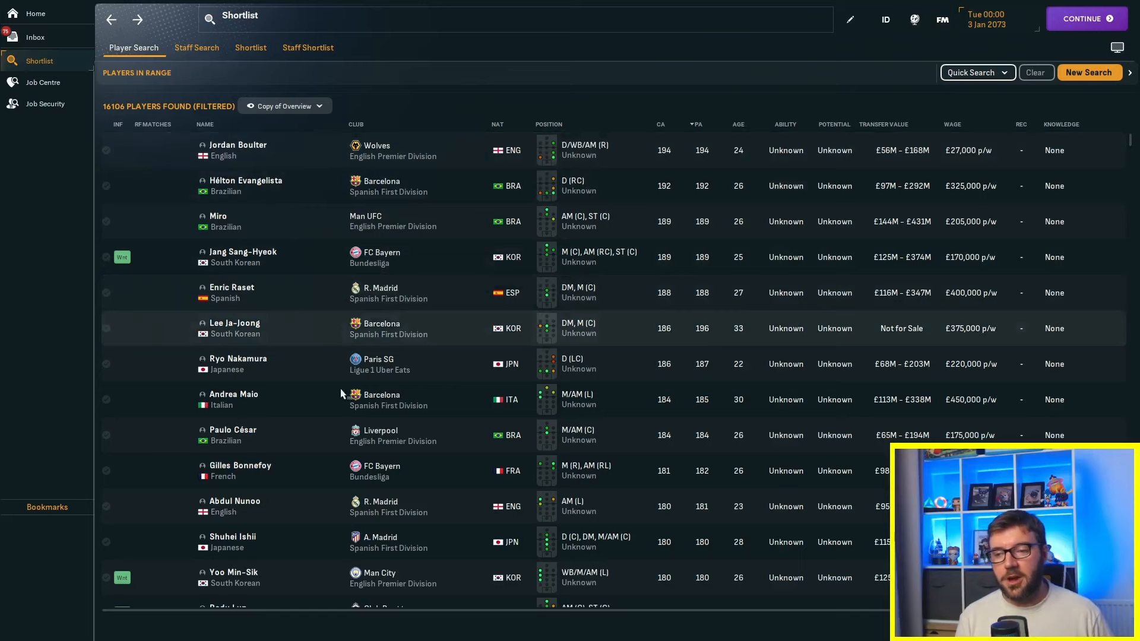
{"action": "mouse_move", "coordinate": [251, 545]}
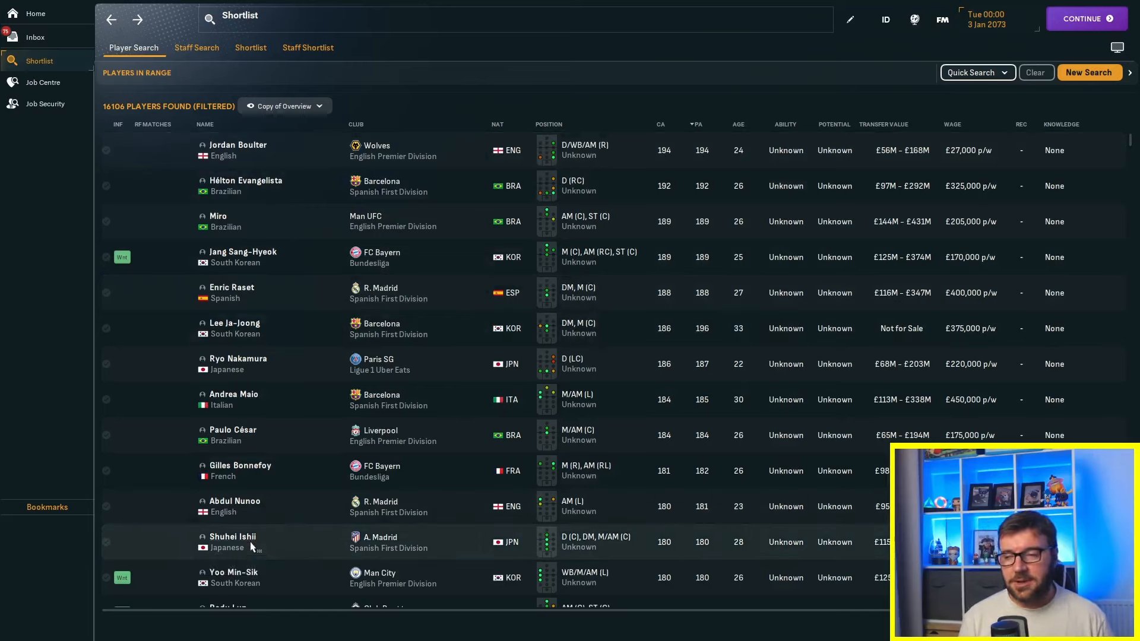
{"action": "mouse_move", "coordinate": [369, 583]}
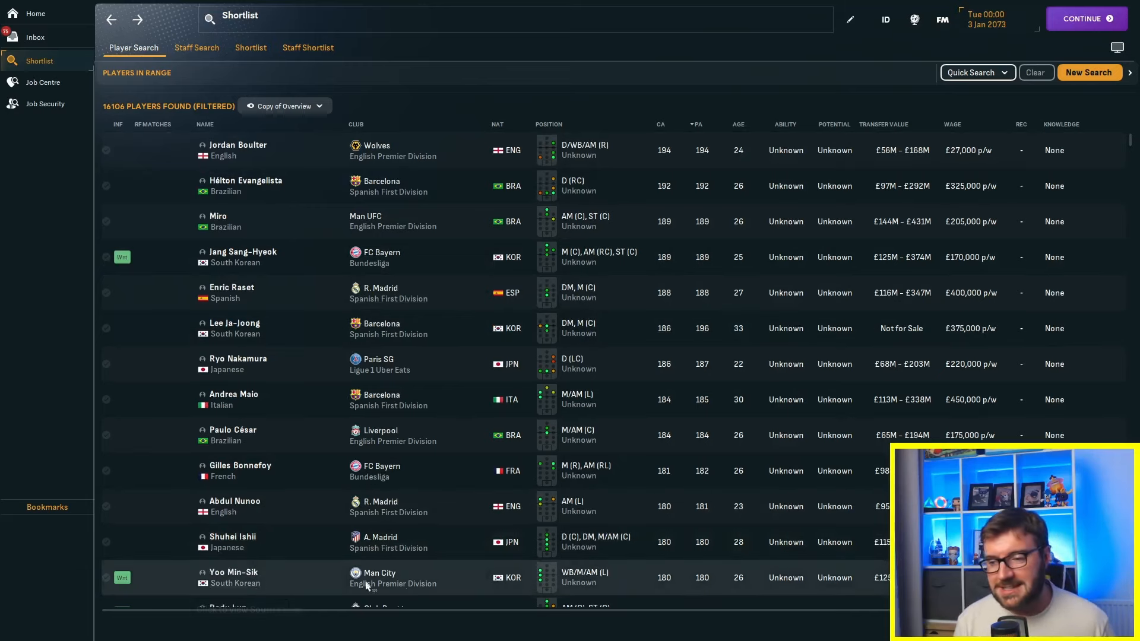
{"action": "mouse_move", "coordinate": [503, 579]}
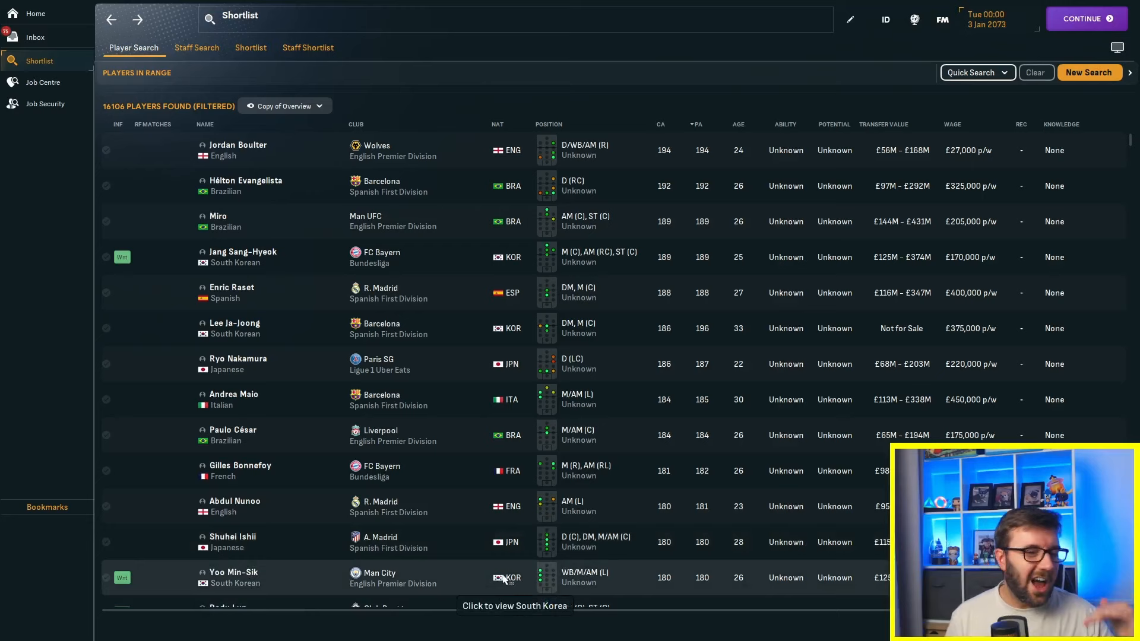
{"action": "mouse_move", "coordinate": [458, 441]}
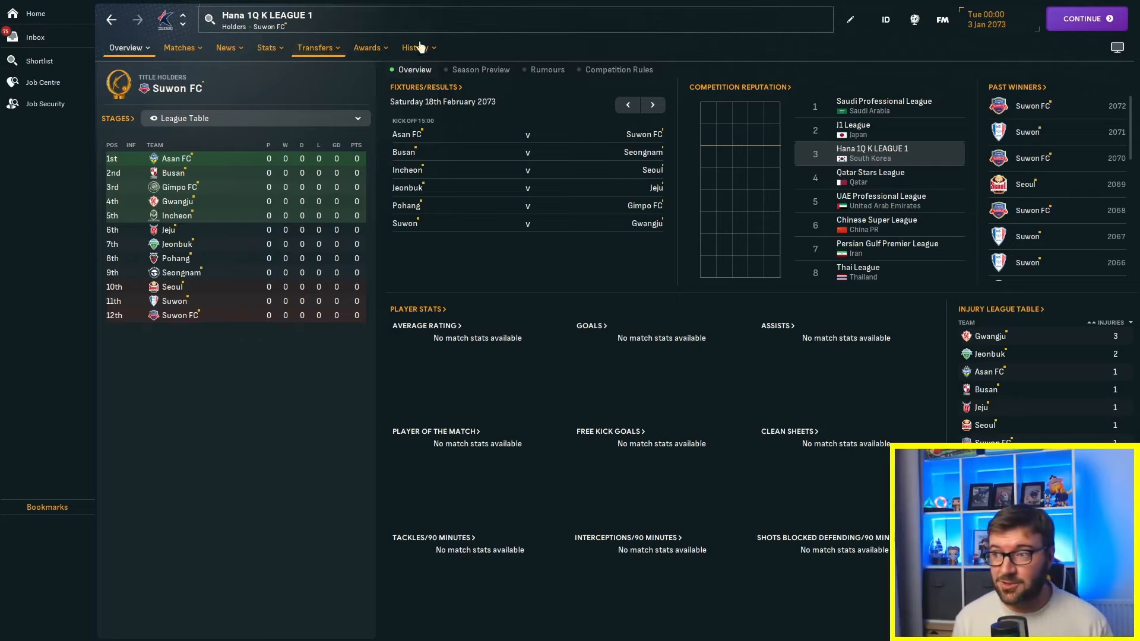
{"action": "mouse_move", "coordinate": [845, 143]}
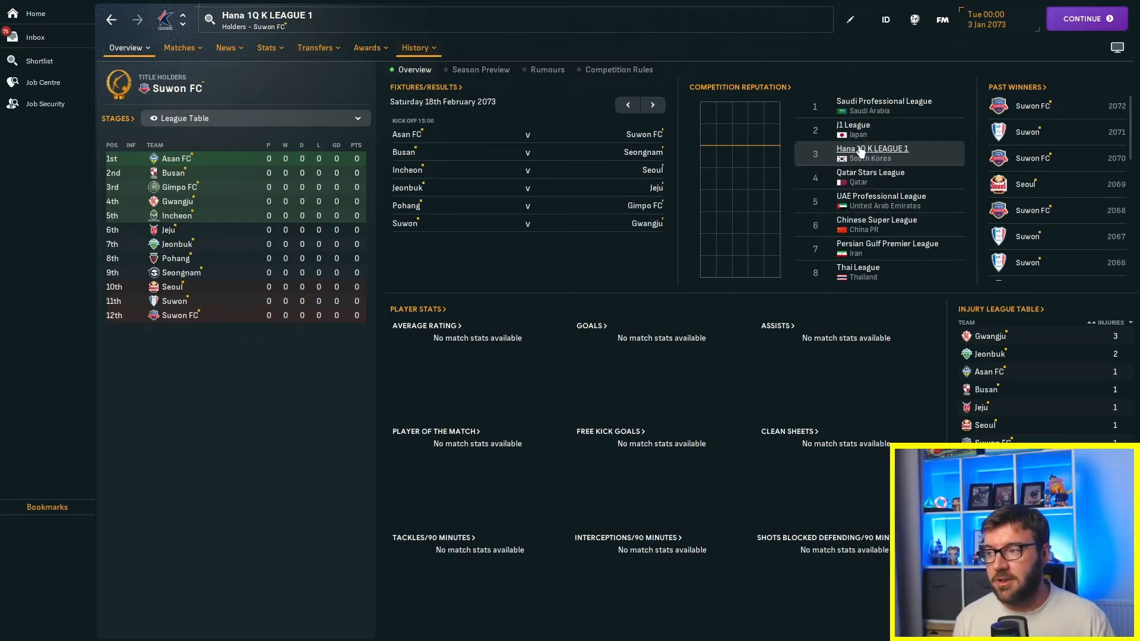
{"action": "mouse_move", "coordinate": [866, 106]}
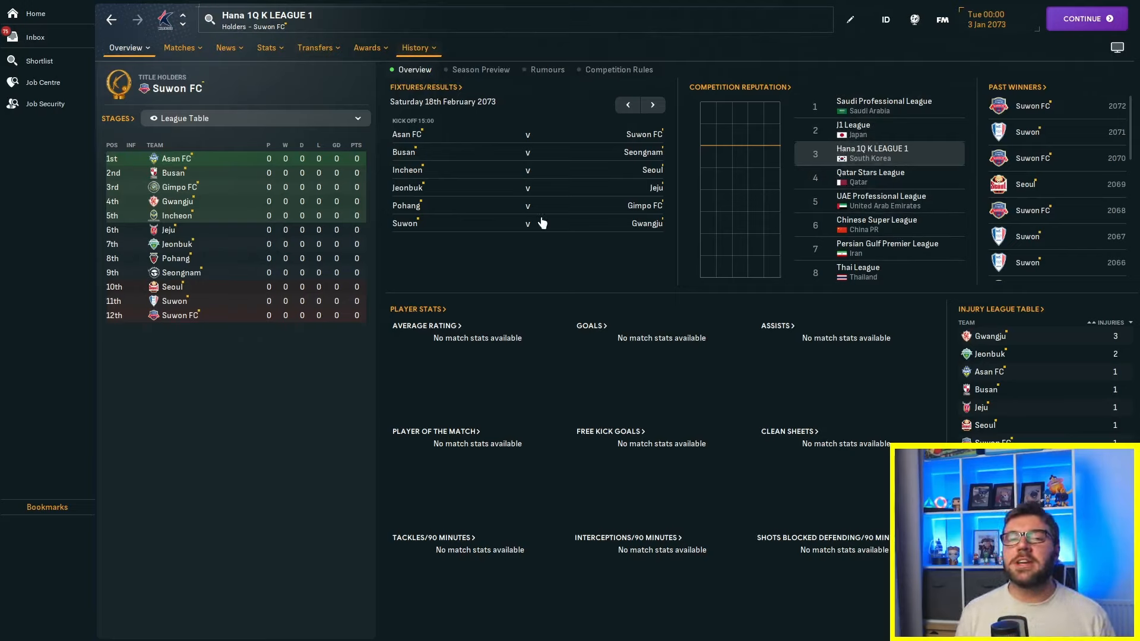
{"action": "mouse_move", "coordinate": [481, 141]}
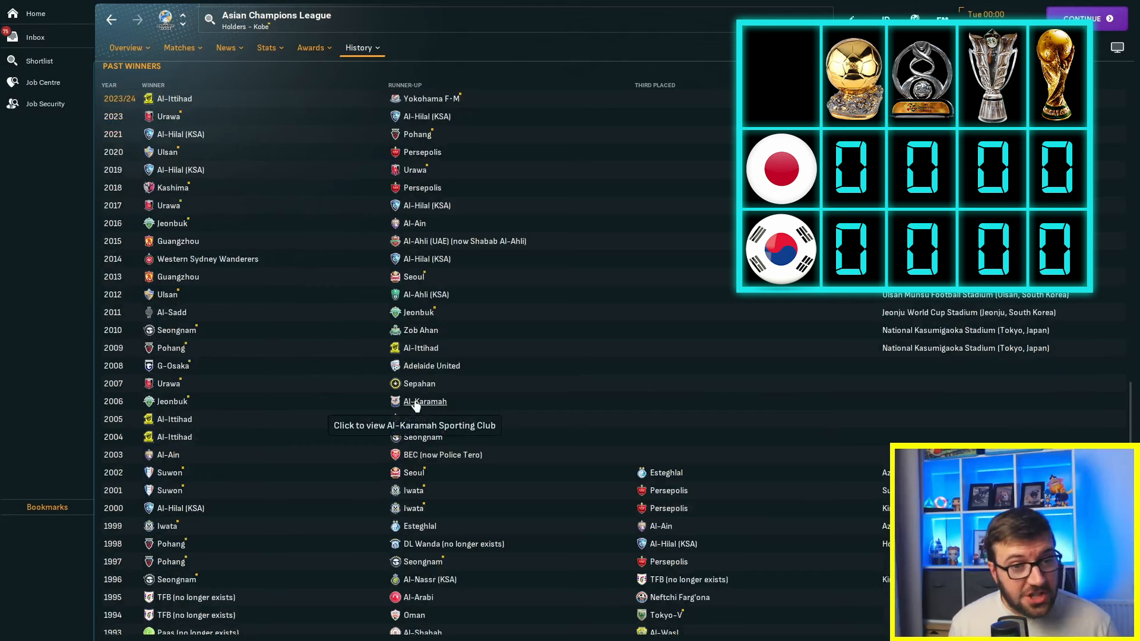
{"action": "mouse_move", "coordinate": [507, 153]}
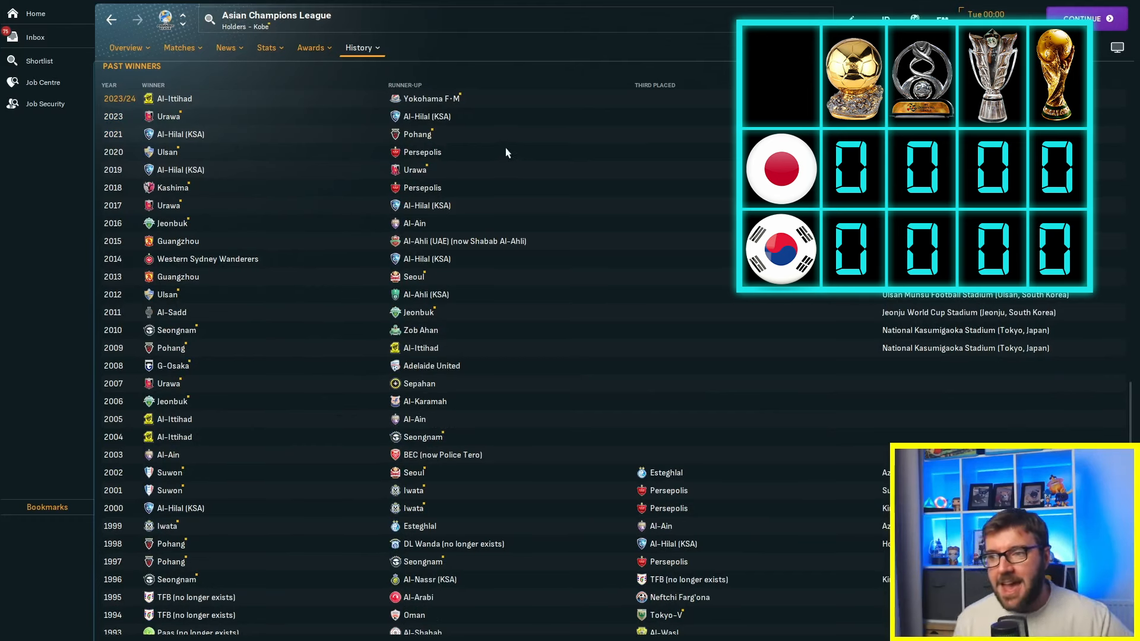
{"action": "mouse_move", "coordinate": [456, 325]}
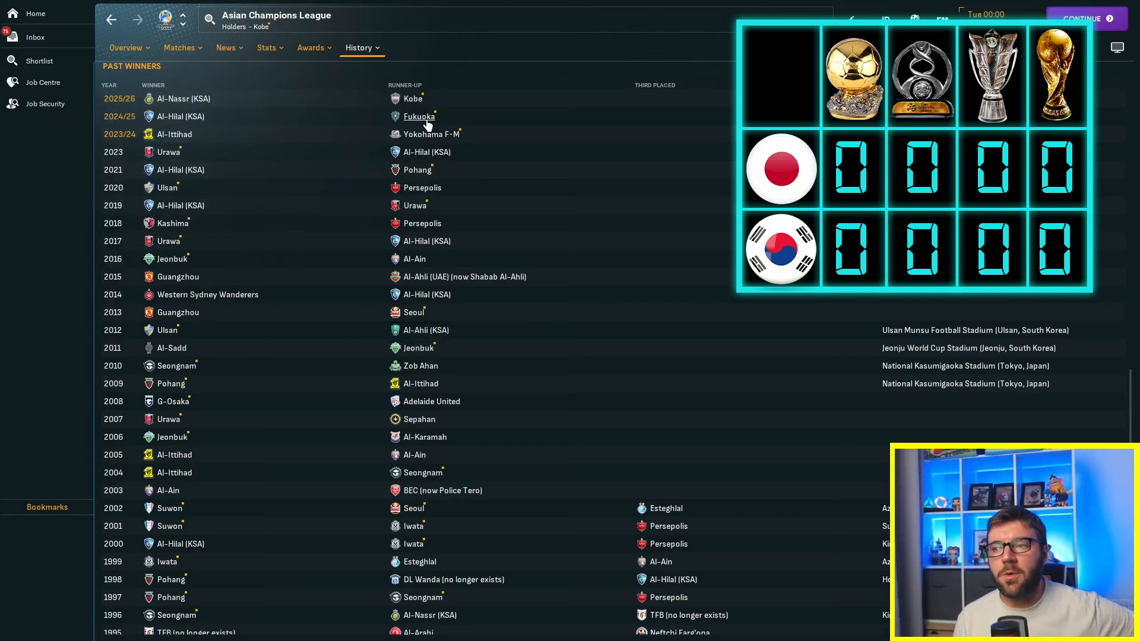
{"action": "mouse_move", "coordinate": [427, 269]}
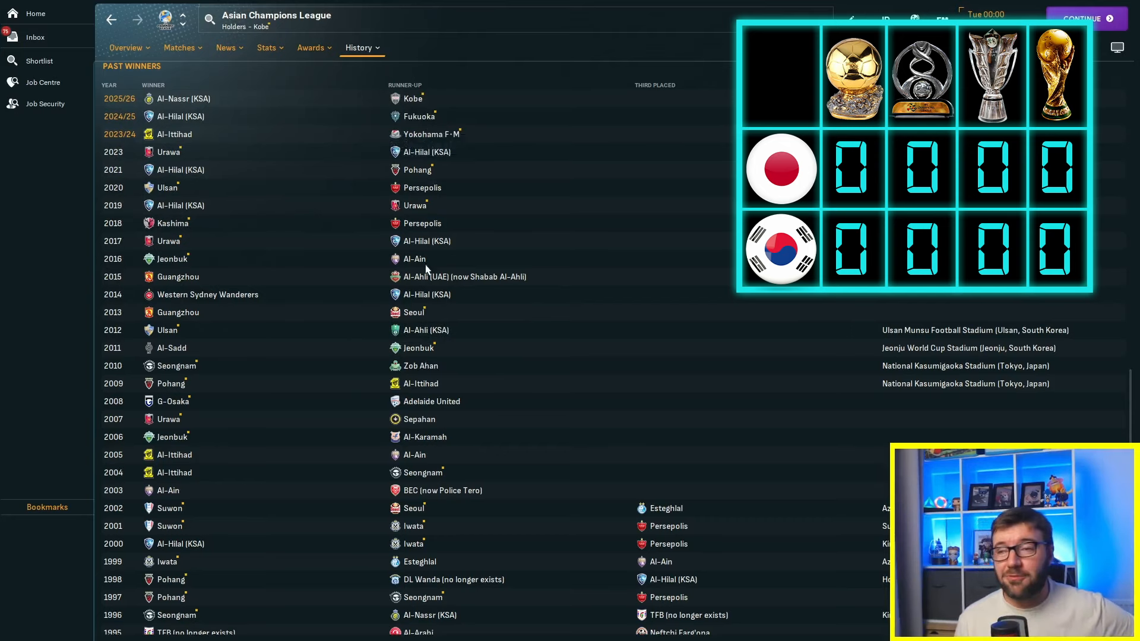
Review ACL past winners through 2035/36, visiting 2026/27 winner Kobe and returning to the list
{"action": "scroll", "scroll_direction": "up", "scroll_amount": 3}
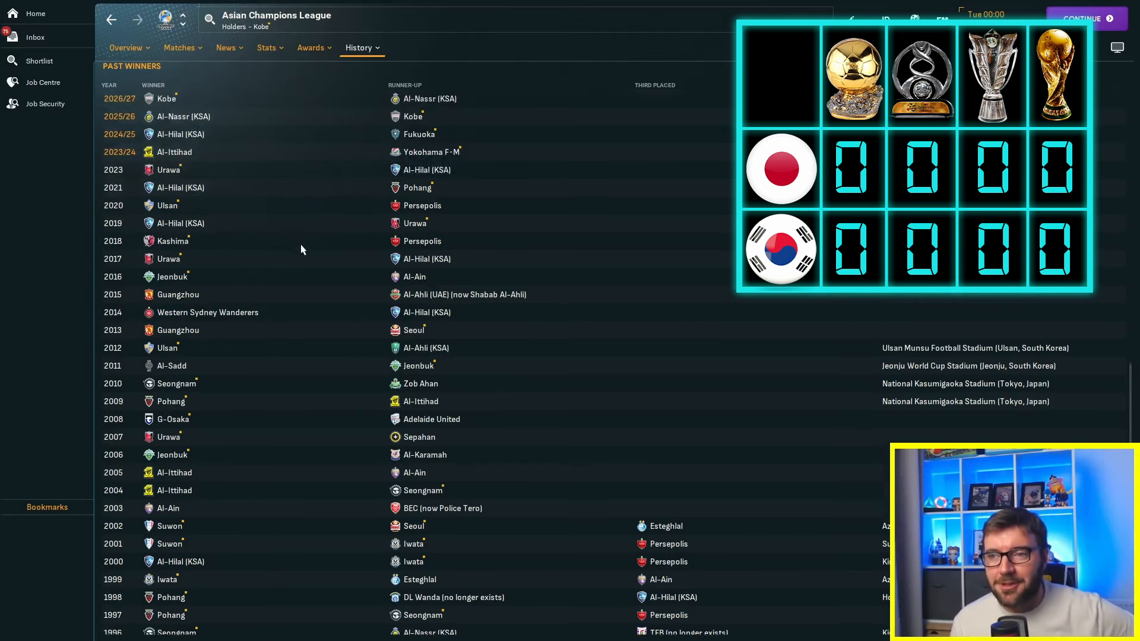
{"action": "mouse_move", "coordinate": [355, 273]}
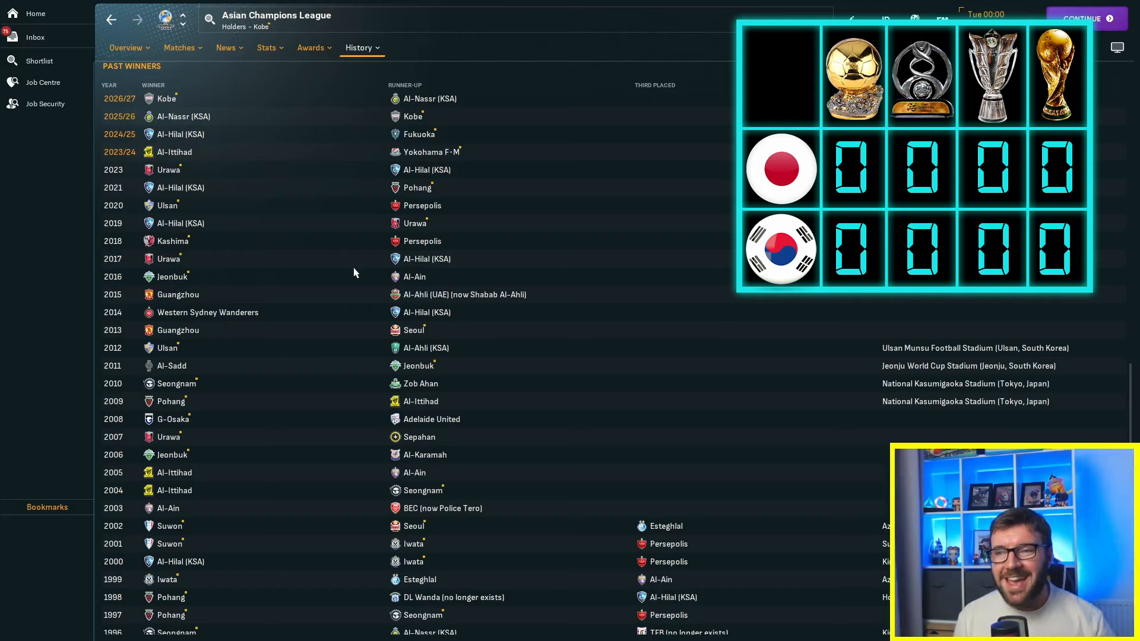
{"action": "mouse_move", "coordinate": [263, 121]}
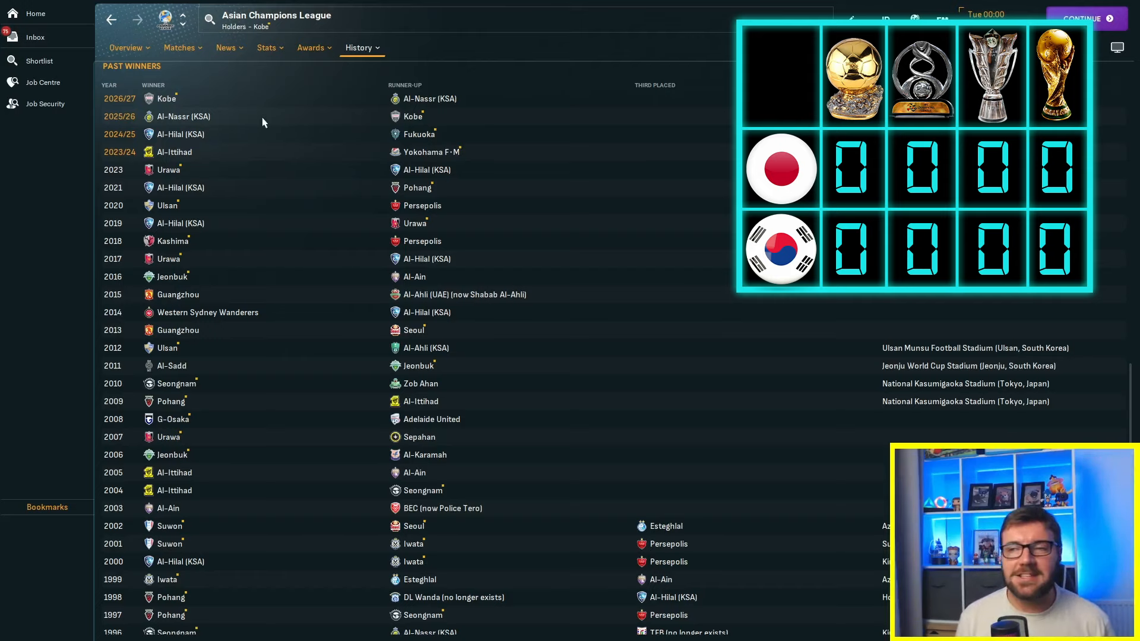
{"action": "mouse_move", "coordinate": [252, 121]}
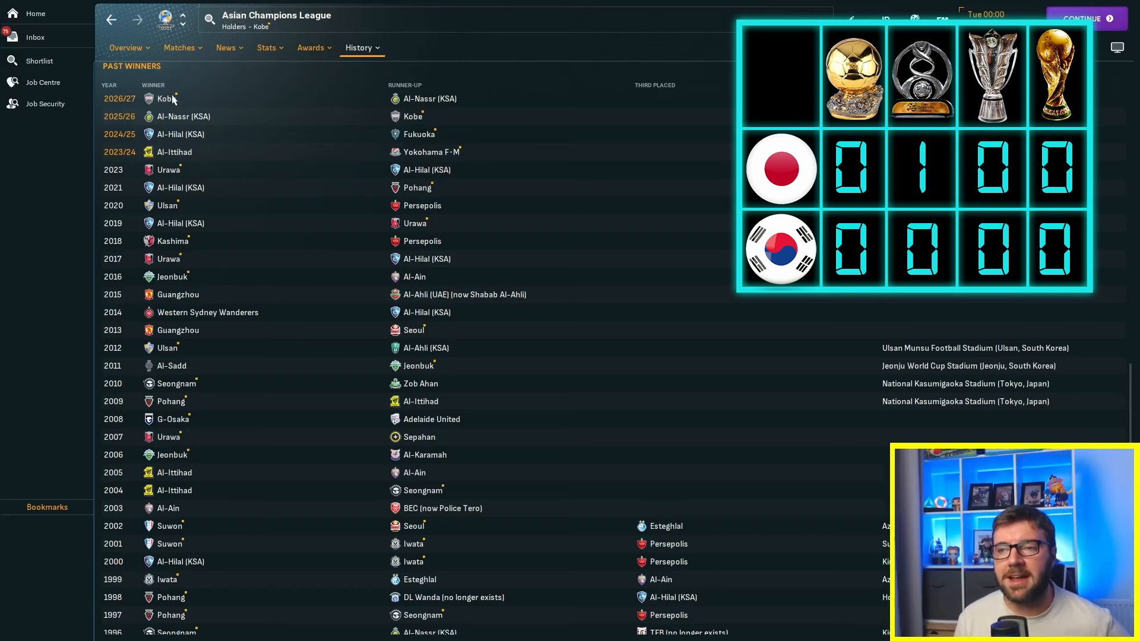
{"action": "left_click", "coordinate": [167, 99]}
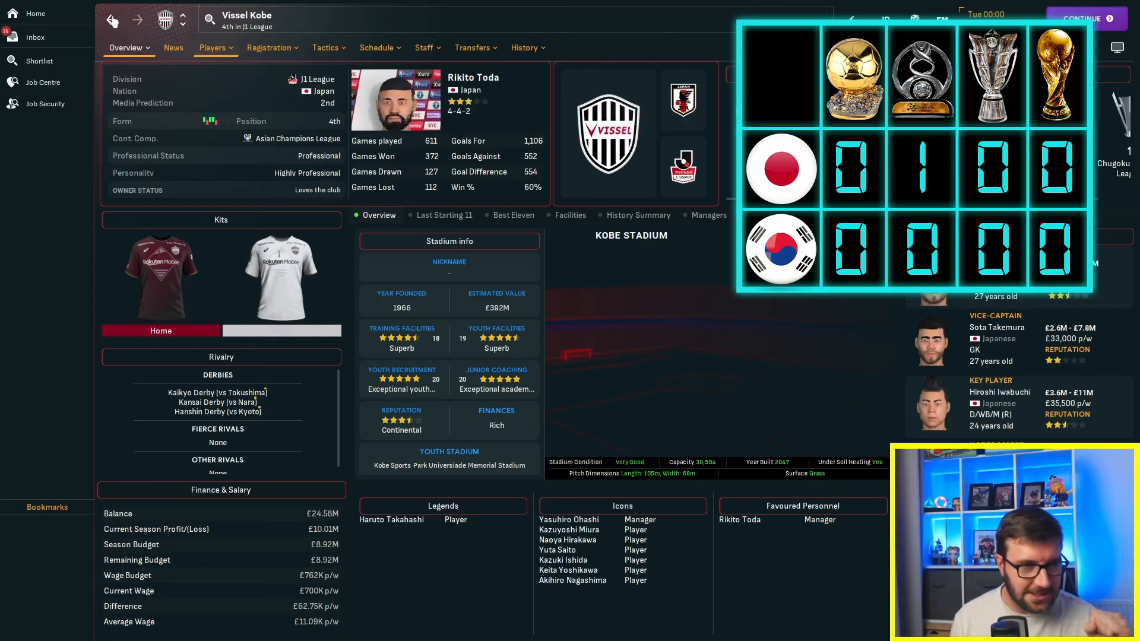
{"action": "left_click", "coordinate": [296, 137]}
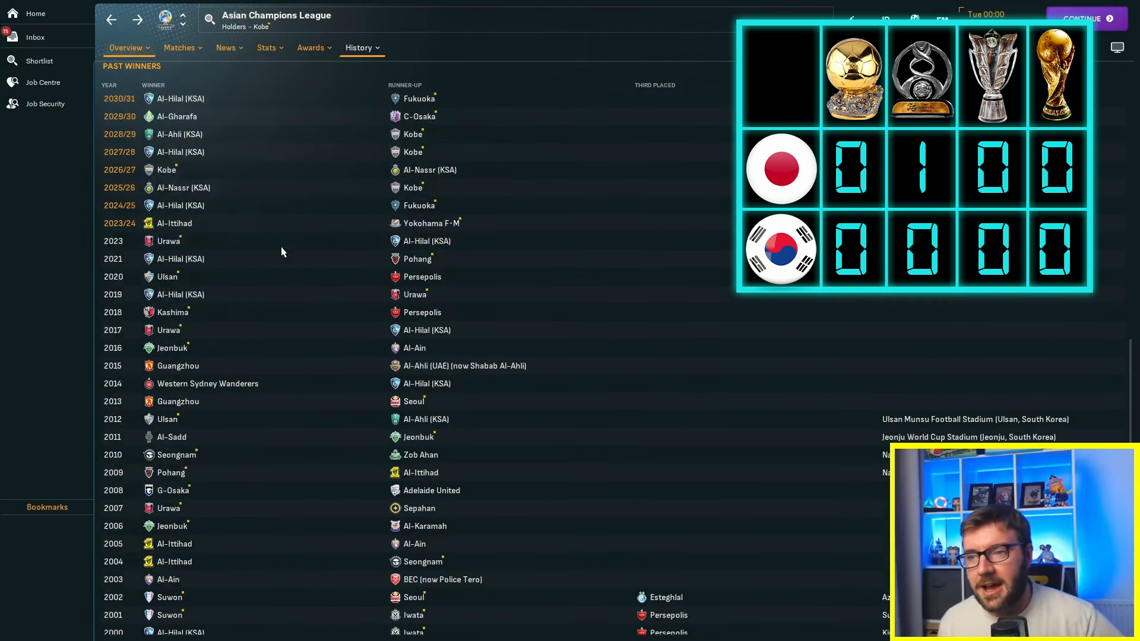
{"action": "scroll", "scroll_direction": "up", "scroll_amount": 3}
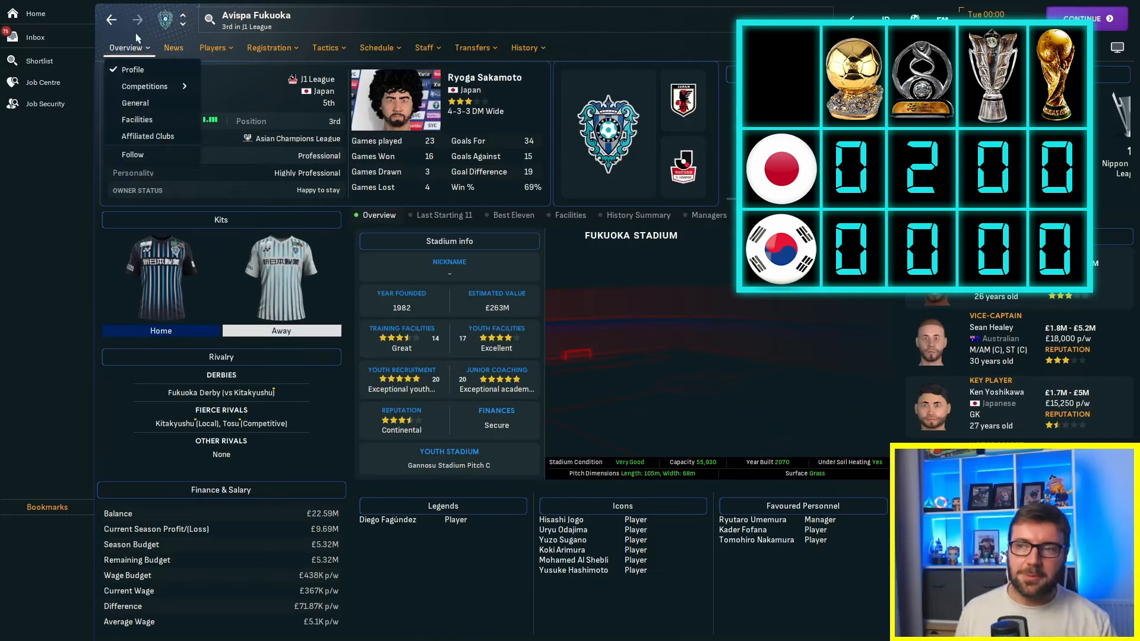
{"action": "left_click", "coordinate": [297, 138]}
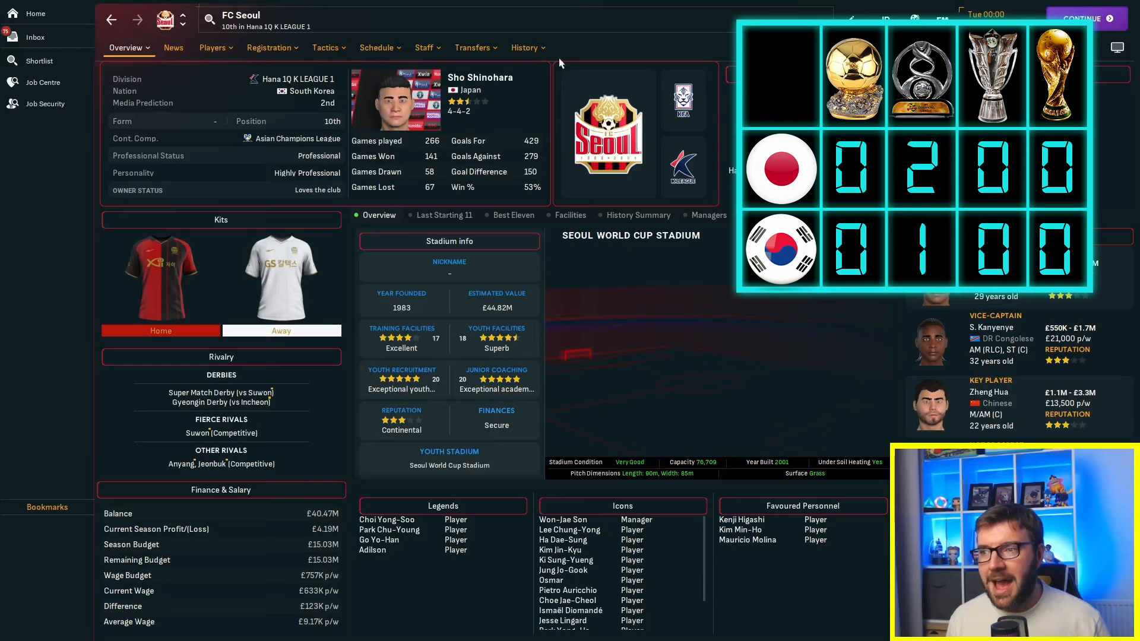
{"action": "mouse_move", "coordinate": [308, 121]}
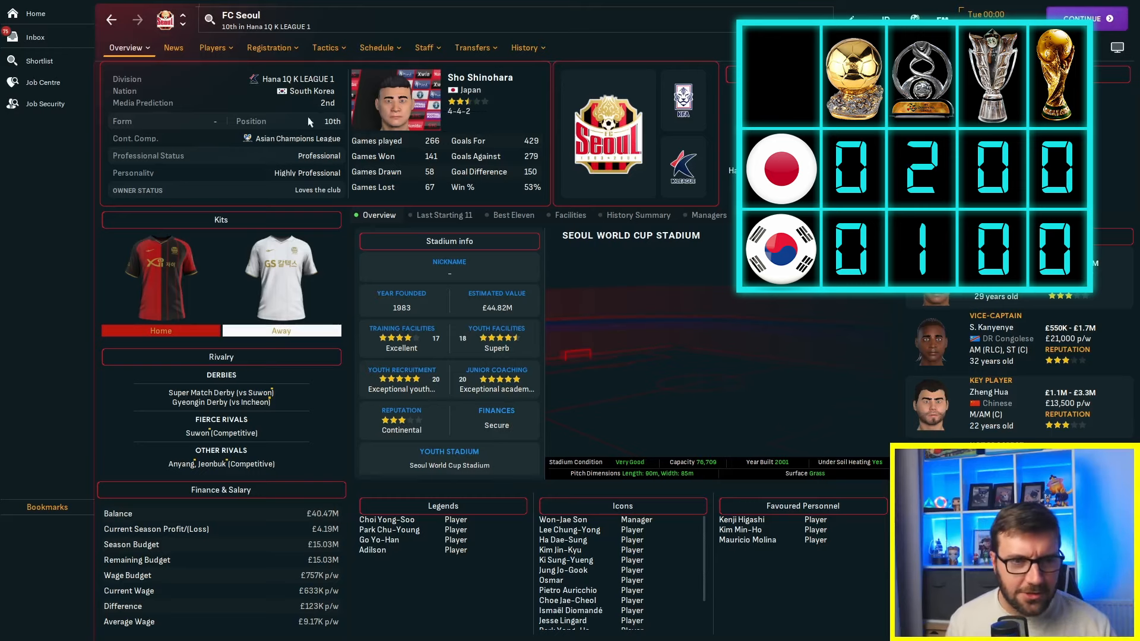
{"action": "mouse_move", "coordinate": [297, 138]}
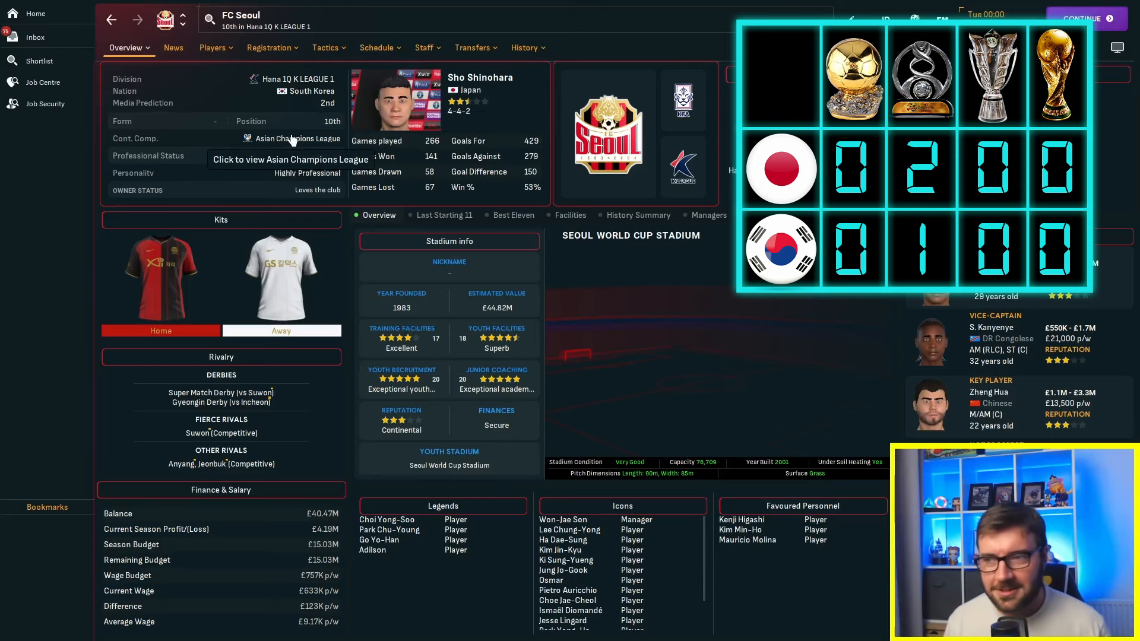
{"action": "left_click", "coordinate": [297, 138]}
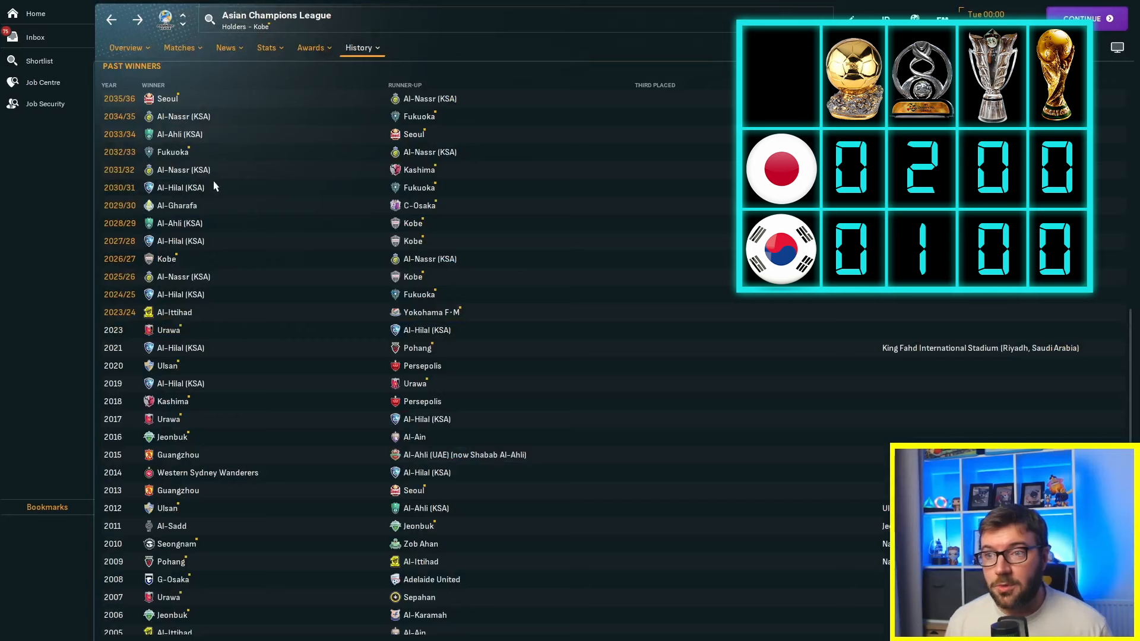
{"action": "mouse_move", "coordinate": [277, 202]}
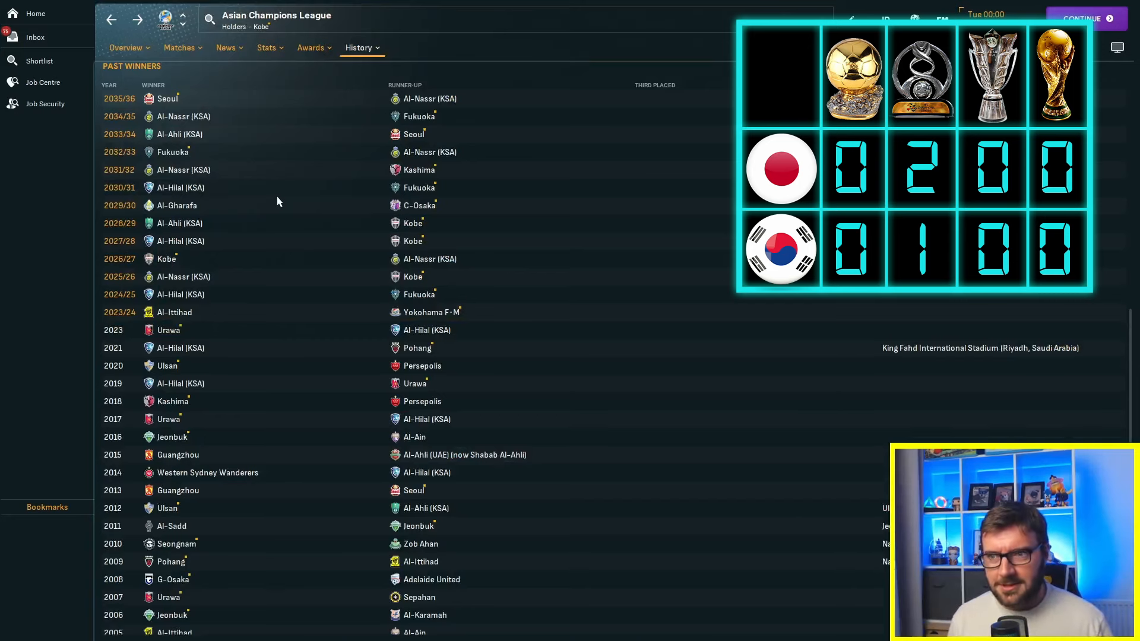
Review ACL winners to 2071/72, checking FC Tokyo's club page, then move to K League 1
{"action": "scroll", "scroll_direction": "up", "scroll_amount": 3}
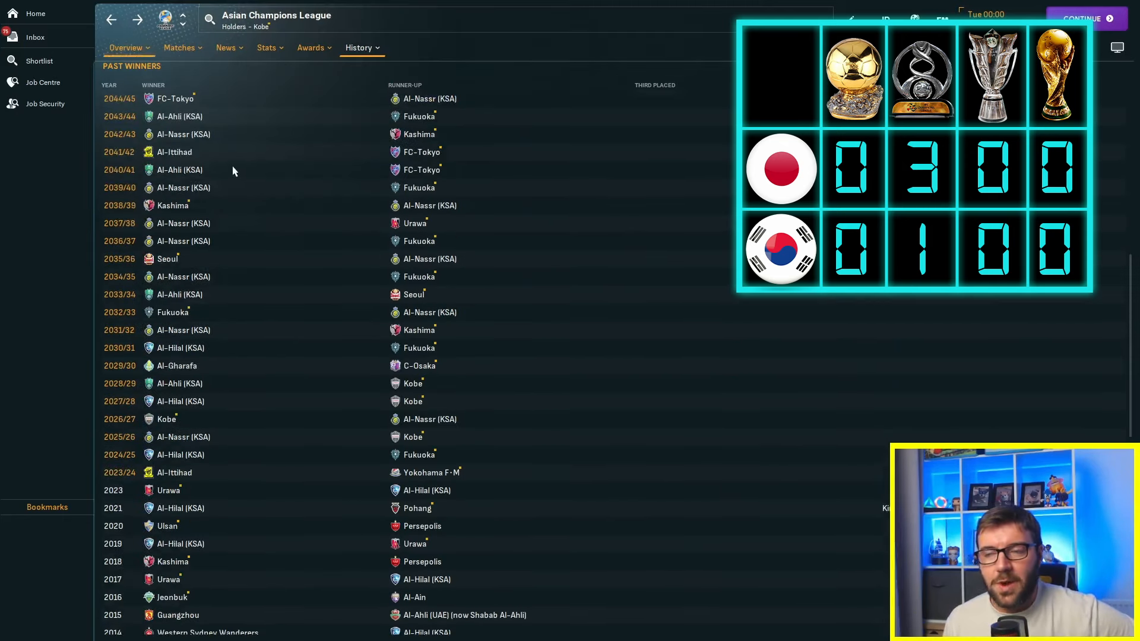
{"action": "mouse_move", "coordinate": [198, 106]}
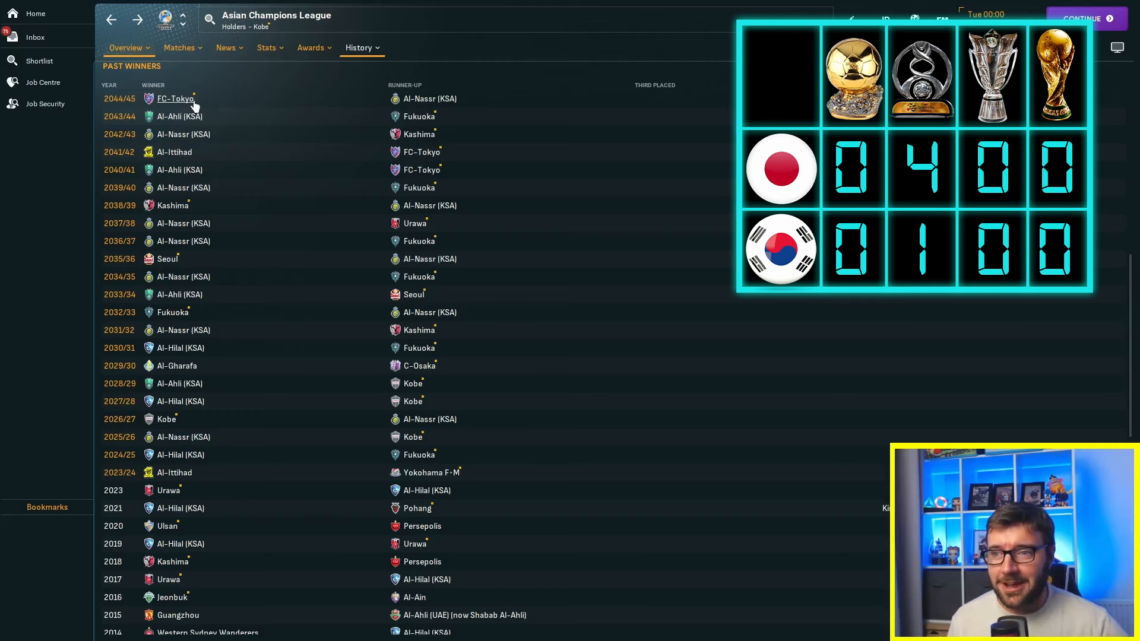
{"action": "left_click", "coordinate": [175, 98]}
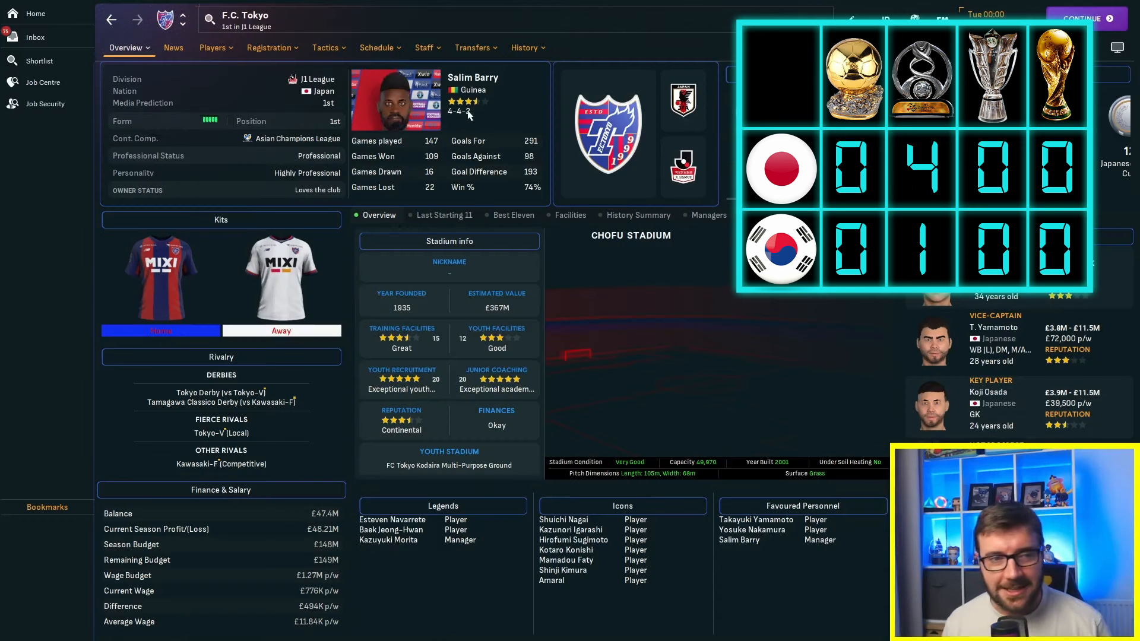
{"action": "mouse_move", "coordinate": [493, 403]}
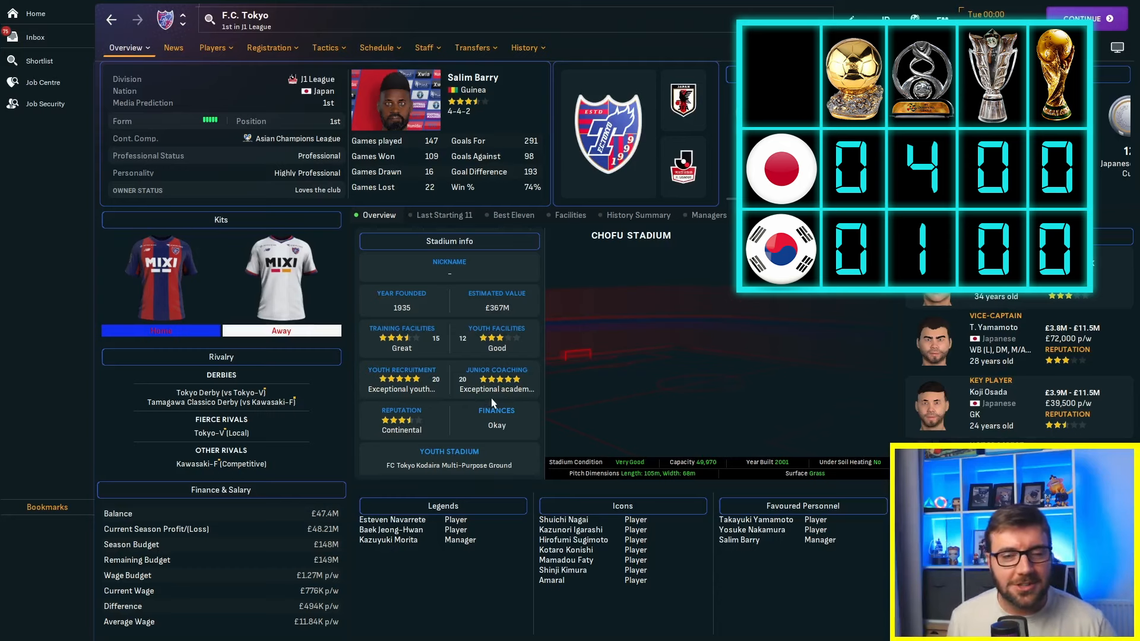
{"action": "left_click", "coordinate": [294, 137]}
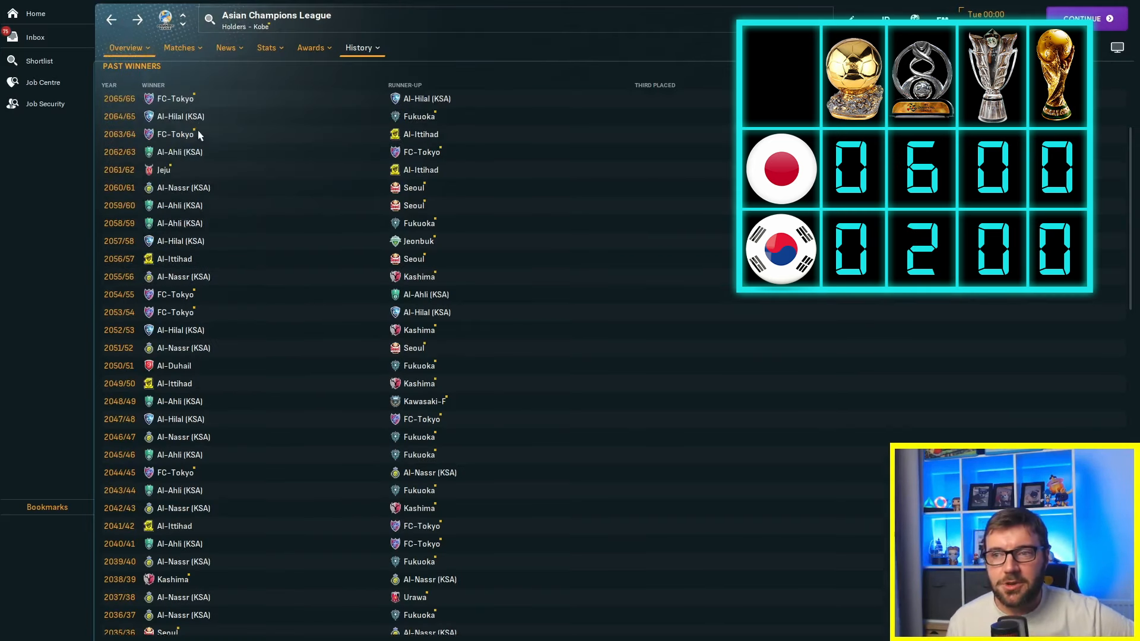
{"action": "mouse_move", "coordinate": [235, 215]}
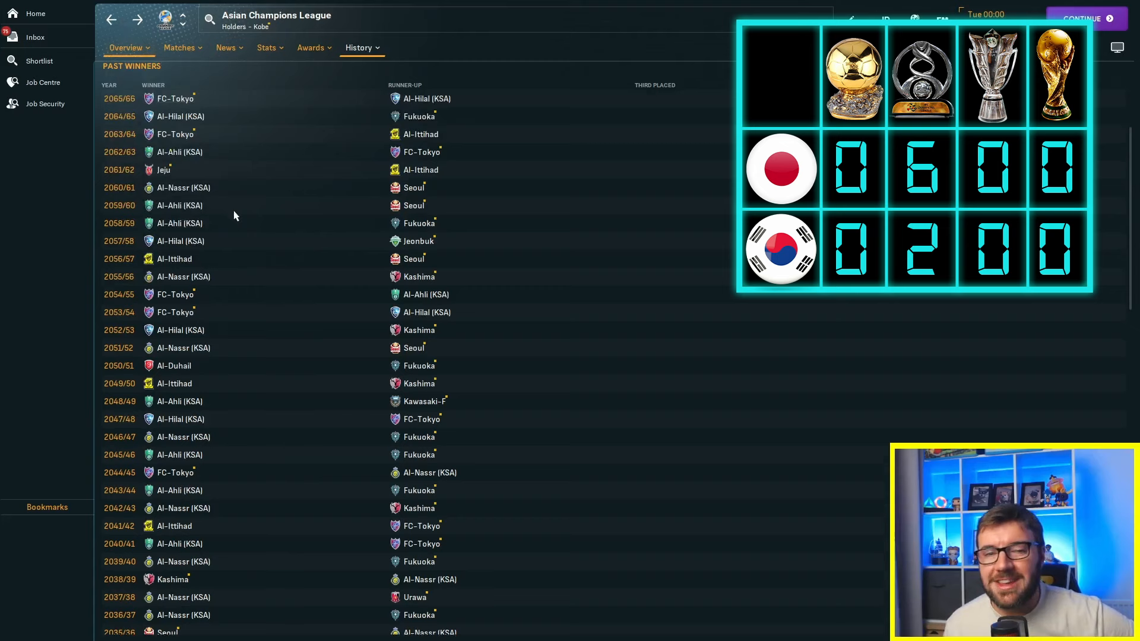
{"action": "scroll", "scroll_direction": "up", "scroll_amount": 3}
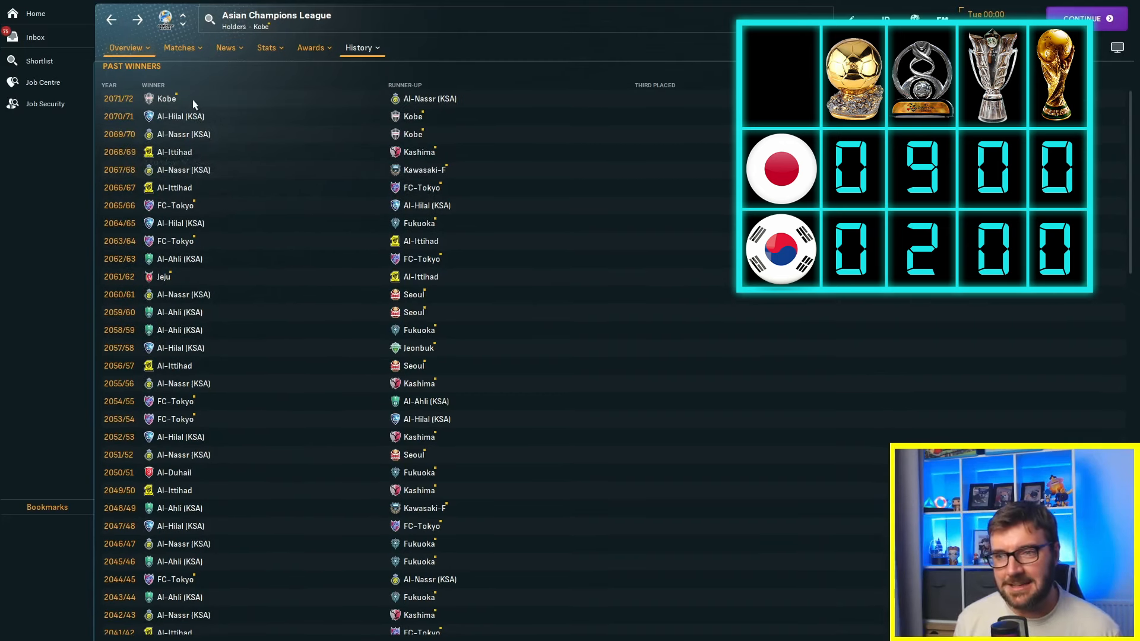
{"action": "mouse_move", "coordinate": [257, 244]}
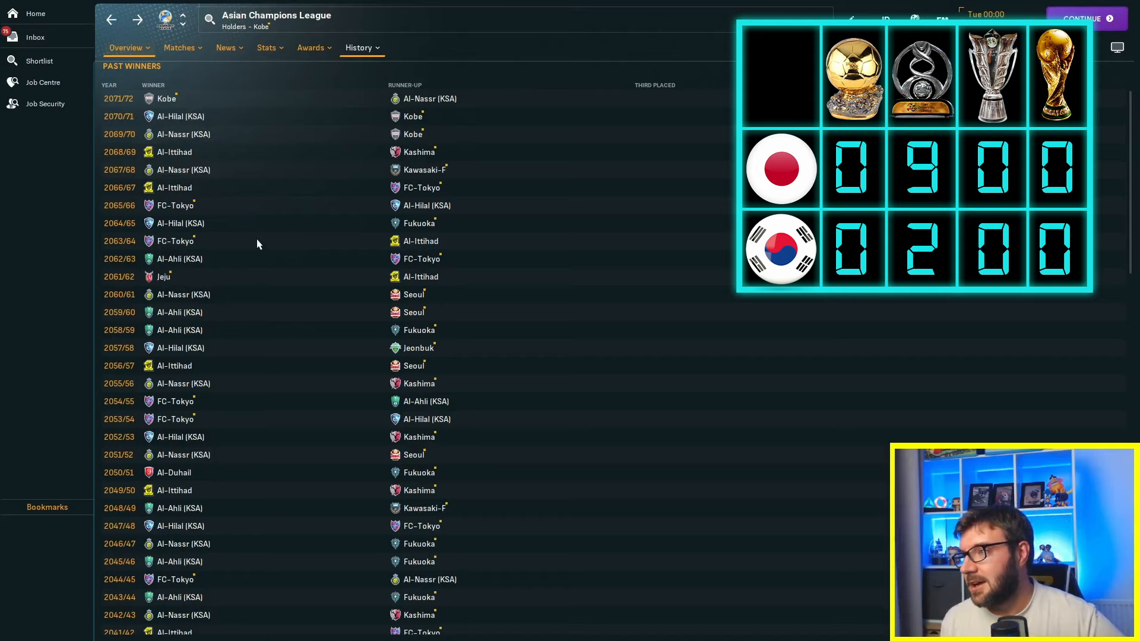
{"action": "mouse_move", "coordinate": [631, 6]}
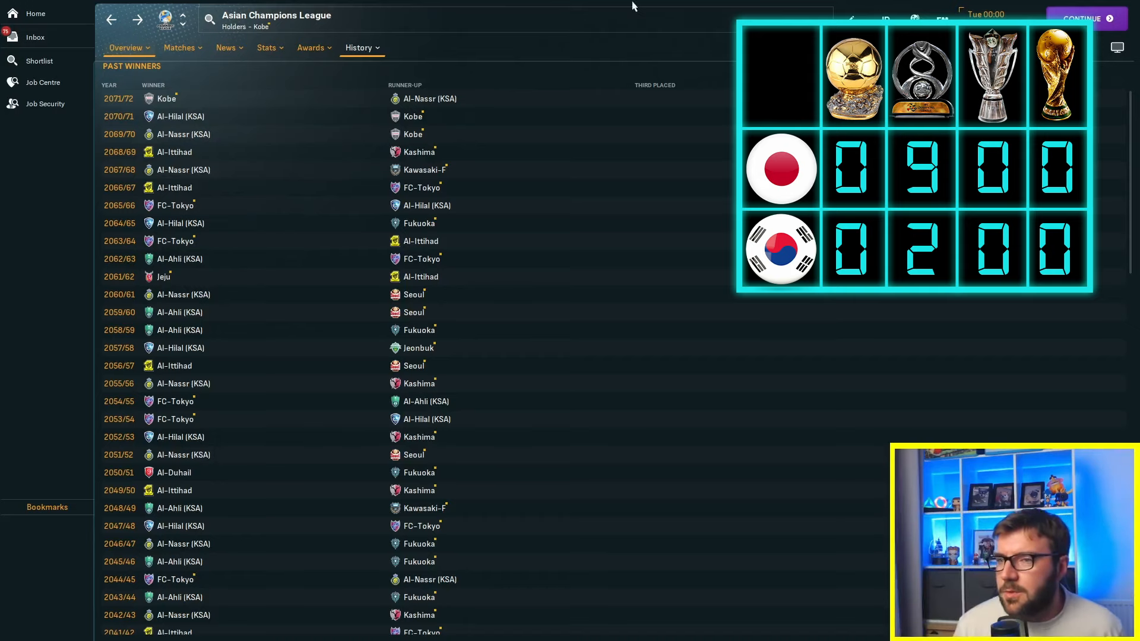
{"action": "left_click", "coordinate": [179, 48]}
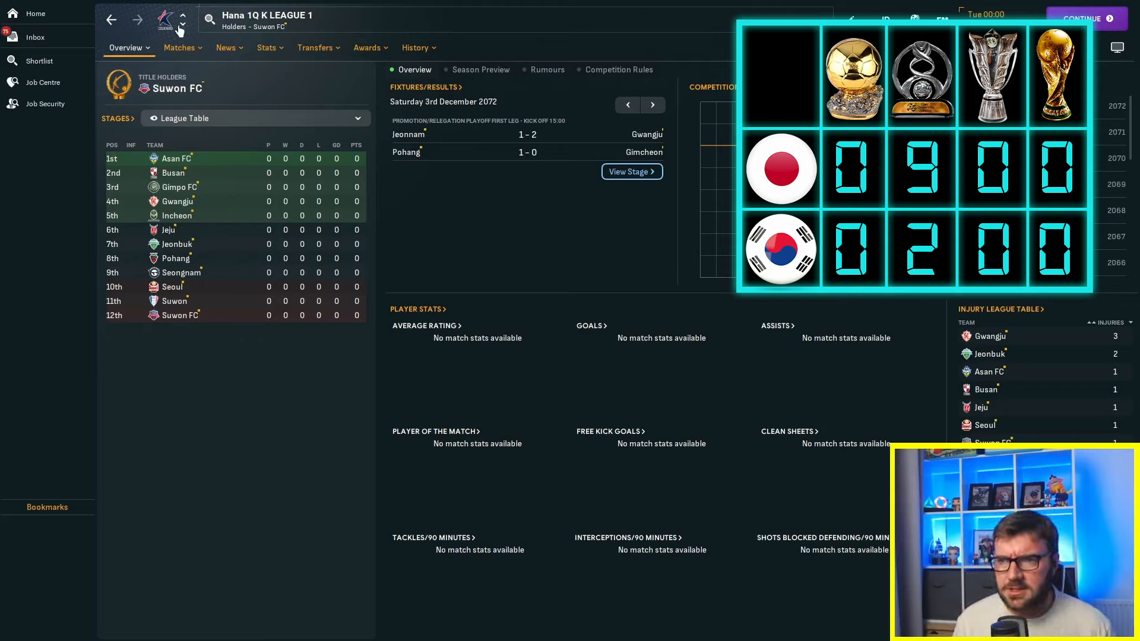
{"action": "left_click", "coordinate": [180, 47]}
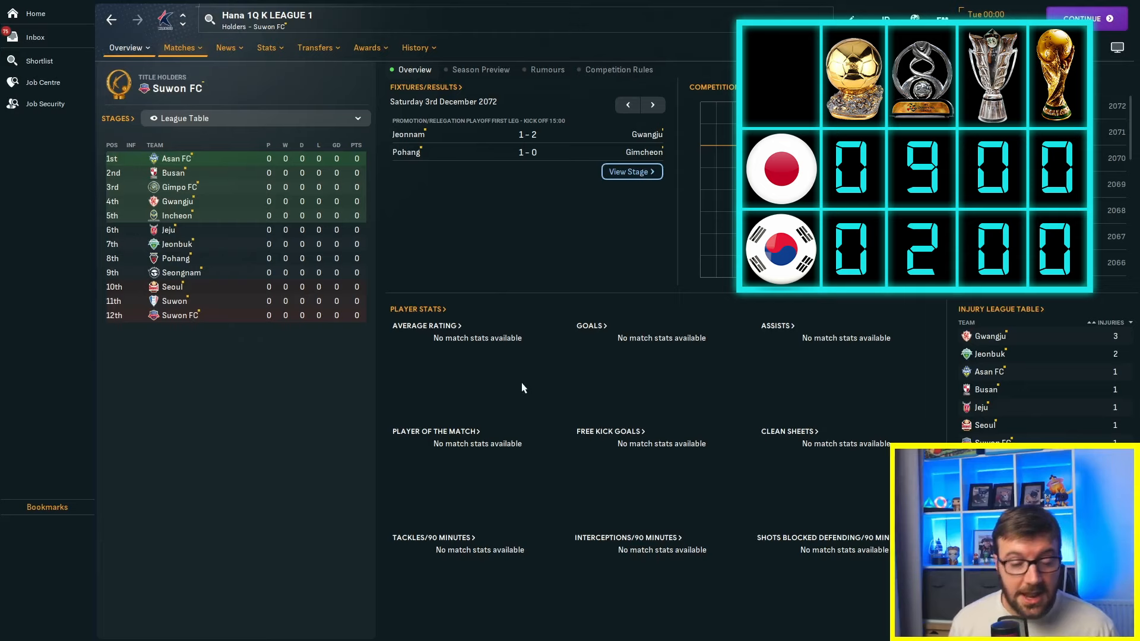
{"action": "mouse_move", "coordinate": [502, 475]}
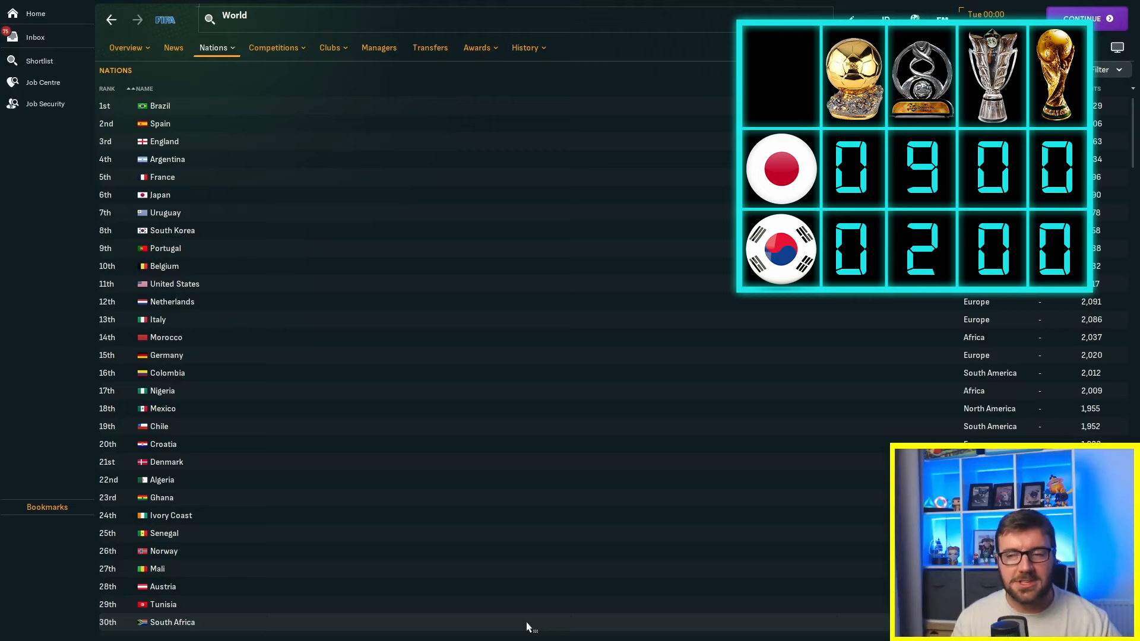
{"action": "mouse_move", "coordinate": [621, 569]}
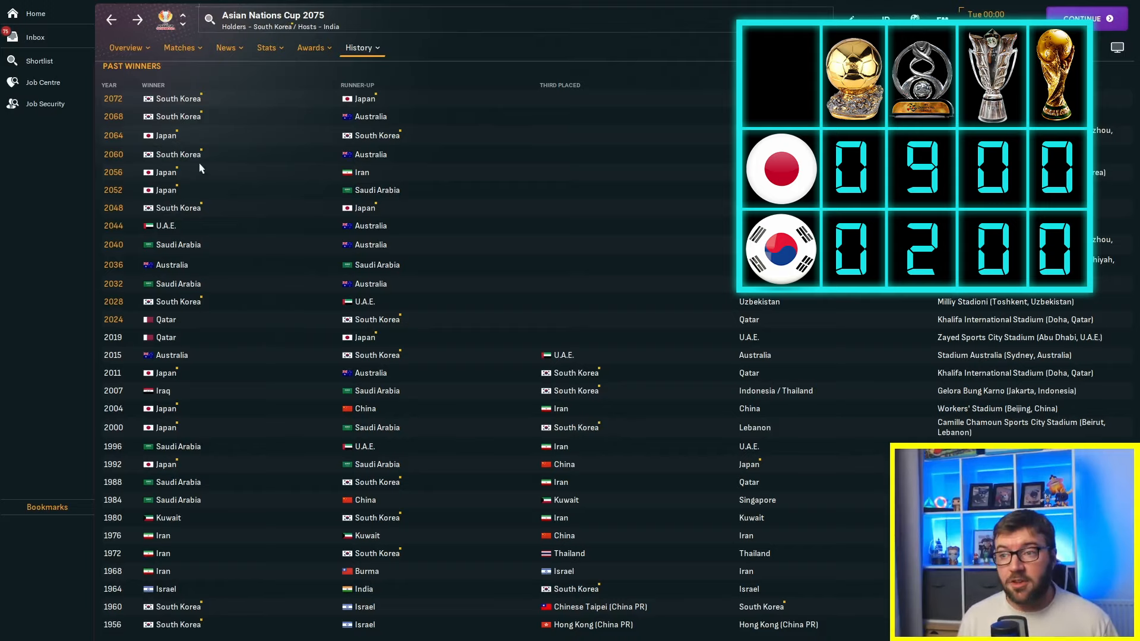
{"action": "mouse_move", "coordinate": [254, 463]}
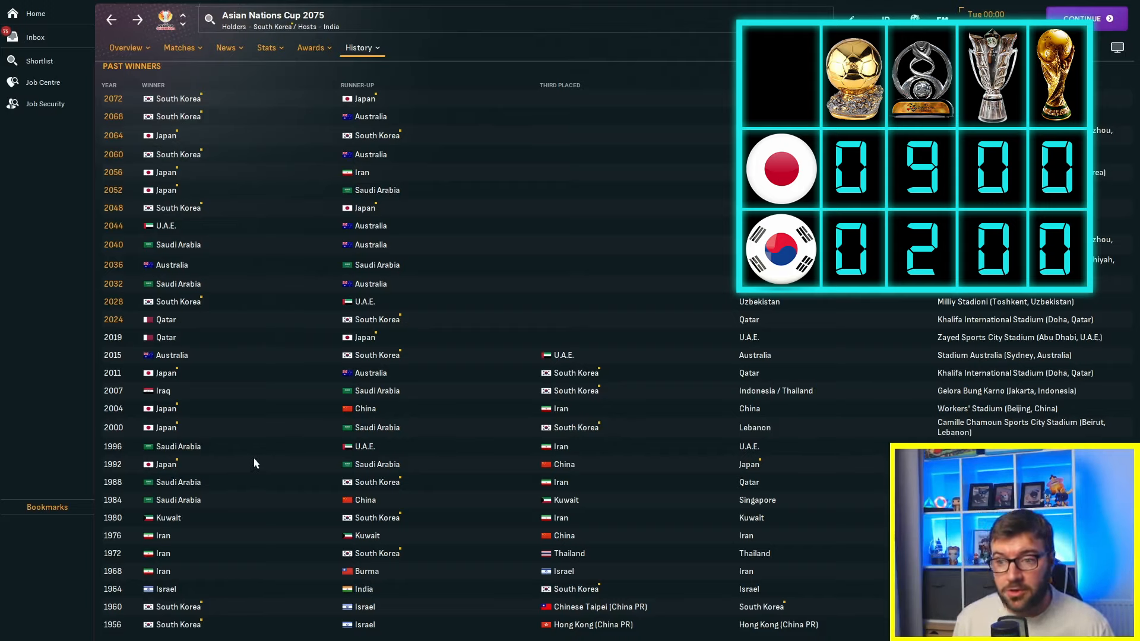
{"action": "mouse_move", "coordinate": [166, 319]}
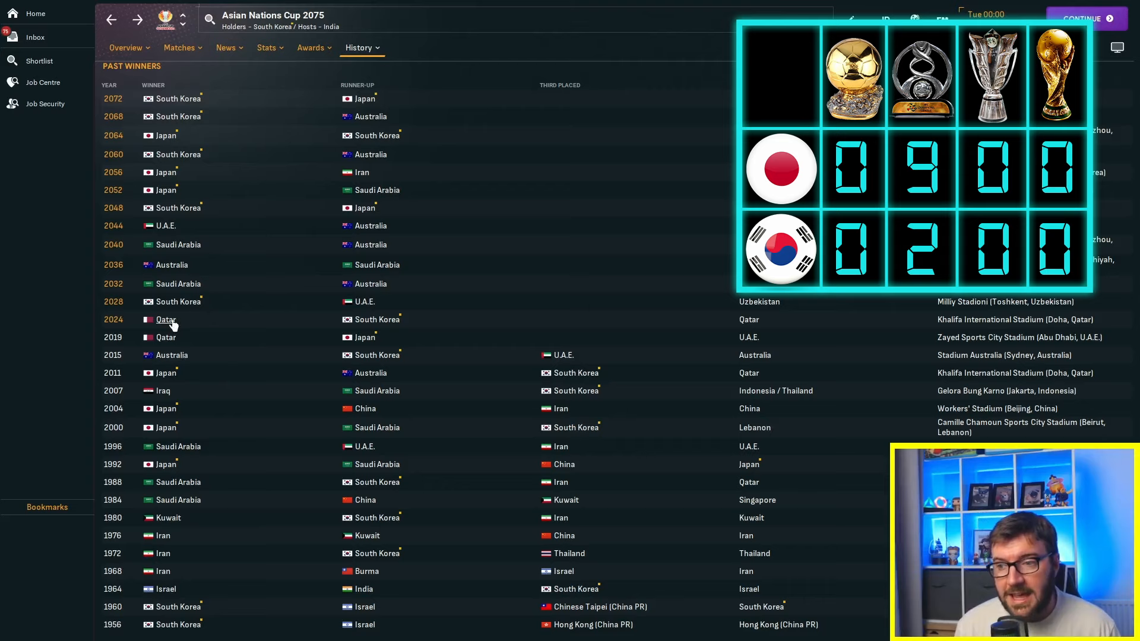
{"action": "mouse_move", "coordinate": [377, 319]}
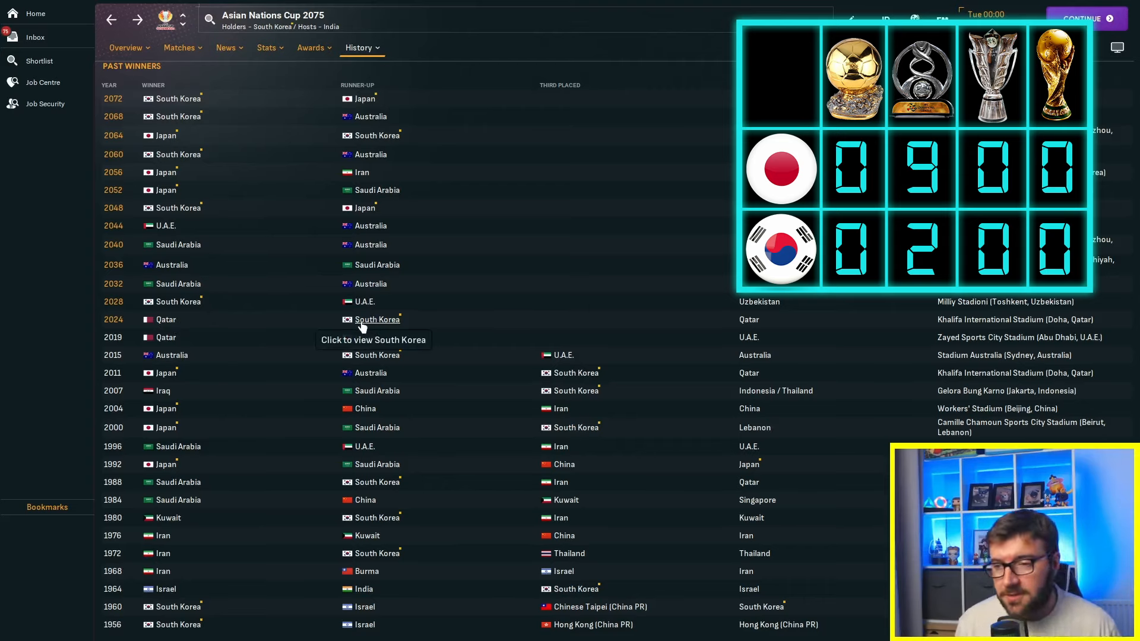
{"action": "mouse_move", "coordinate": [178, 301]}
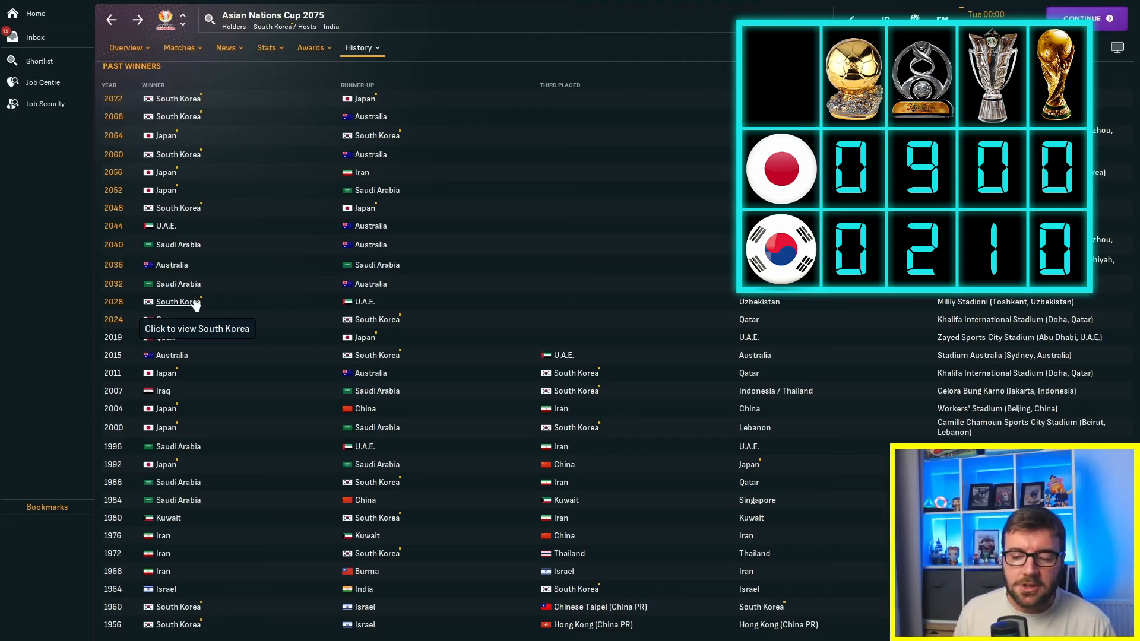
{"action": "mouse_move", "coordinate": [177, 216]}
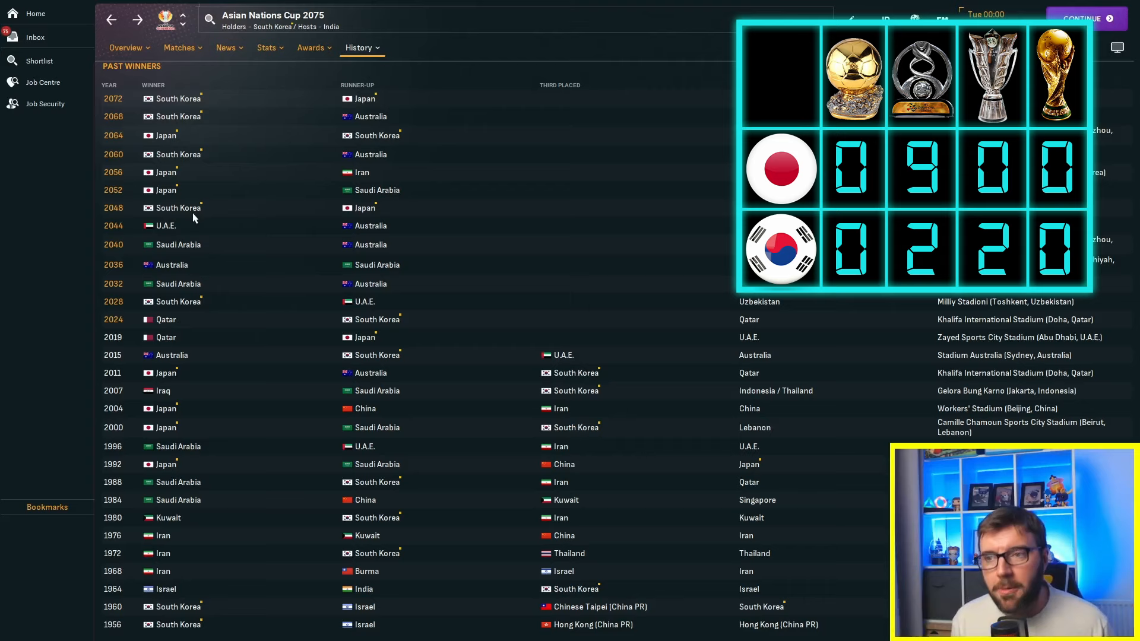
{"action": "mouse_move", "coordinate": [190, 208]}
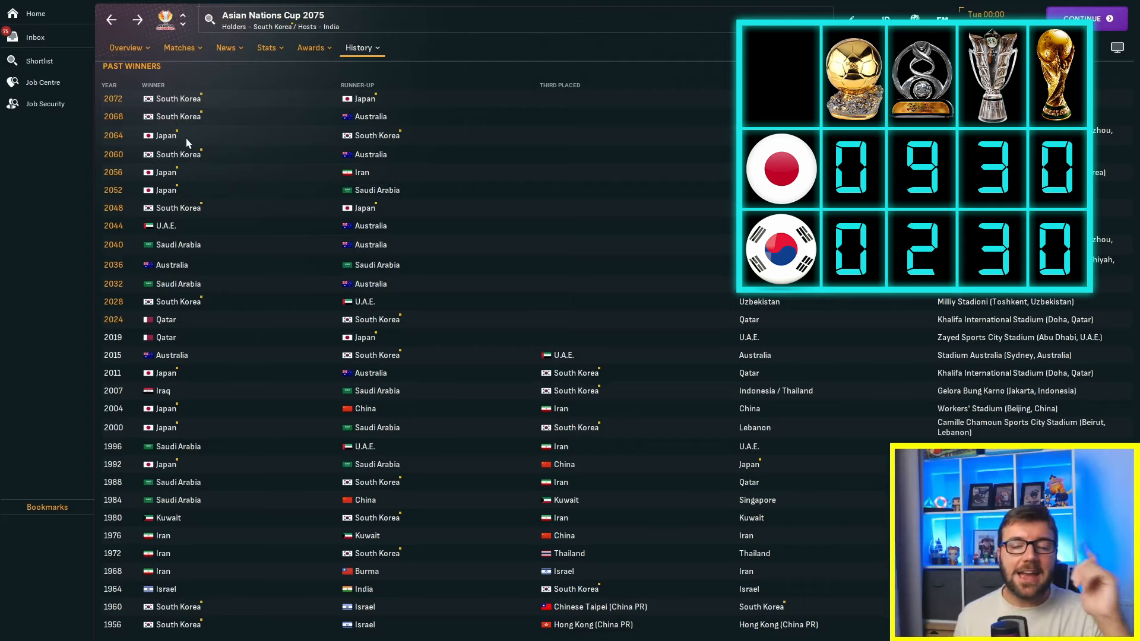
{"action": "mouse_move", "coordinate": [181, 116]}
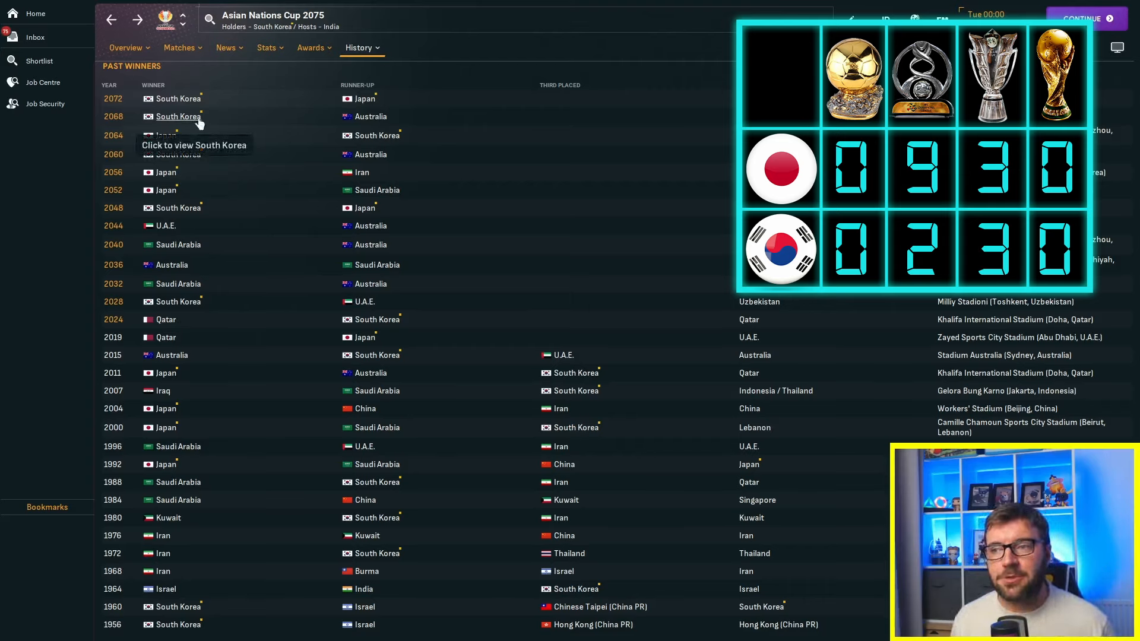
{"action": "mouse_move", "coordinate": [203, 127]}
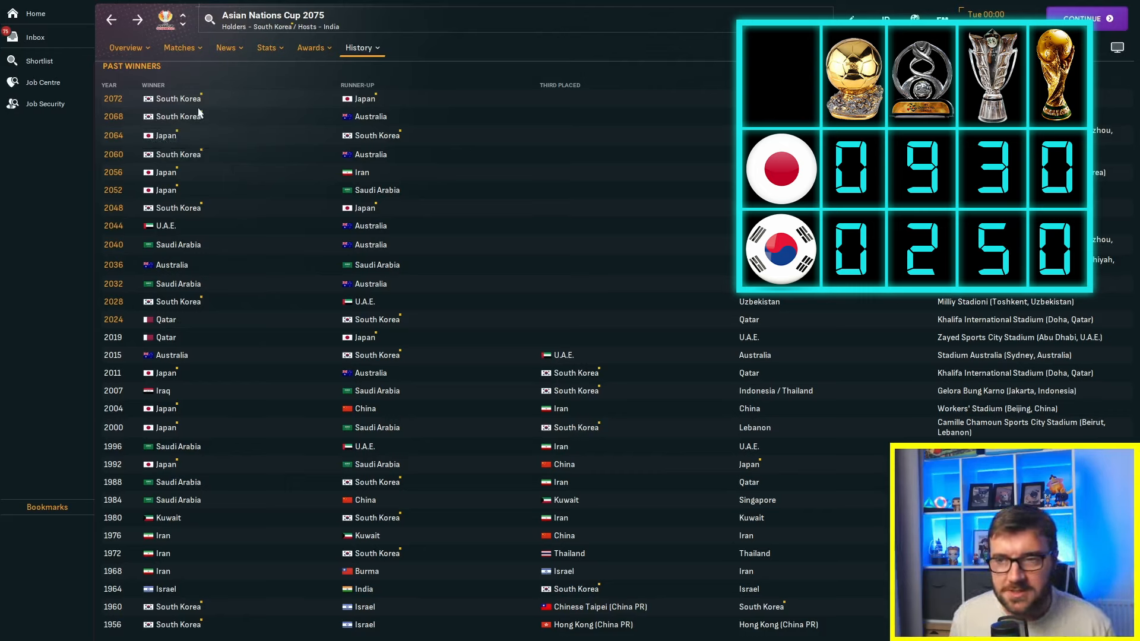
{"action": "mouse_move", "coordinate": [243, 174]}
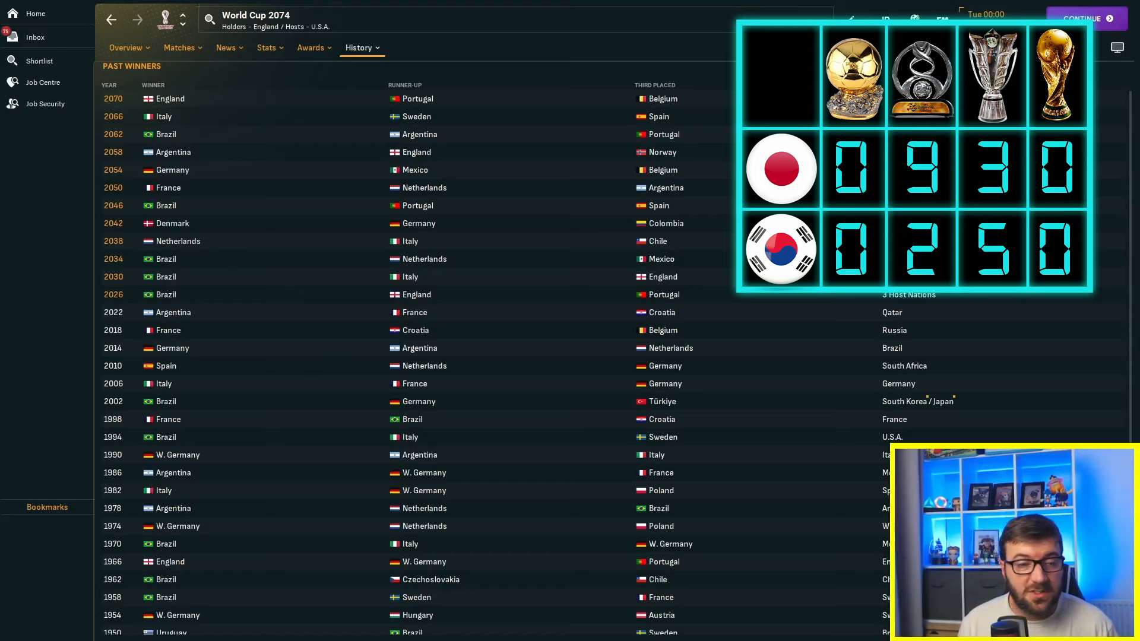
{"action": "mouse_move", "coordinate": [173, 348]}
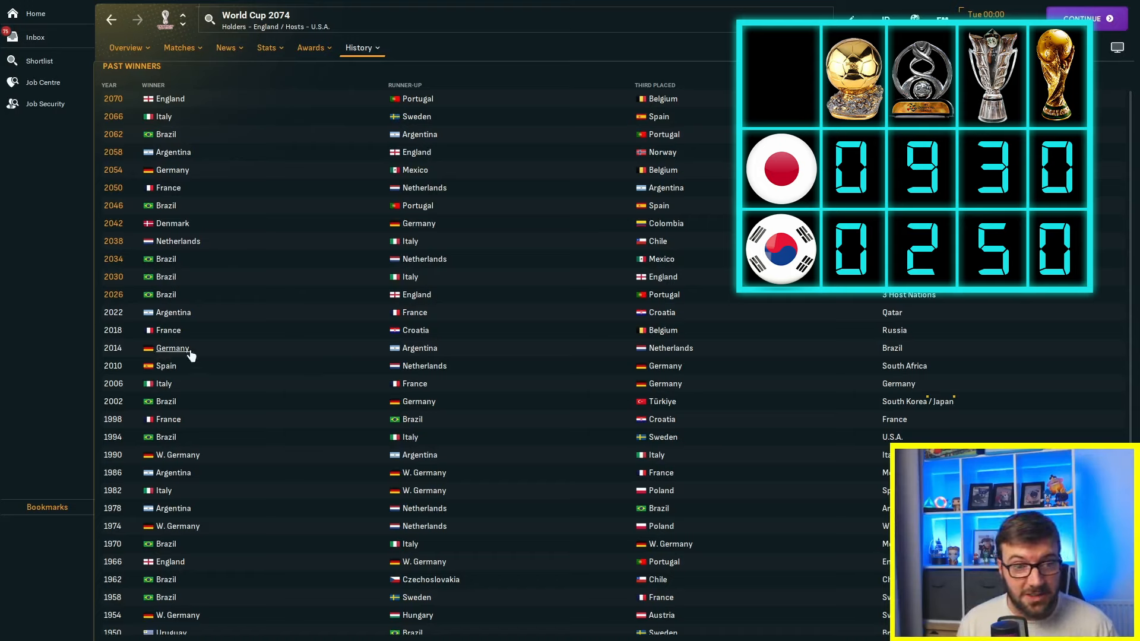
{"action": "mouse_move", "coordinate": [199, 366]}
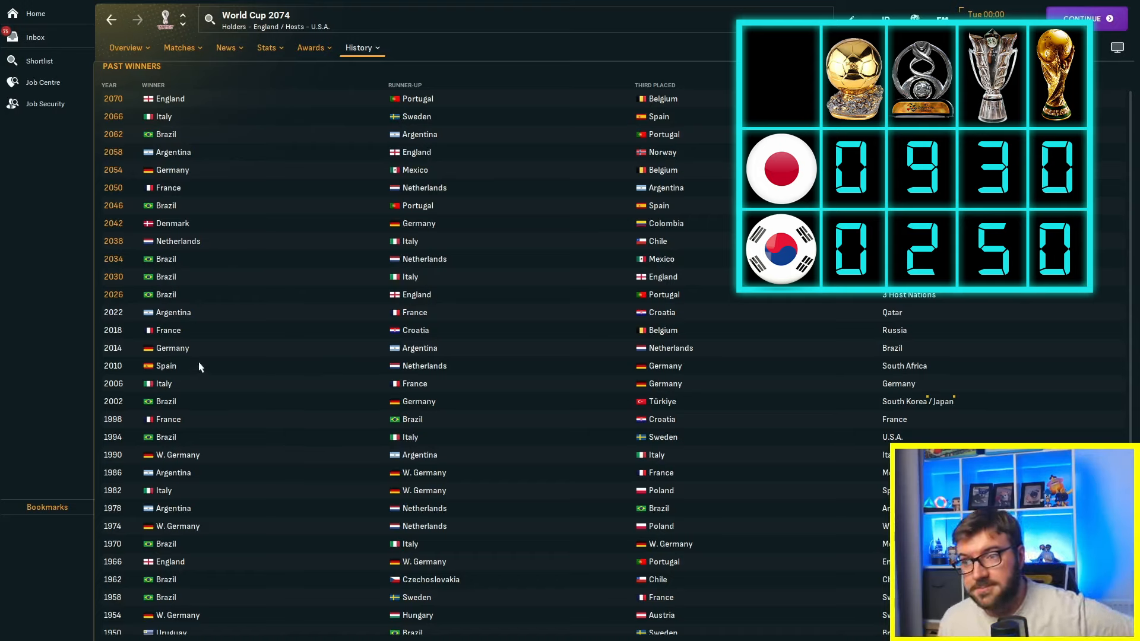
{"action": "mouse_move", "coordinate": [472, 320]}
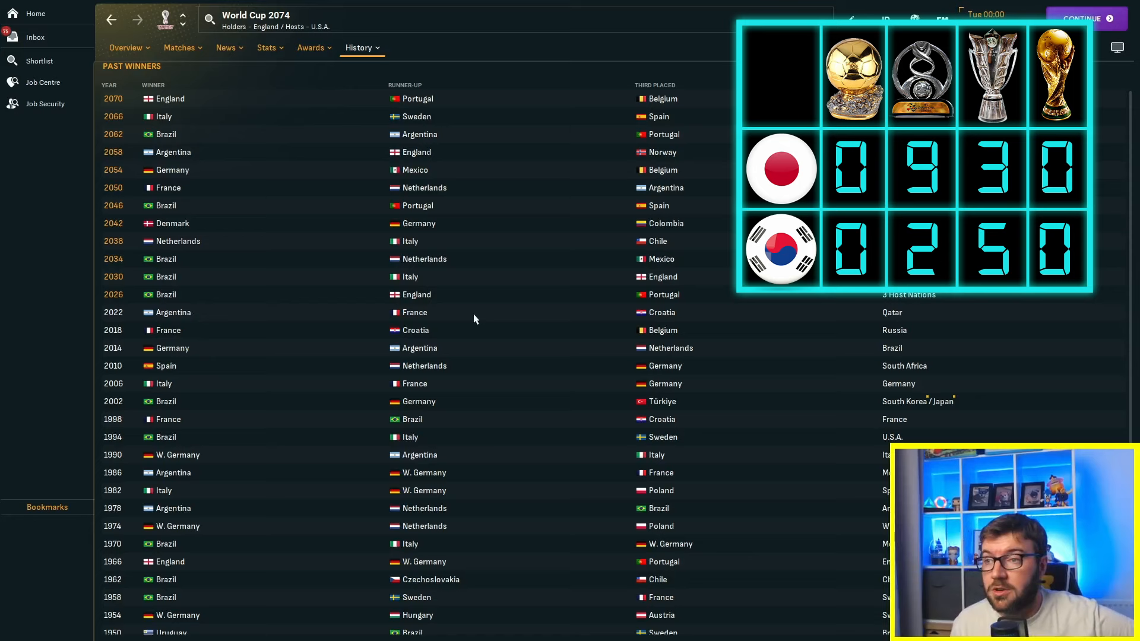
Start a new competition or award search from the top search bar
{"action": "left_click", "coordinate": [257, 16]}
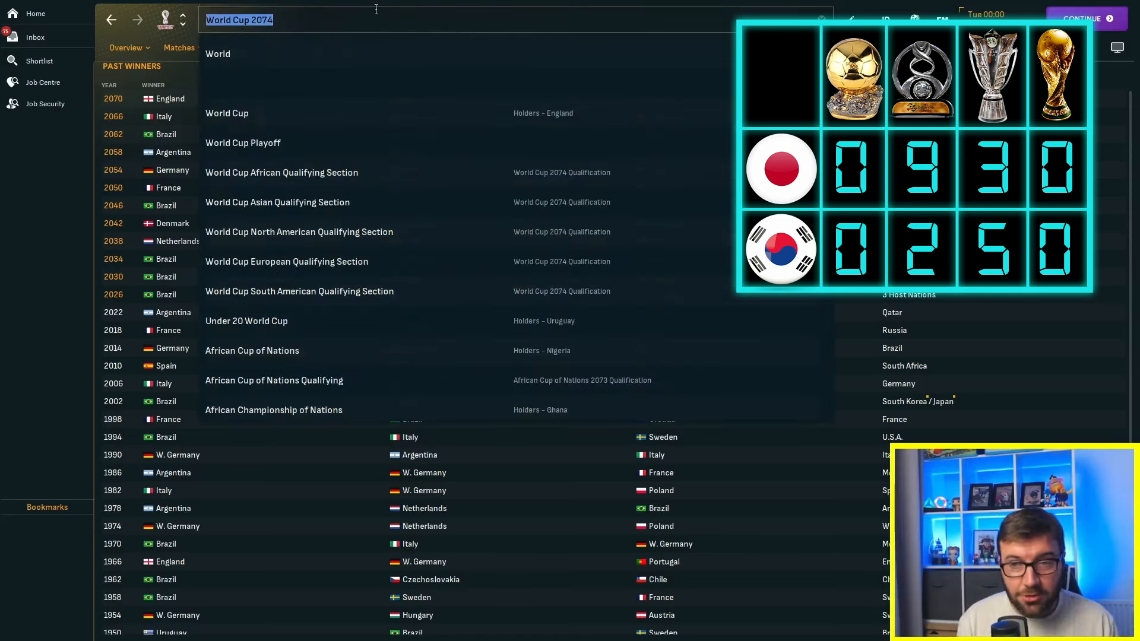
Search 'golden' and show the World Golden Ball past winners up to 2071-72
{"action": "type", "text": "golden"}
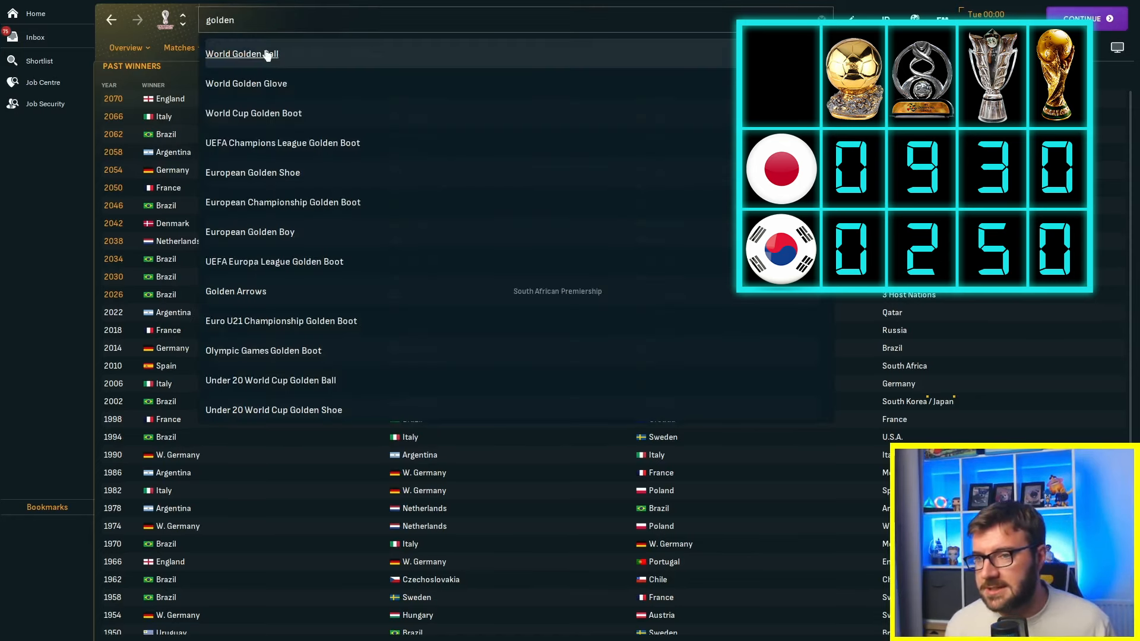
{"action": "left_click", "coordinate": [241, 54]}
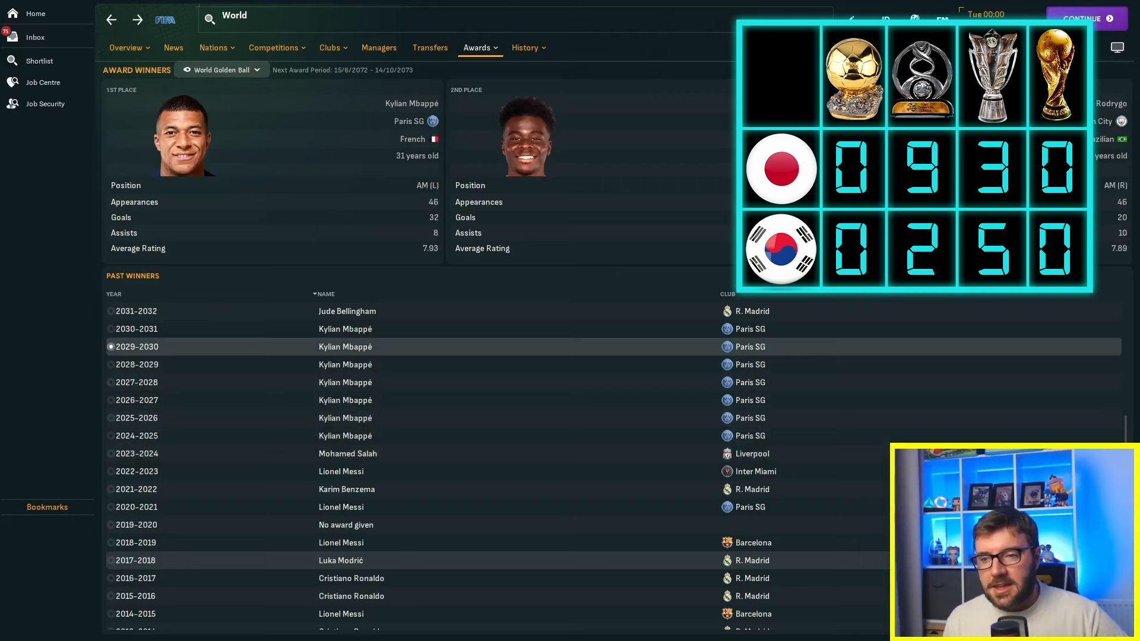
{"action": "left_click", "coordinate": [136, 310]}
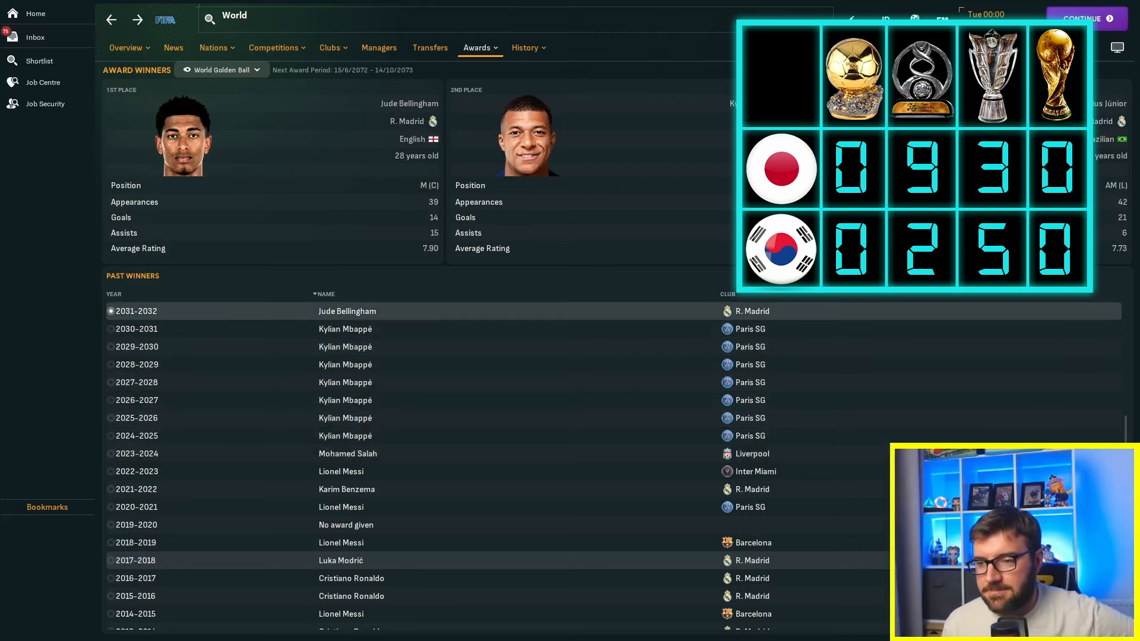
{"action": "left_click", "coordinate": [1087, 18]}
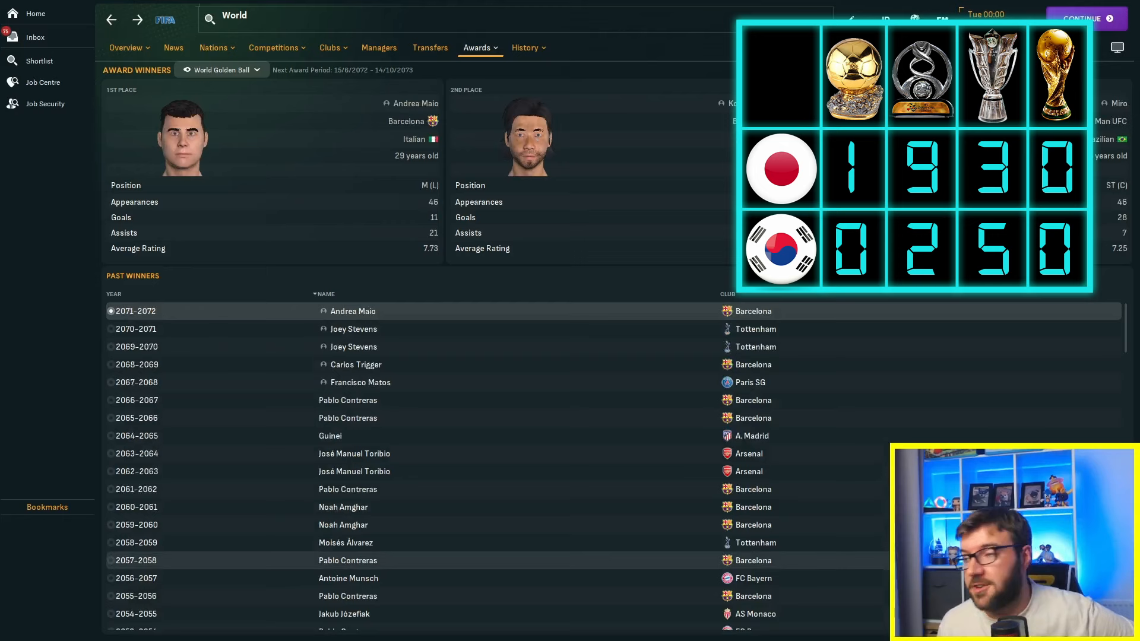
{"action": "mouse_move", "coordinate": [1010, 400]}
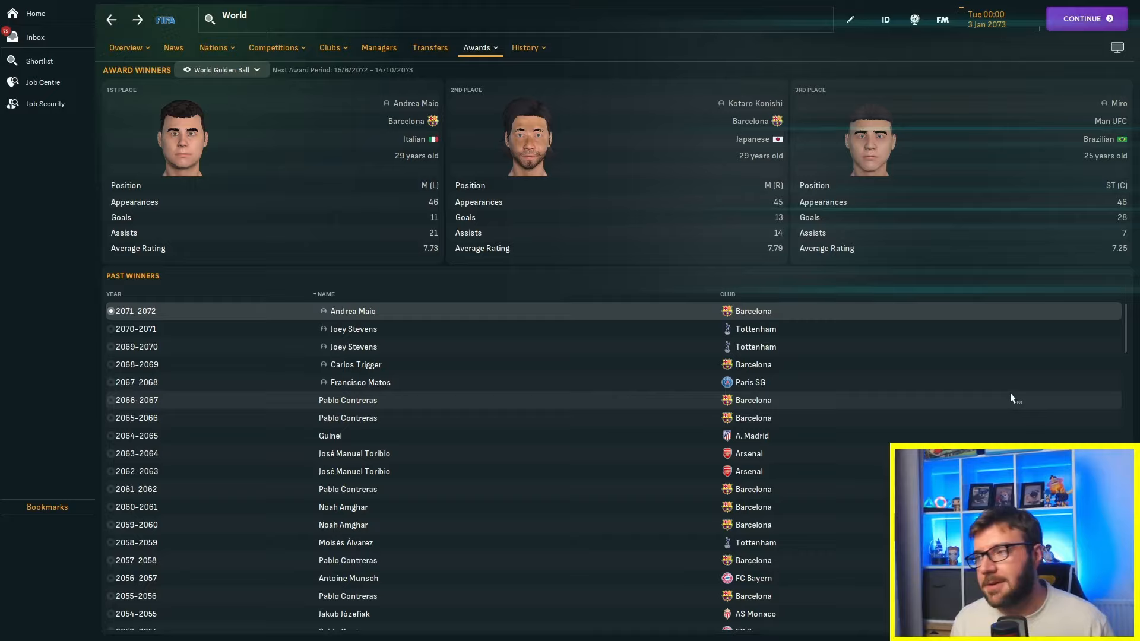
{"action": "mouse_move", "coordinate": [940, 19]}
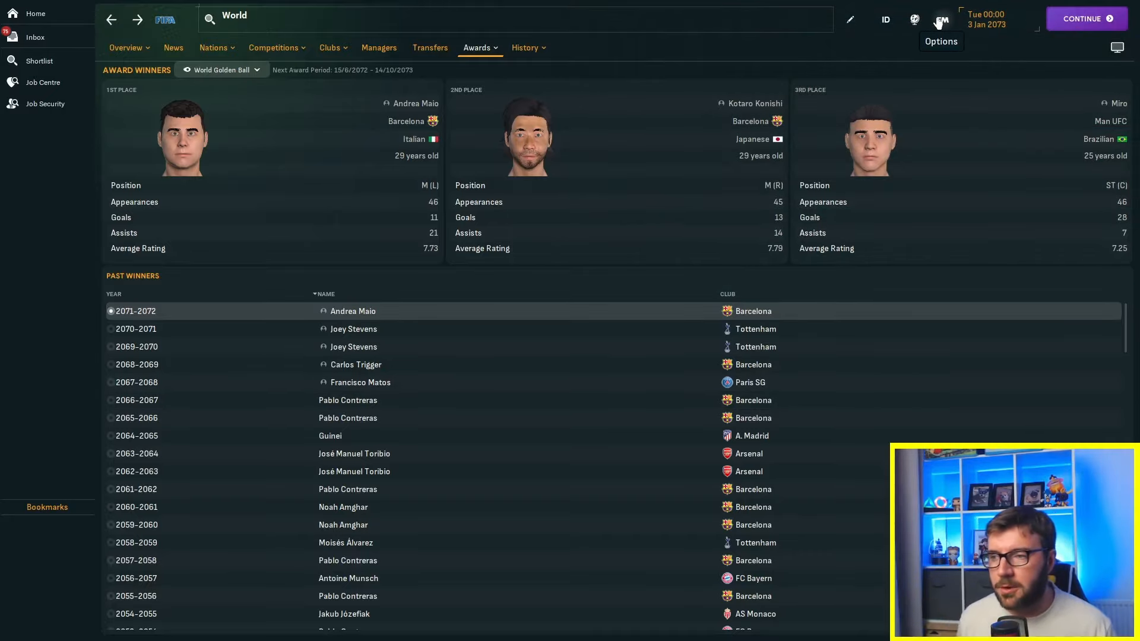
Check Daichi Takahata's goalkeeper profile from the player search results, then scroll the list
{"action": "left_click", "coordinate": [40, 61]}
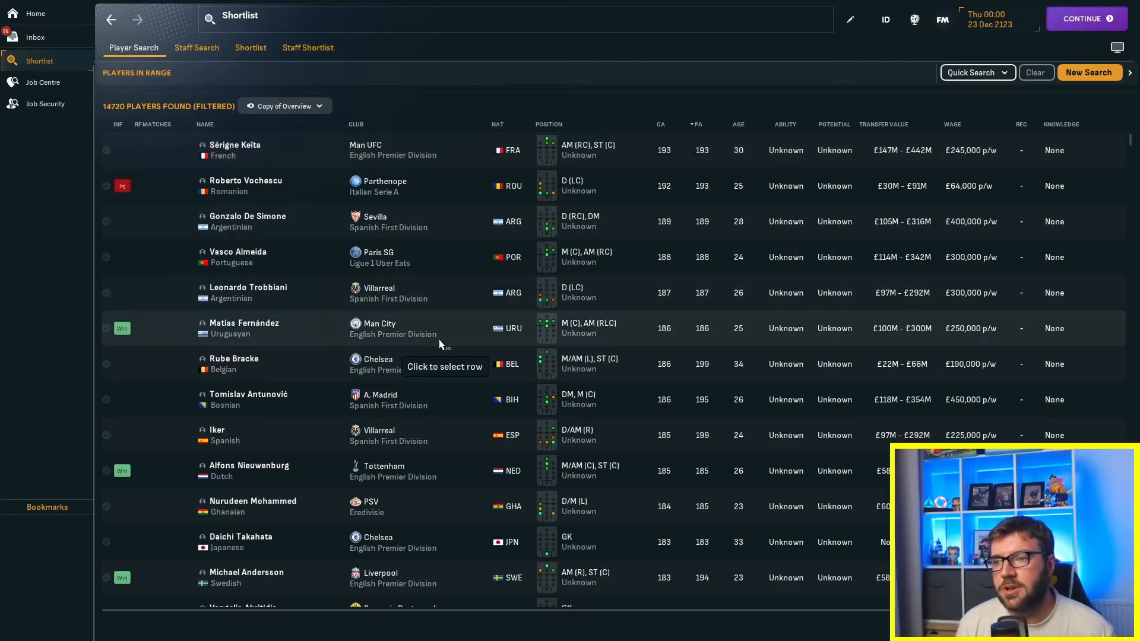
{"action": "mouse_move", "coordinate": [384, 261]}
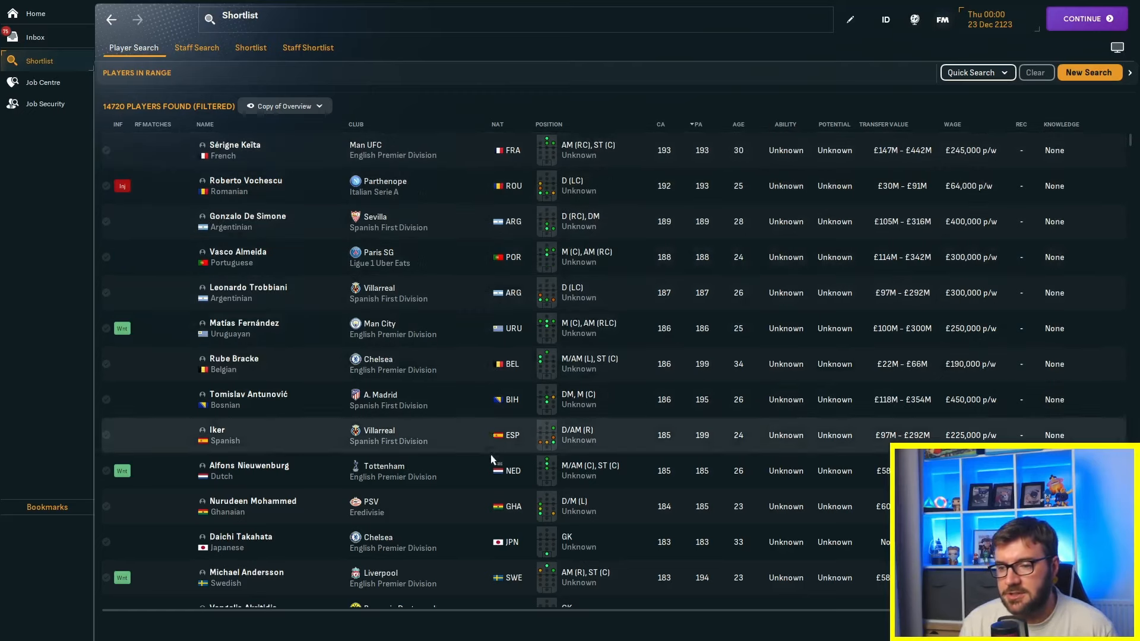
{"action": "mouse_move", "coordinate": [487, 557]}
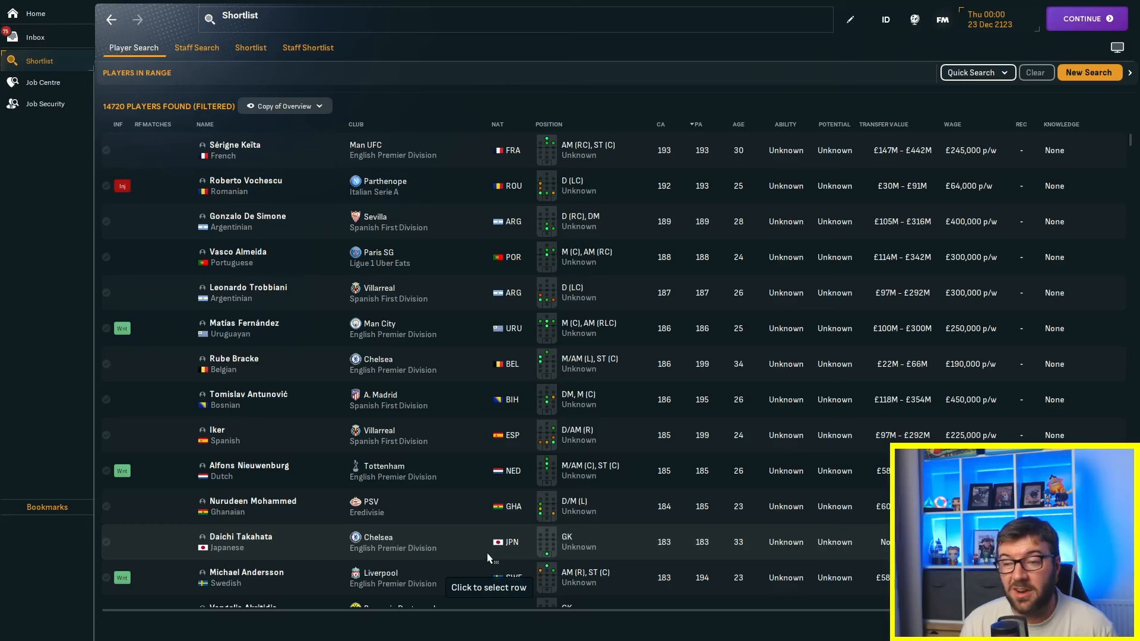
{"action": "left_click", "coordinate": [240, 541]}
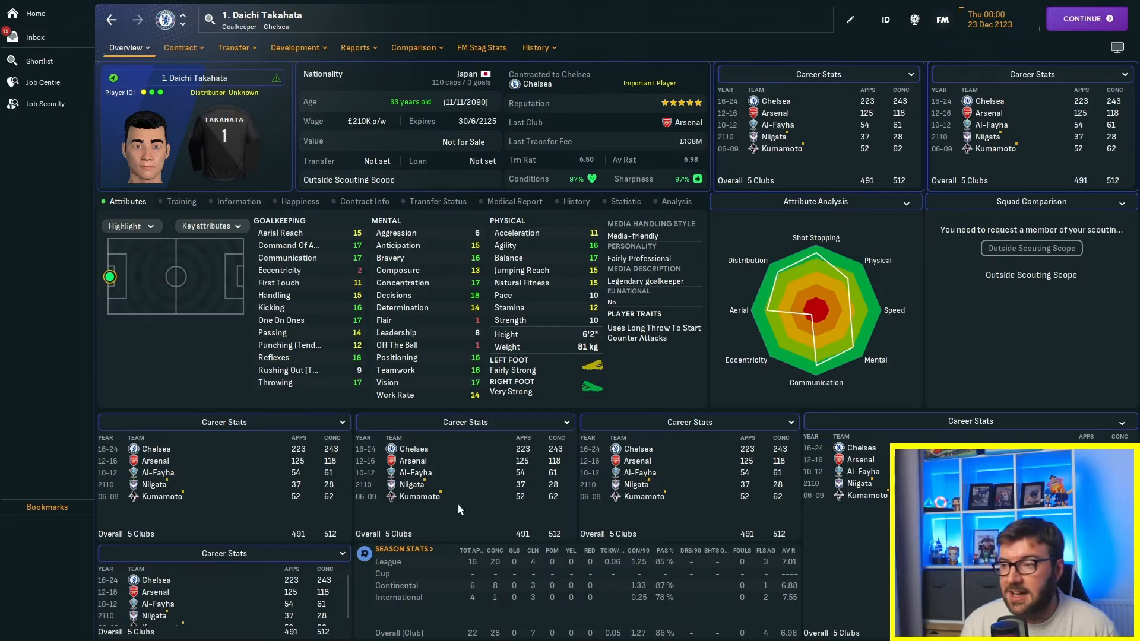
{"action": "left_click", "coordinate": [40, 61]}
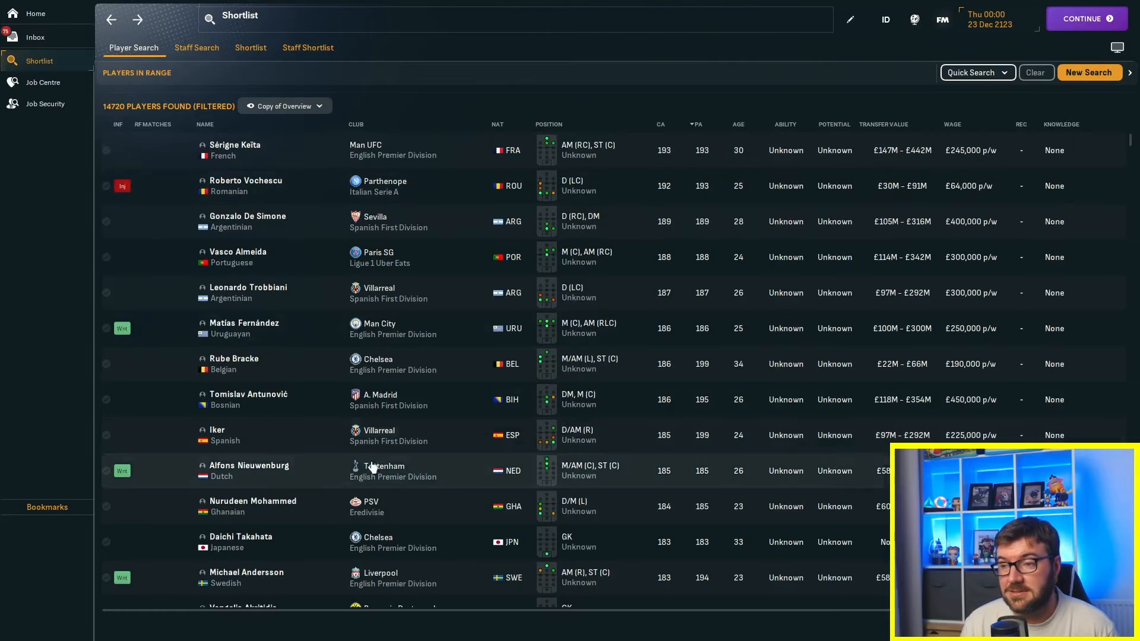
{"action": "scroll", "scroll_direction": "down", "scroll_amount": 3}
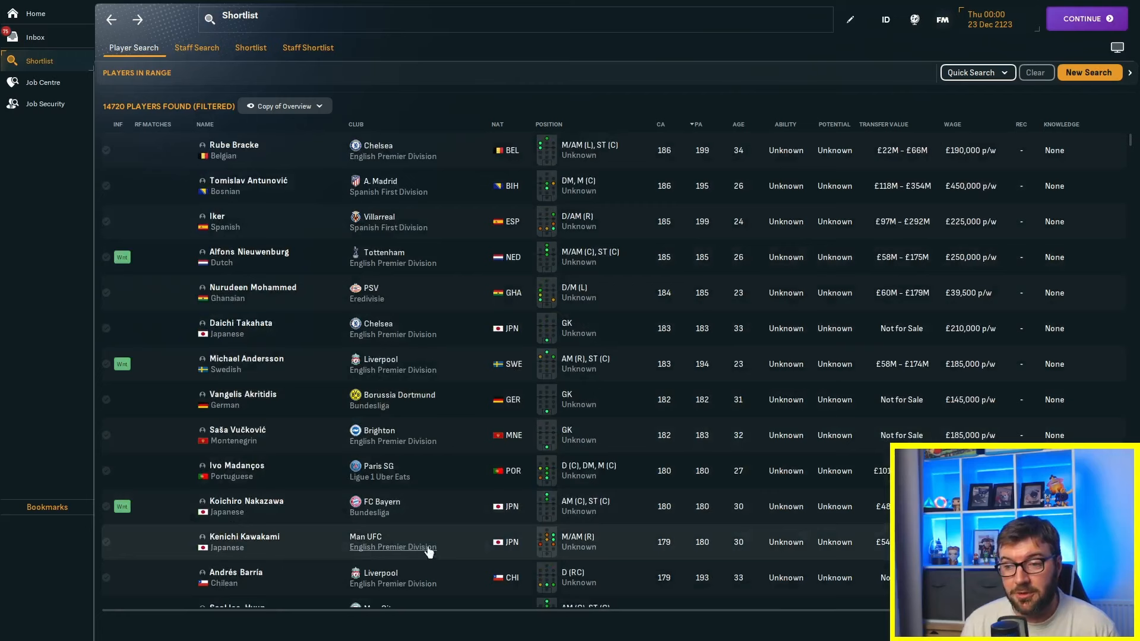
{"action": "scroll", "scroll_direction": "down", "scroll_amount": 3}
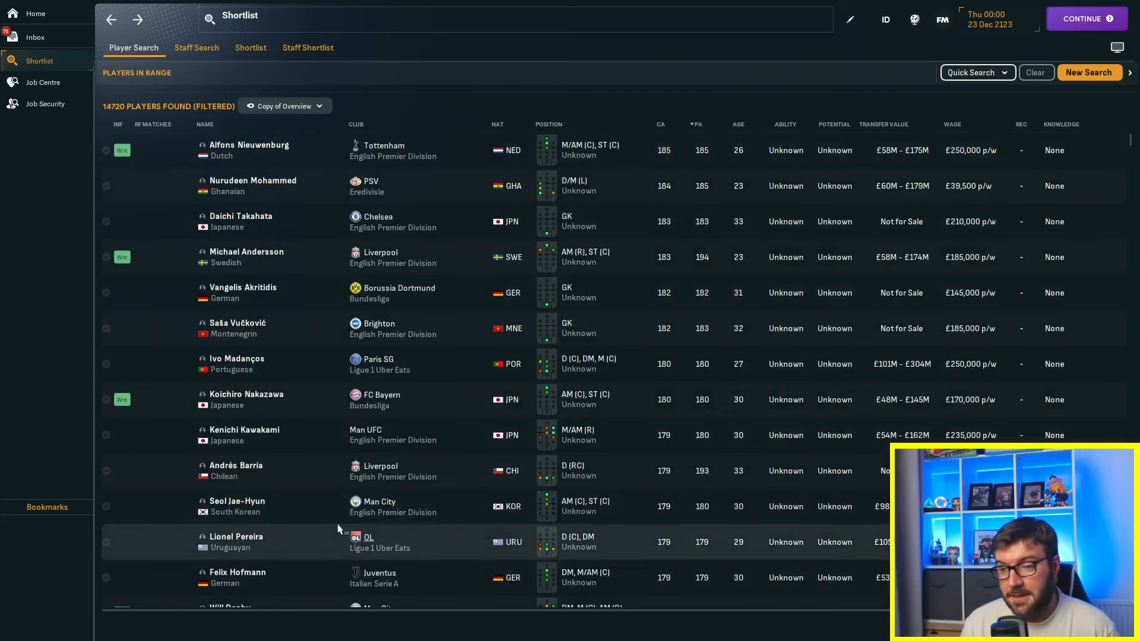
{"action": "mouse_move", "coordinate": [568, 510]}
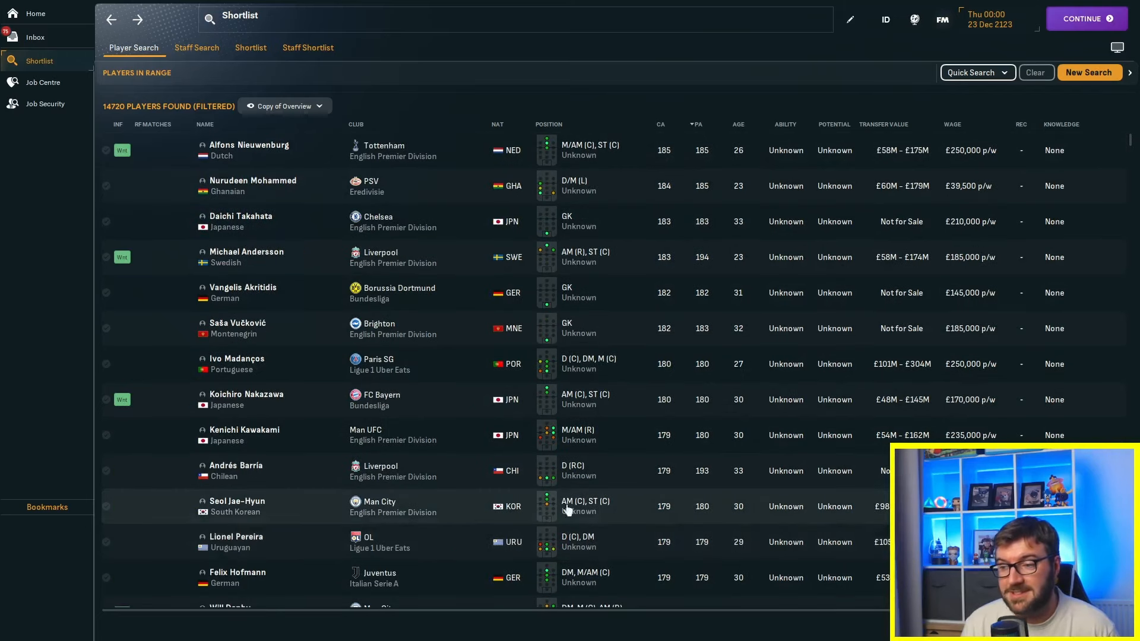
{"action": "scroll", "scroll_direction": "down", "scroll_amount": 3}
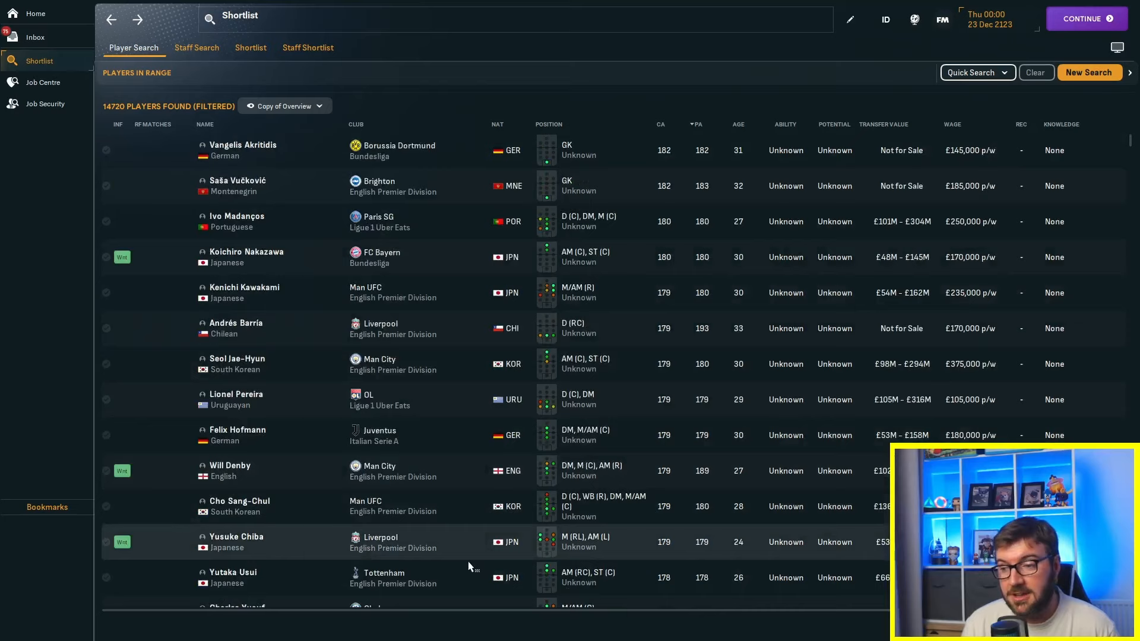
{"action": "scroll", "scroll_direction": "down", "scroll_amount": 3}
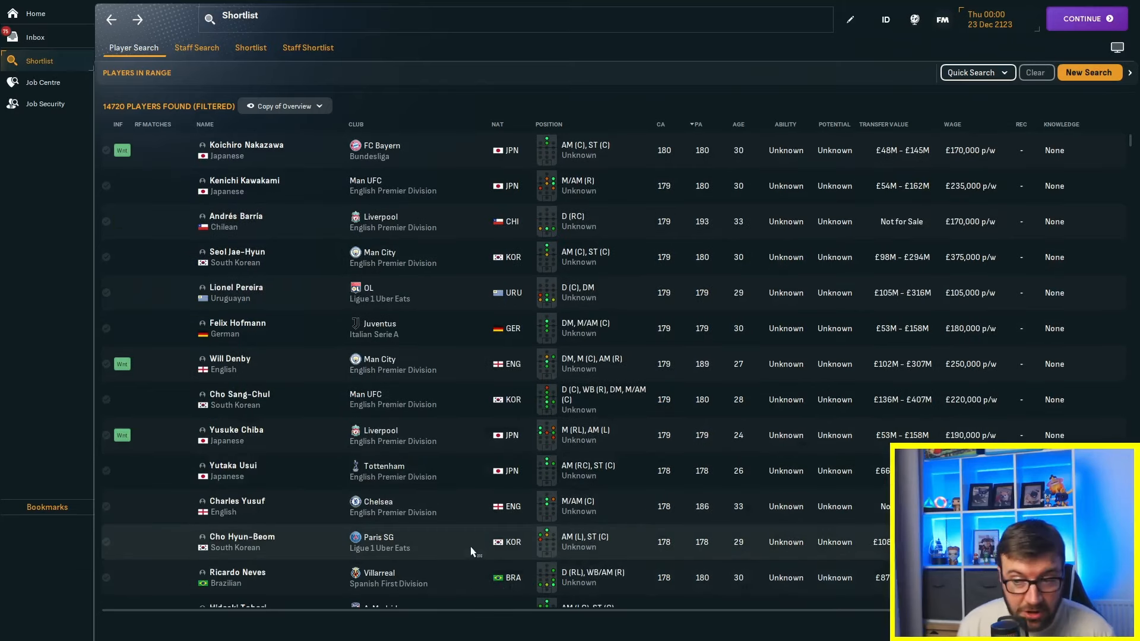
{"action": "mouse_move", "coordinate": [589, 417]}
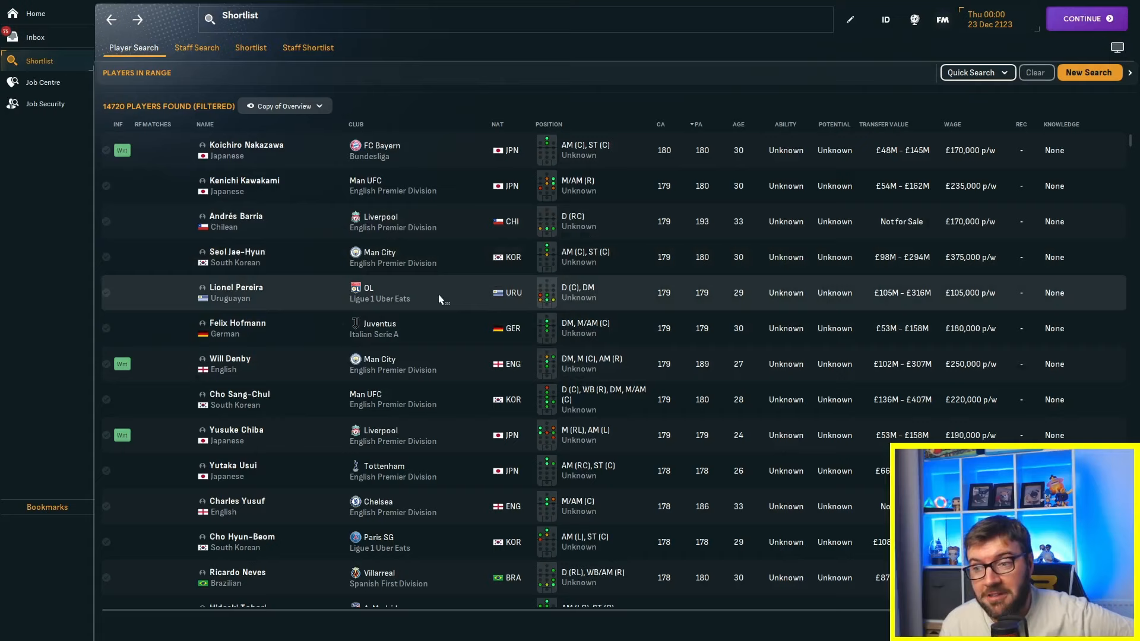
{"action": "mouse_move", "coordinate": [511, 261]}
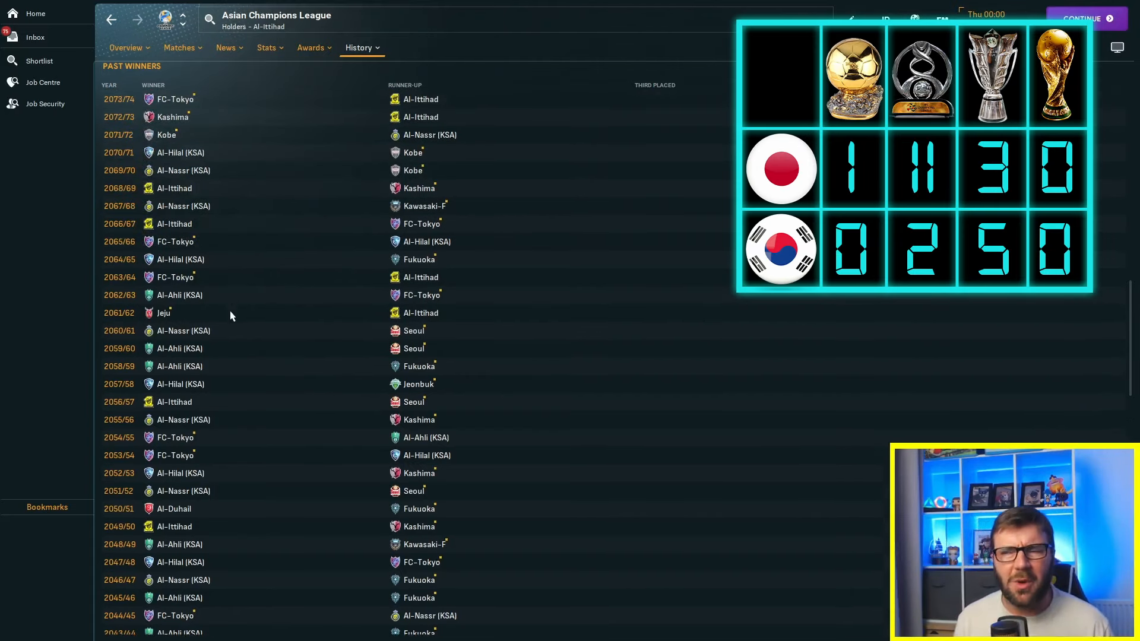
Return to the Asian Champions League winners history reaching 2121/22 with Gimpo FC latest
{"action": "scroll", "scroll_direction": "up", "scroll_amount": 3}
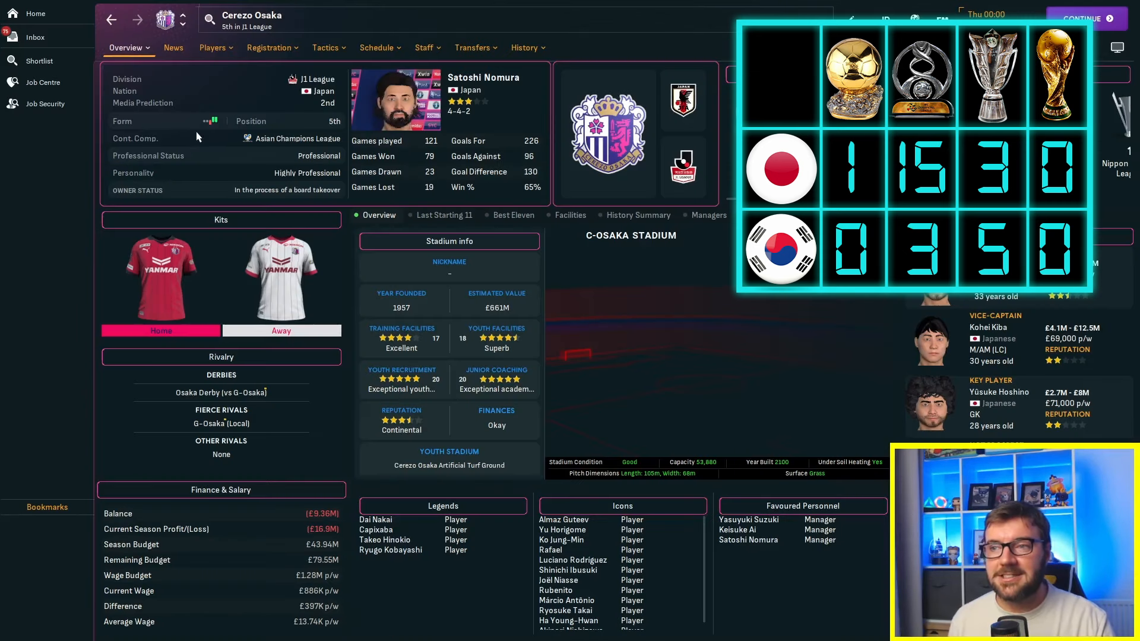
{"action": "left_click", "coordinate": [292, 127]}
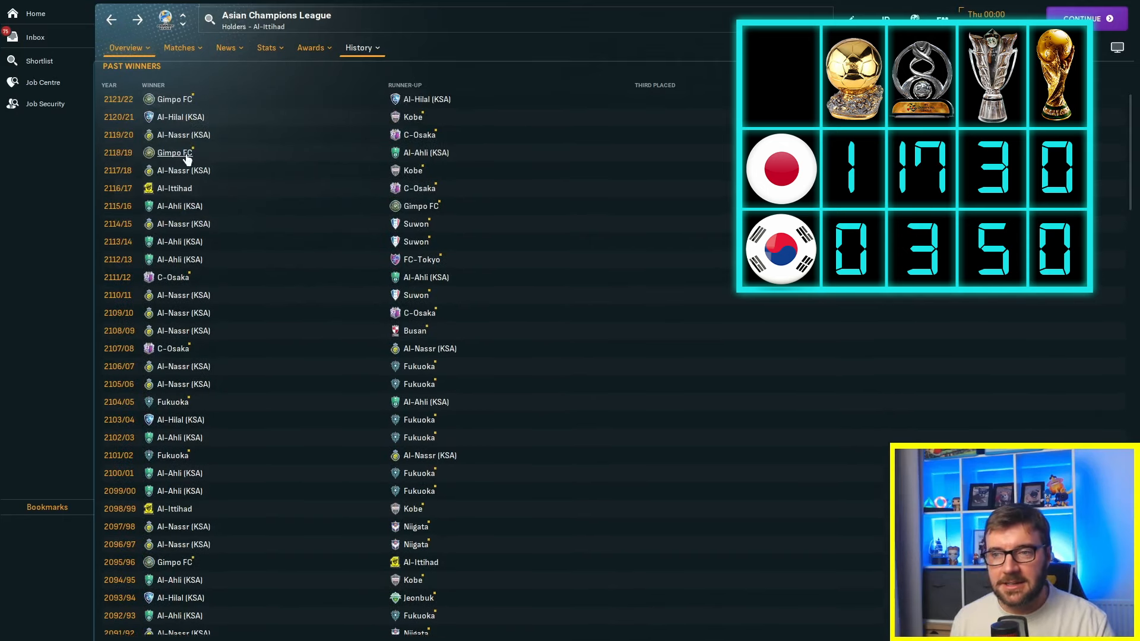
{"action": "mouse_move", "coordinate": [196, 105]}
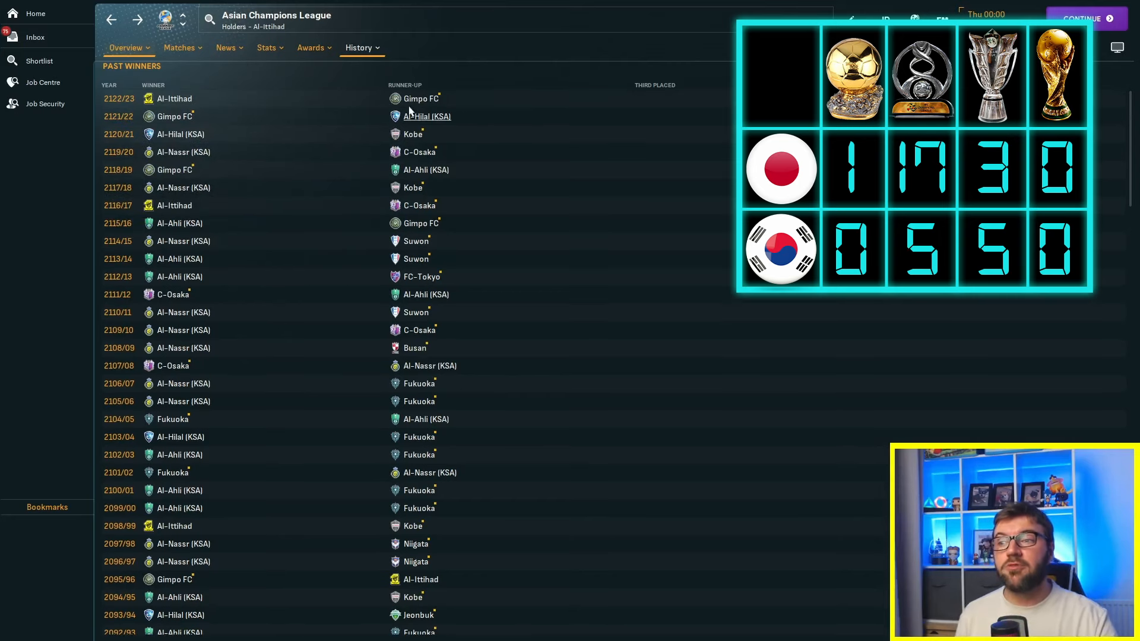
{"action": "mouse_move", "coordinate": [421, 99]}
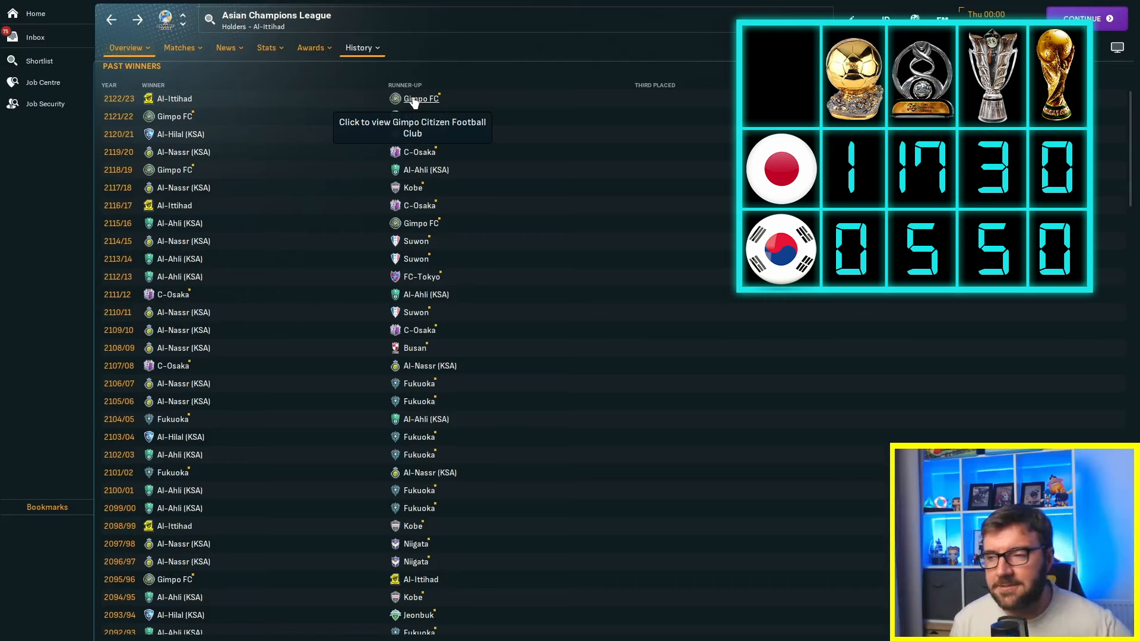
{"action": "mouse_move", "coordinate": [665, 297]}
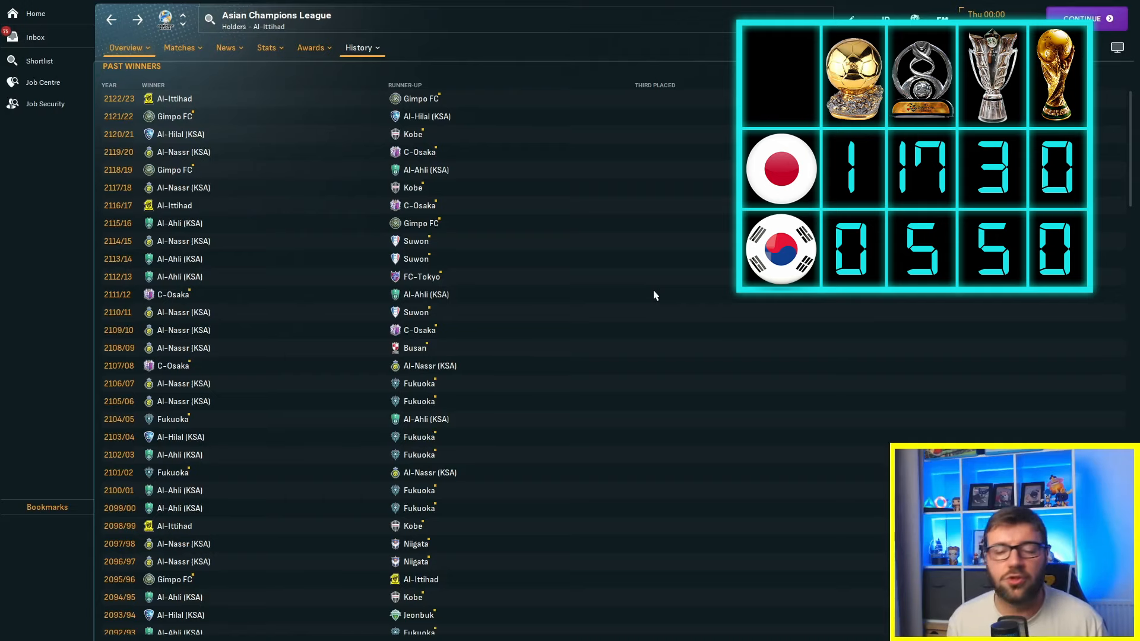
{"action": "mouse_move", "coordinate": [628, 290]}
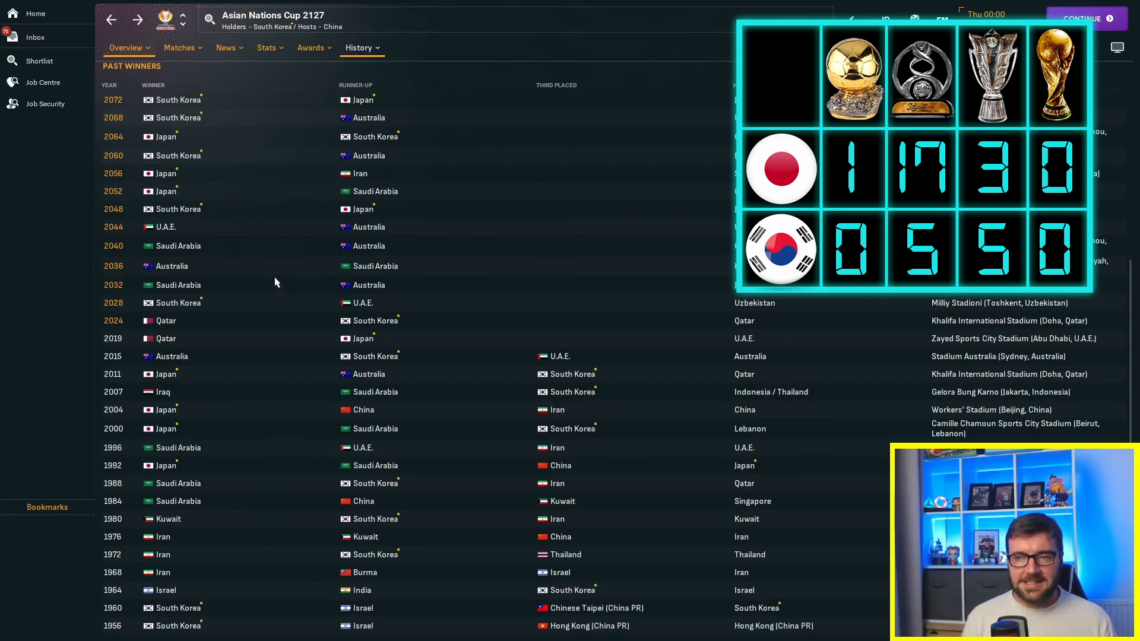
{"action": "mouse_move", "coordinate": [203, 142]}
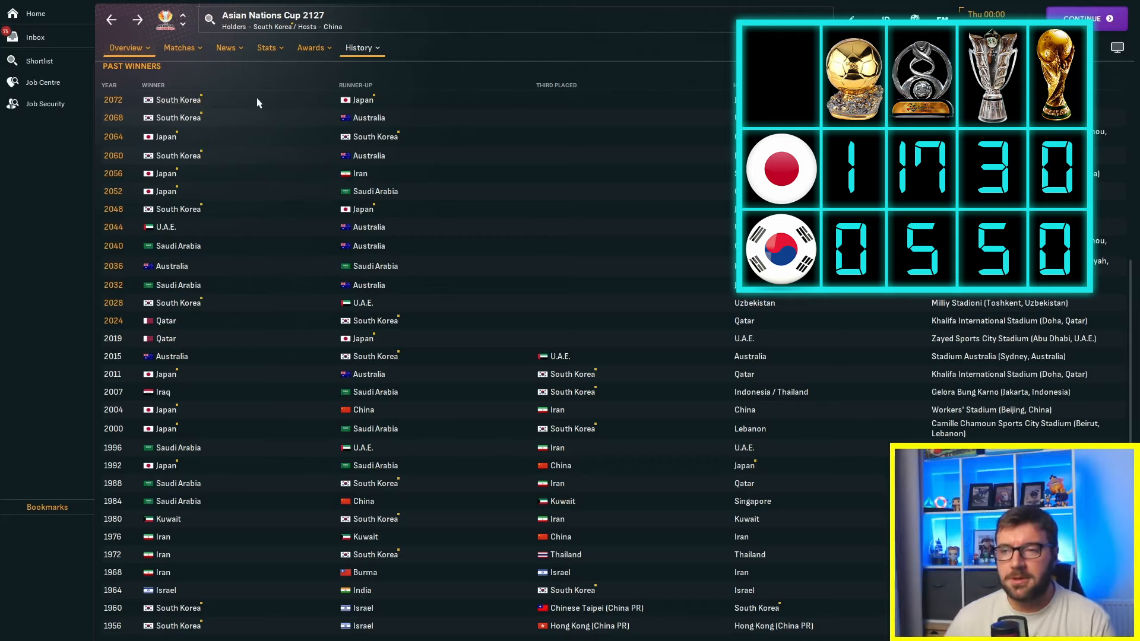
Scroll through the Asian Nations Cup past winners and runners-up table back to 2000
{"action": "scroll", "scroll_direction": "up", "scroll_amount": 3}
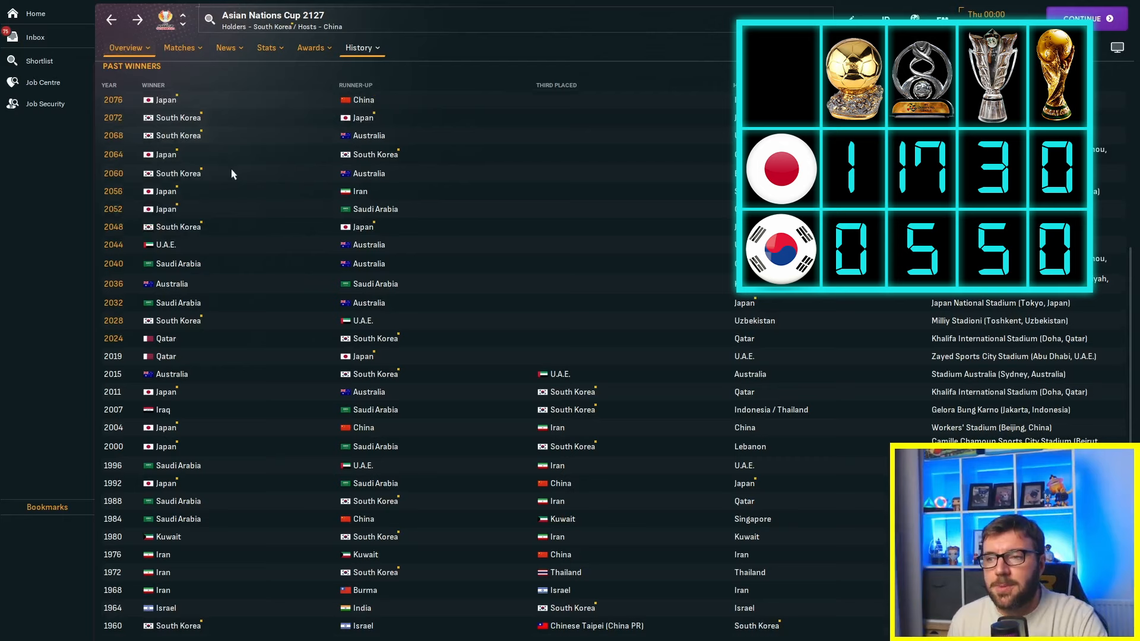
{"action": "mouse_move", "coordinate": [228, 169]}
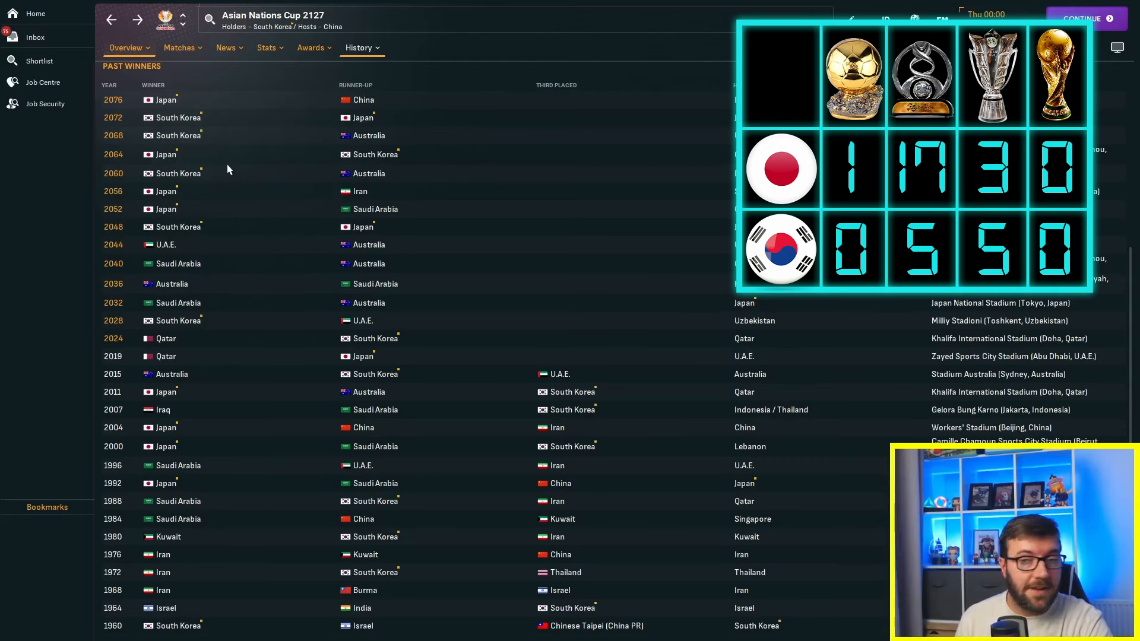
{"action": "scroll", "scroll_direction": "up", "scroll_amount": 3}
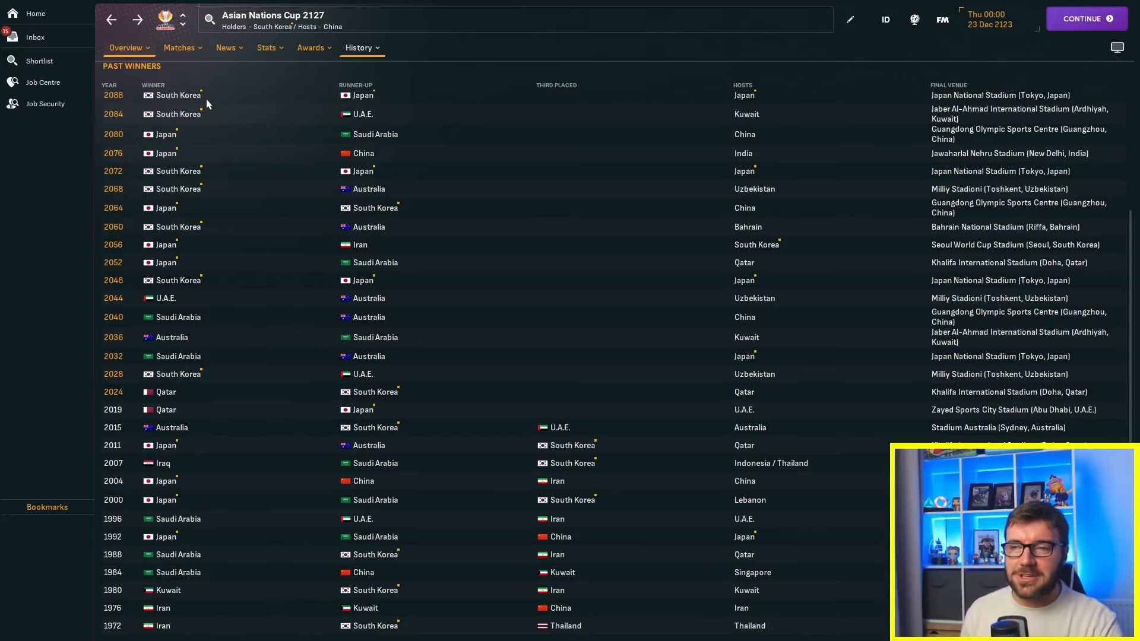
{"action": "scroll", "scroll_direction": "up", "scroll_amount": 3}
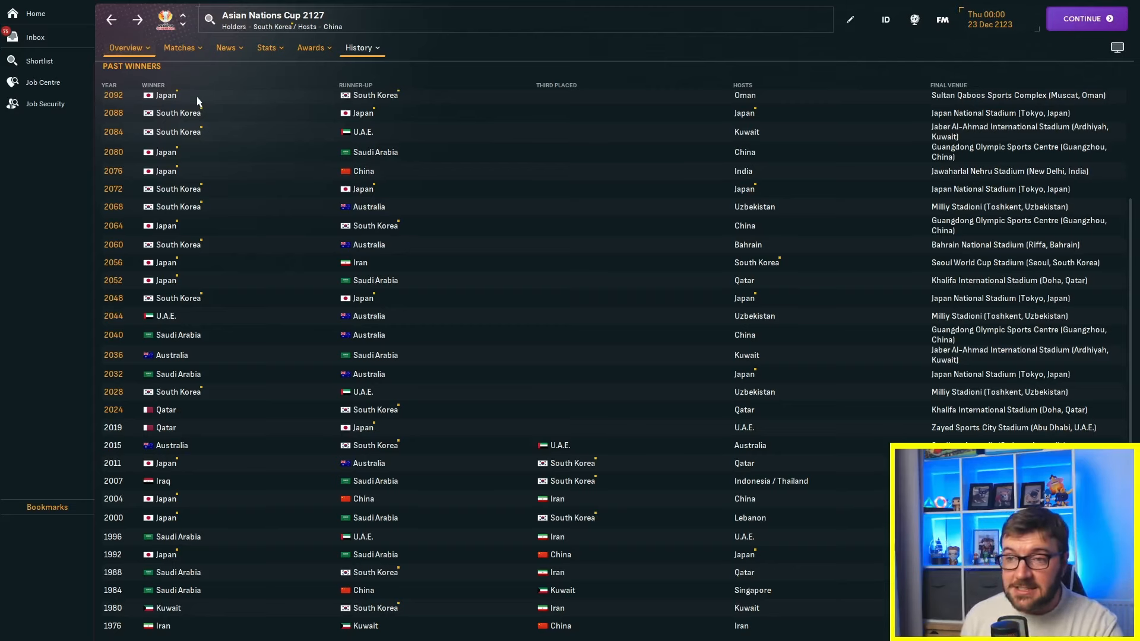
{"action": "scroll", "scroll_direction": "up", "scroll_amount": 3}
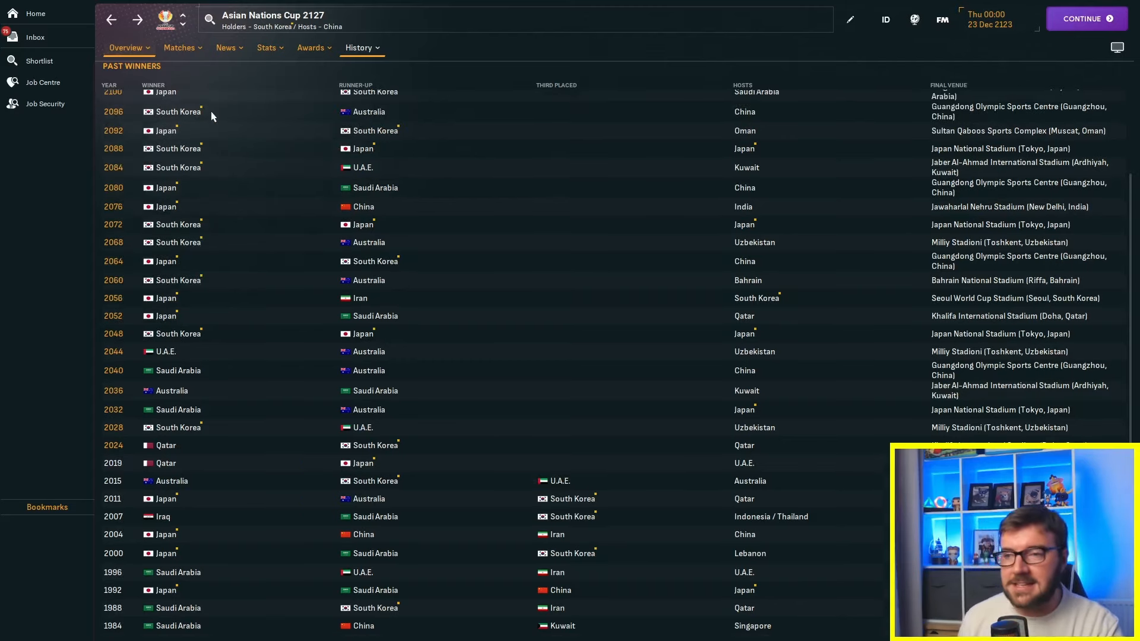
{"action": "scroll", "scroll_direction": "up", "scroll_amount": 3}
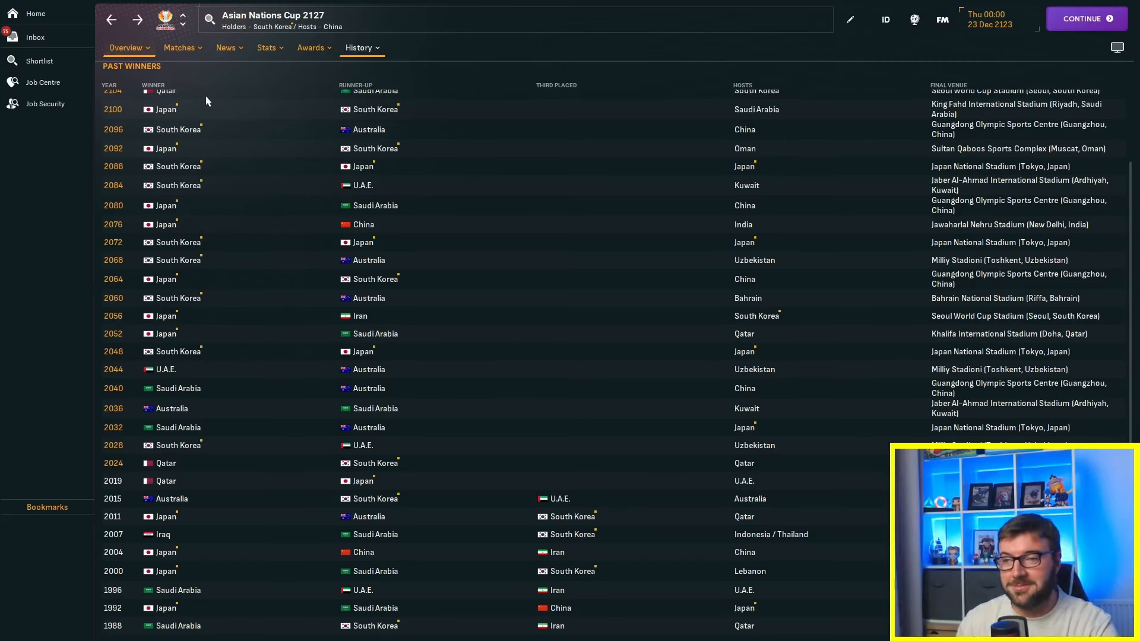
{"action": "scroll", "scroll_direction": "up", "scroll_amount": 3}
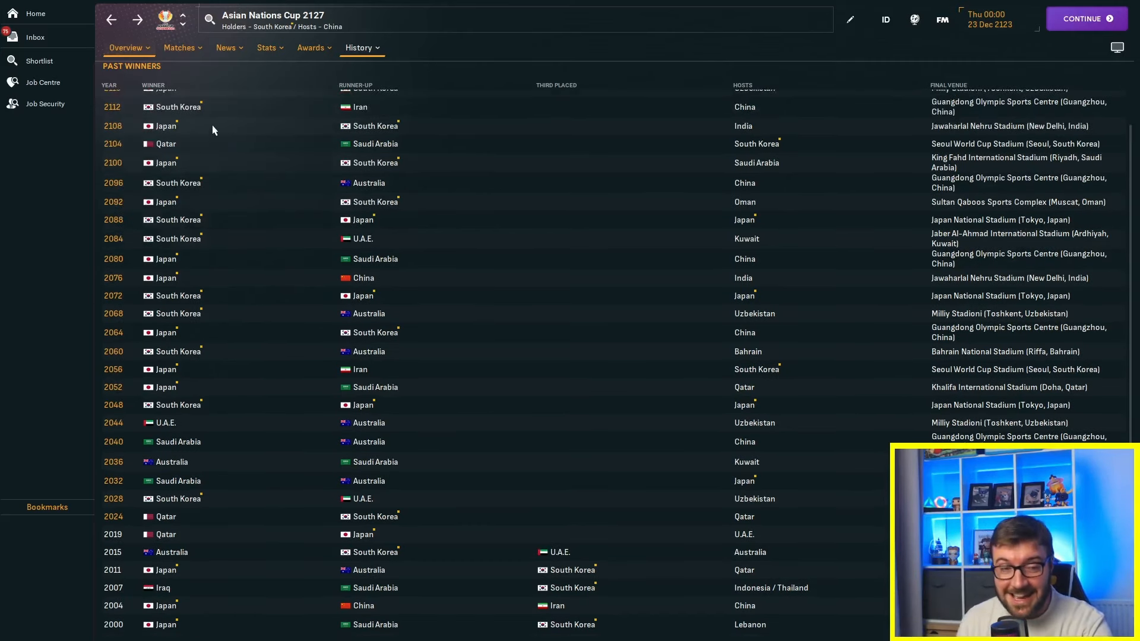
{"action": "scroll", "scroll_direction": "up", "scroll_amount": 3}
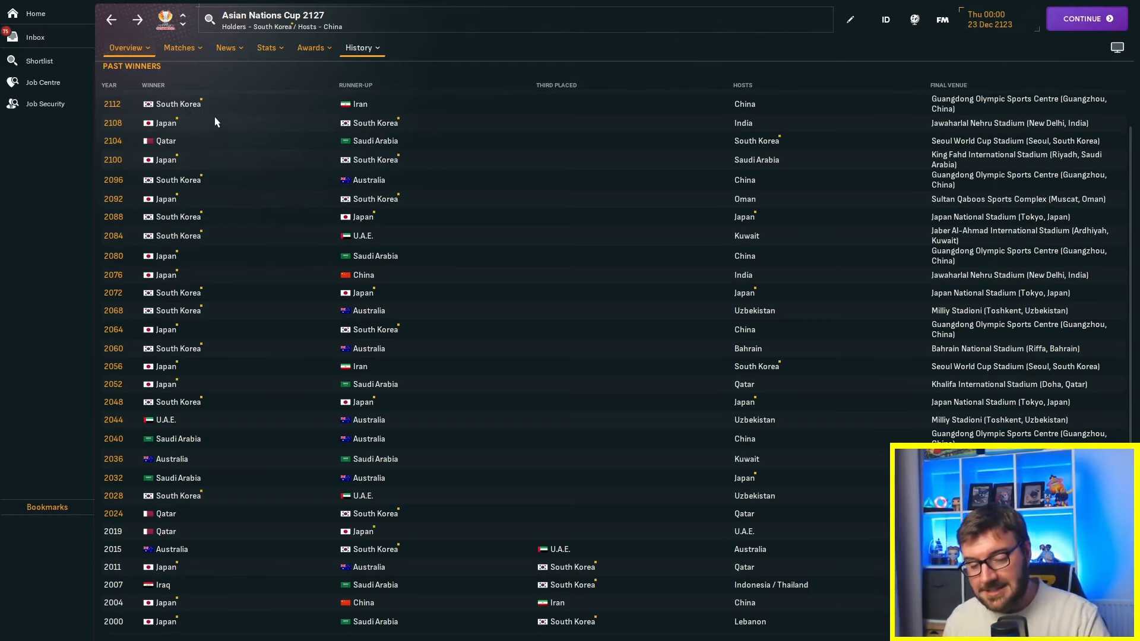
{"action": "scroll", "scroll_direction": "up", "scroll_amount": 3}
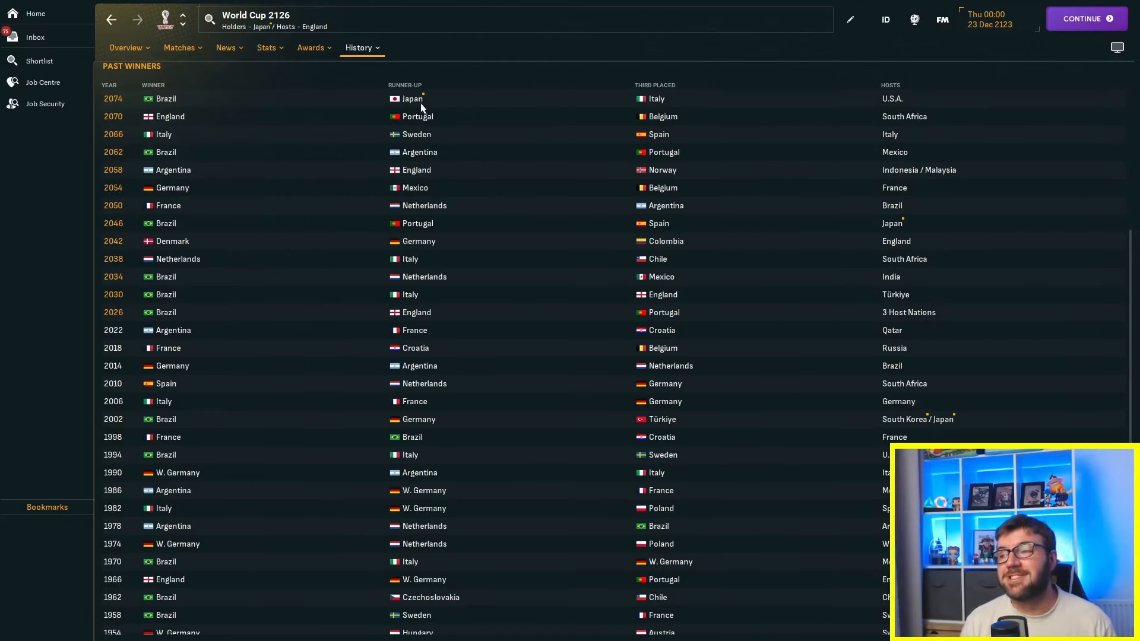
{"action": "mouse_move", "coordinate": [438, 127]}
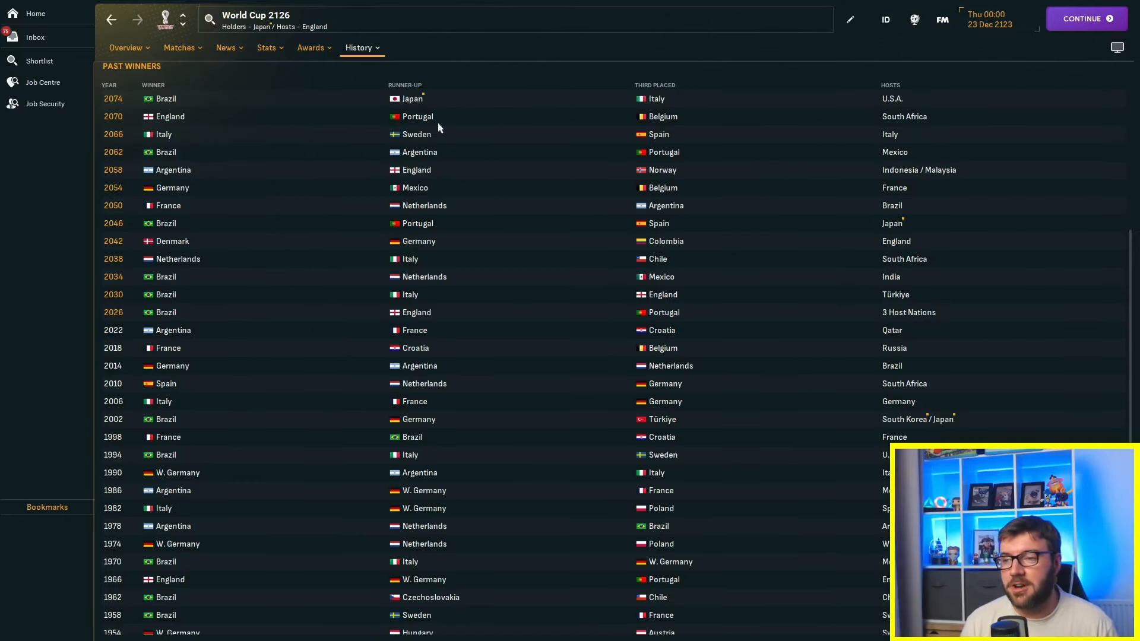
Scroll the World Cup past winners list up toward the most recent tournaments
{"action": "scroll", "scroll_direction": "up", "scroll_amount": 3}
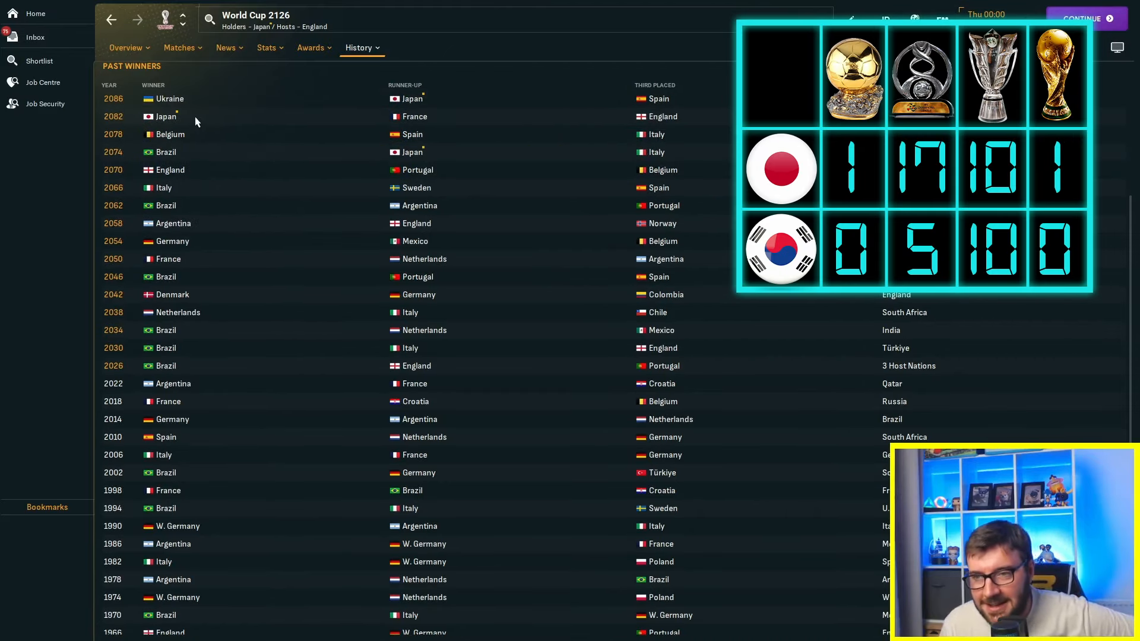
{"action": "scroll", "scroll_direction": "up", "scroll_amount": 3}
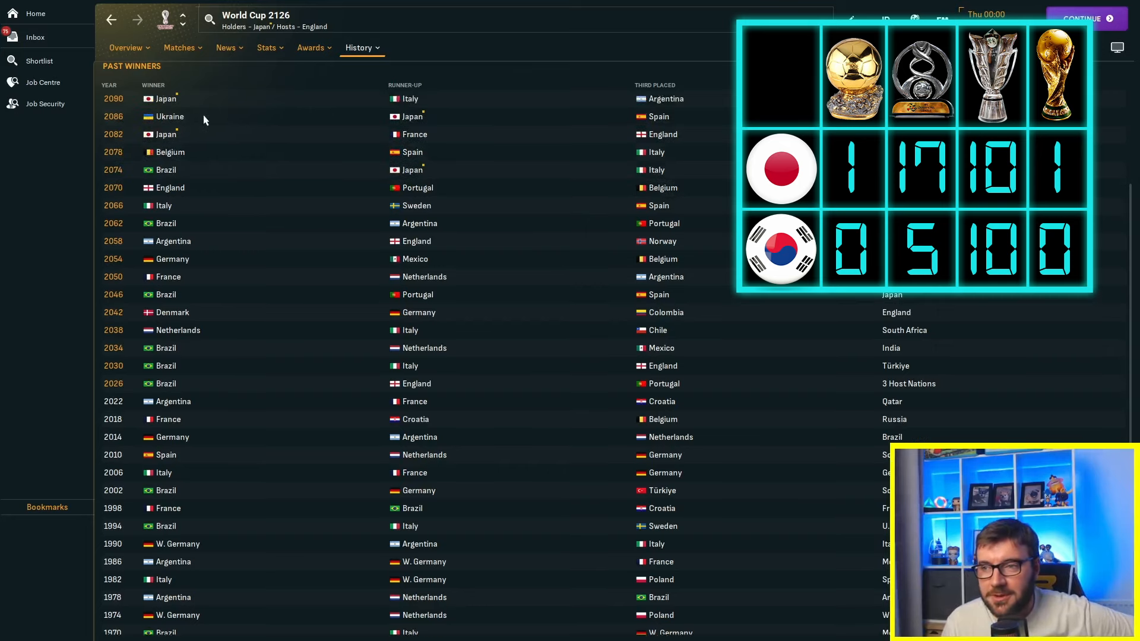
{"action": "mouse_move", "coordinate": [260, 116]}
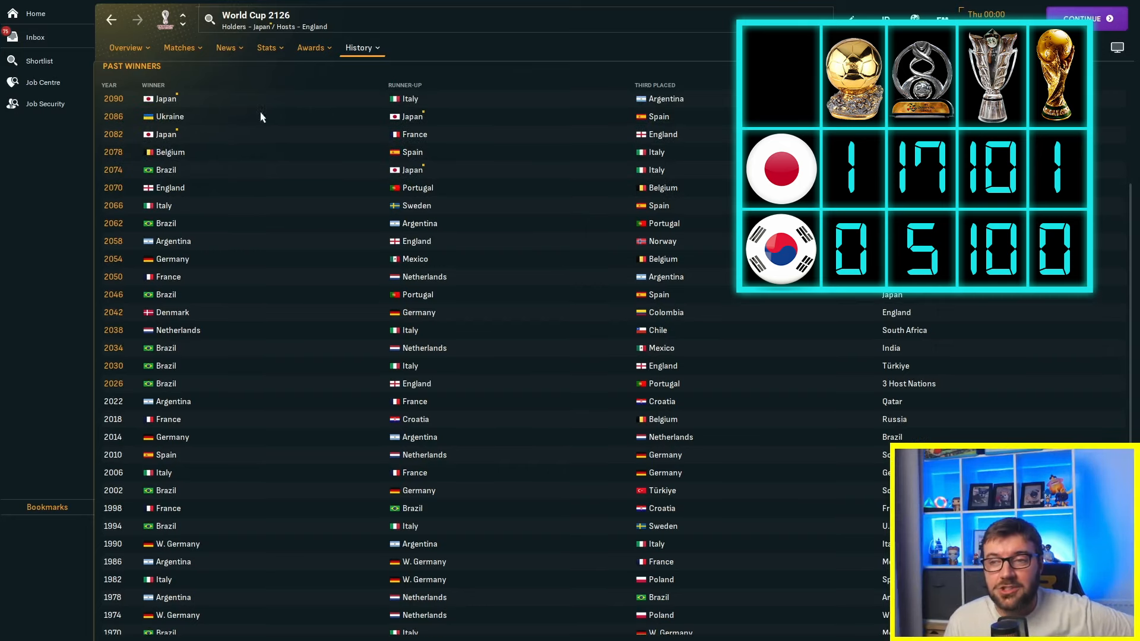
{"action": "mouse_move", "coordinate": [165, 98]}
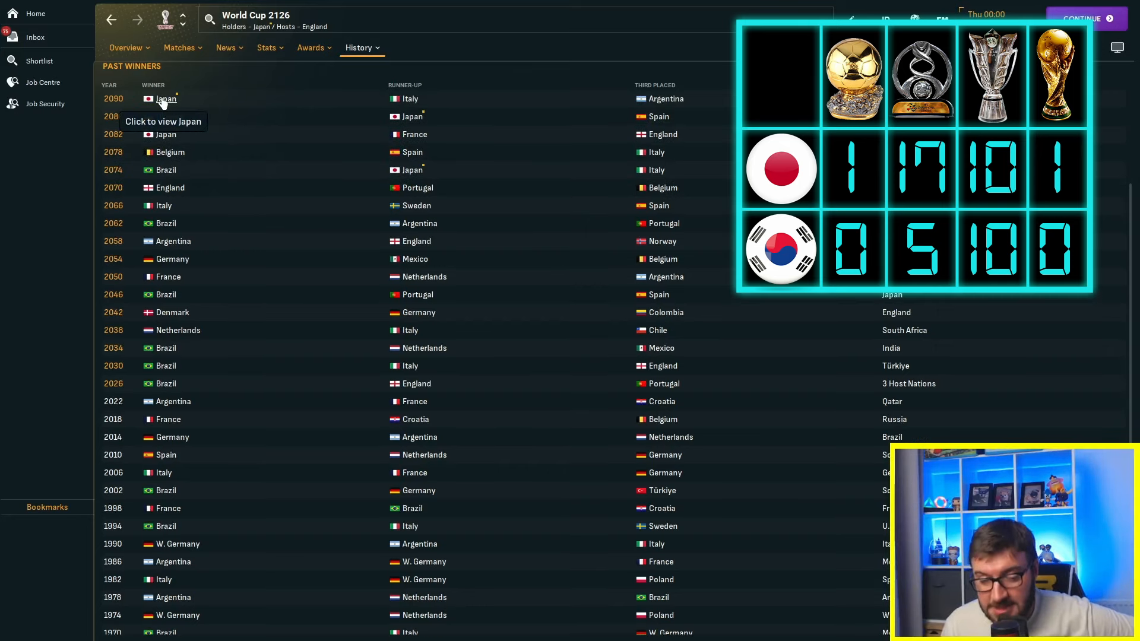
{"action": "scroll", "scroll_direction": "up", "scroll_amount": 3}
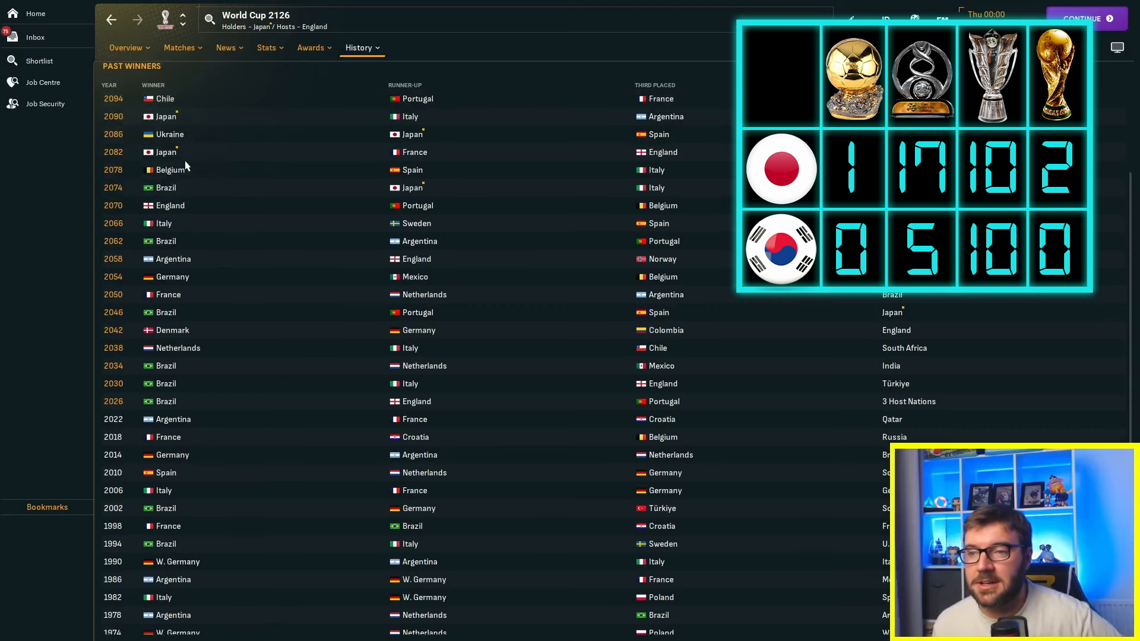
{"action": "scroll", "scroll_direction": "up", "scroll_amount": 3}
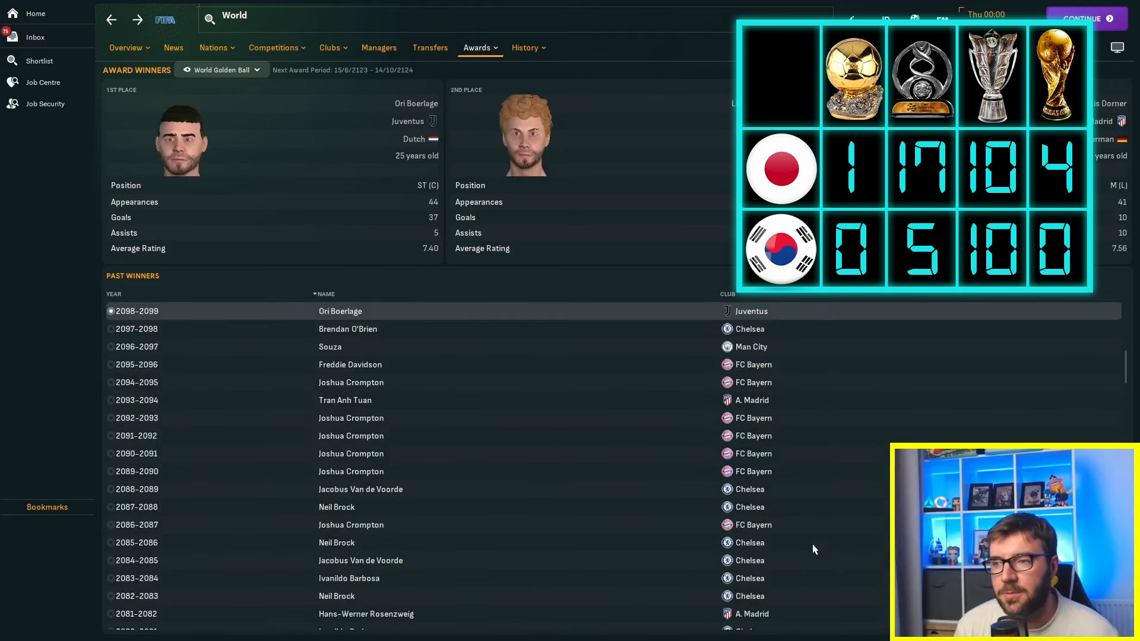
View the 2103–2104 and latest World Golden Ball winners' details
{"action": "left_click", "coordinate": [1082, 18]}
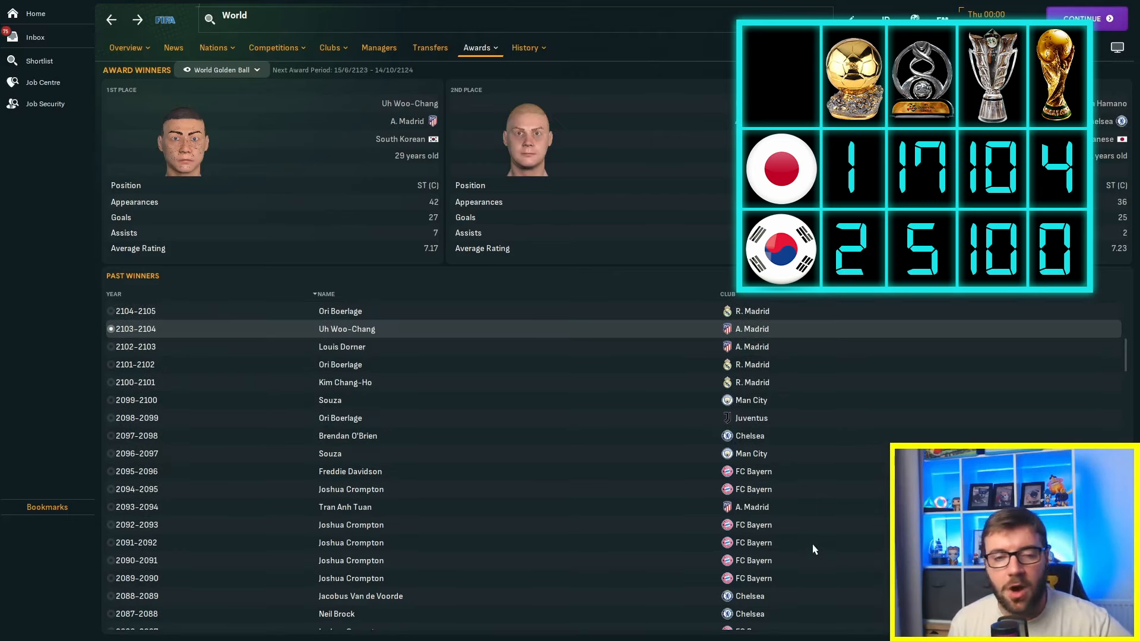
{"action": "left_click", "coordinate": [1083, 18]}
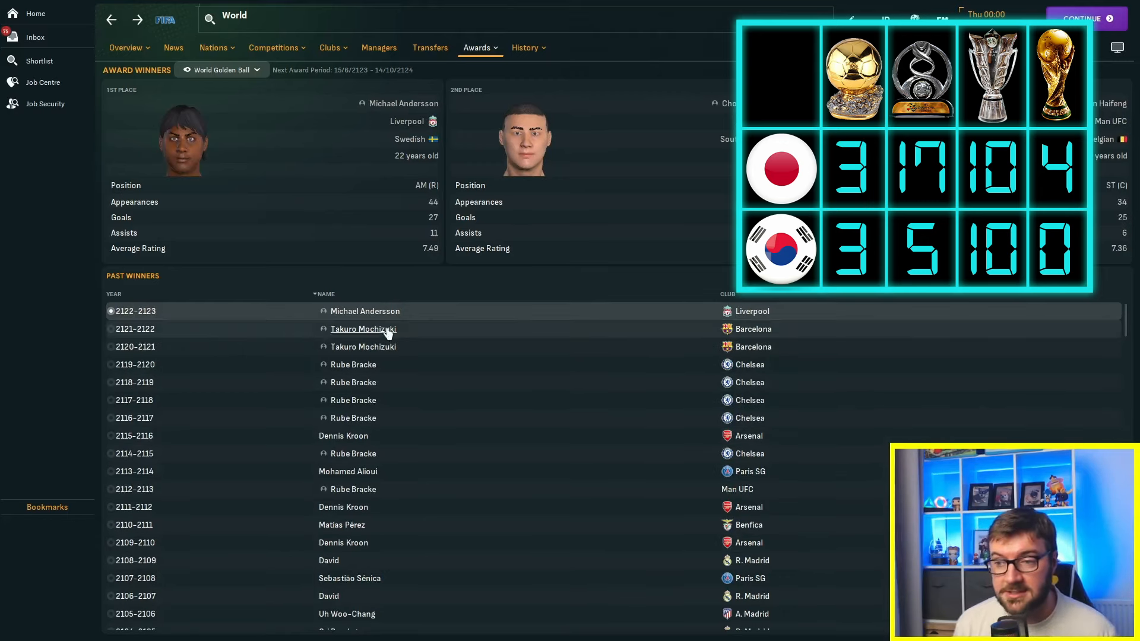
{"action": "mouse_move", "coordinate": [569, 332]}
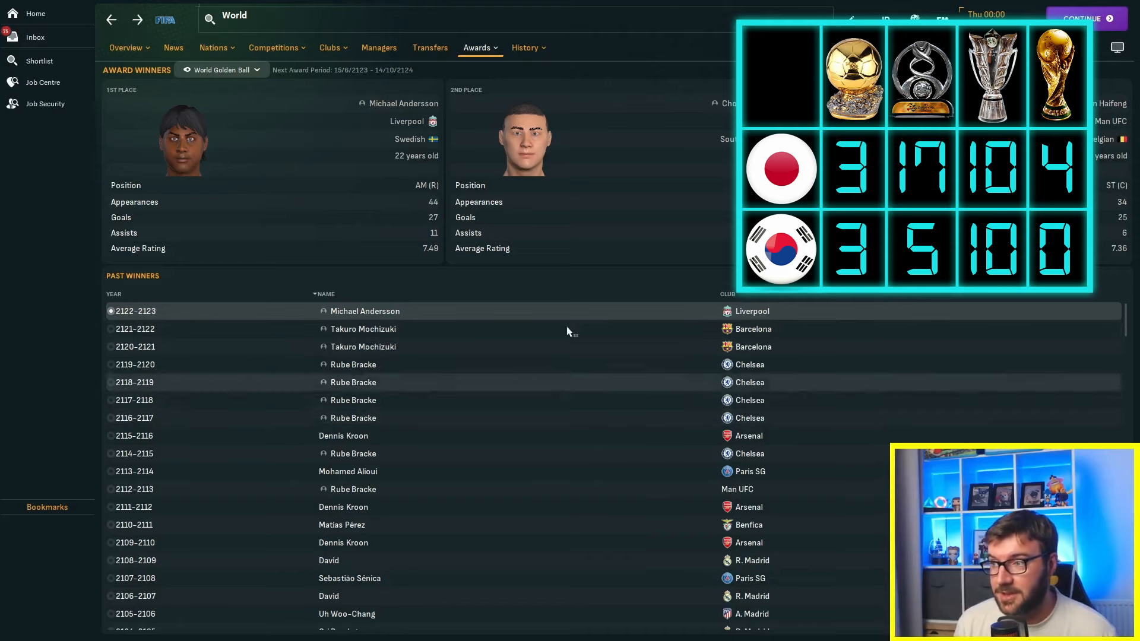
{"action": "mouse_move", "coordinate": [695, 424]}
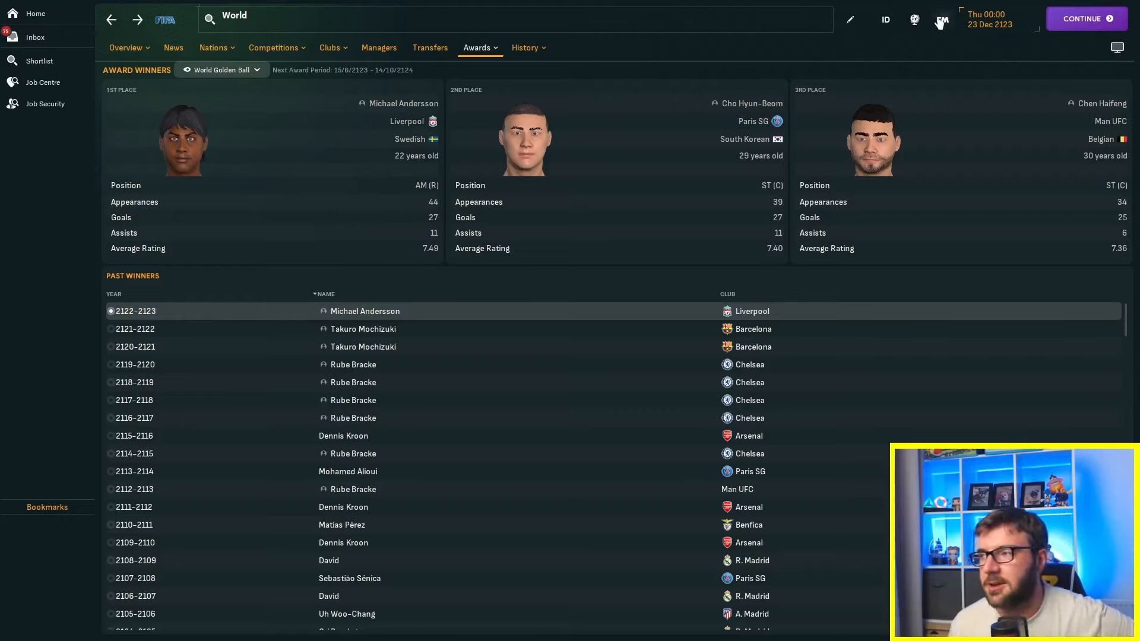
{"action": "mouse_move", "coordinate": [914, 19]}
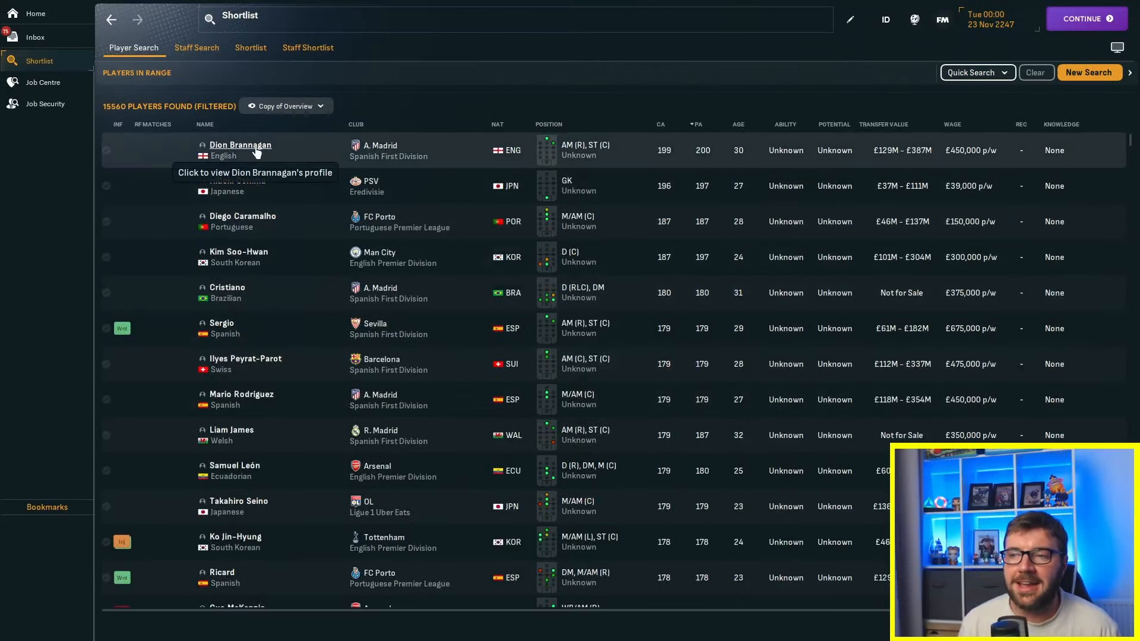
Review the profiles of Dion Brannagan, Hideki Oshima and Kim Soo-Hwan from the player search
{"action": "left_click", "coordinate": [240, 145]}
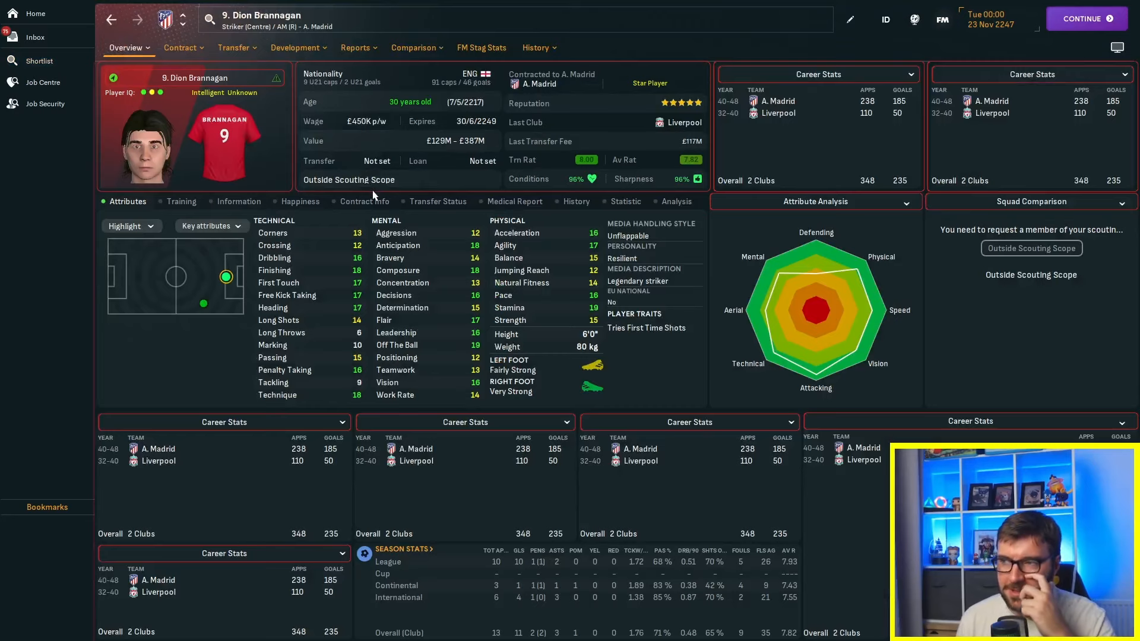
{"action": "mouse_move", "coordinate": [384, 217]}
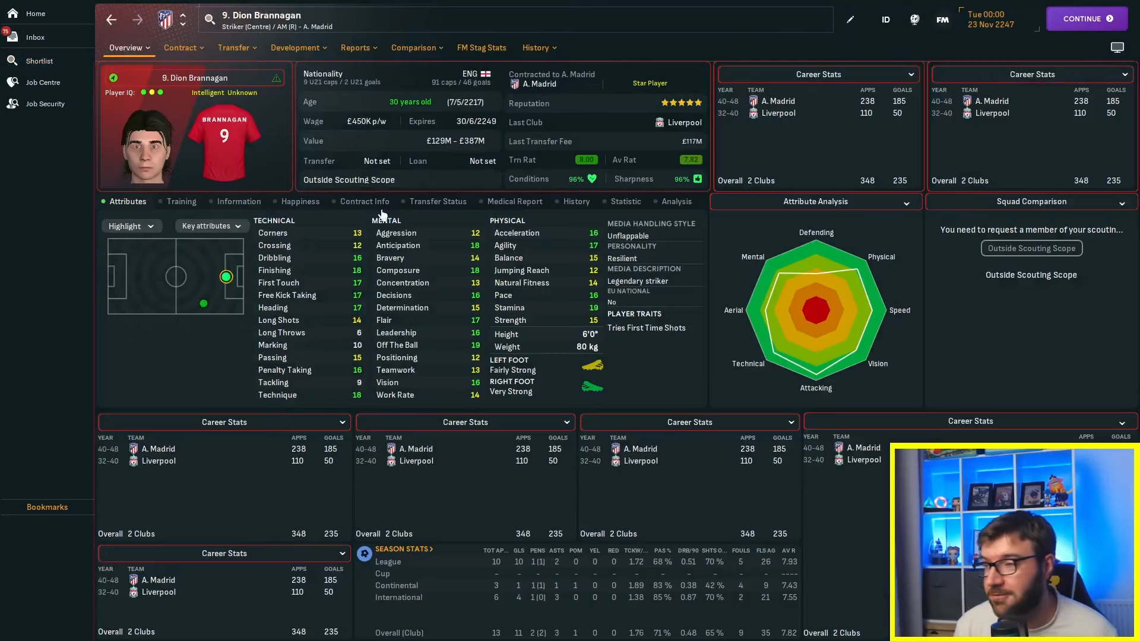
{"action": "left_click", "coordinate": [39, 60]}
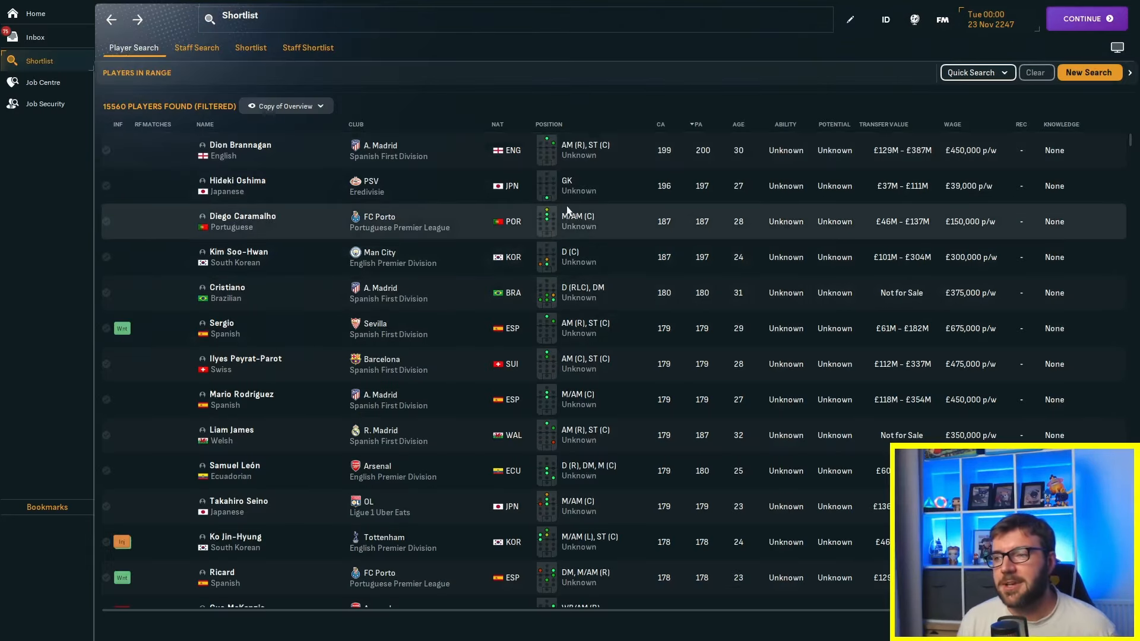
{"action": "left_click", "coordinate": [237, 185]}
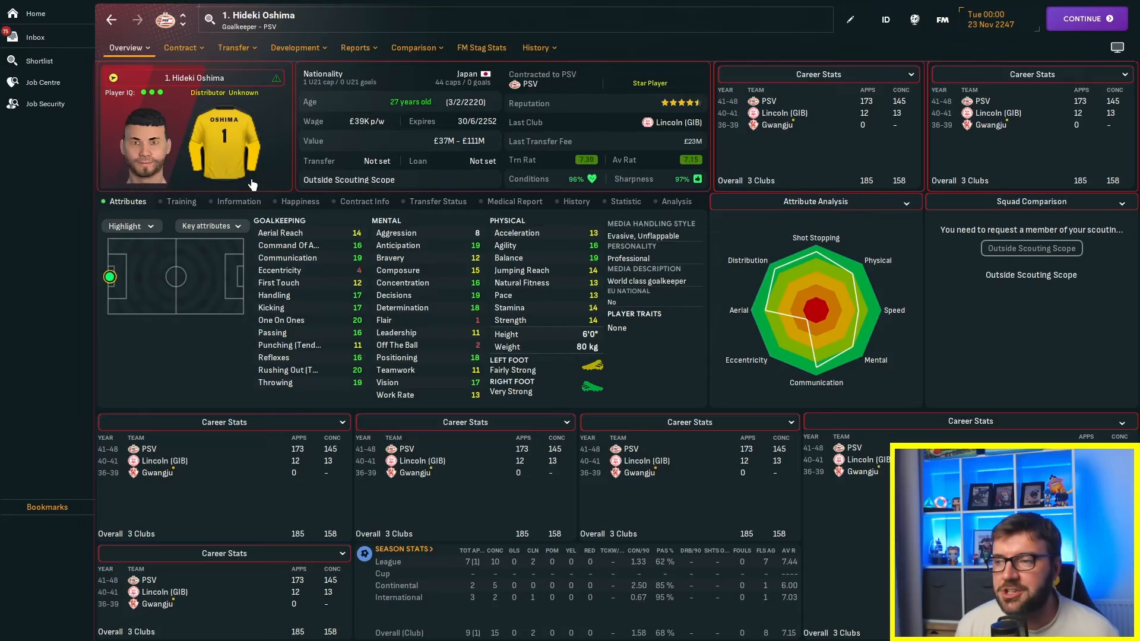
{"action": "left_click", "coordinate": [39, 61]}
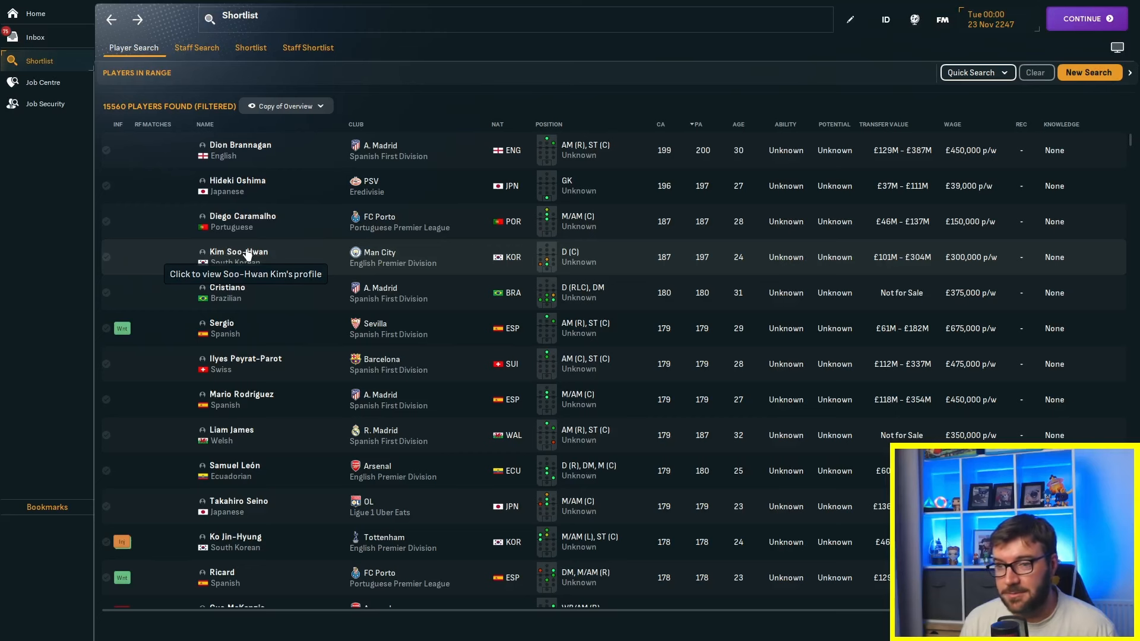
{"action": "left_click", "coordinate": [239, 252]}
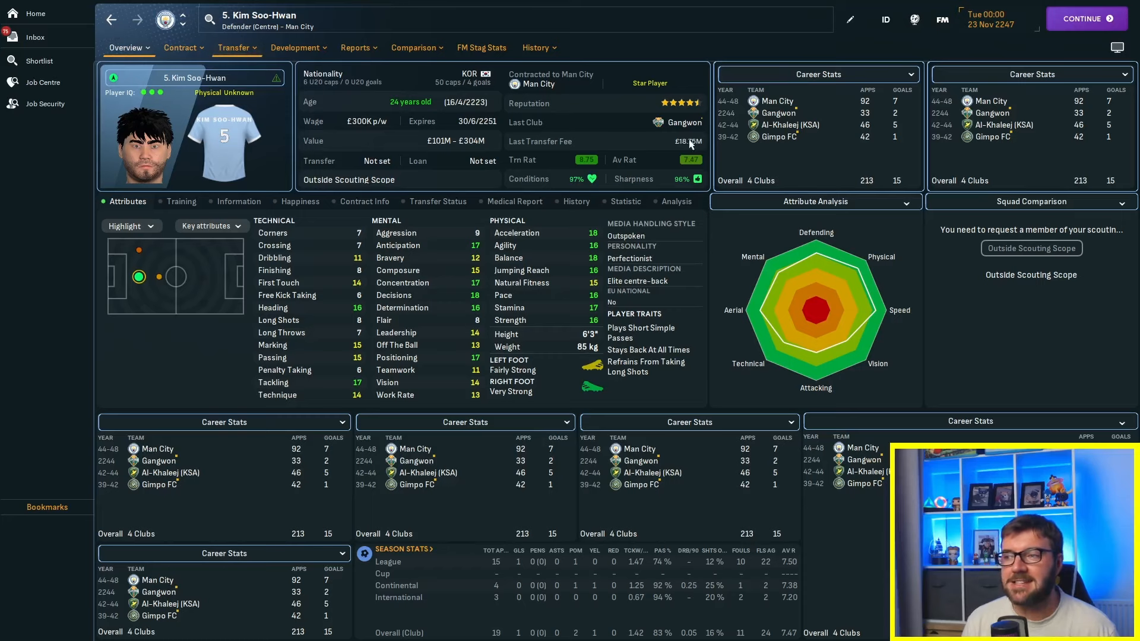
{"action": "mouse_move", "coordinate": [614, 153]}
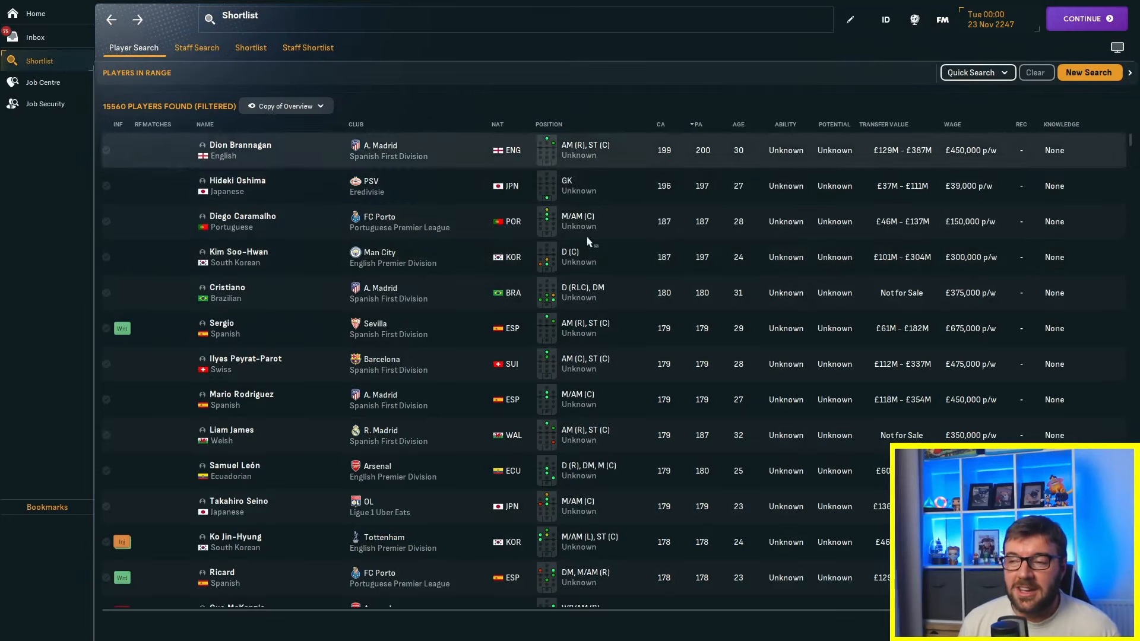
{"action": "scroll", "scroll_direction": "down", "scroll_amount": 3}
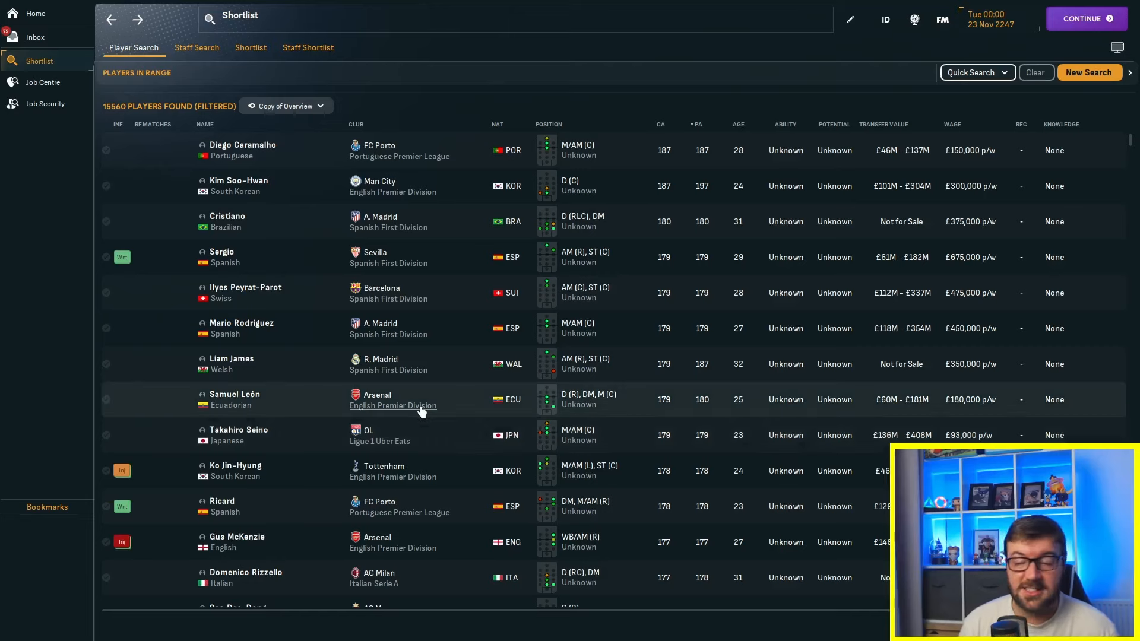
{"action": "mouse_move", "coordinate": [517, 481]}
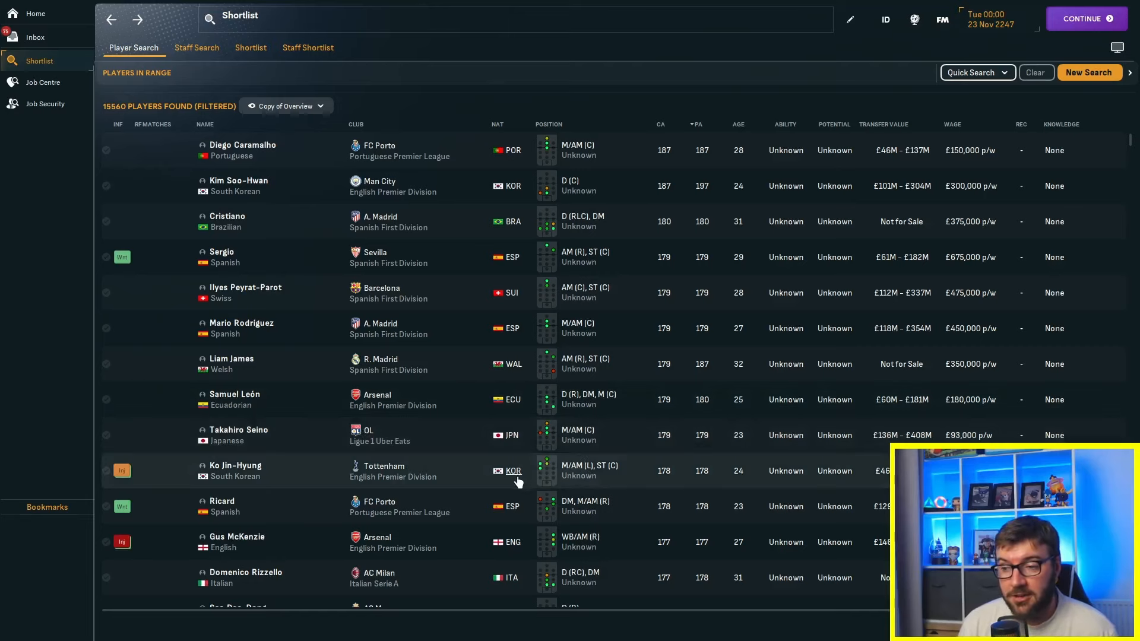
{"action": "scroll", "scroll_direction": "down", "scroll_amount": 3}
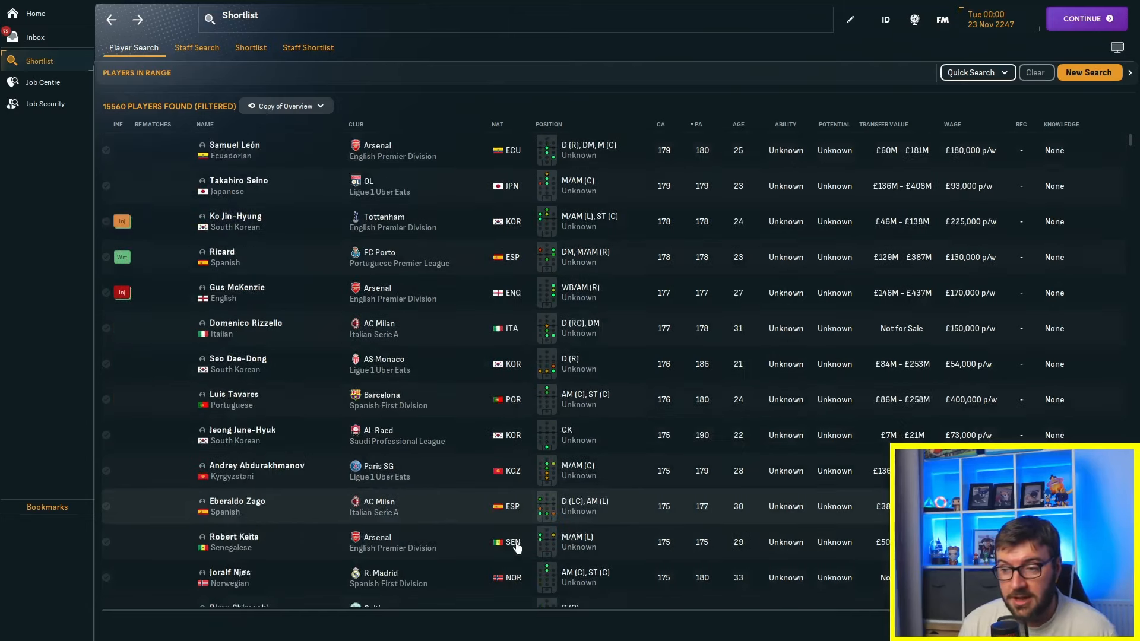
{"action": "scroll", "scroll_direction": "down", "scroll_amount": 3}
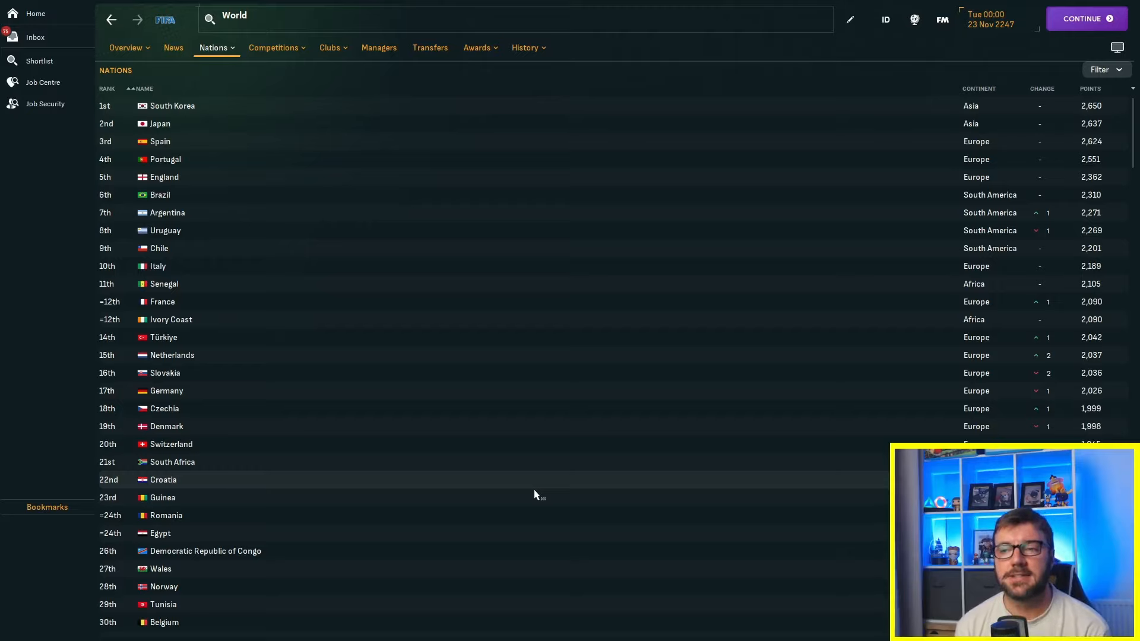
{"action": "mouse_move", "coordinate": [500, 499]}
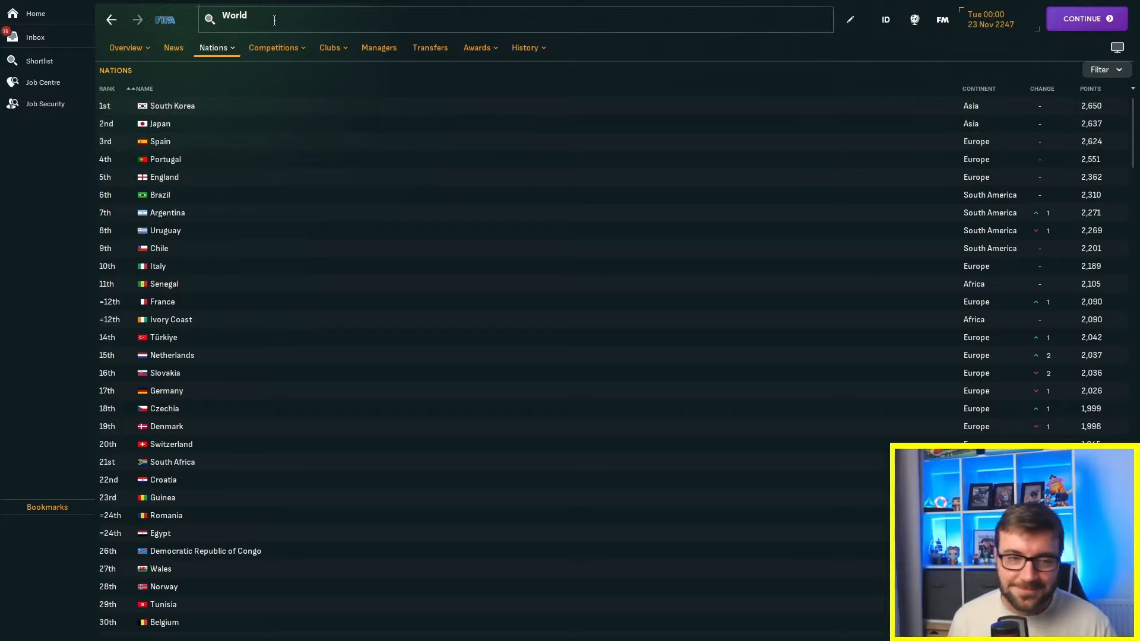
Search for 'asian' to find the Asian Champions League competition
{"action": "type", "text": "asian Champions League"}
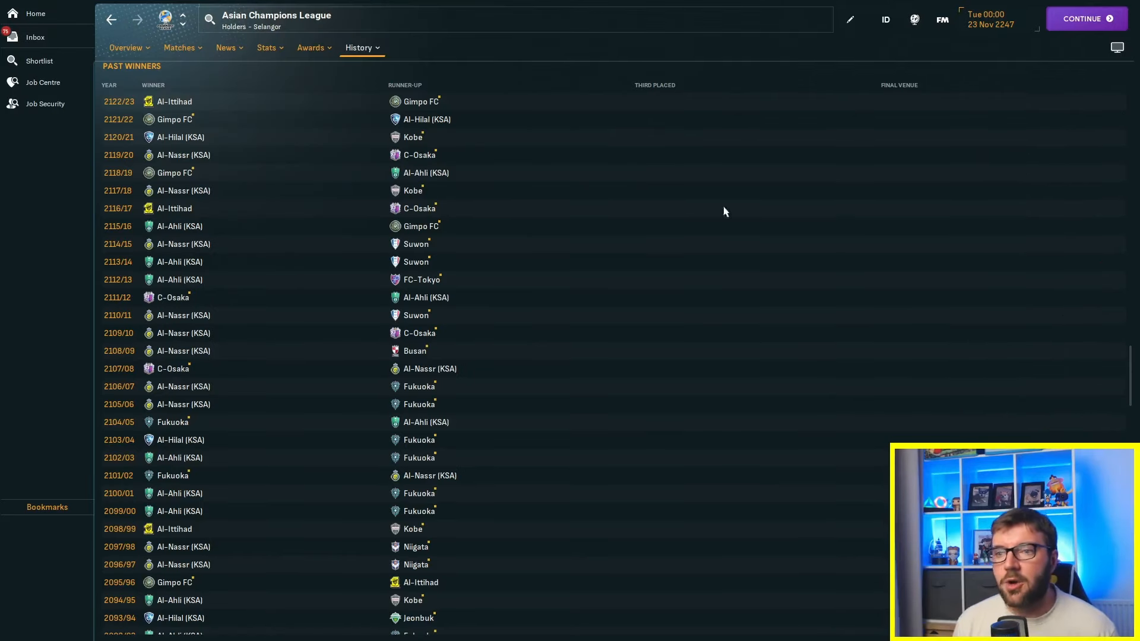
{"action": "mouse_move", "coordinate": [427, 118]}
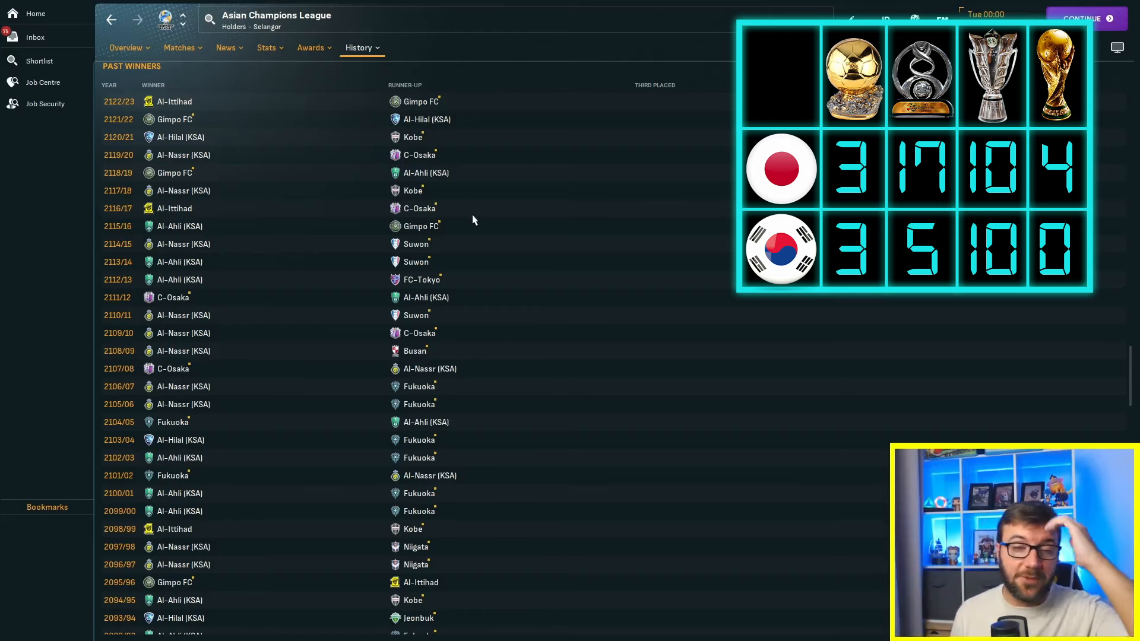
Scroll the Asian Champions League past winners up to the 2233/34 season
{"action": "scroll", "scroll_direction": "up", "scroll_amount": 3}
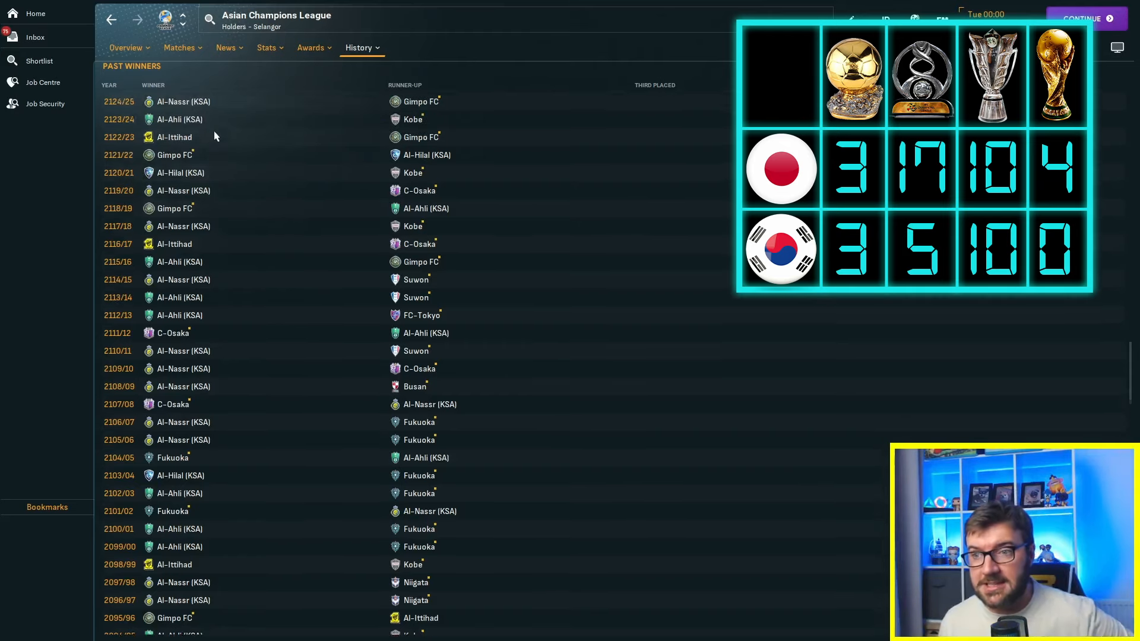
{"action": "scroll", "scroll_direction": "up", "scroll_amount": 3}
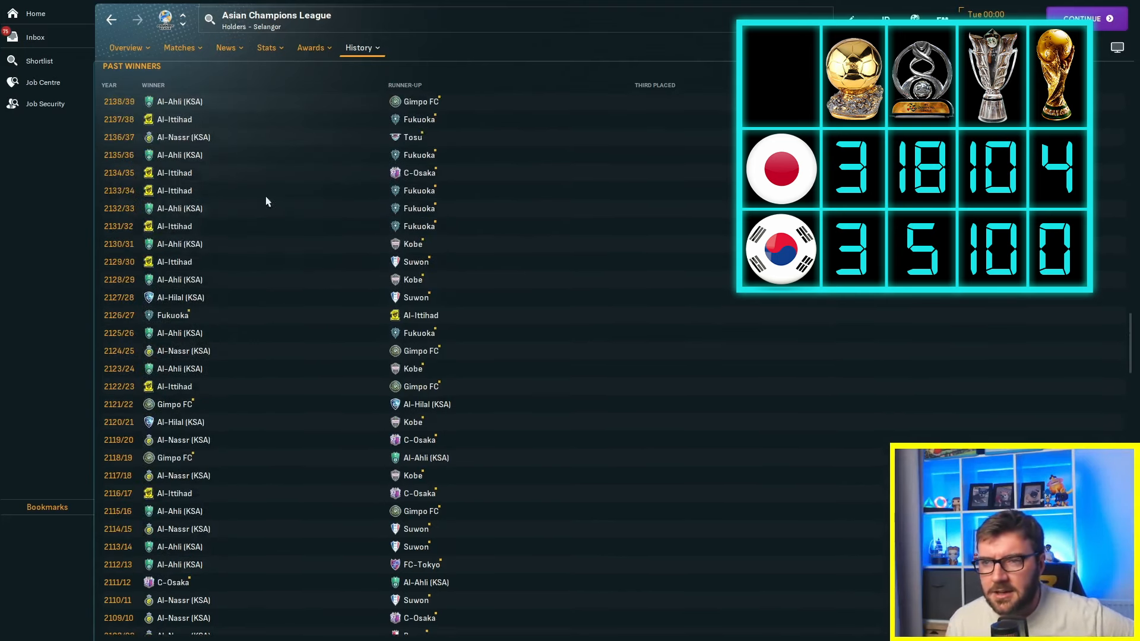
{"action": "scroll", "scroll_direction": "up", "scroll_amount": 3}
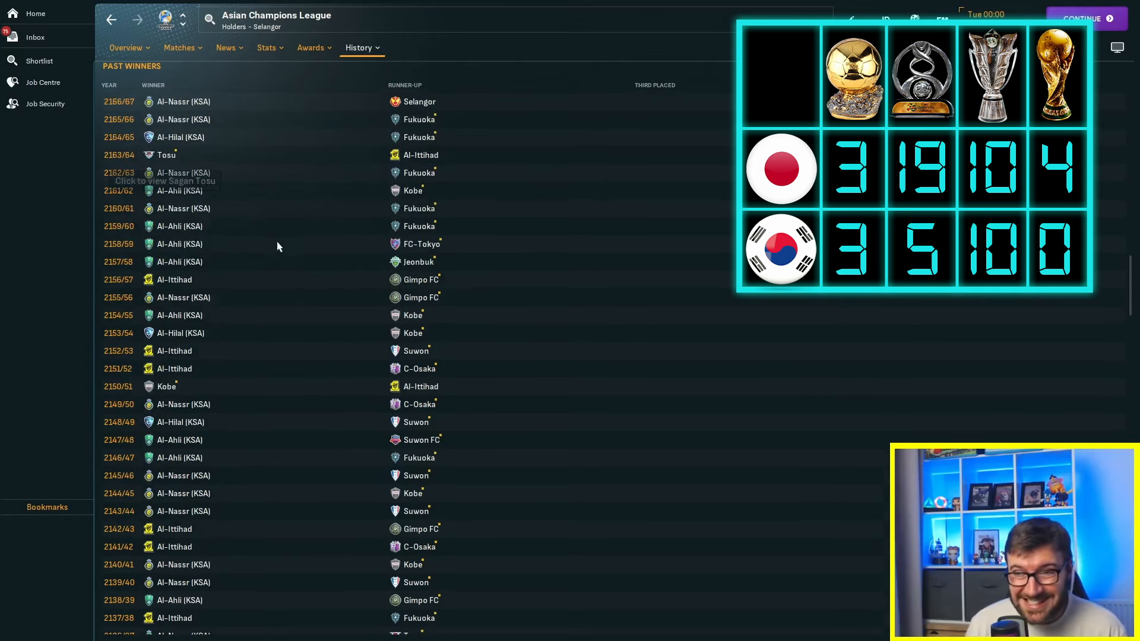
{"action": "scroll", "scroll_direction": "up", "scroll_amount": 3}
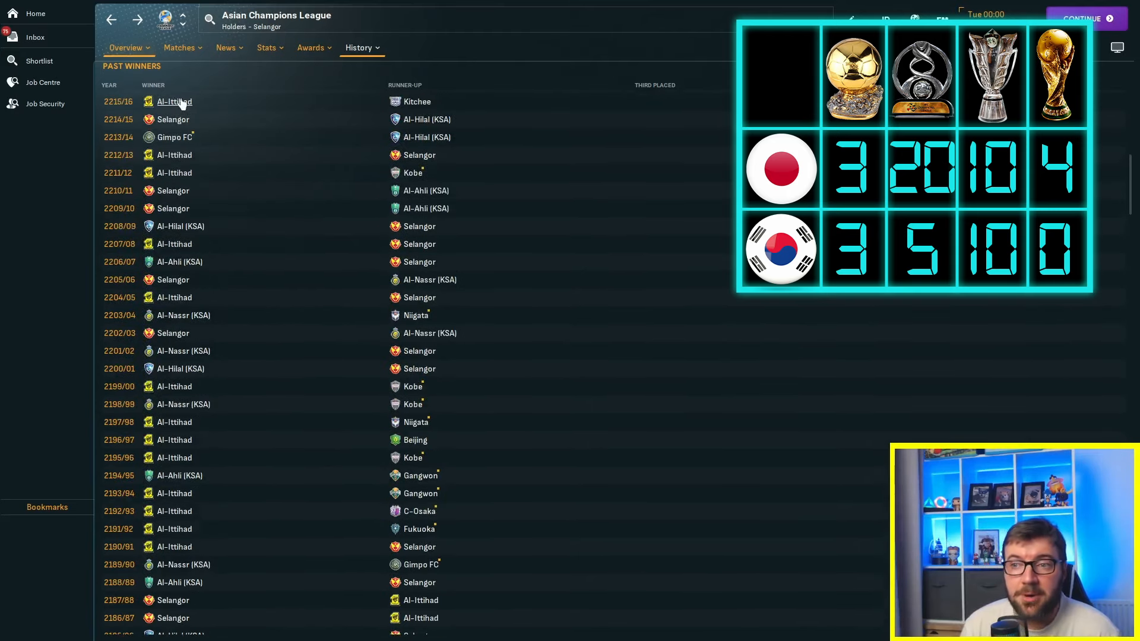
{"action": "scroll", "scroll_direction": "up", "scroll_amount": 3}
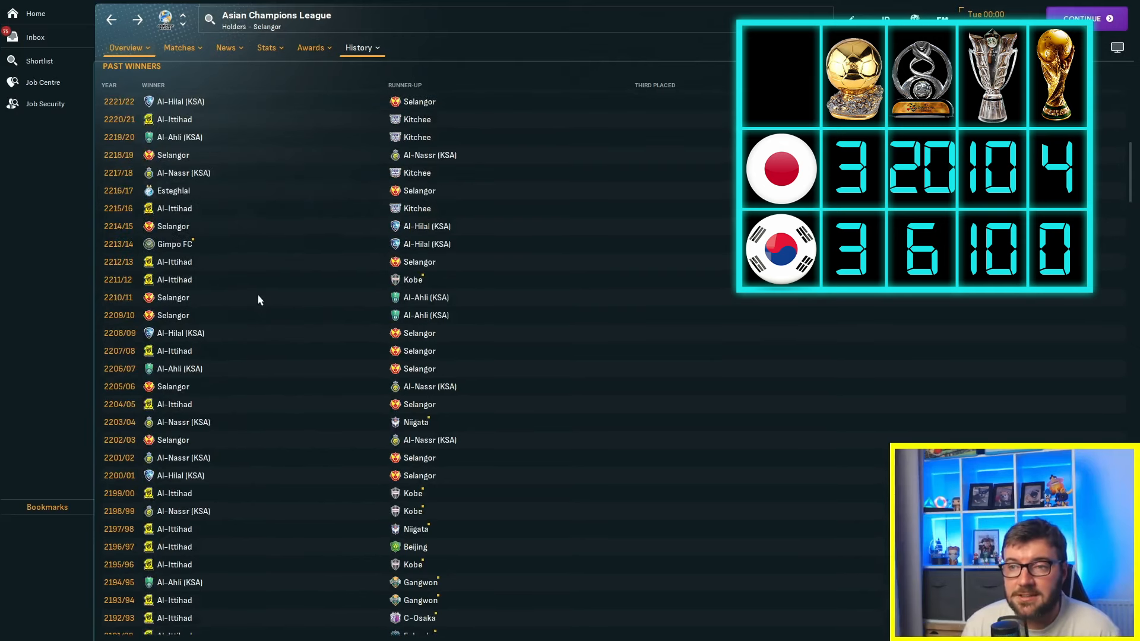
{"action": "scroll", "scroll_direction": "up", "scroll_amount": 3}
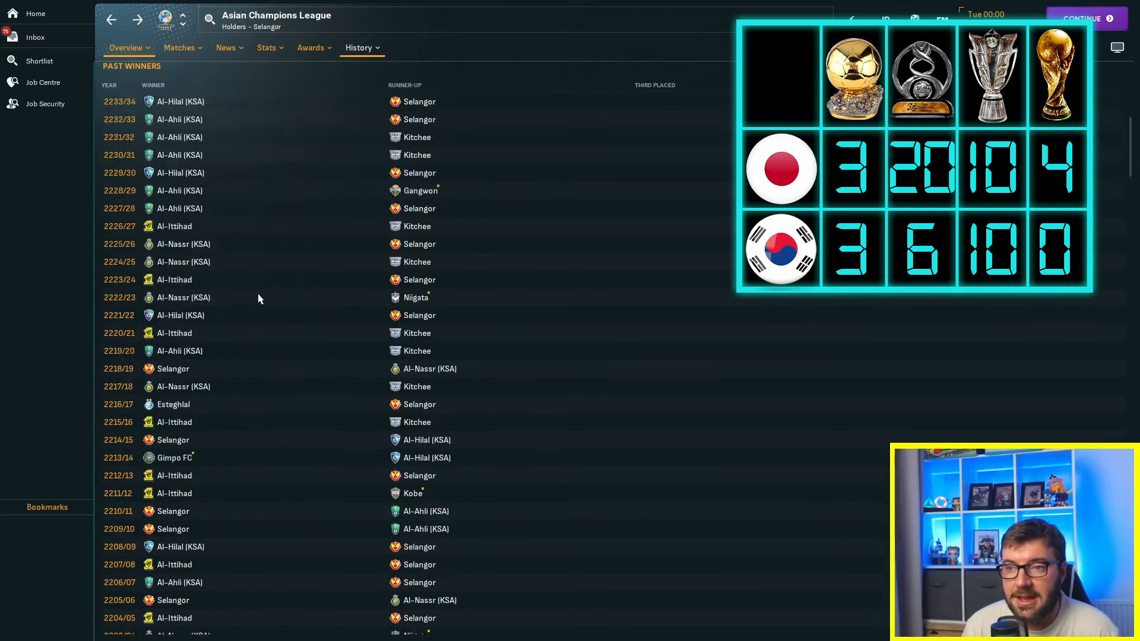
{"action": "scroll", "scroll_direction": "up", "scroll_amount": 3}
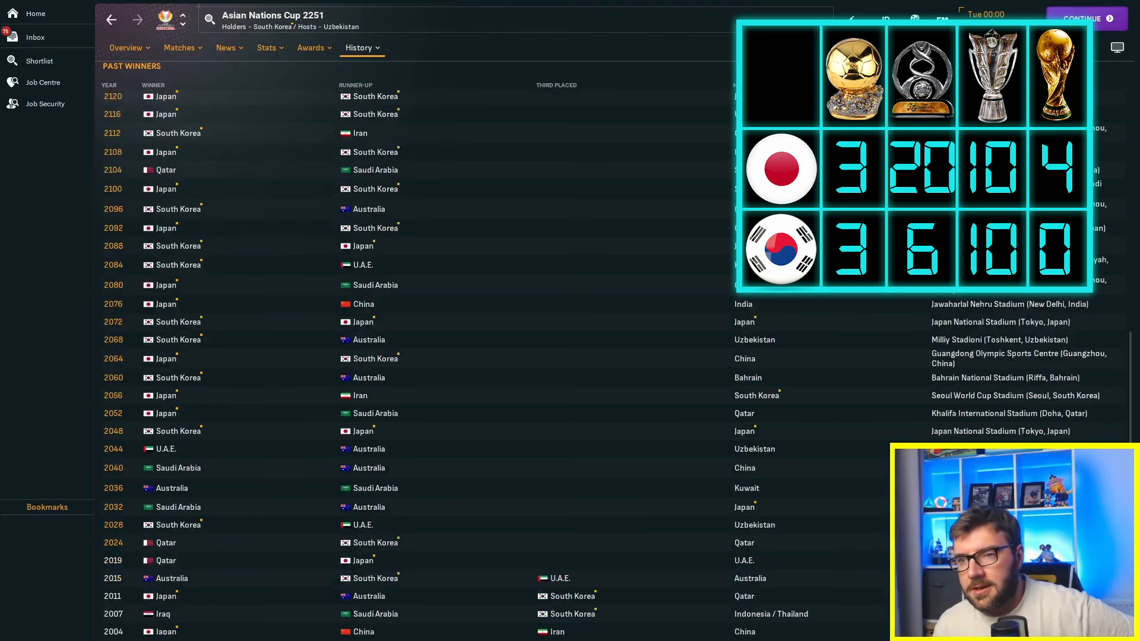
Scroll the Asian Nations Cup past winners upward through the newer editions
{"action": "scroll", "scroll_direction": "down", "scroll_amount": 3}
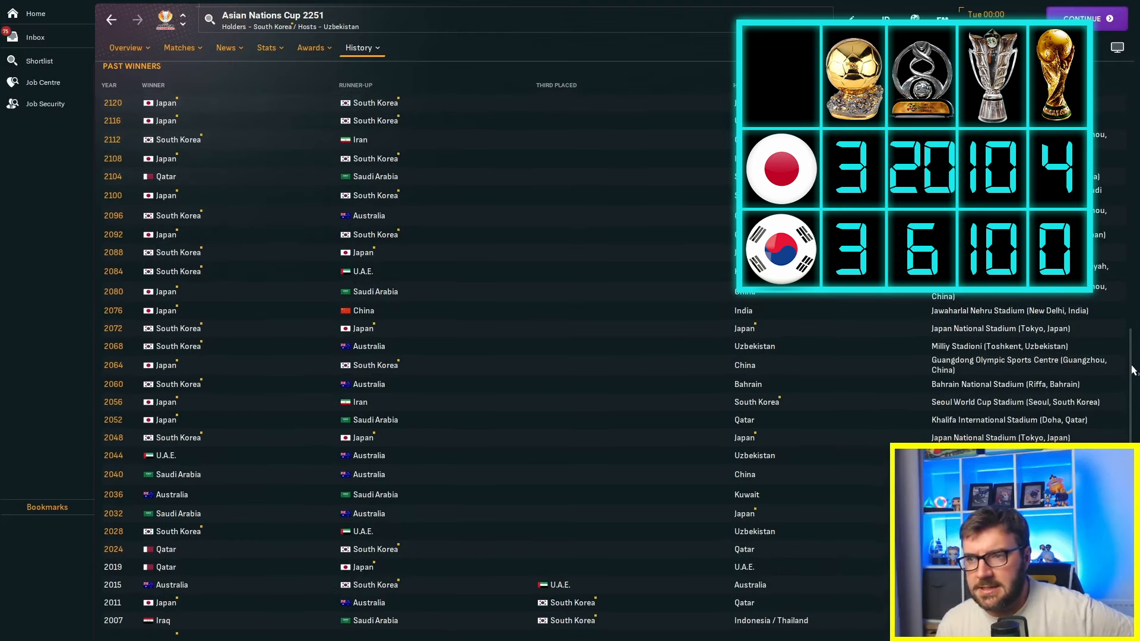
{"action": "scroll", "scroll_direction": "up", "scroll_amount": 3}
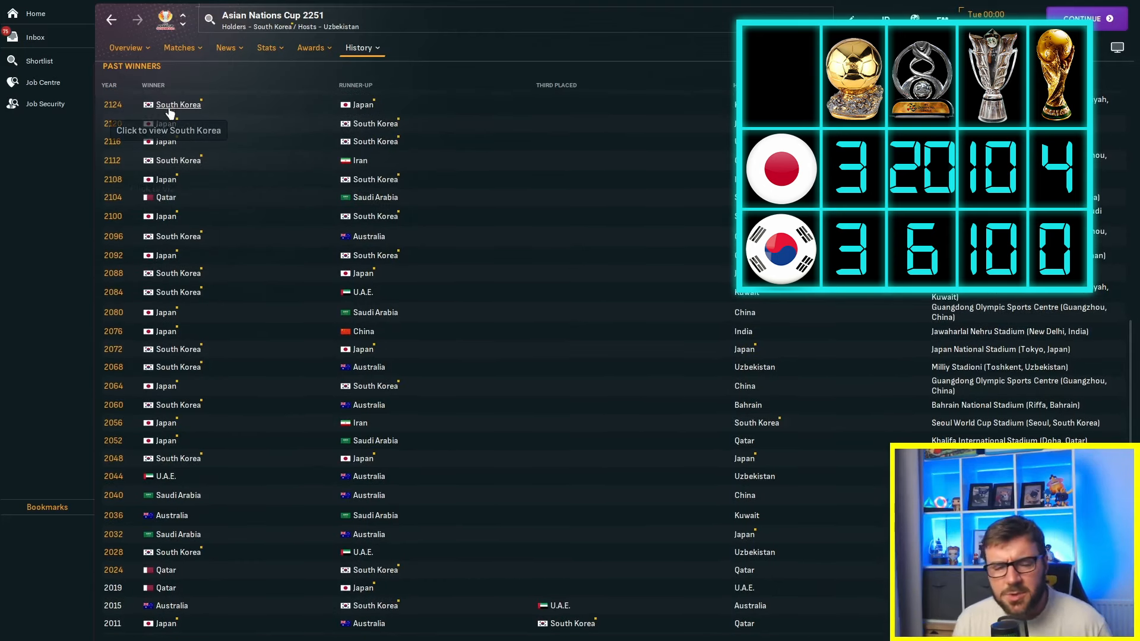
{"action": "mouse_move", "coordinate": [325, 306]}
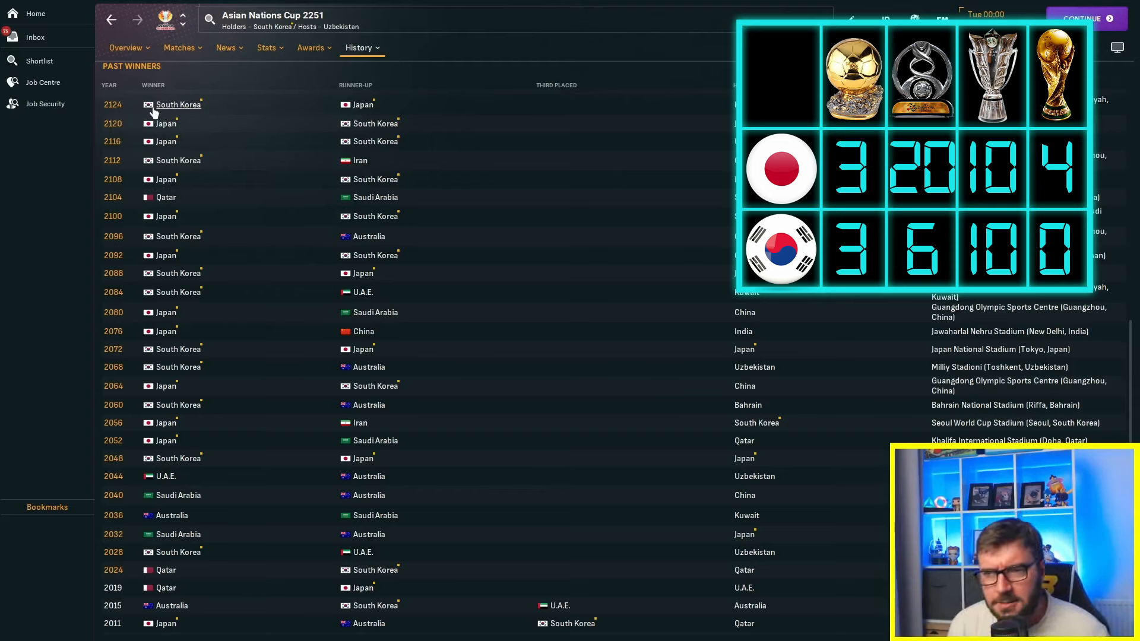
{"action": "mouse_move", "coordinate": [178, 104]}
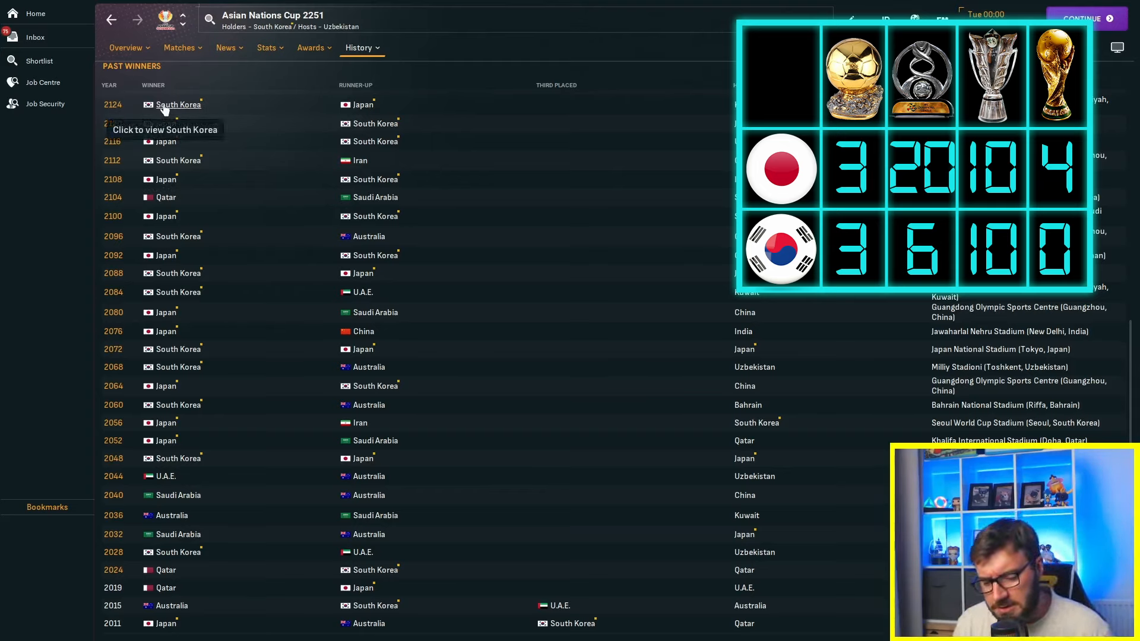
{"action": "mouse_move", "coordinate": [335, 371]}
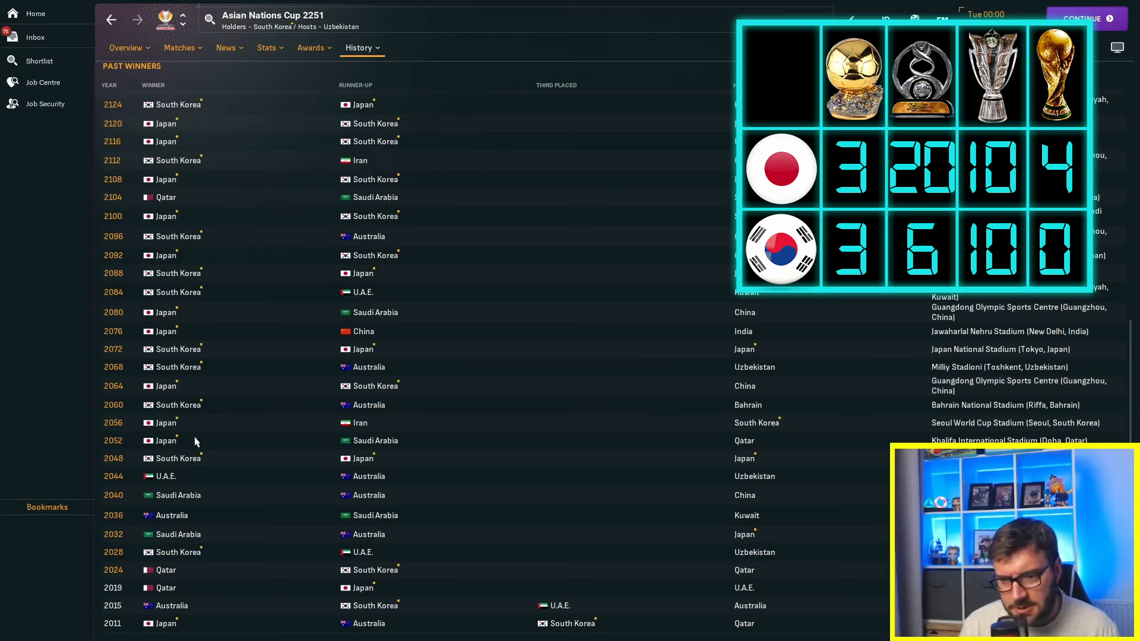
{"action": "mouse_move", "coordinate": [203, 229]}
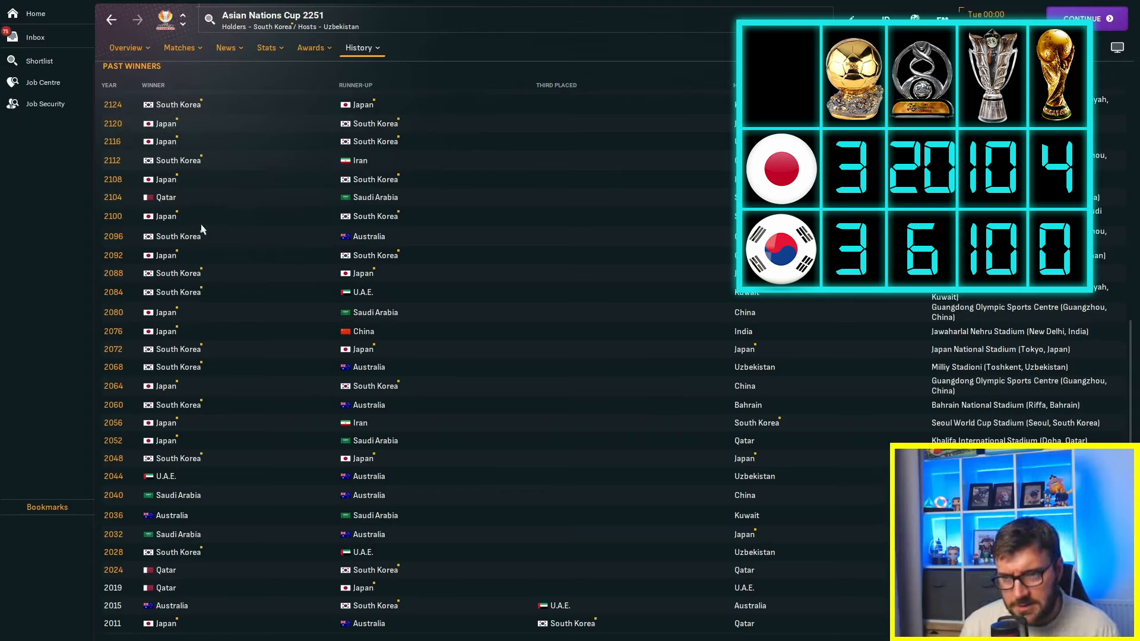
{"action": "mouse_move", "coordinate": [175, 122]}
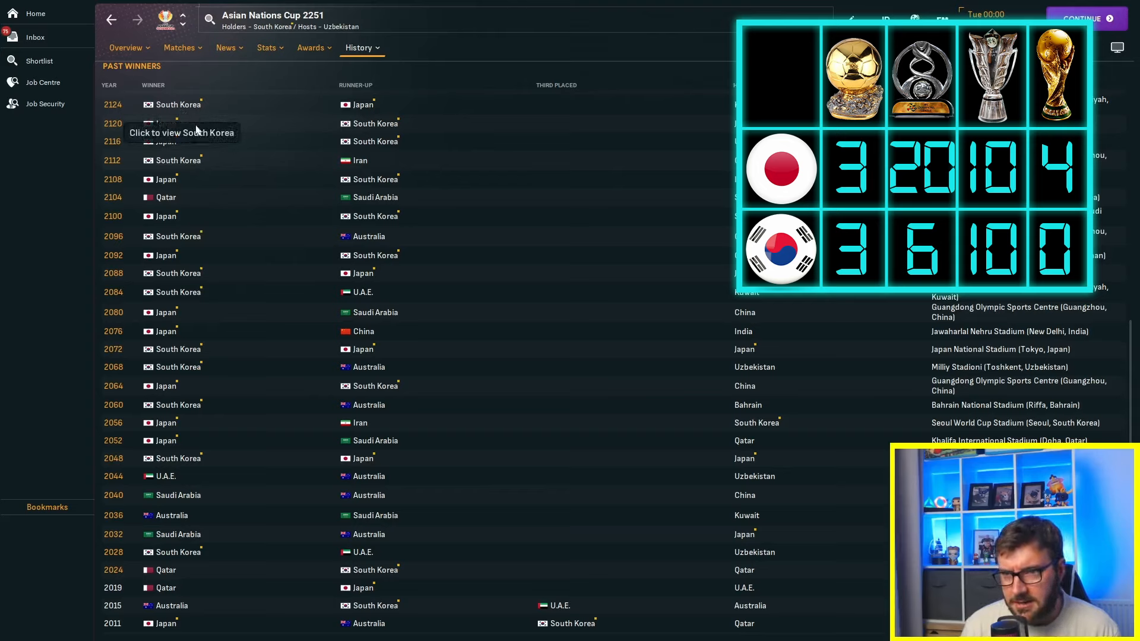
{"action": "mouse_move", "coordinate": [166, 255]}
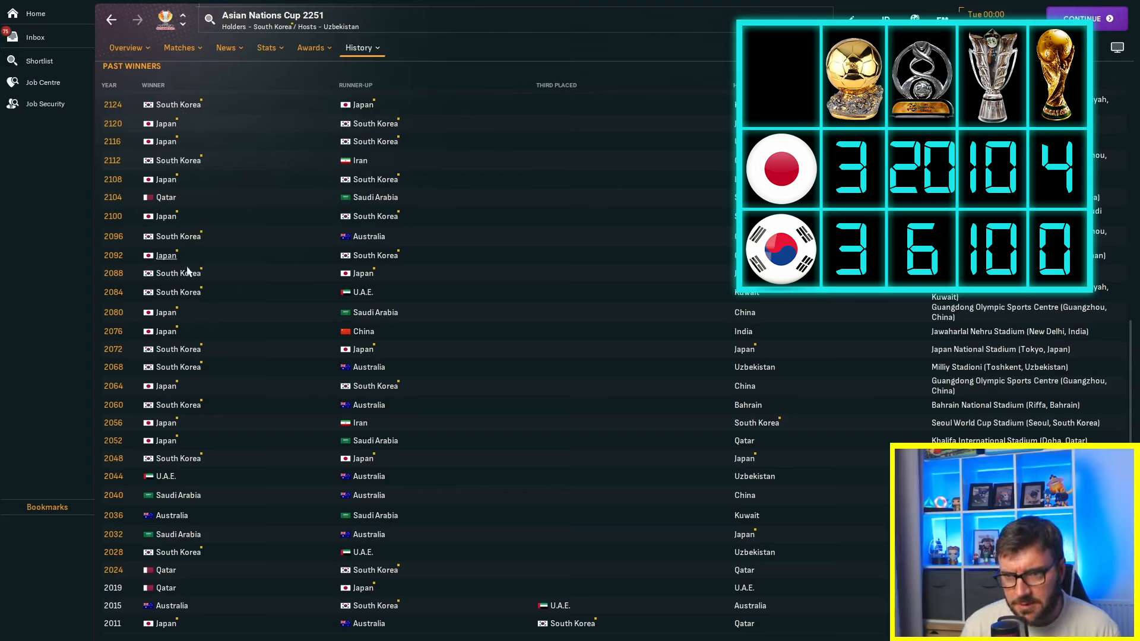
{"action": "mouse_move", "coordinate": [254, 486]}
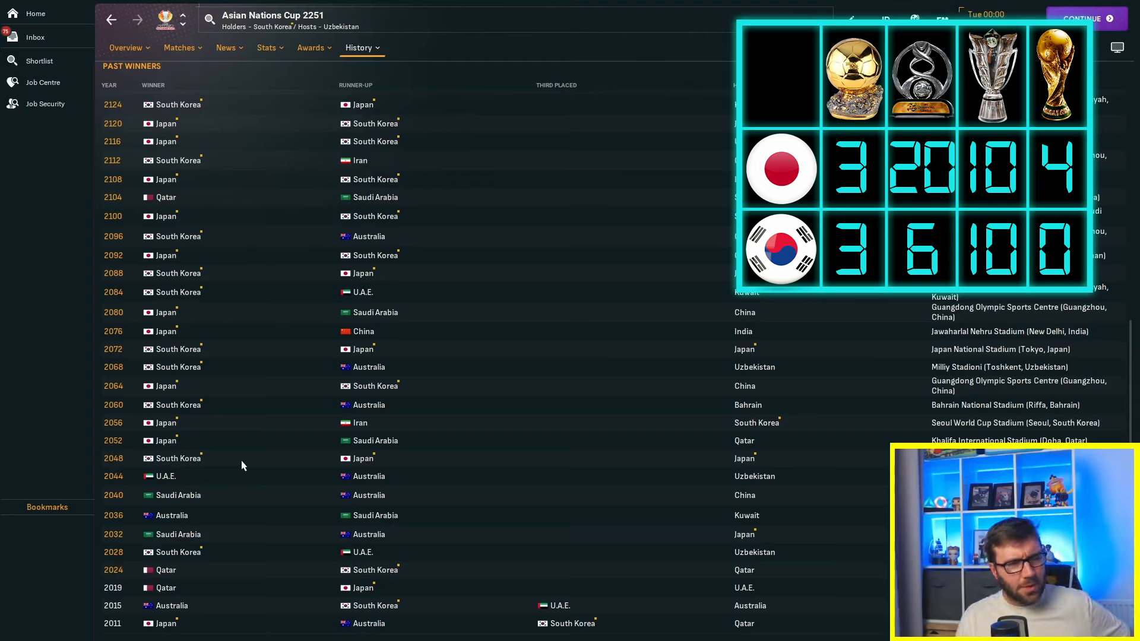
{"action": "mouse_move", "coordinate": [225, 197]}
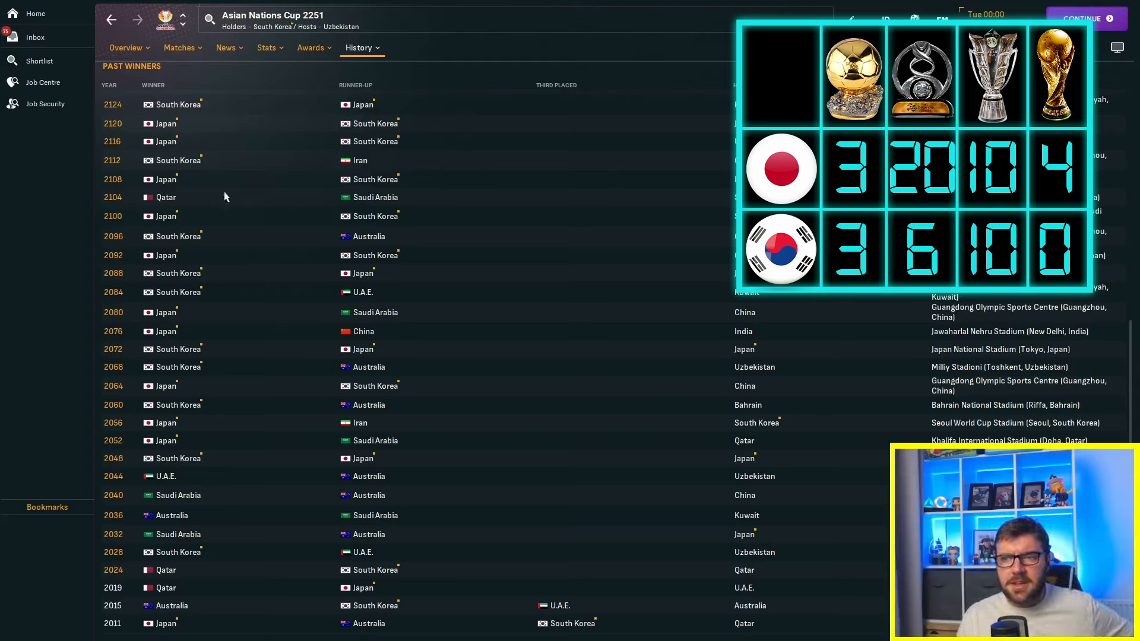
{"action": "mouse_move", "coordinate": [202, 209]}
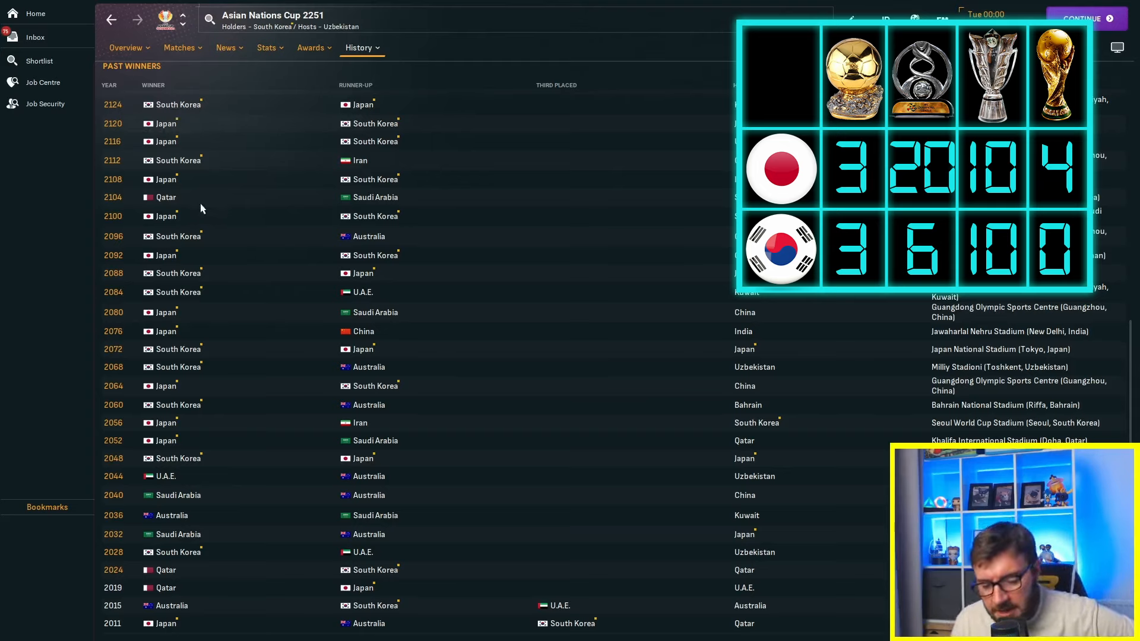
{"action": "mouse_move", "coordinate": [173, 160]}
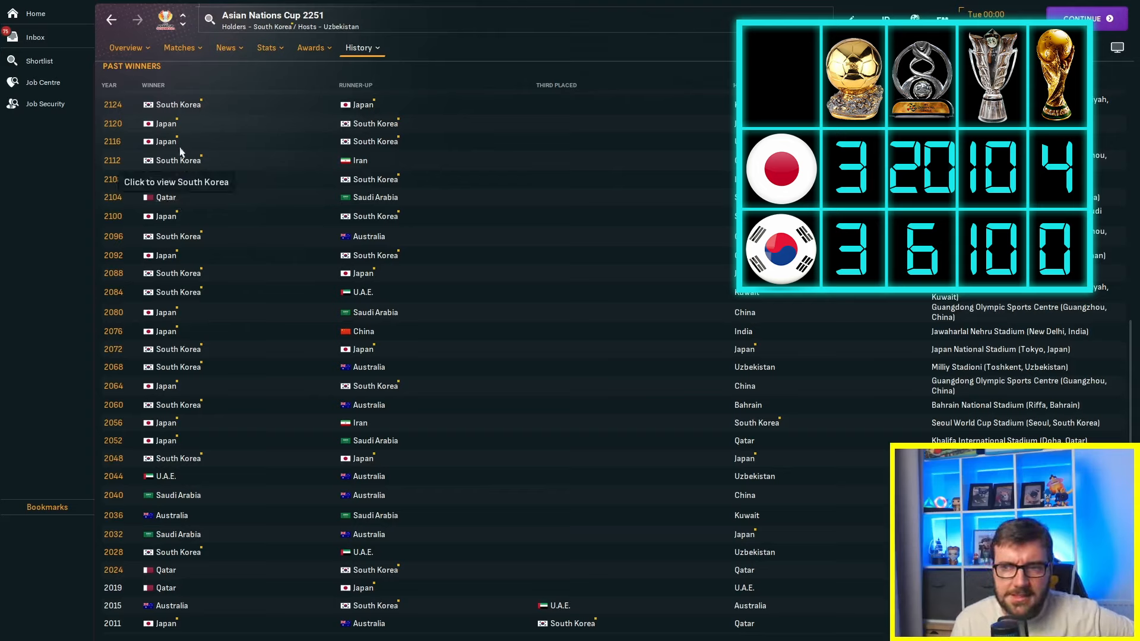
{"action": "mouse_move", "coordinate": [336, 164]}
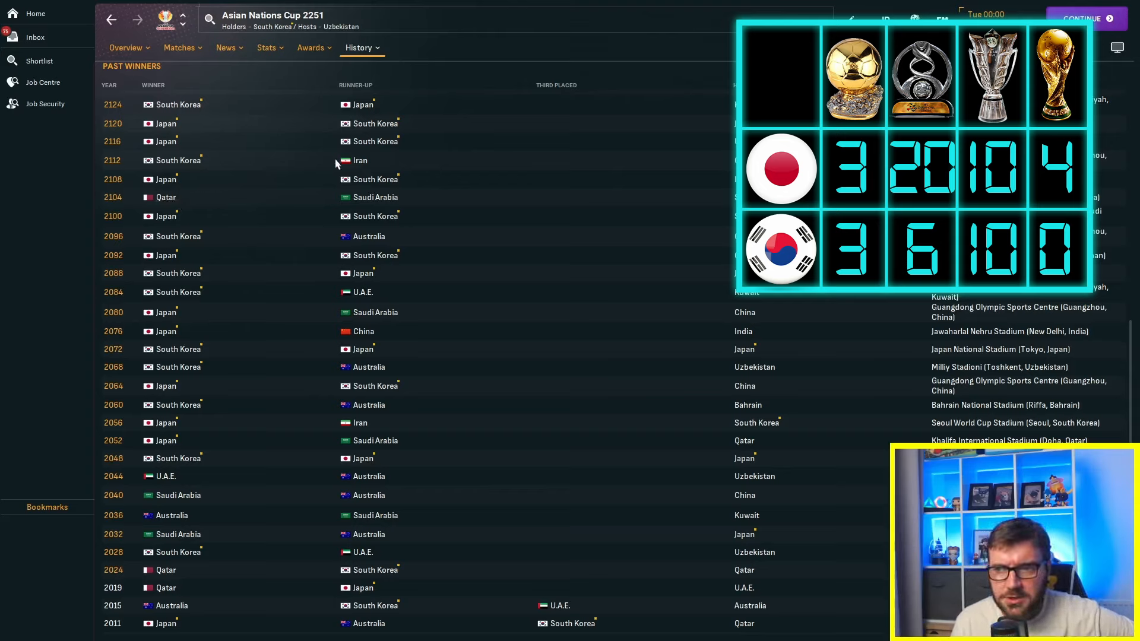
{"action": "mouse_move", "coordinate": [189, 277]}
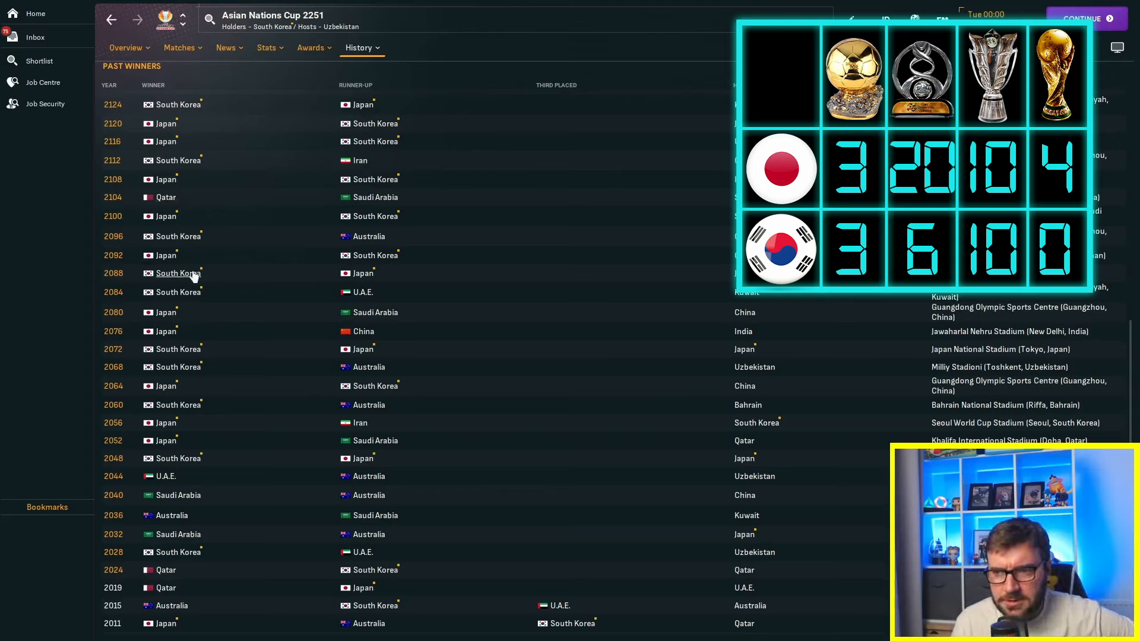
{"action": "mouse_move", "coordinate": [178, 273]}
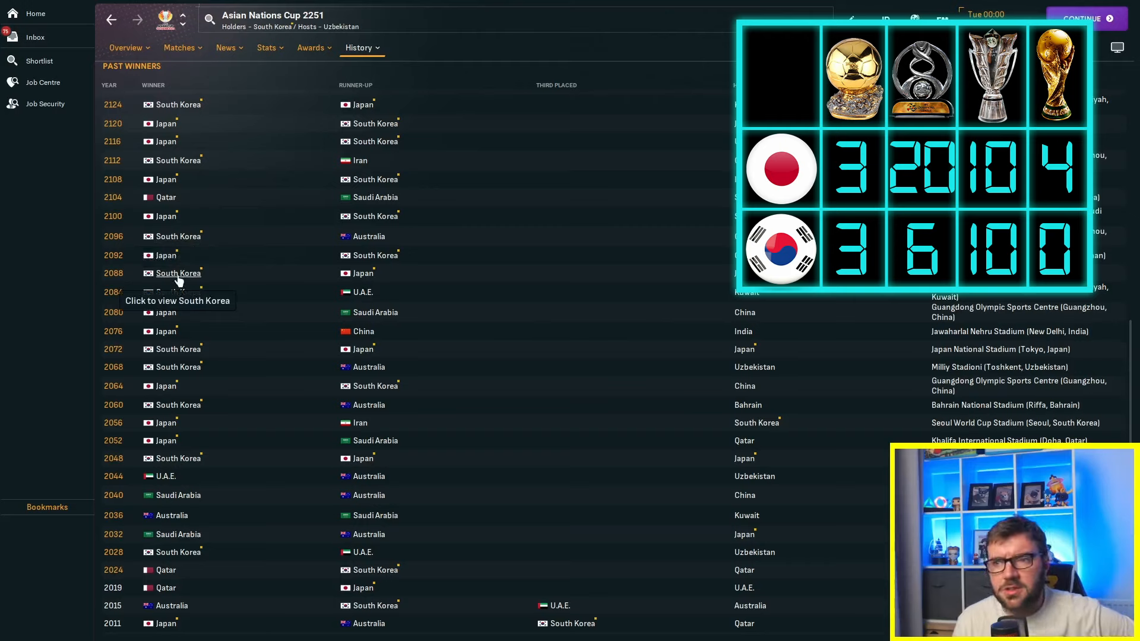
{"action": "mouse_move", "coordinate": [178, 105]}
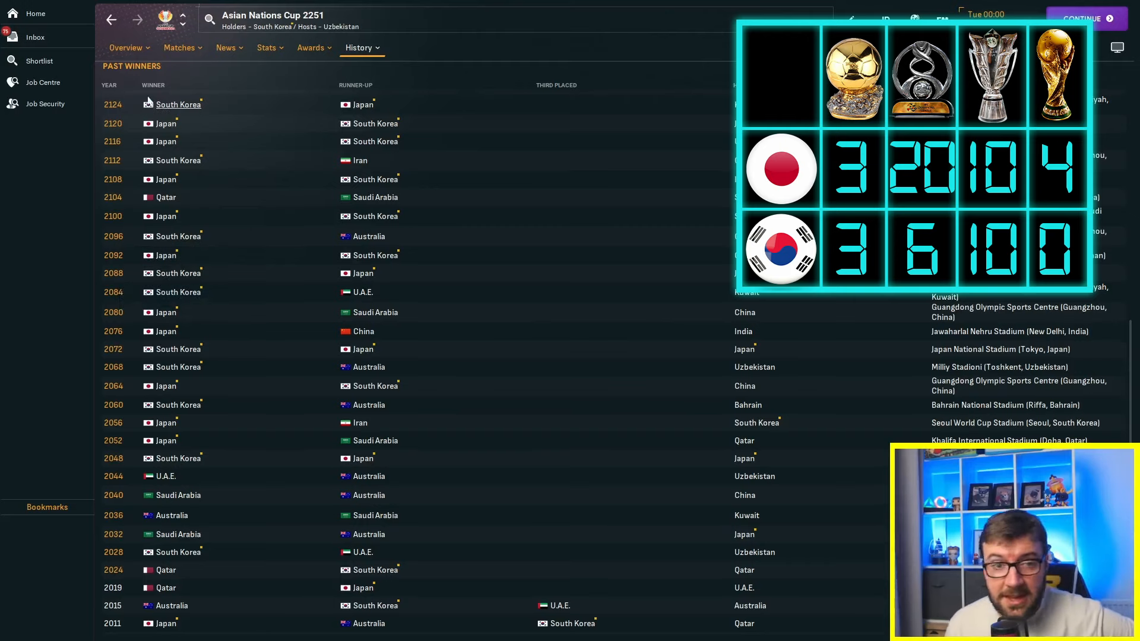
{"action": "mouse_move", "coordinate": [1127, 348]}
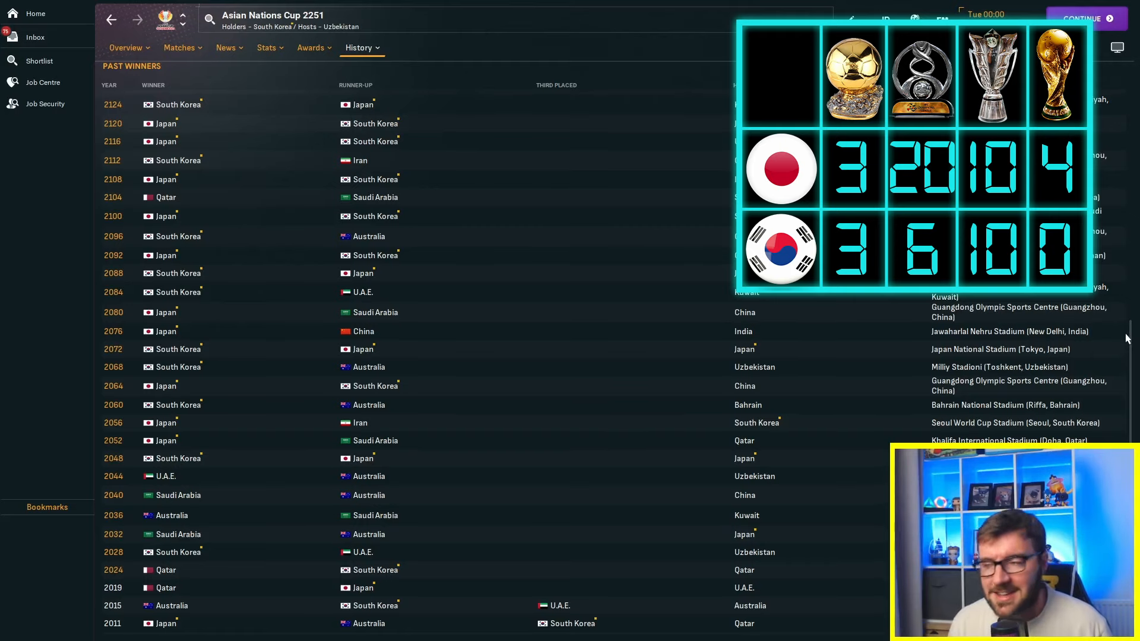
{"action": "mouse_move", "coordinate": [996, 406]}
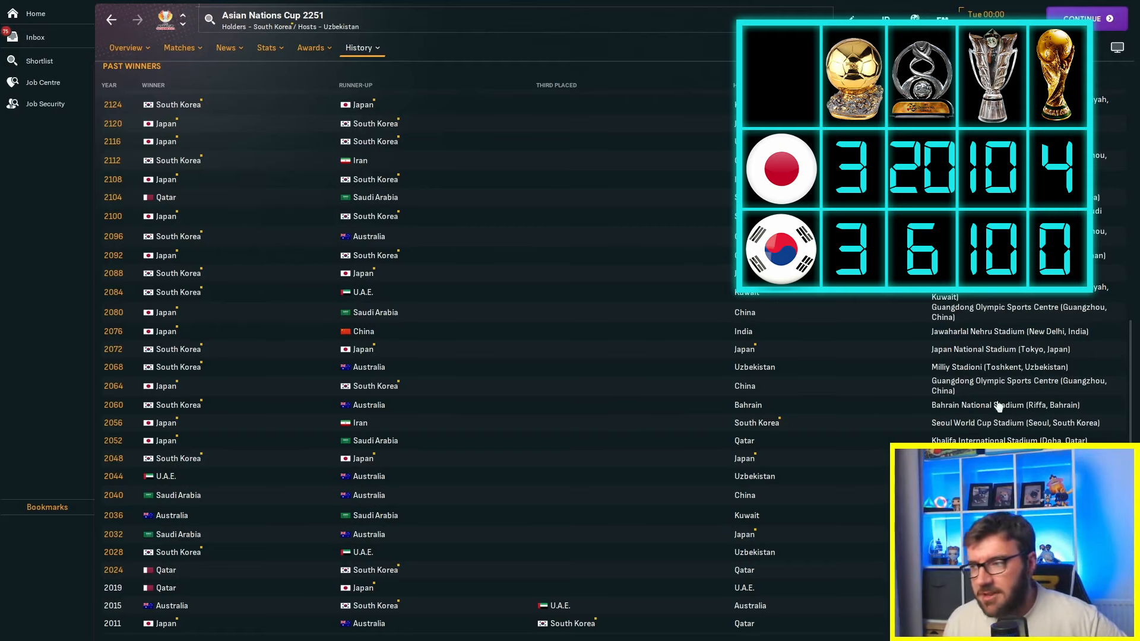
{"action": "scroll", "scroll_direction": "up", "scroll_amount": 3}
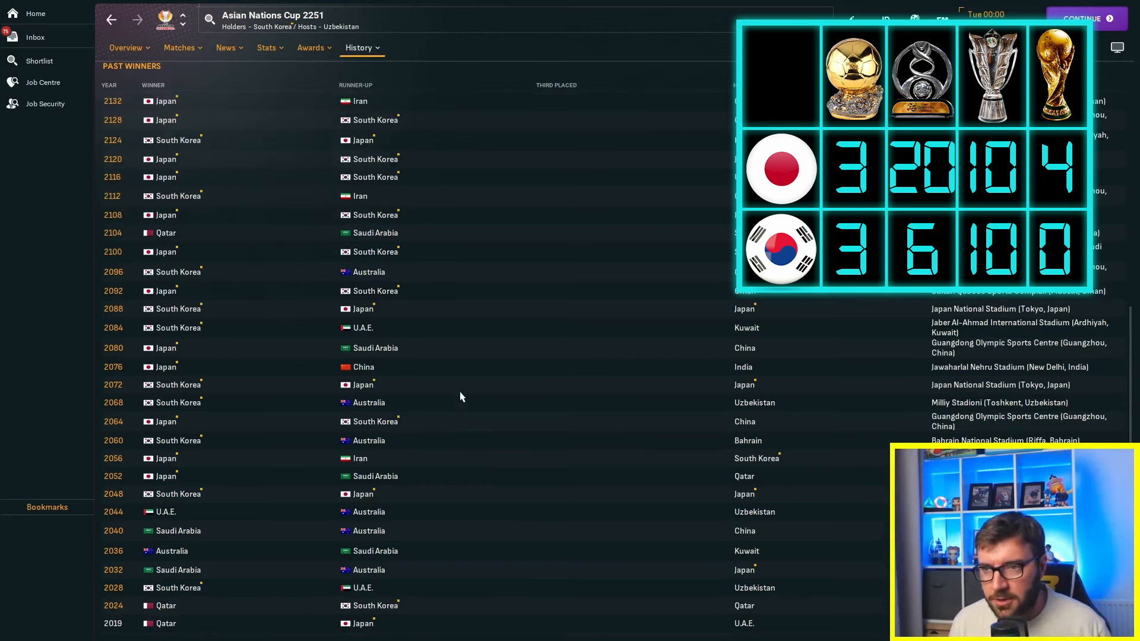
{"action": "scroll", "scroll_direction": "up", "scroll_amount": 3}
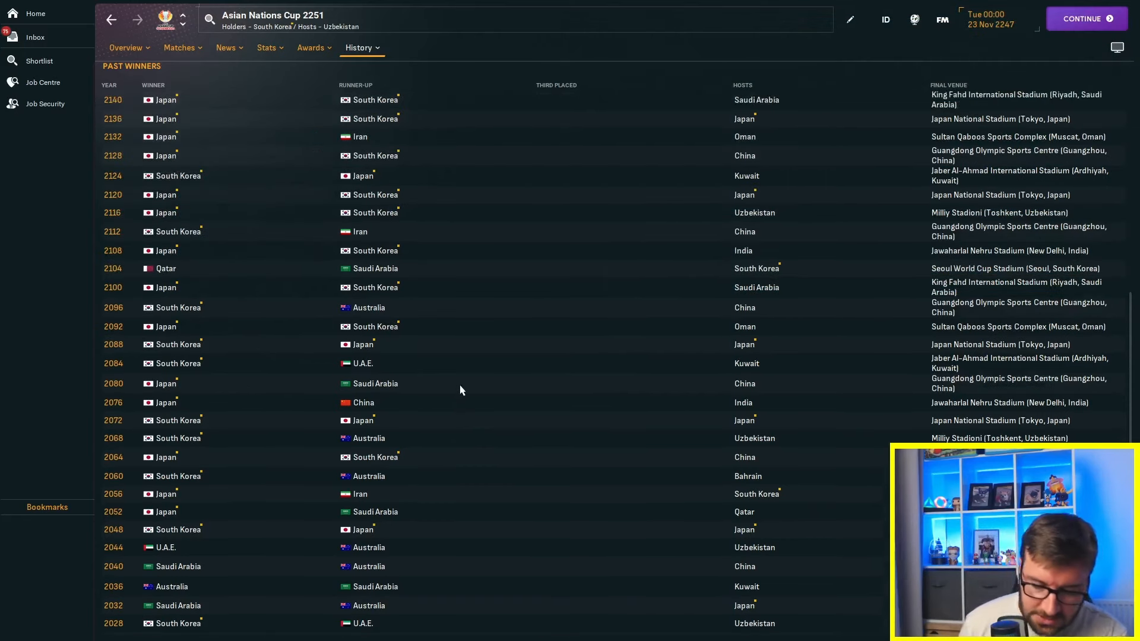
{"action": "scroll", "scroll_direction": "up", "scroll_amount": 3}
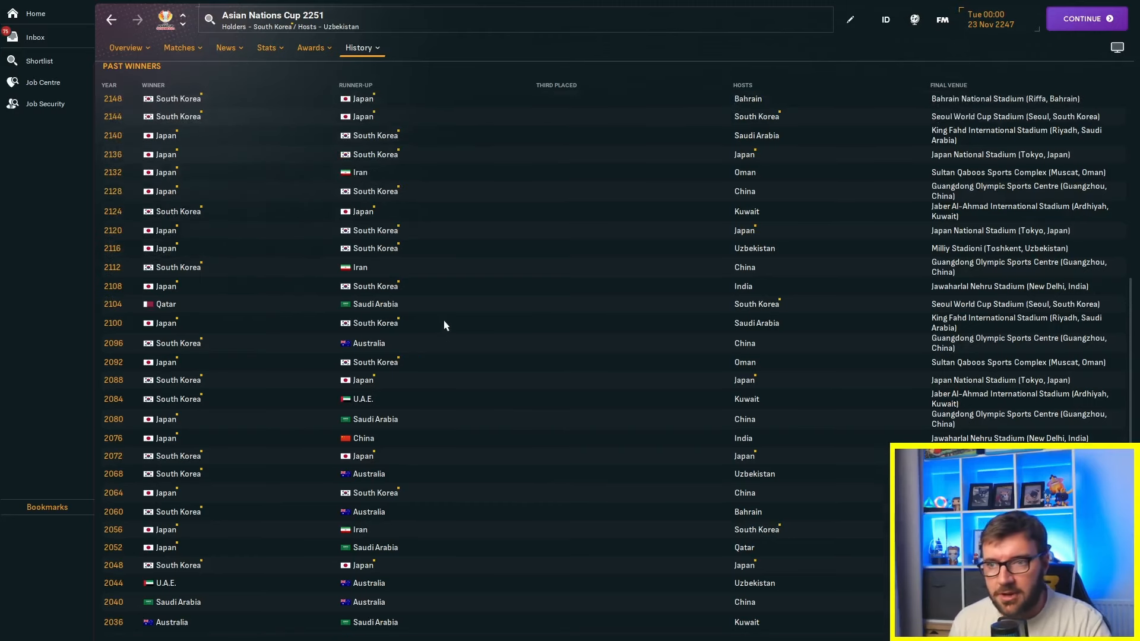
{"action": "scroll", "scroll_direction": "up", "scroll_amount": 3}
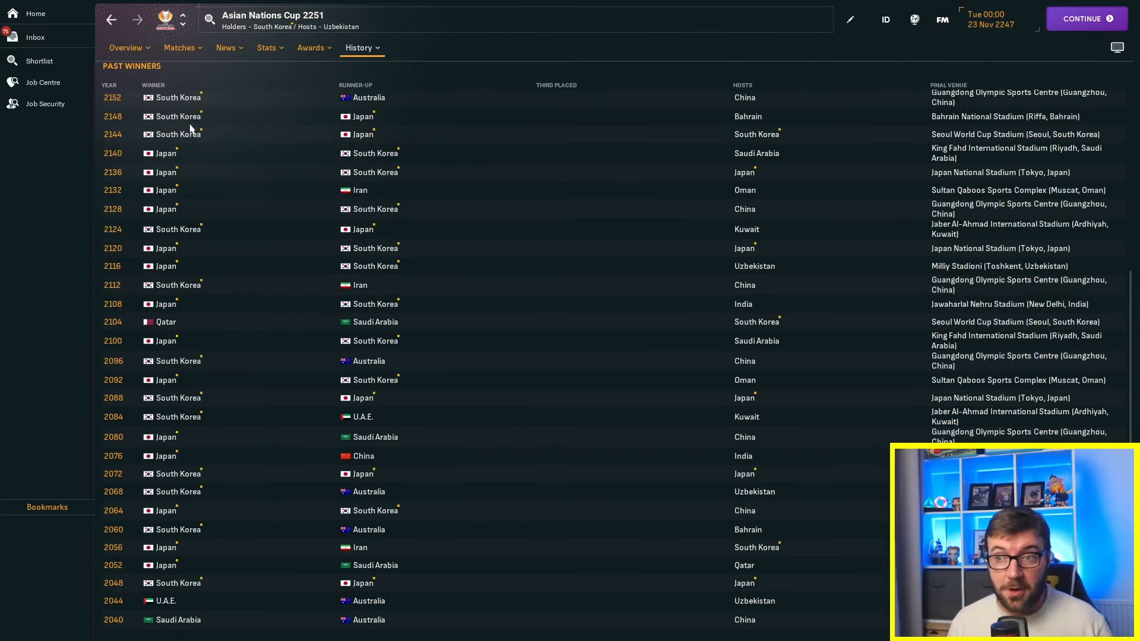
{"action": "scroll", "scroll_direction": "up", "scroll_amount": 3}
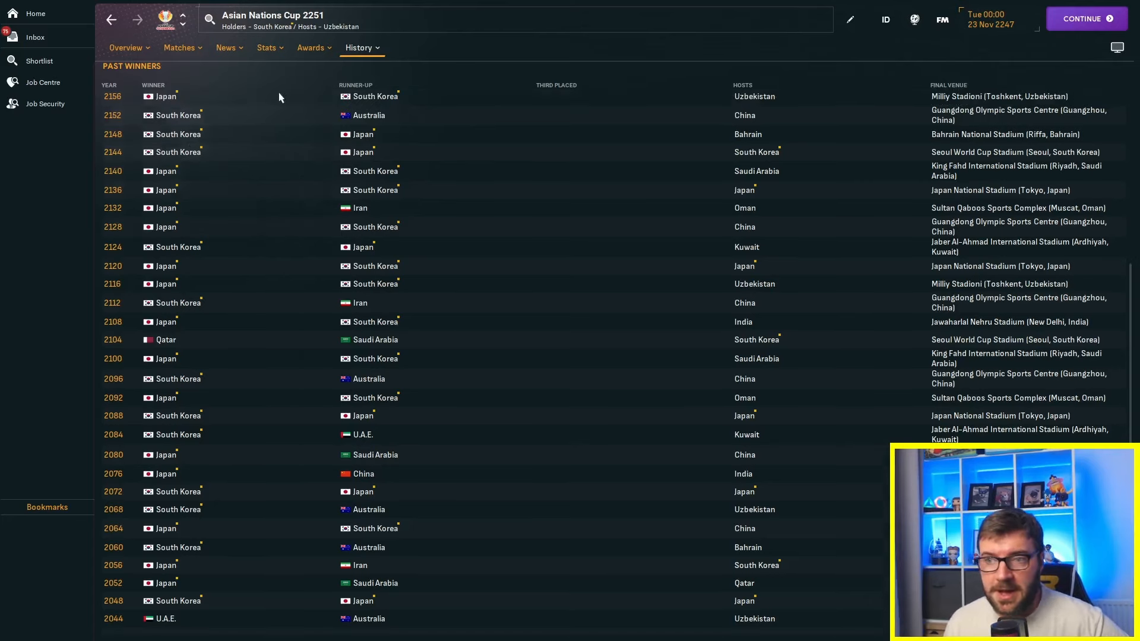
{"action": "scroll", "scroll_direction": "up", "scroll_amount": 3}
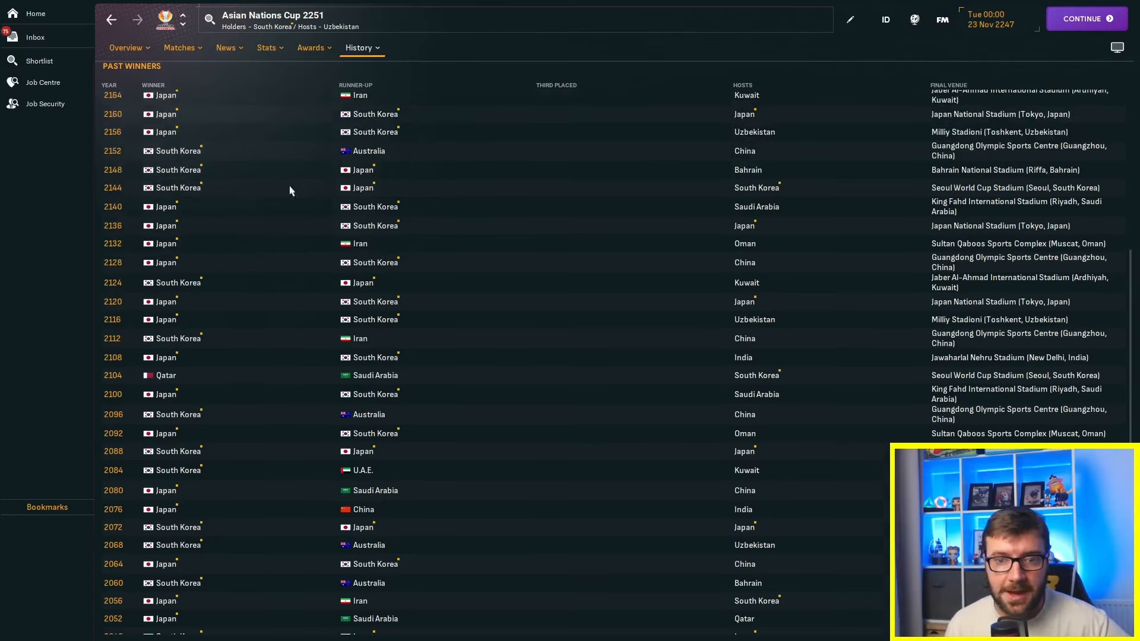
{"action": "mouse_move", "coordinate": [313, 232]}
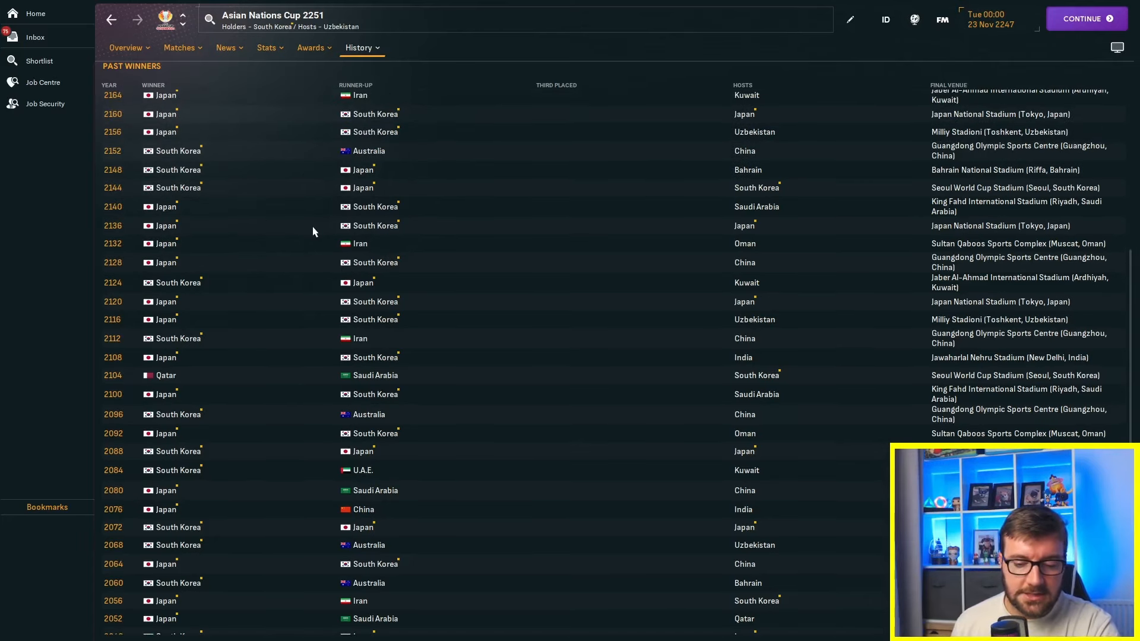
{"action": "scroll", "scroll_direction": "up", "scroll_amount": 3}
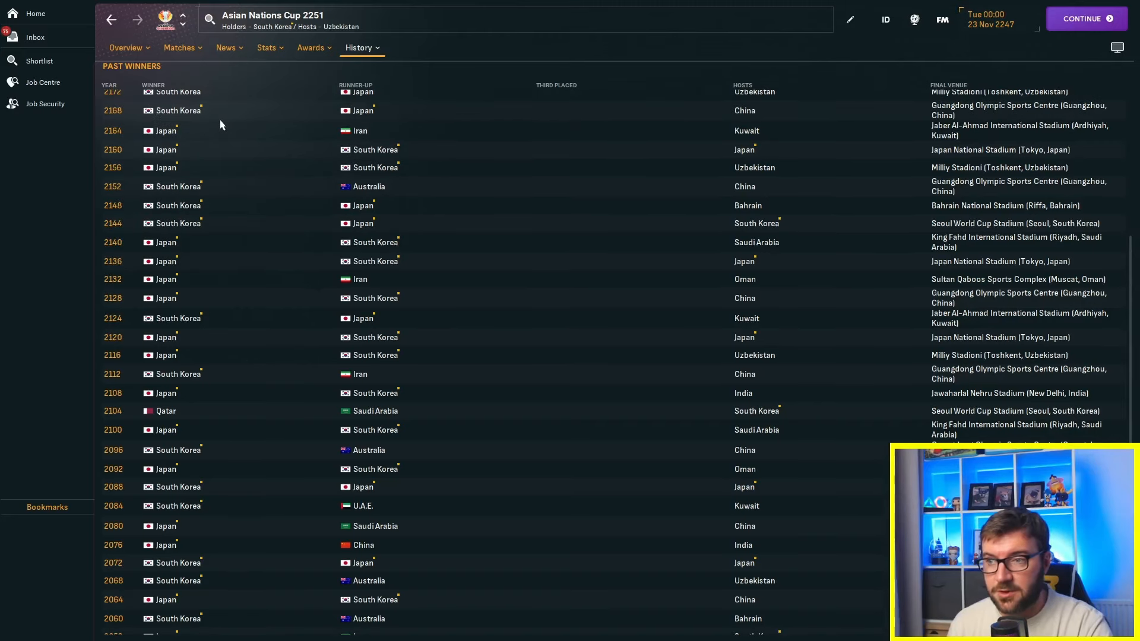
{"action": "scroll", "scroll_direction": "up", "scroll_amount": 3}
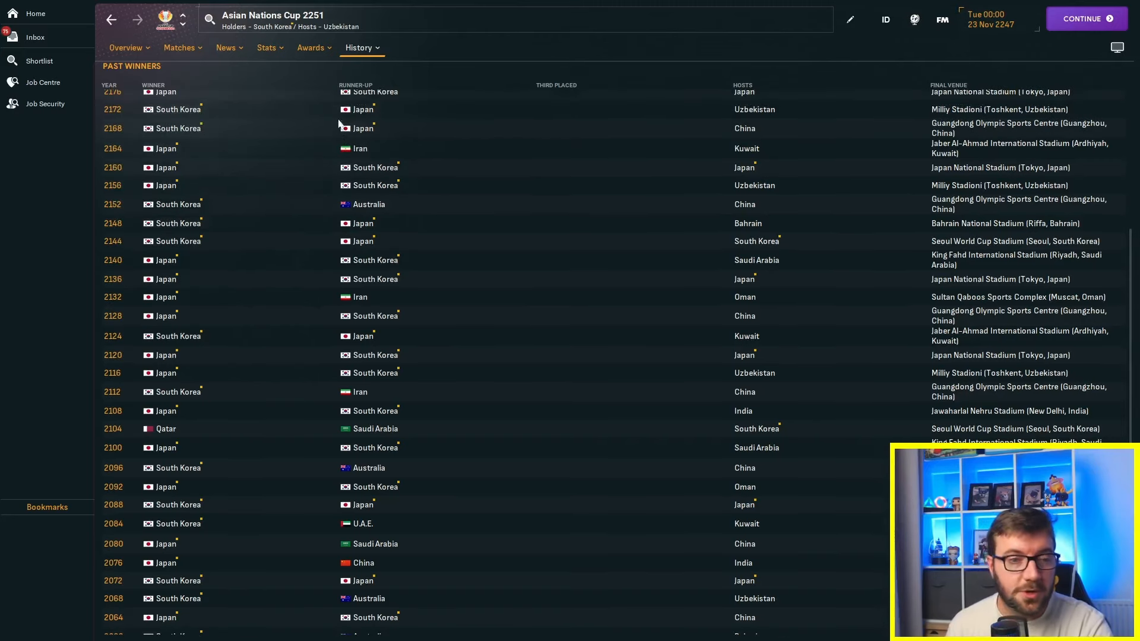
{"action": "scroll", "scroll_direction": "up", "scroll_amount": 3}
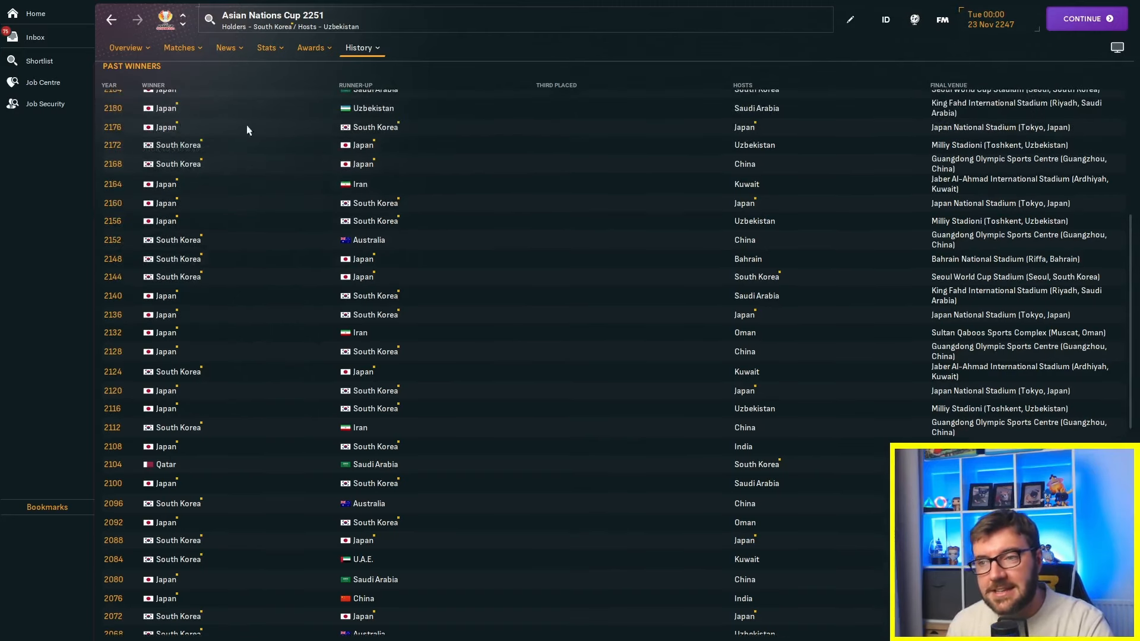
{"action": "mouse_move", "coordinate": [189, 99]}
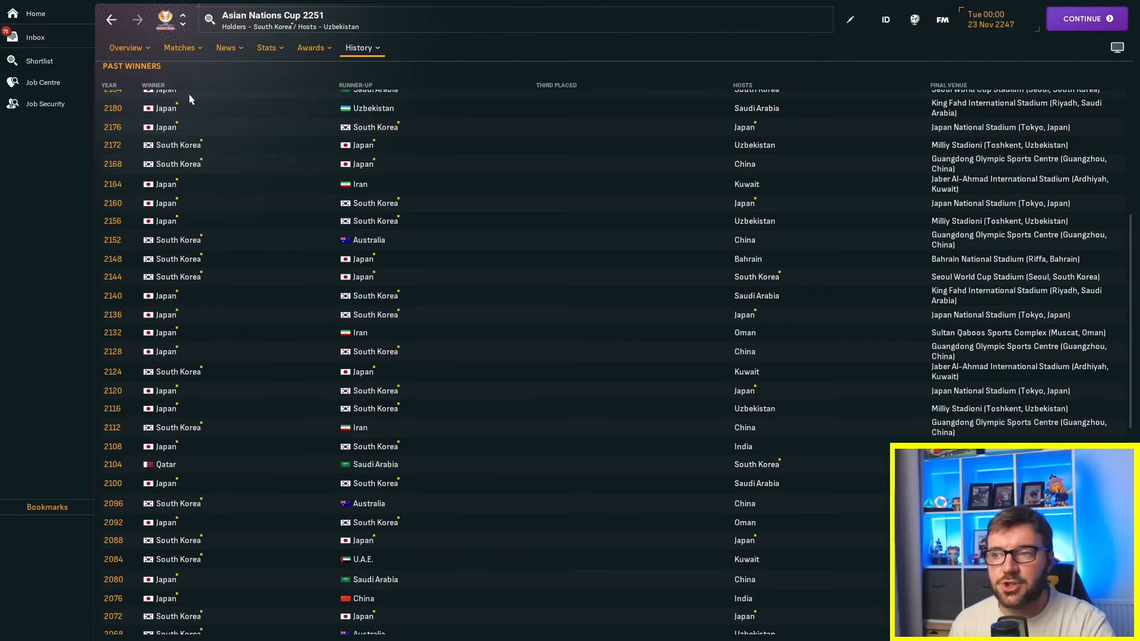
Continue scrolling to the 2248 Asian Nations Cup edition, then switch to the World Cup history
{"action": "scroll", "scroll_direction": "up", "scroll_amount": 3}
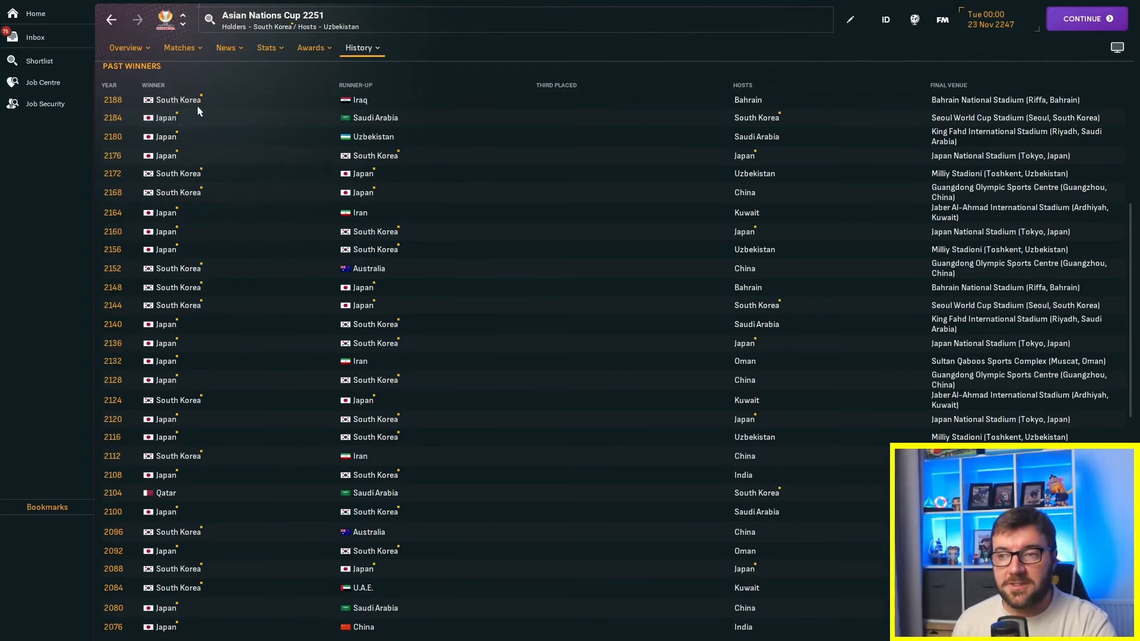
{"action": "scroll", "scroll_direction": "up", "scroll_amount": 3}
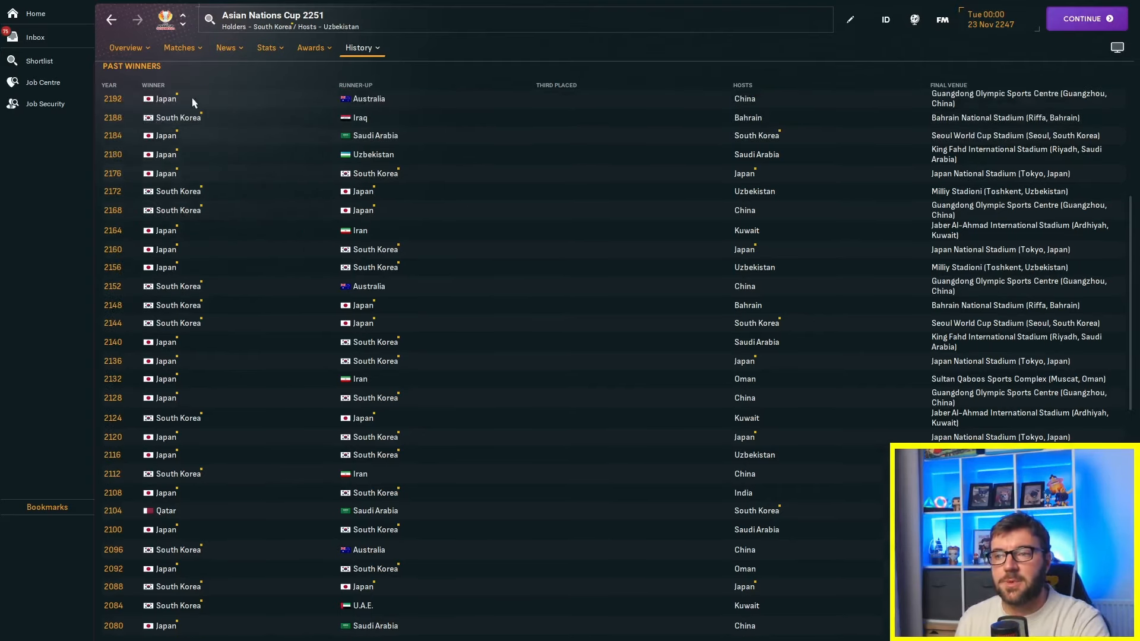
{"action": "scroll", "scroll_direction": "up", "scroll_amount": 3}
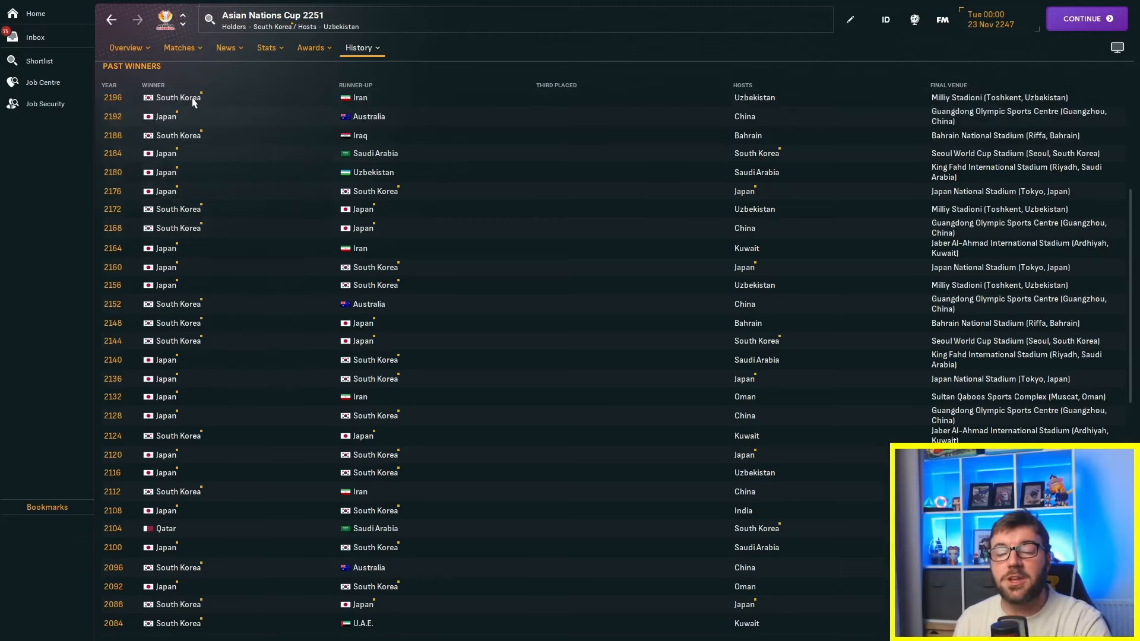
{"action": "scroll", "scroll_direction": "up", "scroll_amount": 3}
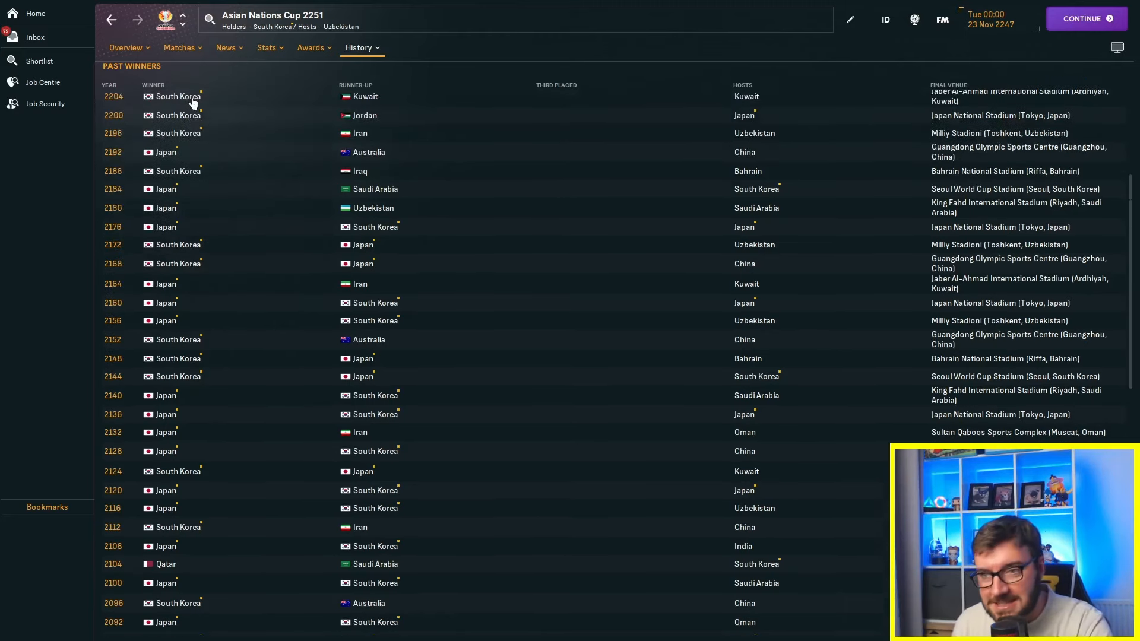
{"action": "scroll", "scroll_direction": "up", "scroll_amount": 3}
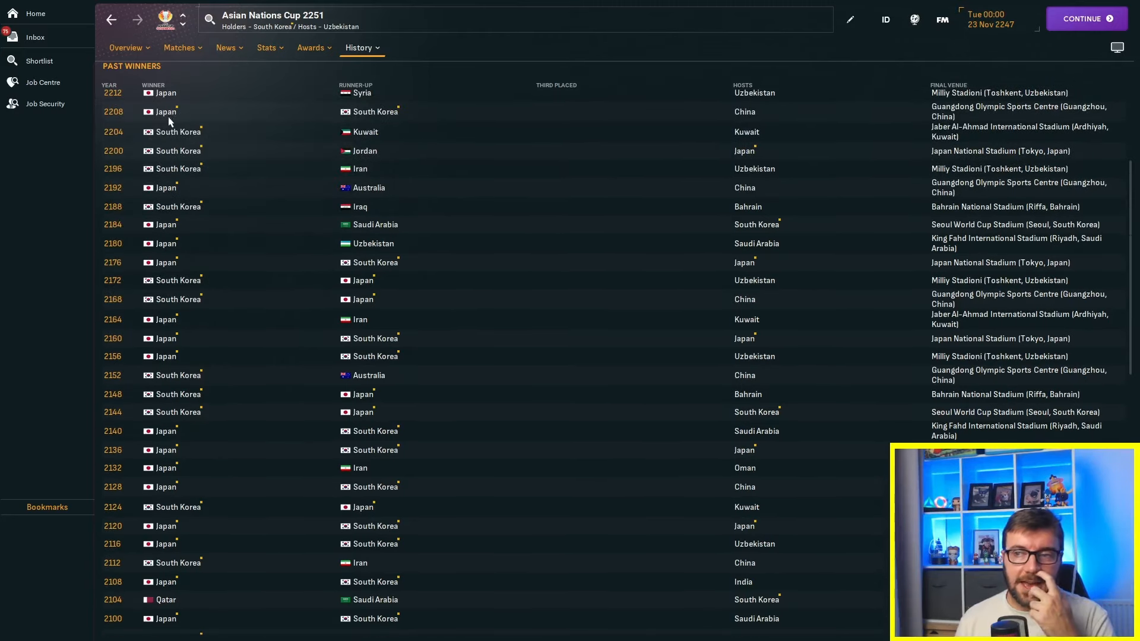
{"action": "mouse_move", "coordinate": [165, 92]}
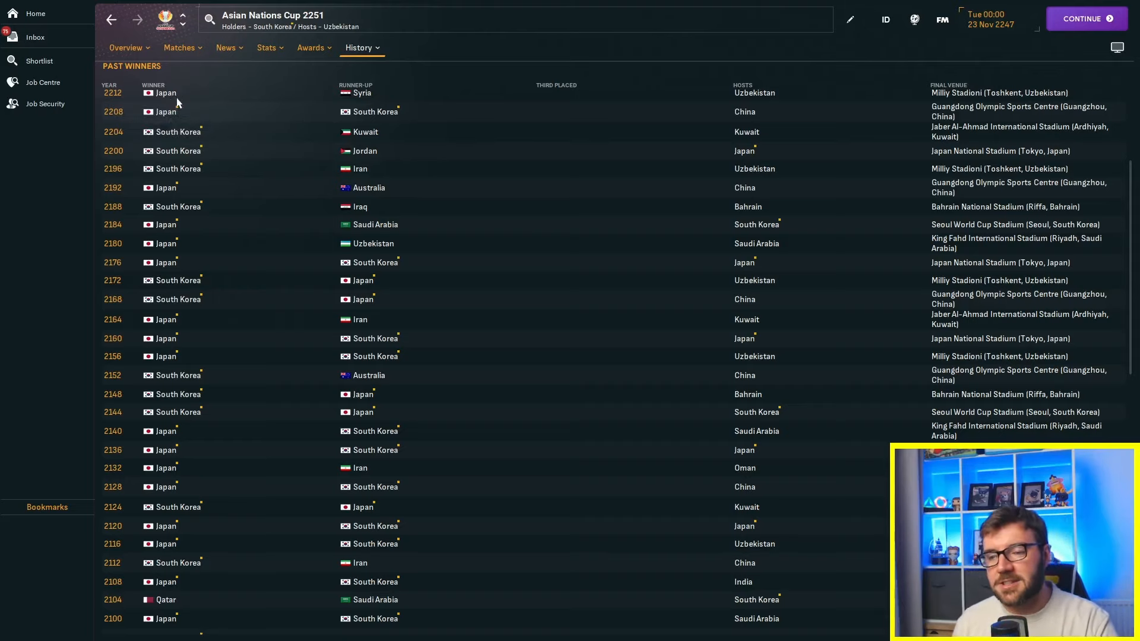
{"action": "mouse_move", "coordinate": [229, 112]}
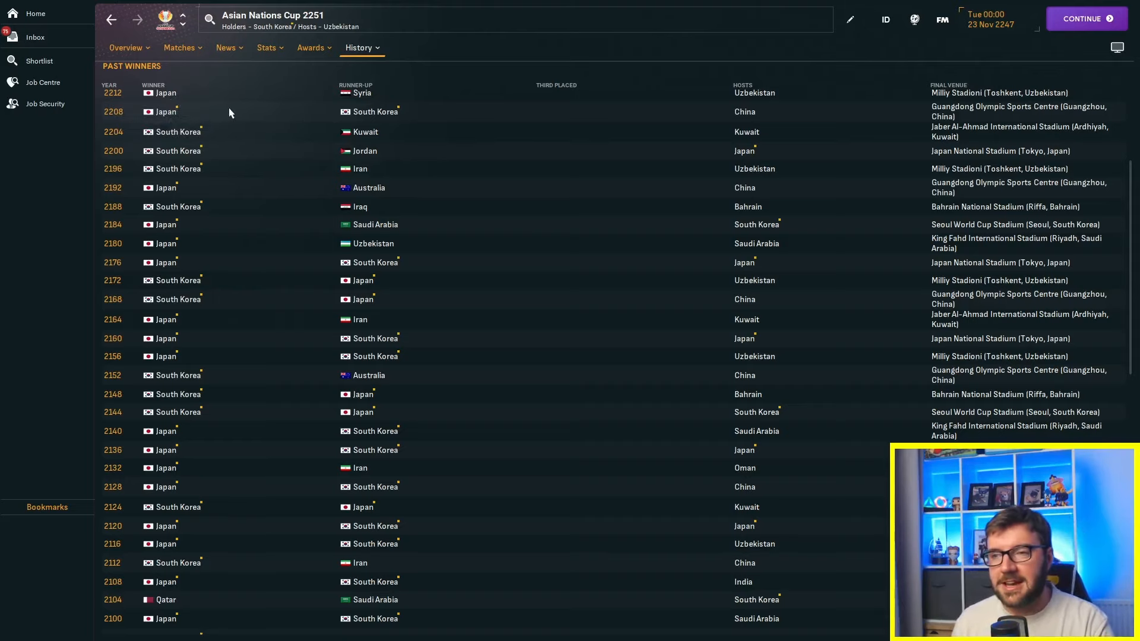
{"action": "scroll", "scroll_direction": "up", "scroll_amount": 3}
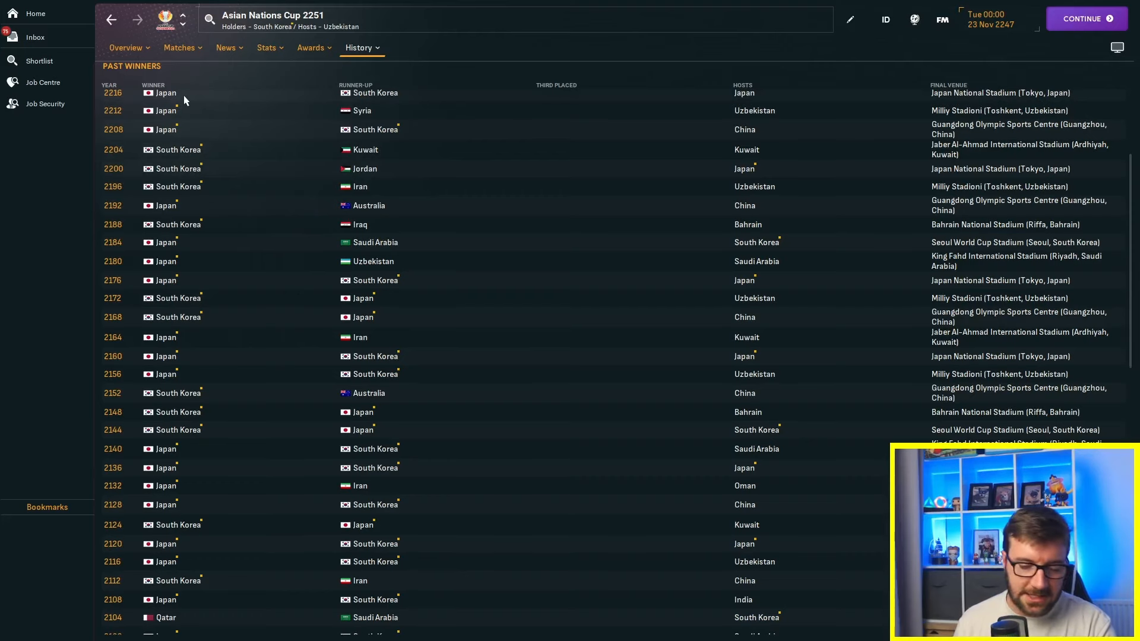
{"action": "scroll", "scroll_direction": "up", "scroll_amount": 3}
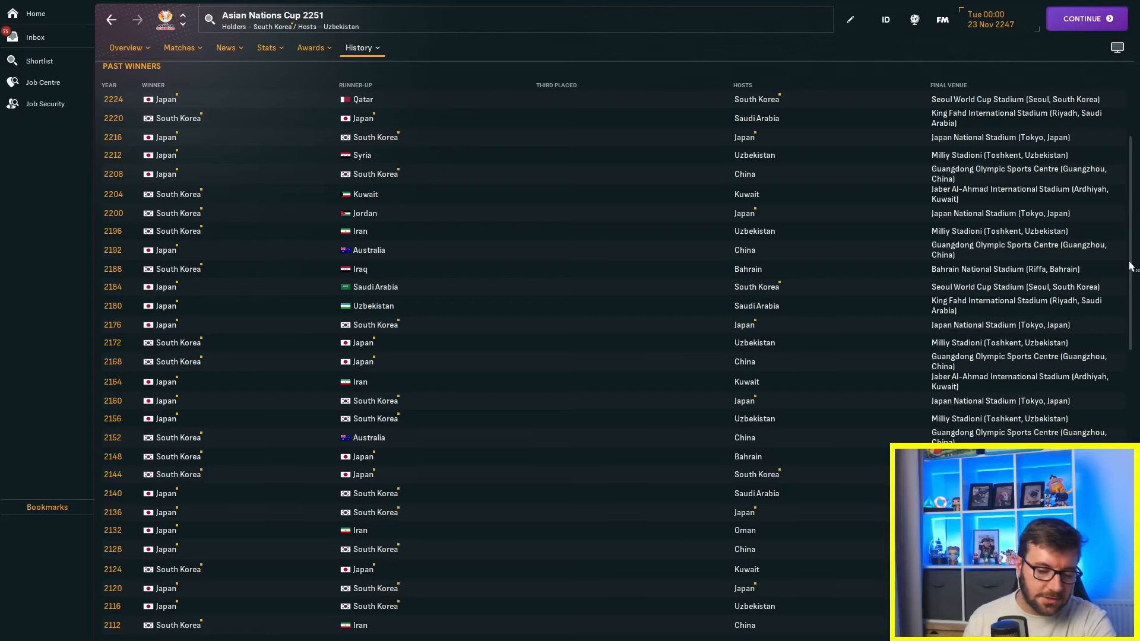
{"action": "scroll", "scroll_direction": "up", "scroll_amount": 3}
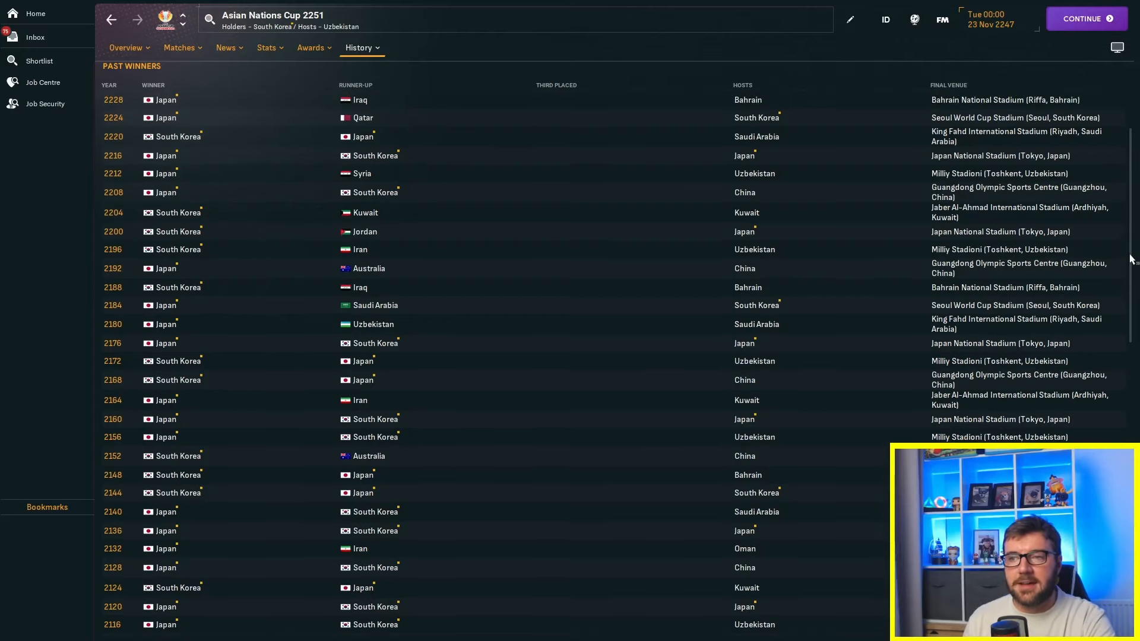
{"action": "scroll", "scroll_direction": "up", "scroll_amount": 3}
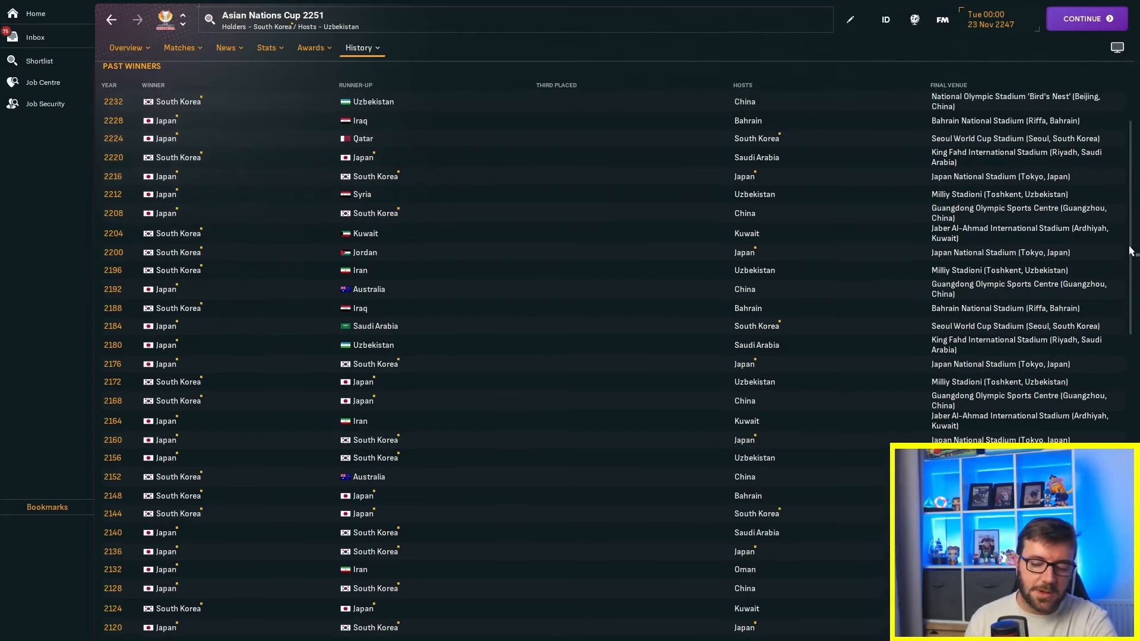
{"action": "scroll", "scroll_direction": "up", "scroll_amount": 3}
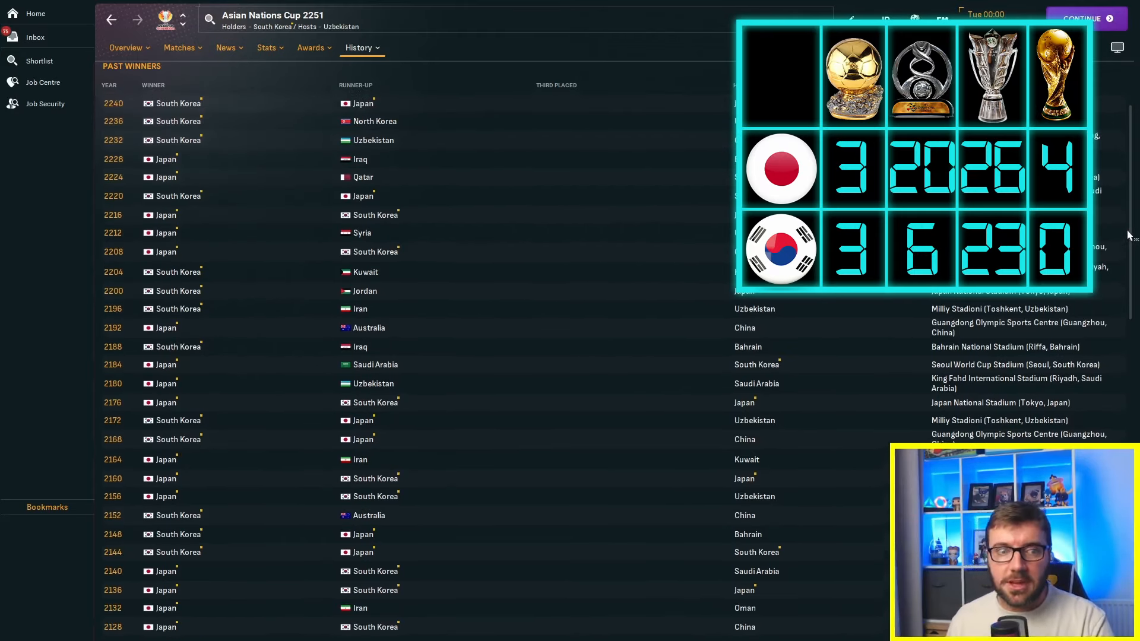
{"action": "scroll", "scroll_direction": "up", "scroll_amount": 3}
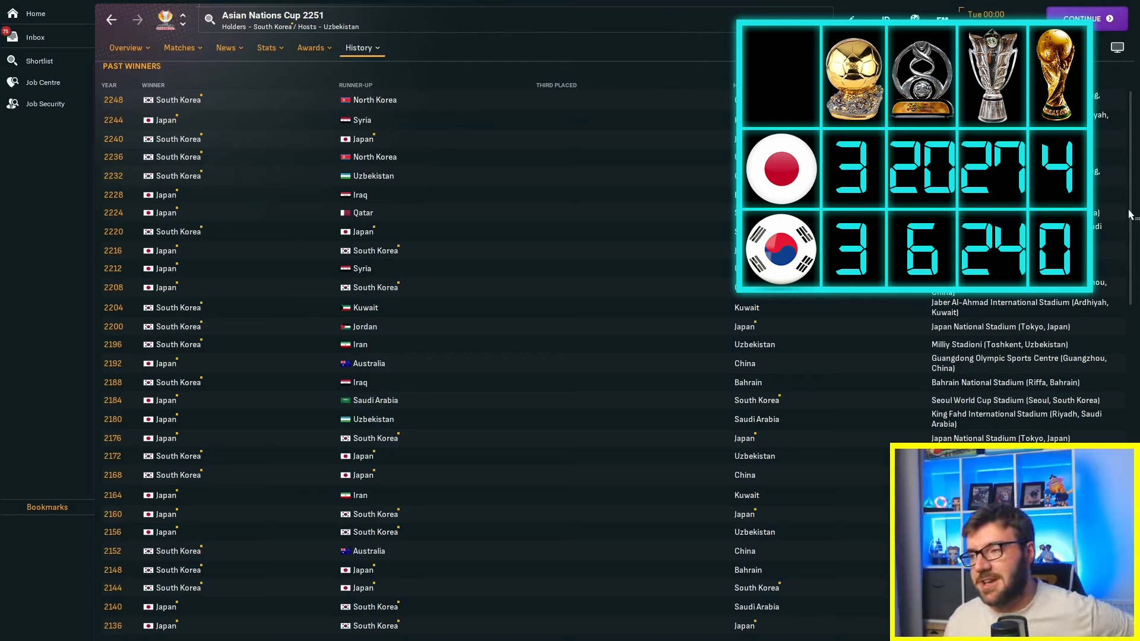
{"action": "mouse_move", "coordinate": [565, 270]}
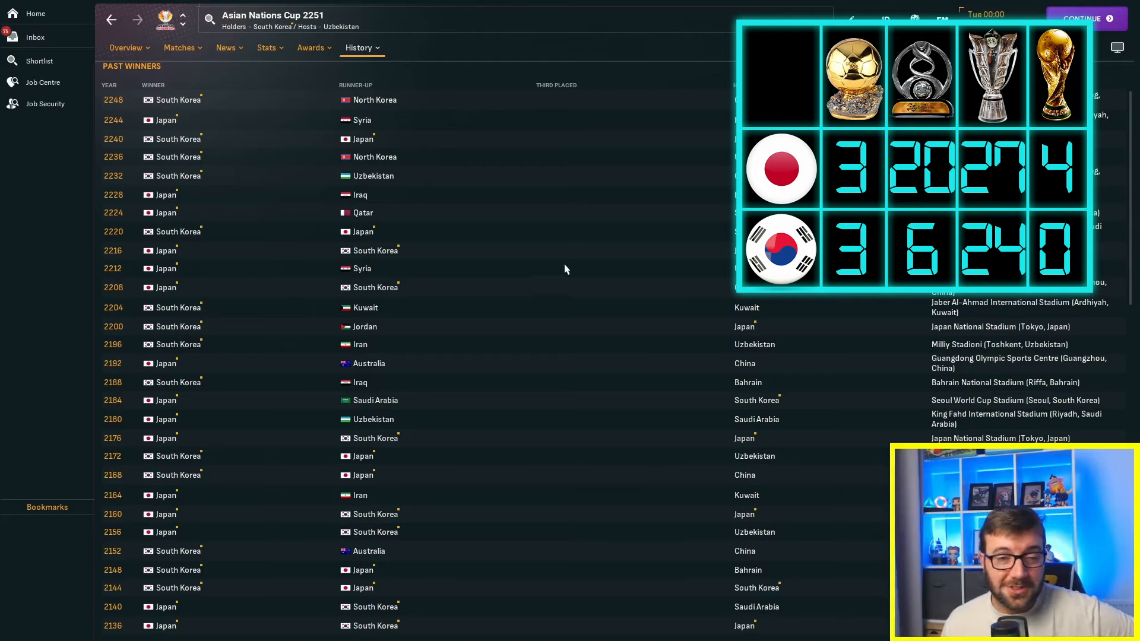
{"action": "left_click", "coordinate": [254, 20]}
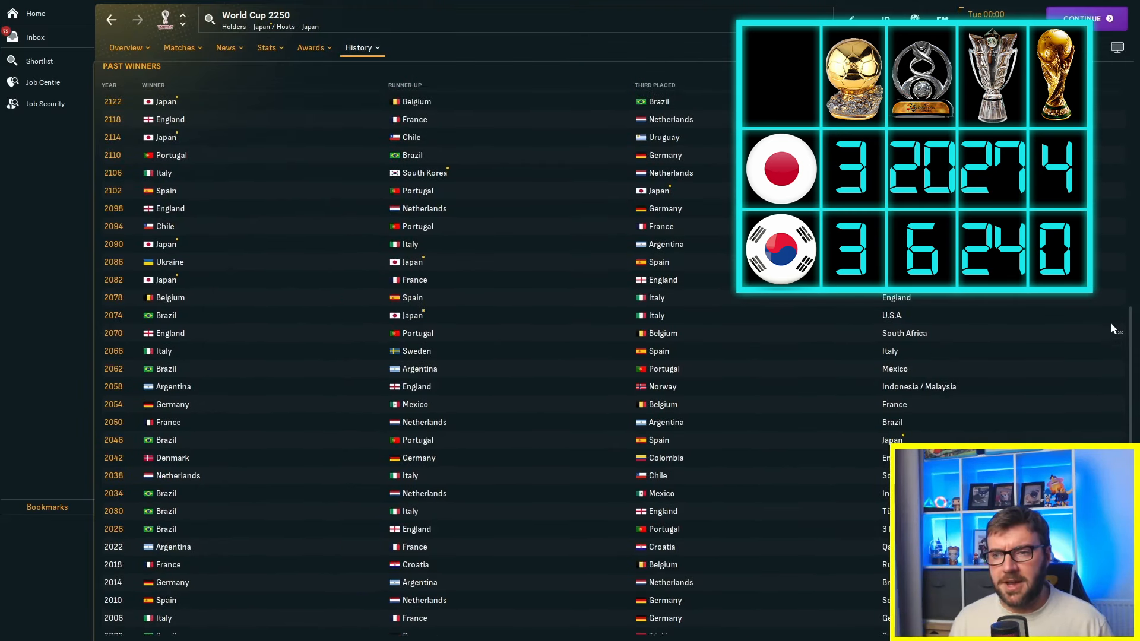
Scroll the World Cup past winners up to the 2246 tournament, won by Japan over South Korea
{"action": "scroll", "scroll_direction": "up", "scroll_amount": 3}
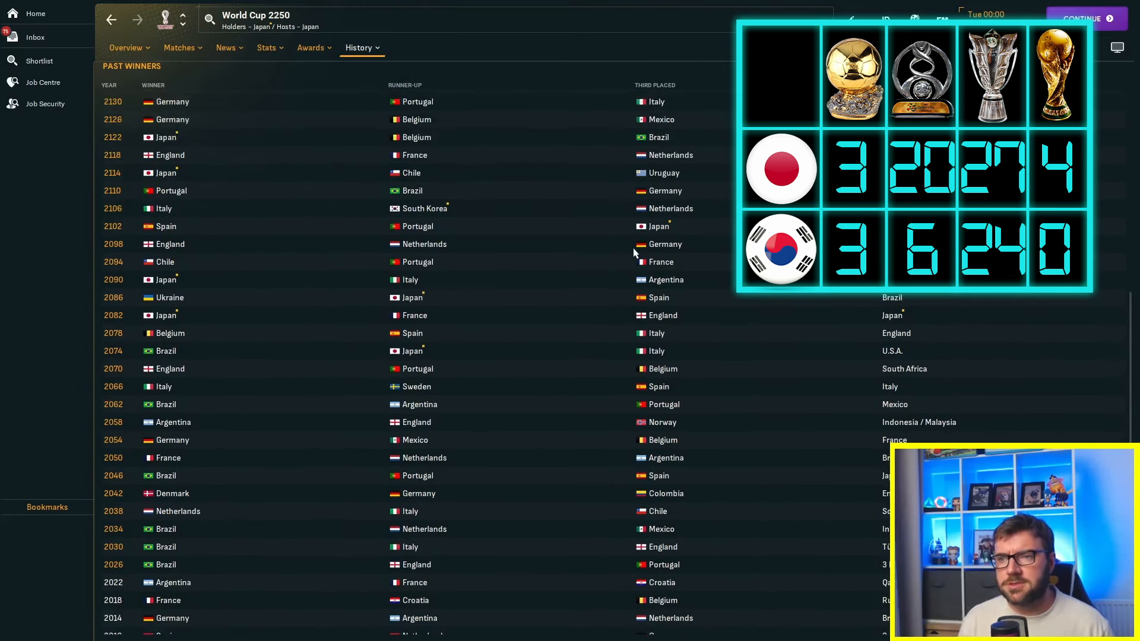
{"action": "scroll", "scroll_direction": "up", "scroll_amount": 3}
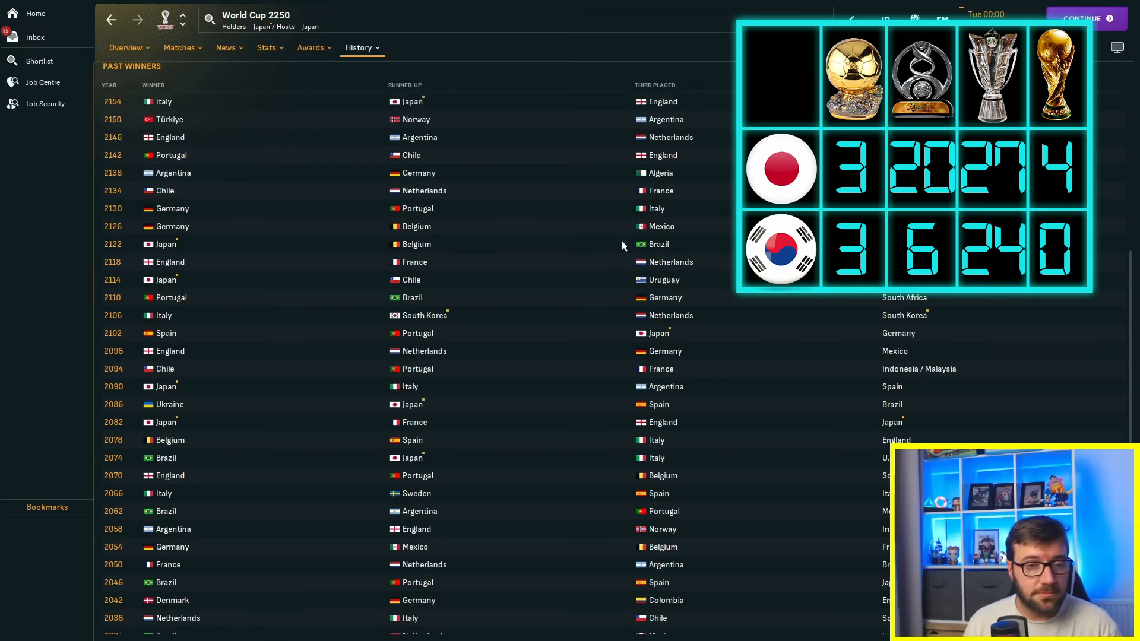
{"action": "scroll", "scroll_direction": "up", "scroll_amount": 3}
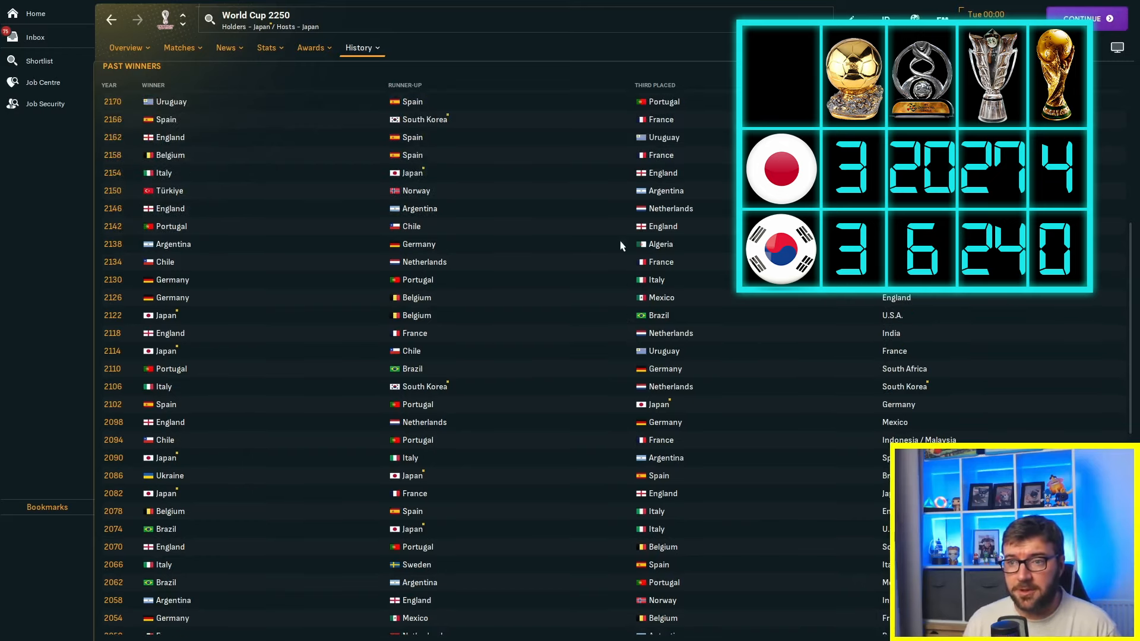
{"action": "scroll", "scroll_direction": "up", "scroll_amount": 3}
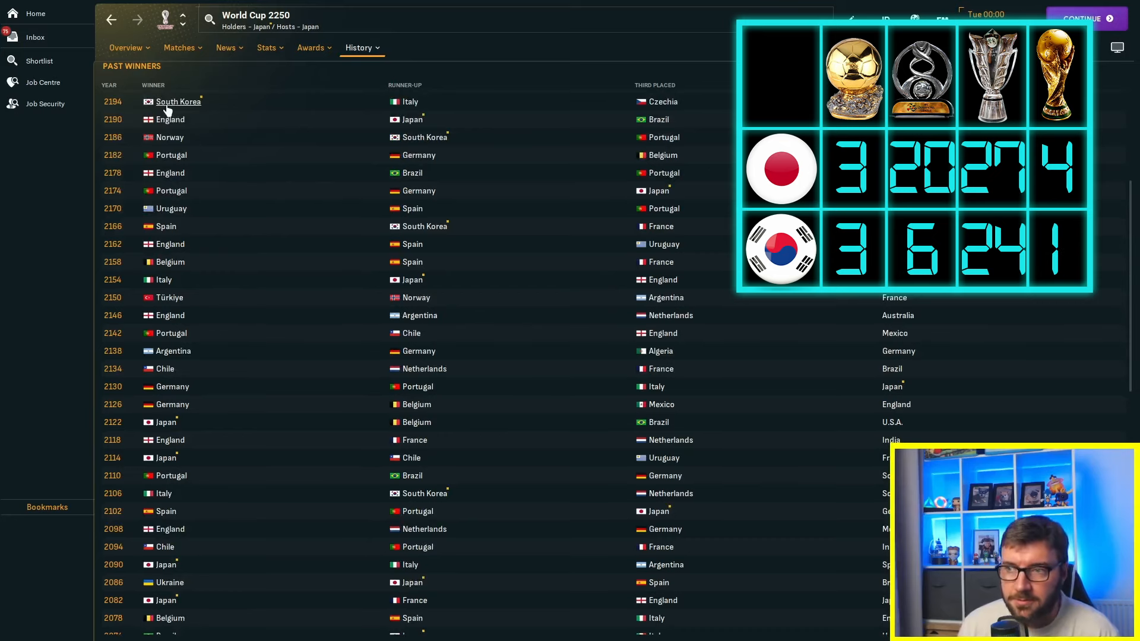
{"action": "scroll", "scroll_direction": "up", "scroll_amount": 3}
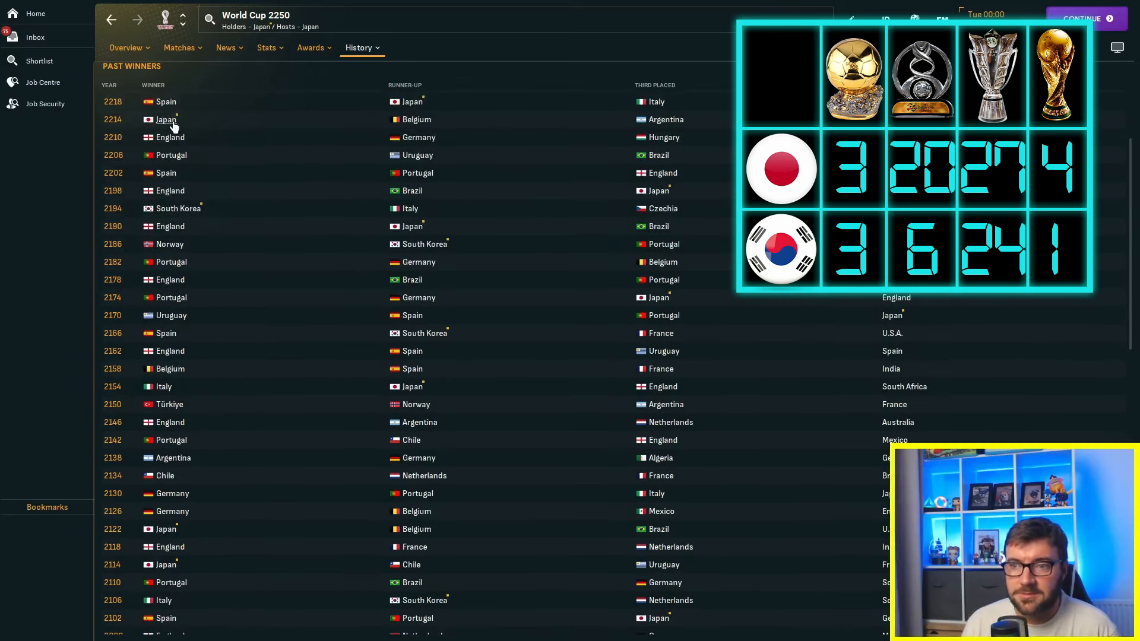
{"action": "scroll", "scroll_direction": "up", "scroll_amount": 3}
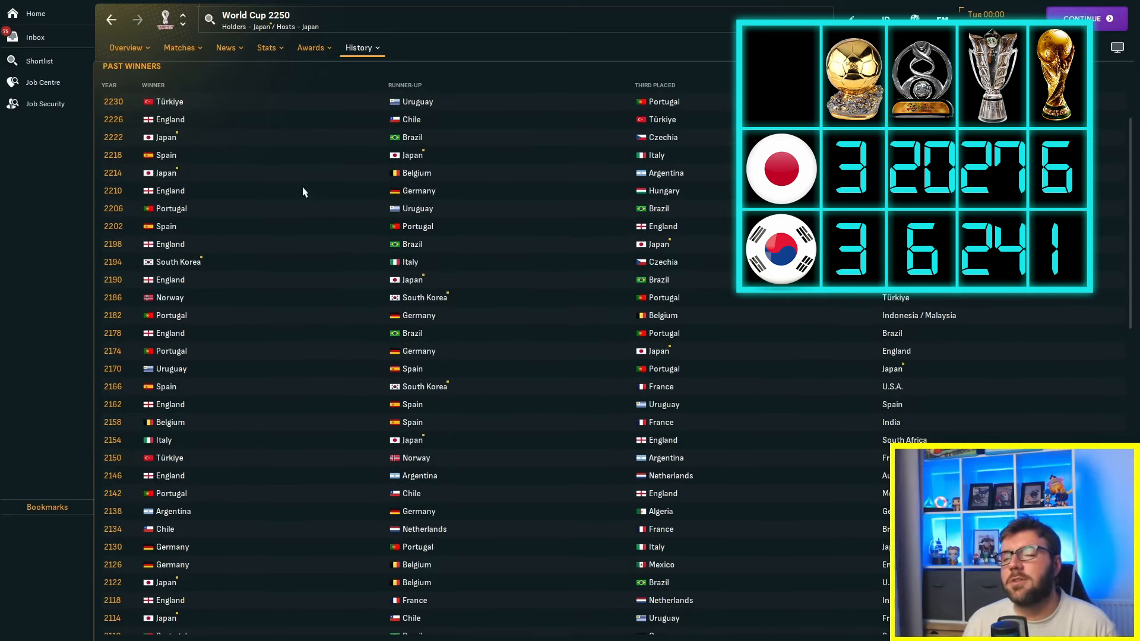
{"action": "scroll", "scroll_direction": "up", "scroll_amount": 3}
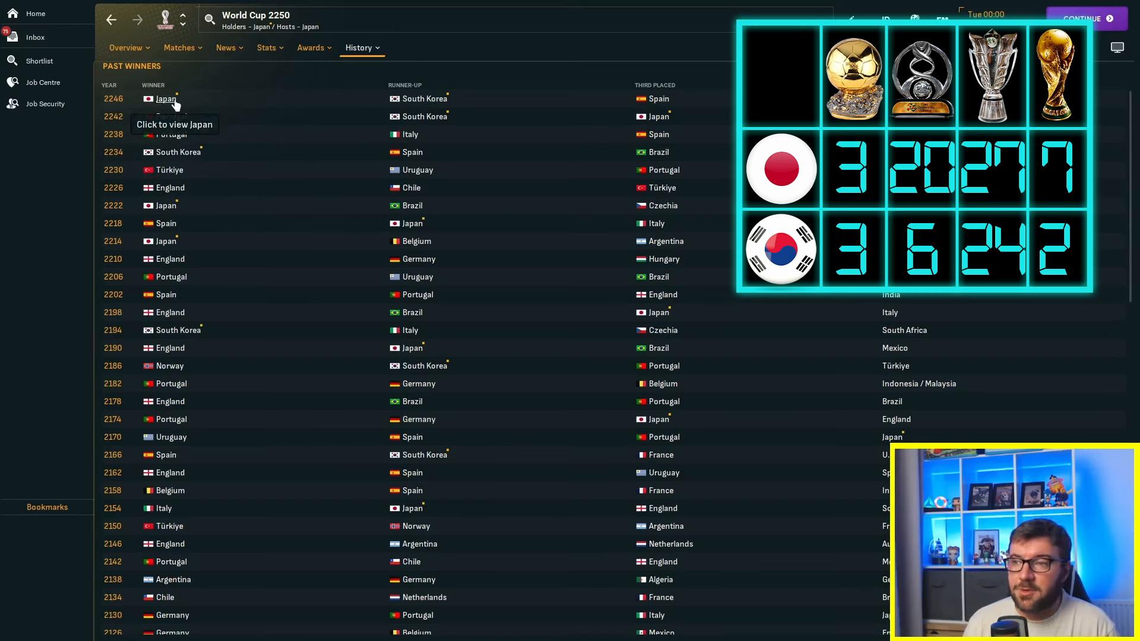
{"action": "mouse_move", "coordinate": [396, 33]}
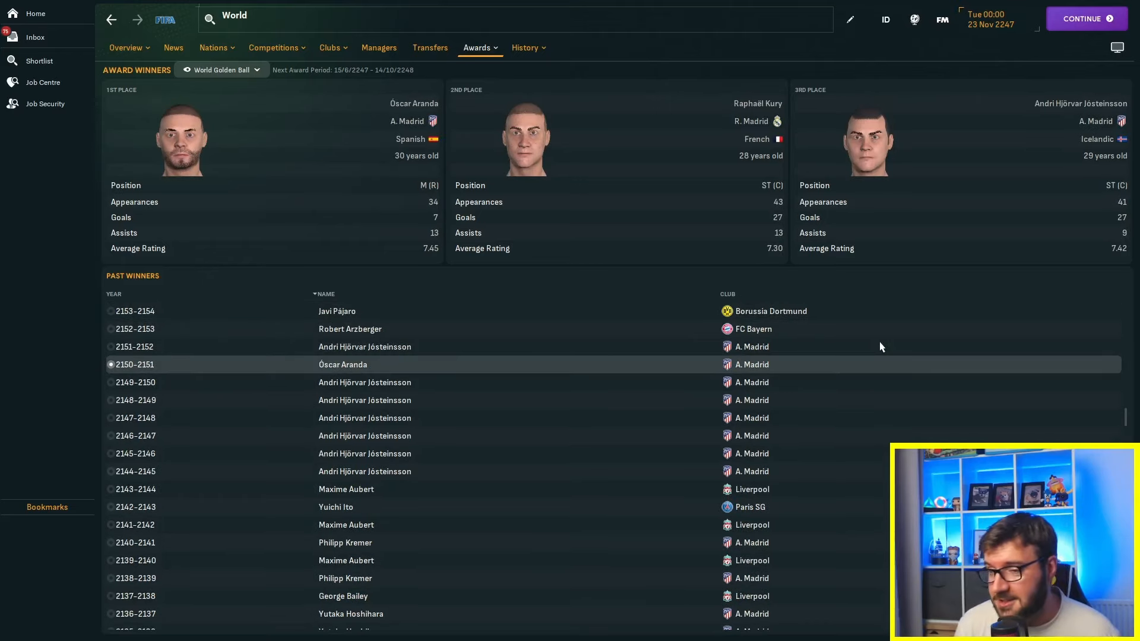
Select the 2167–2168 World Golden Ball winner, South Korean striker Lee In-Kyu
{"action": "left_click", "coordinate": [349, 329]}
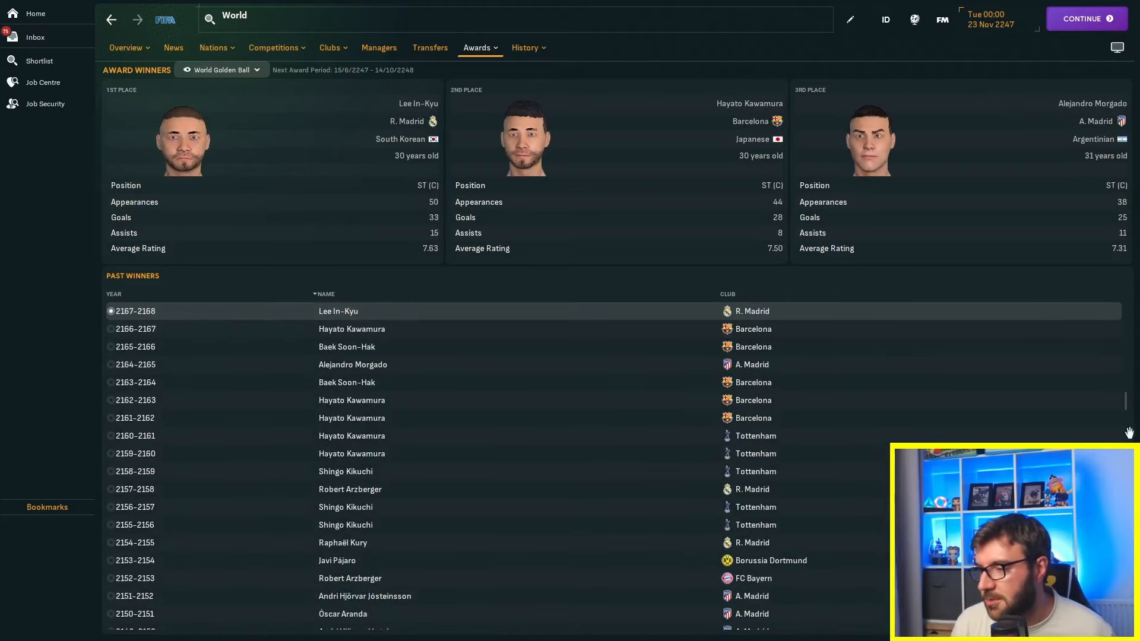
{"action": "mouse_move", "coordinate": [1125, 400]}
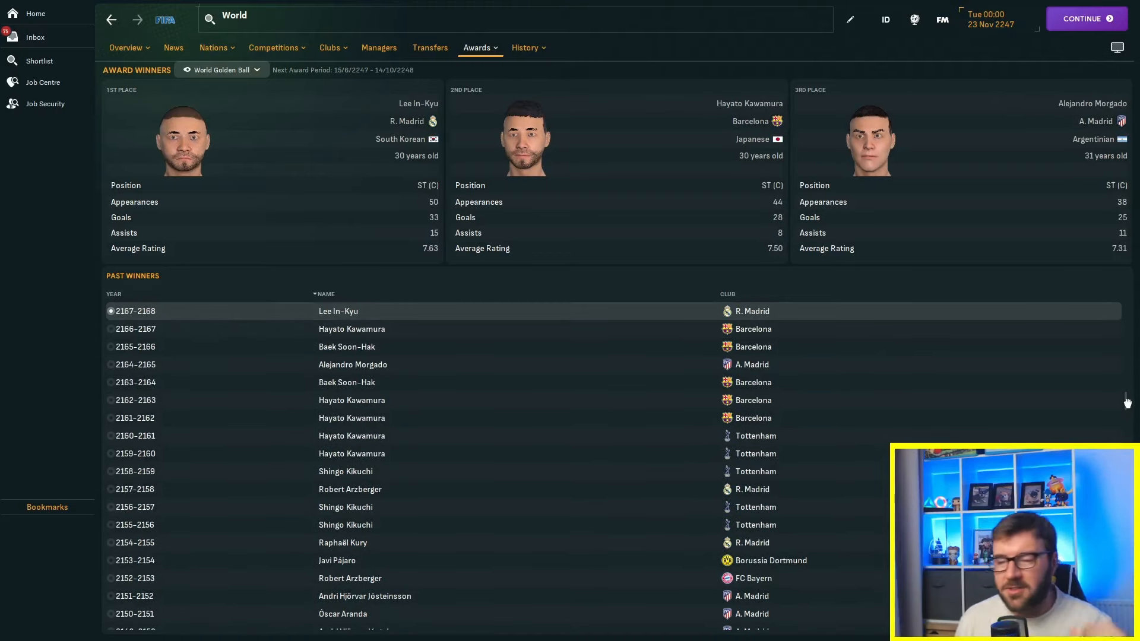